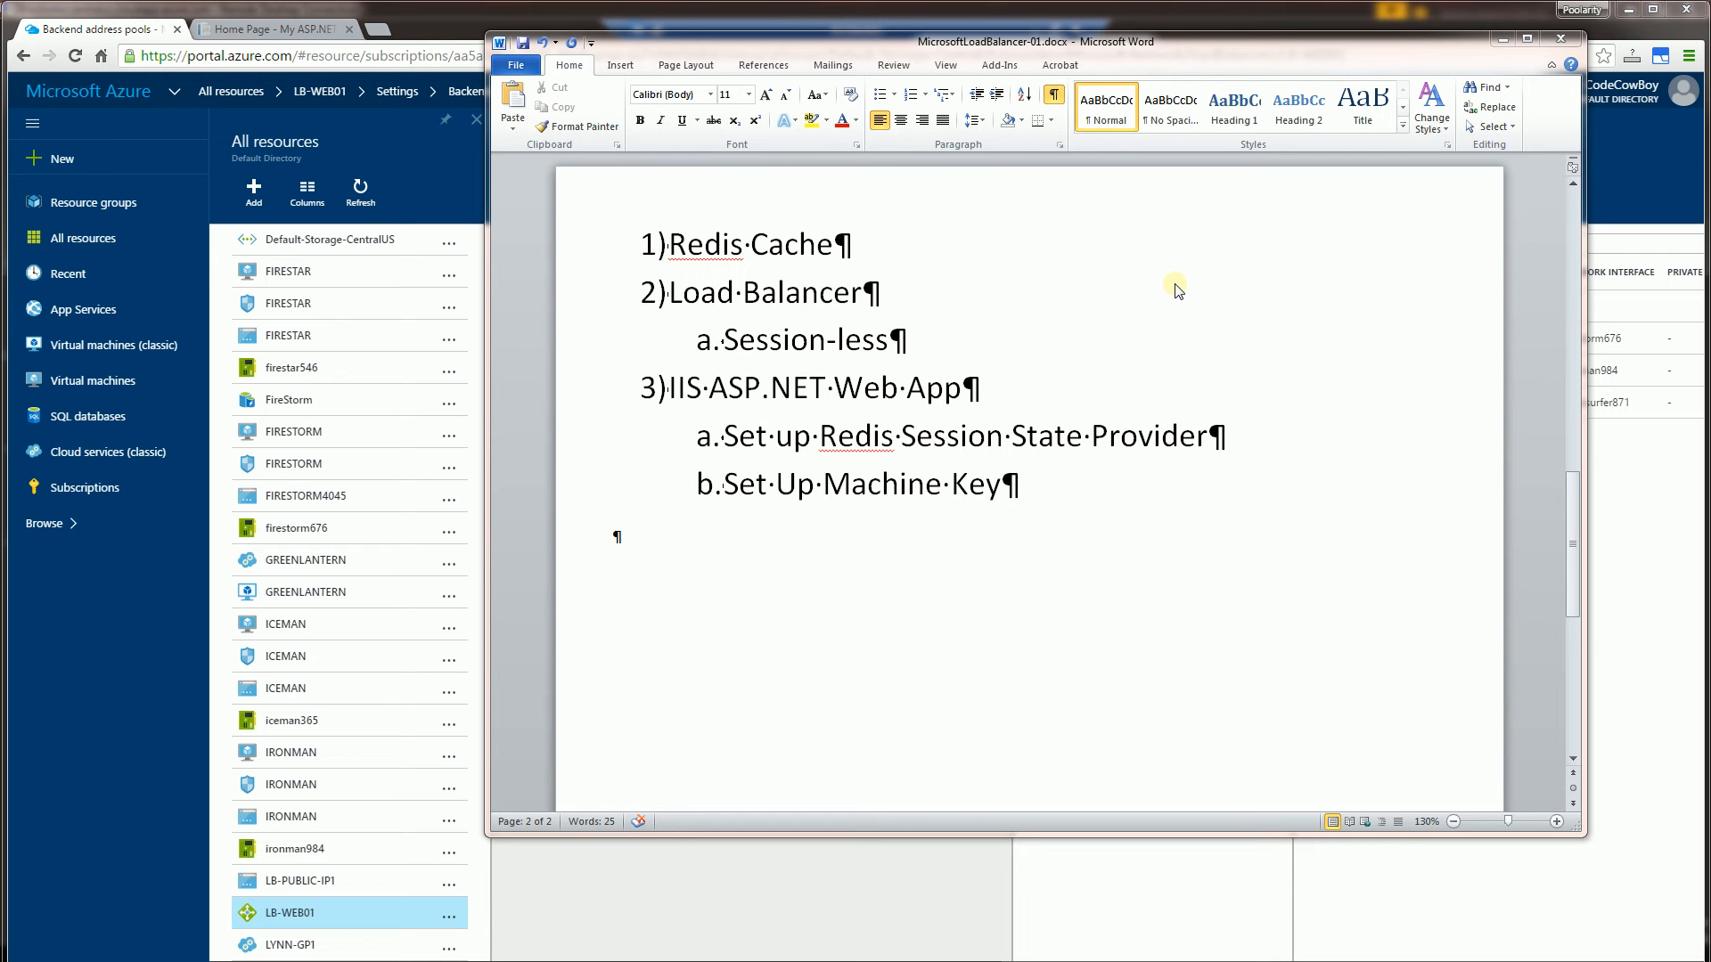
pyautogui.moveTo(691, 250)
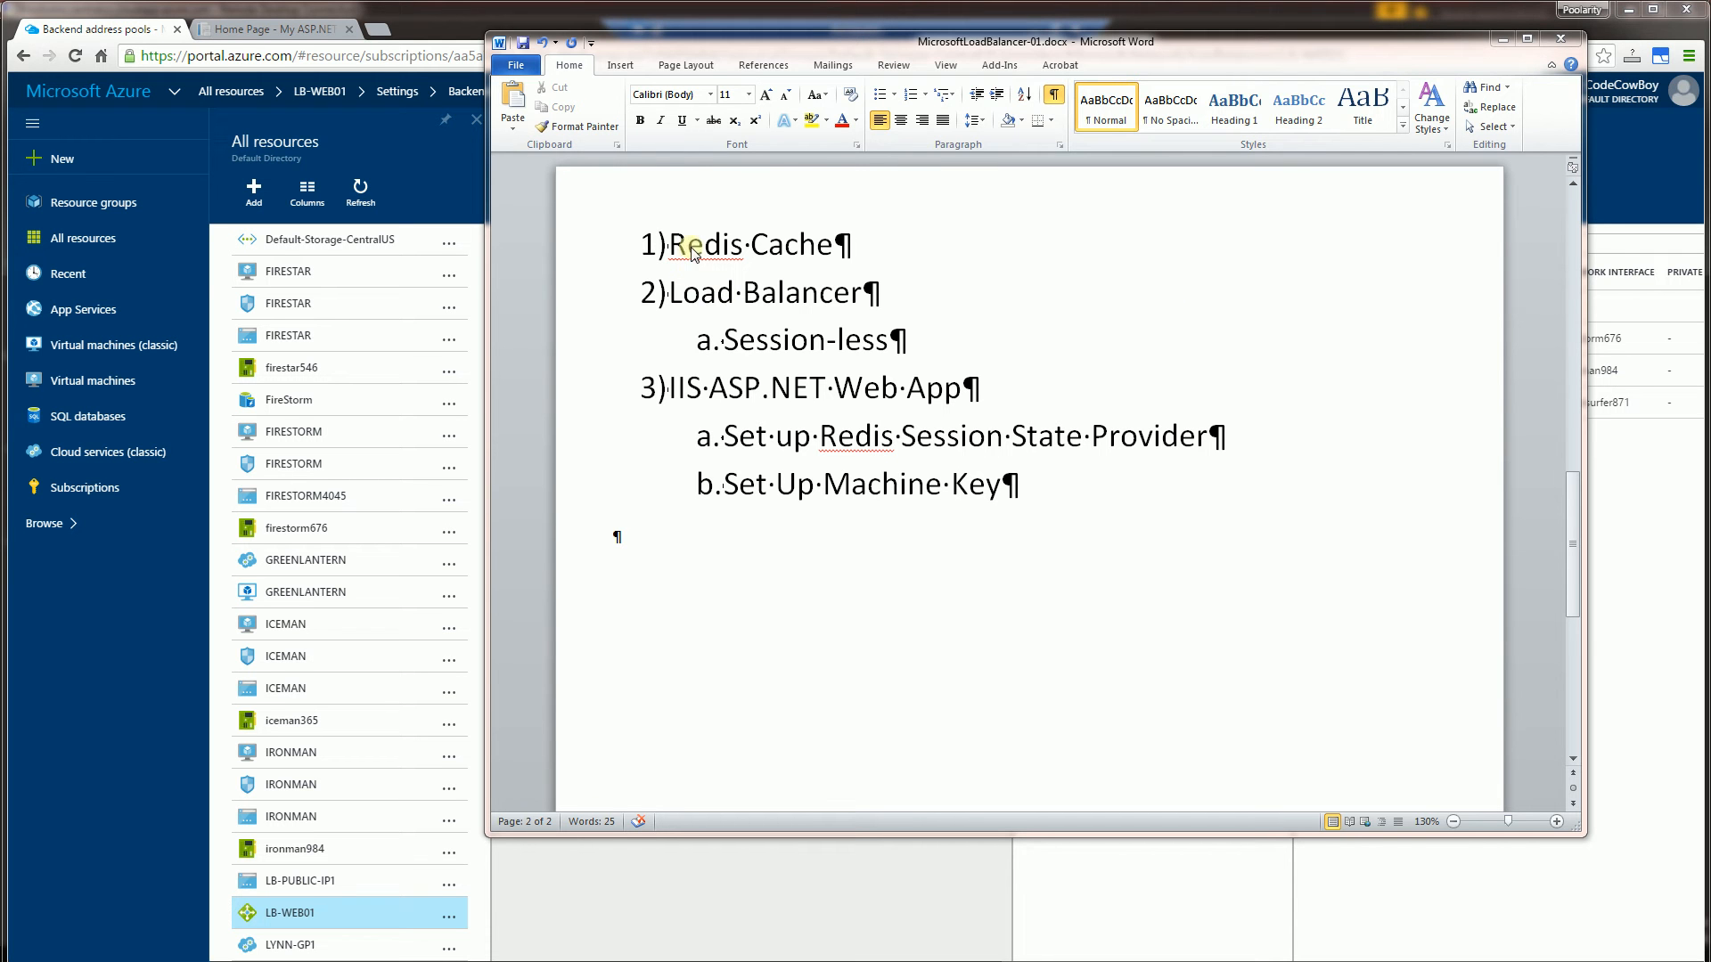
pyautogui.moveTo(1017, 437)
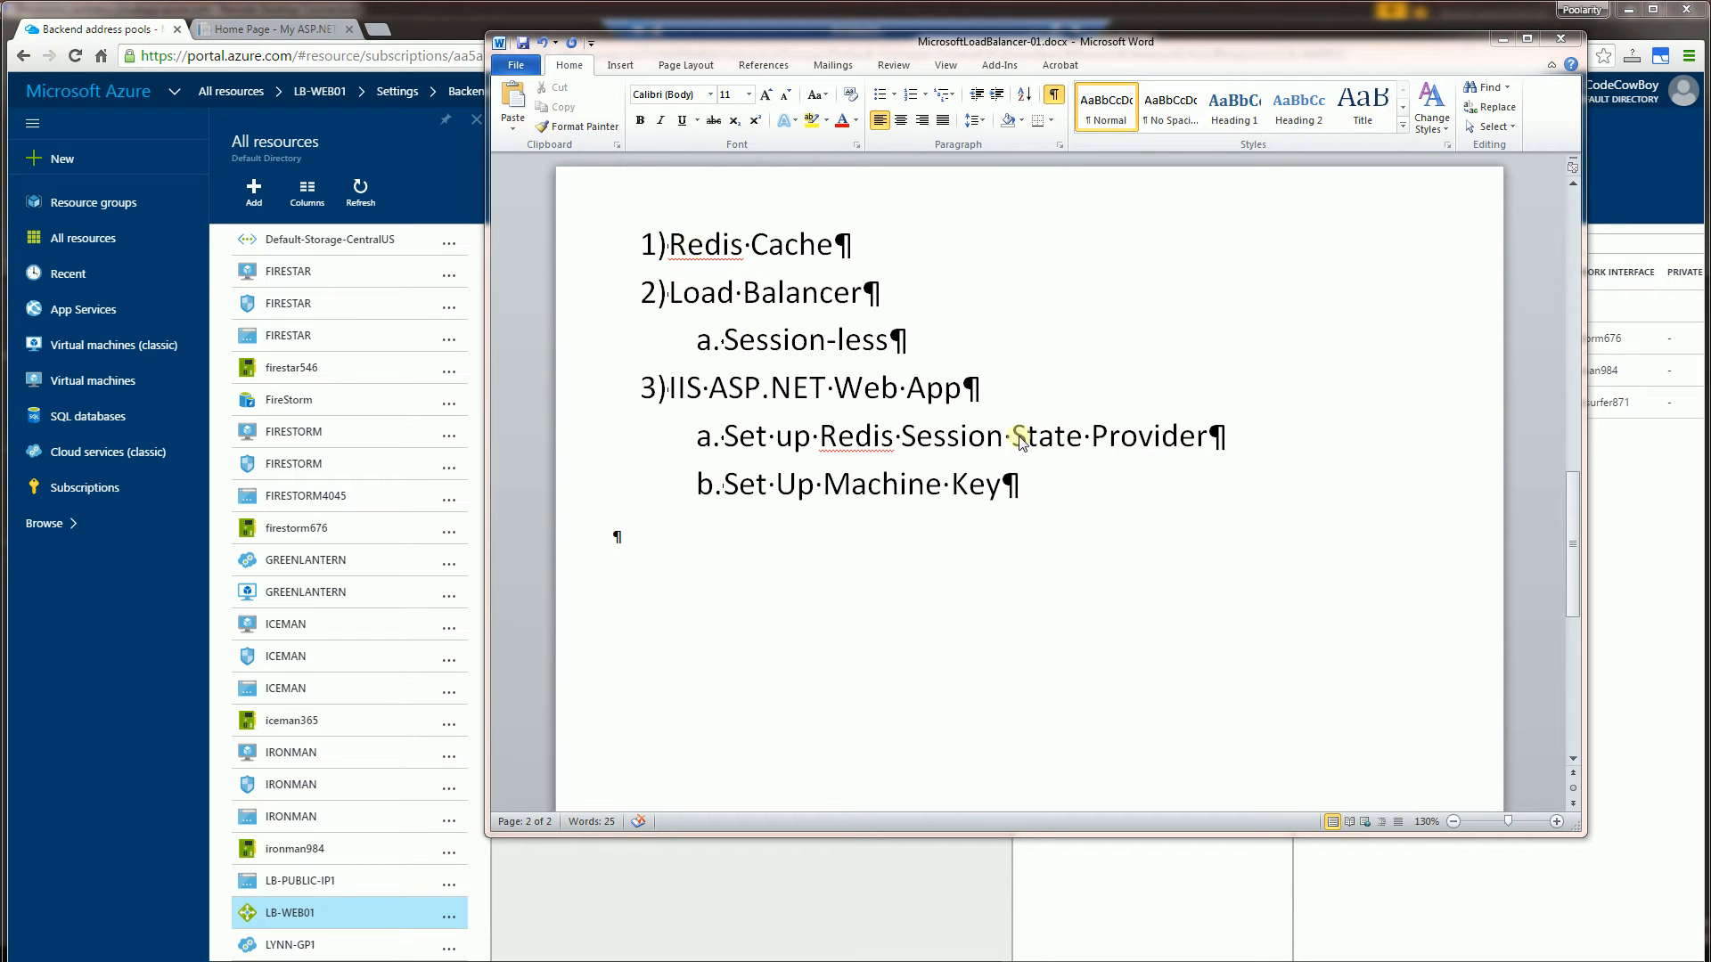
pyautogui.moveTo(867, 401)
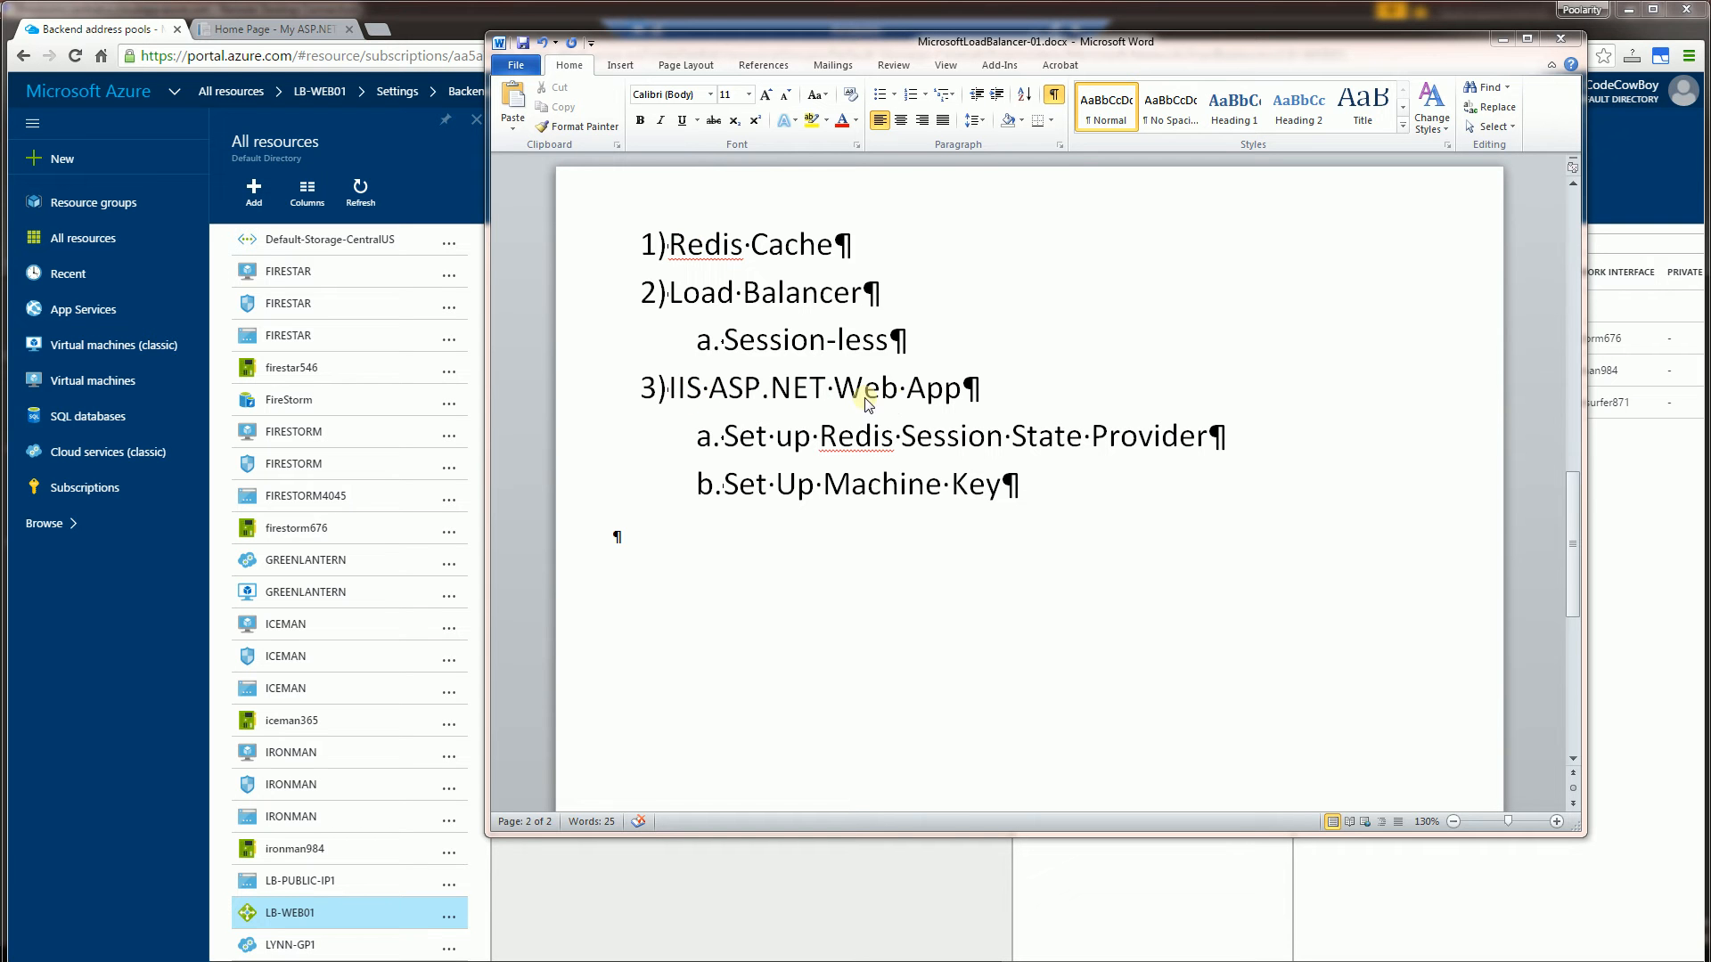
pyautogui.moveTo(755, 328)
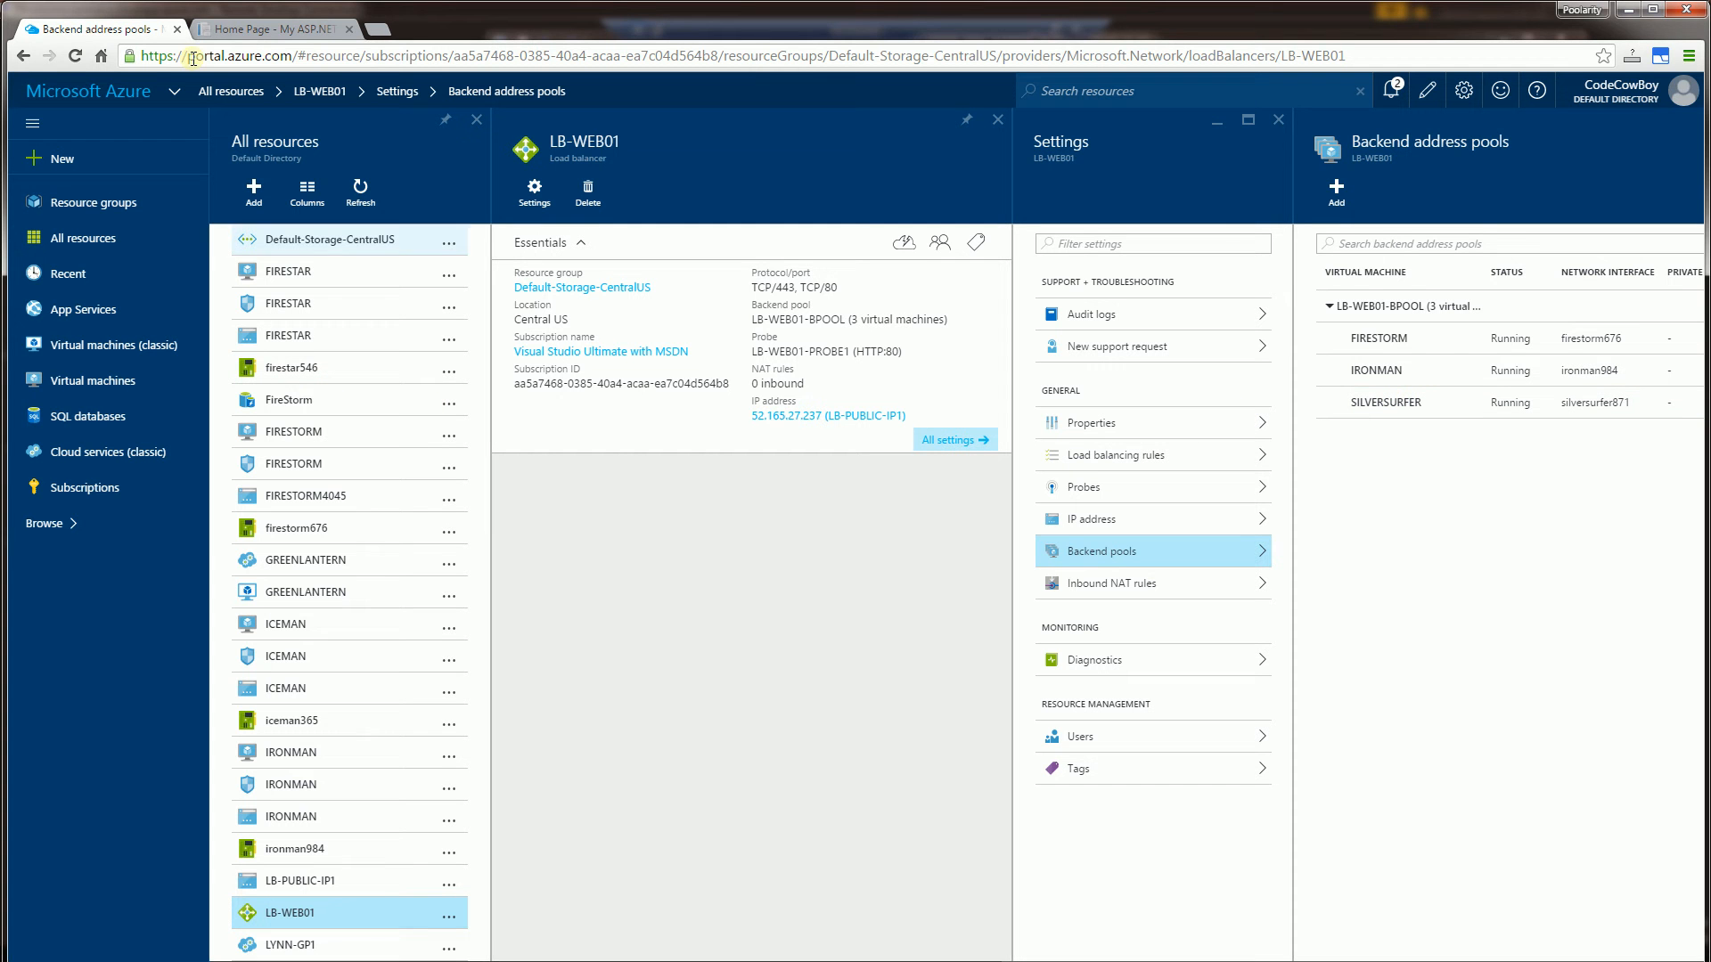
pyautogui.moveTo(273, 29)
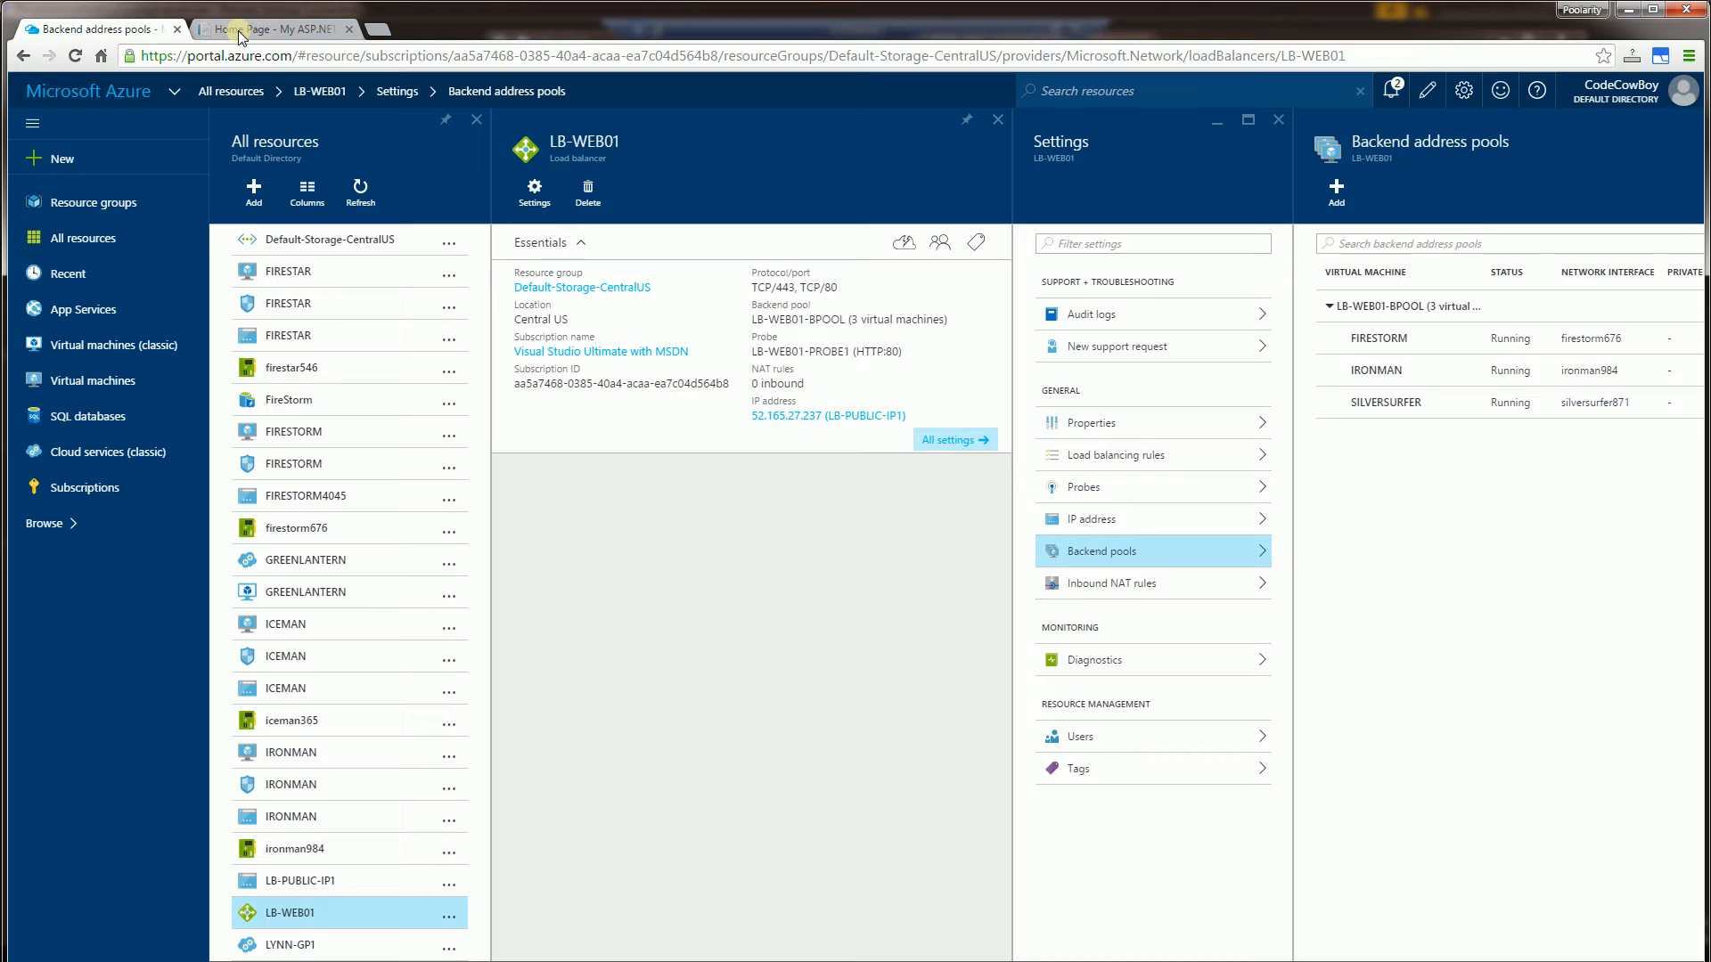
# Show the web app's home page at seeksomeone.com, served by Server-FireStorm.
pyautogui.click(271, 29)
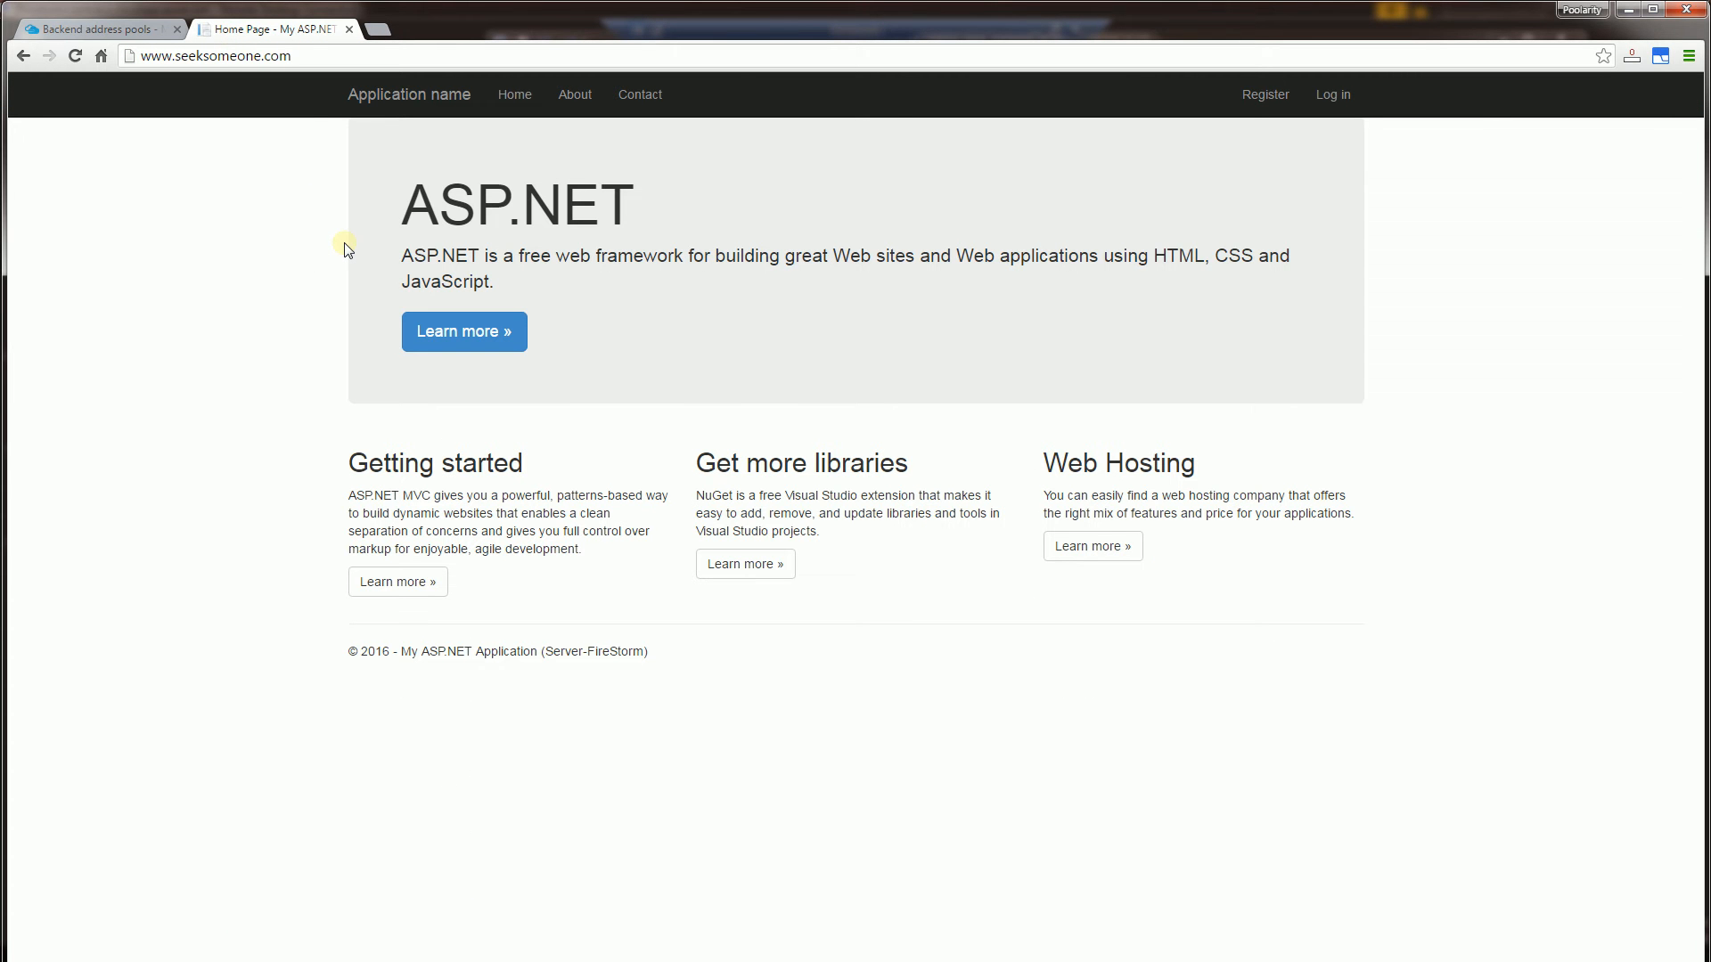
pyautogui.moveTo(866, 497)
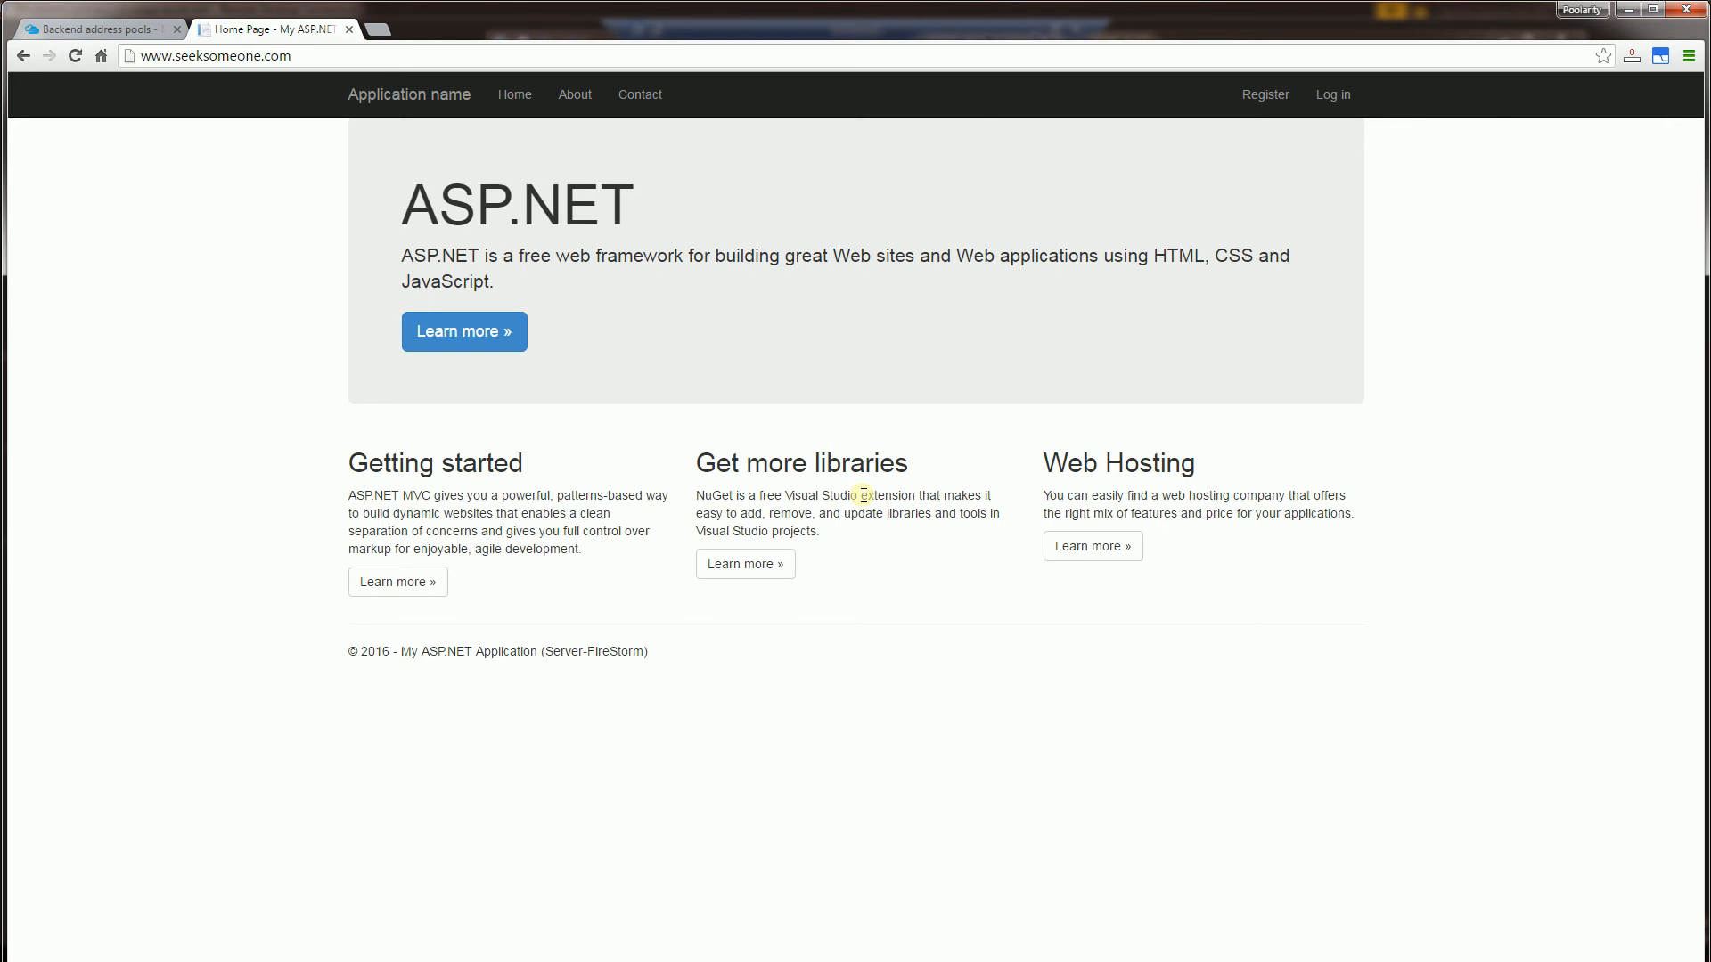
pyautogui.moveTo(401, 227)
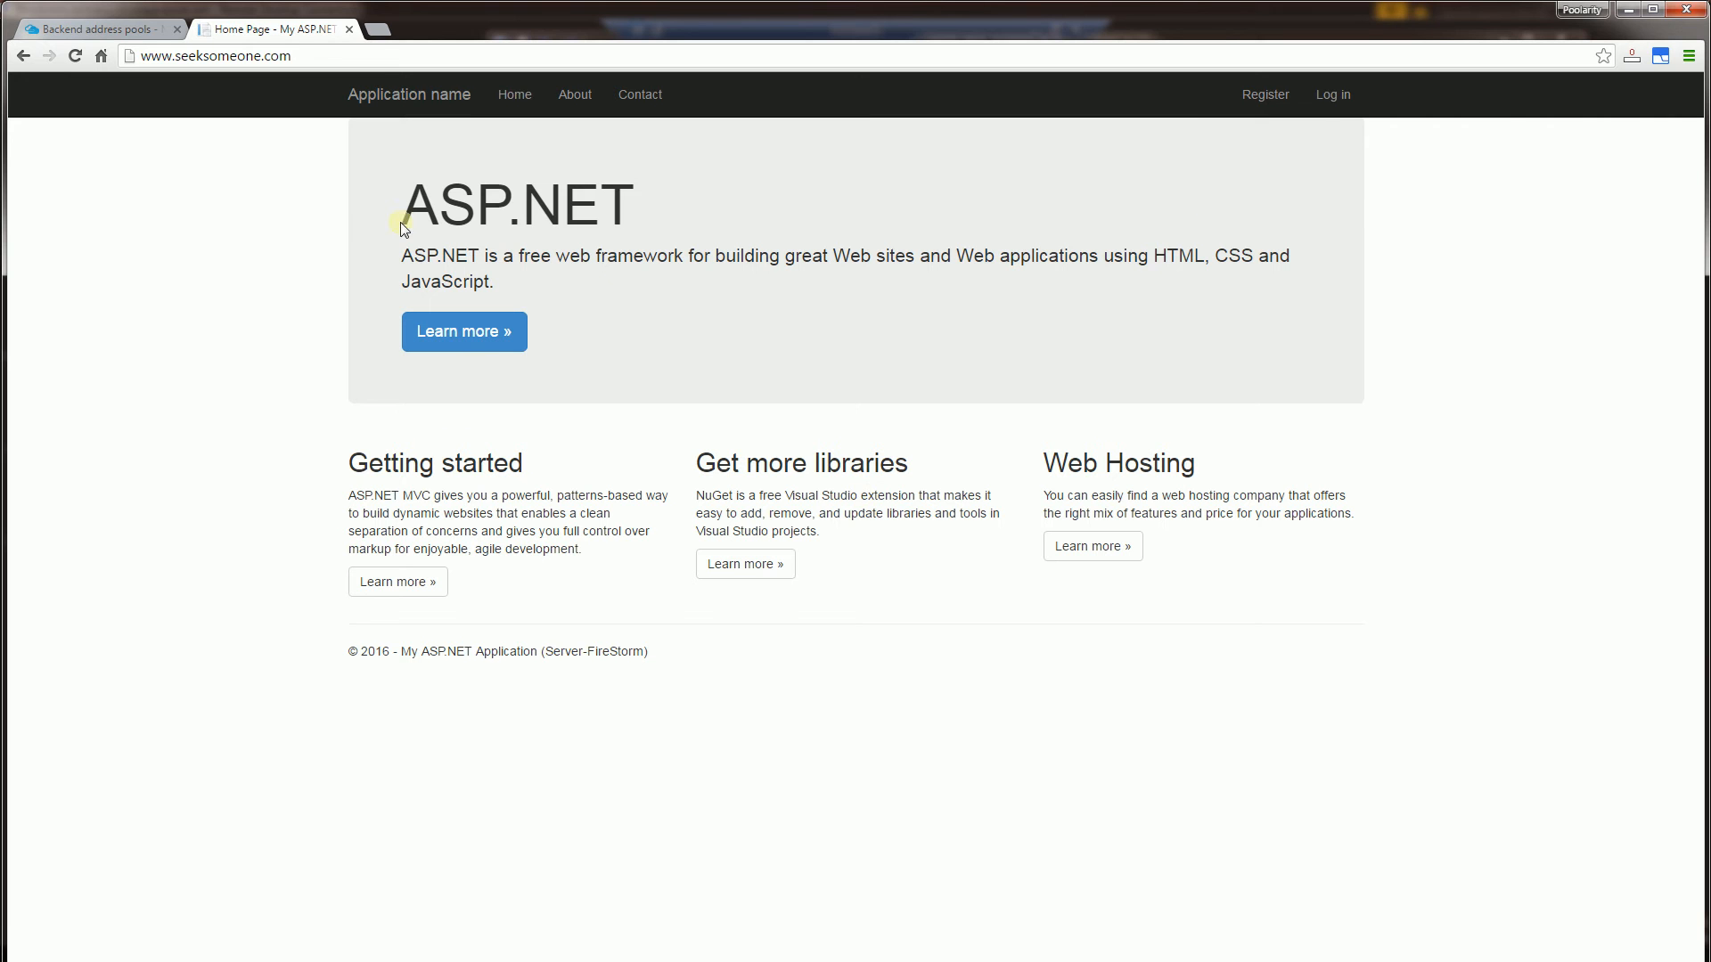
pyautogui.moveTo(1300, 106)
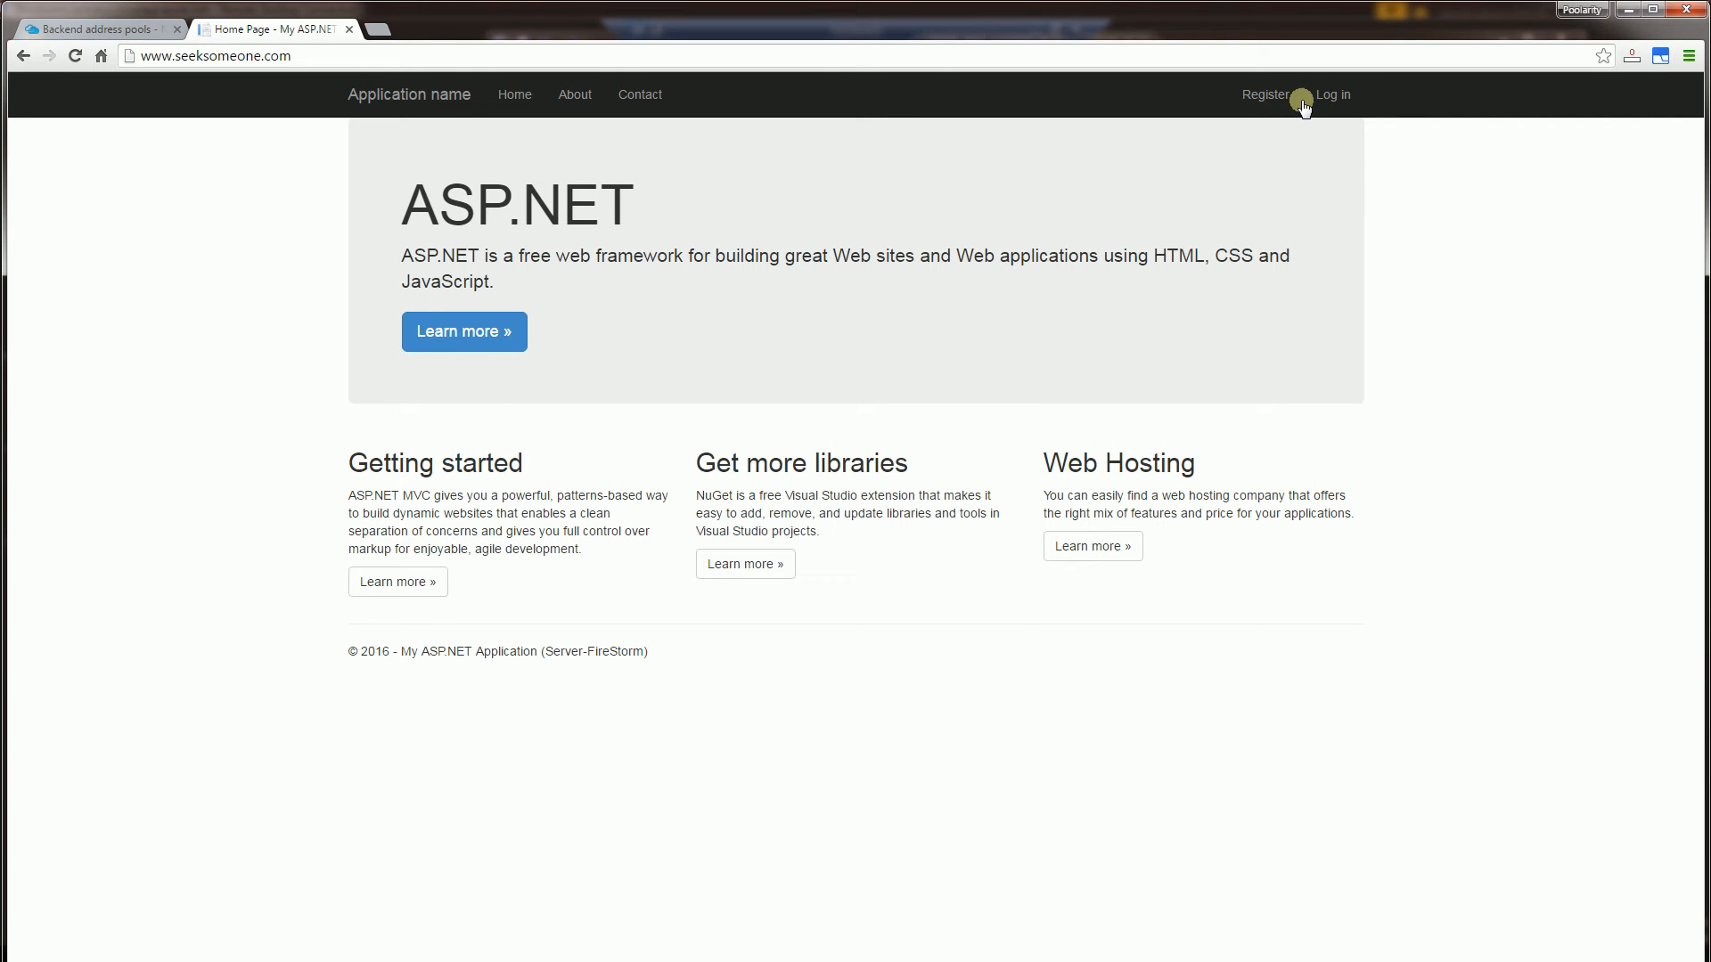
pyautogui.moveTo(1333, 95)
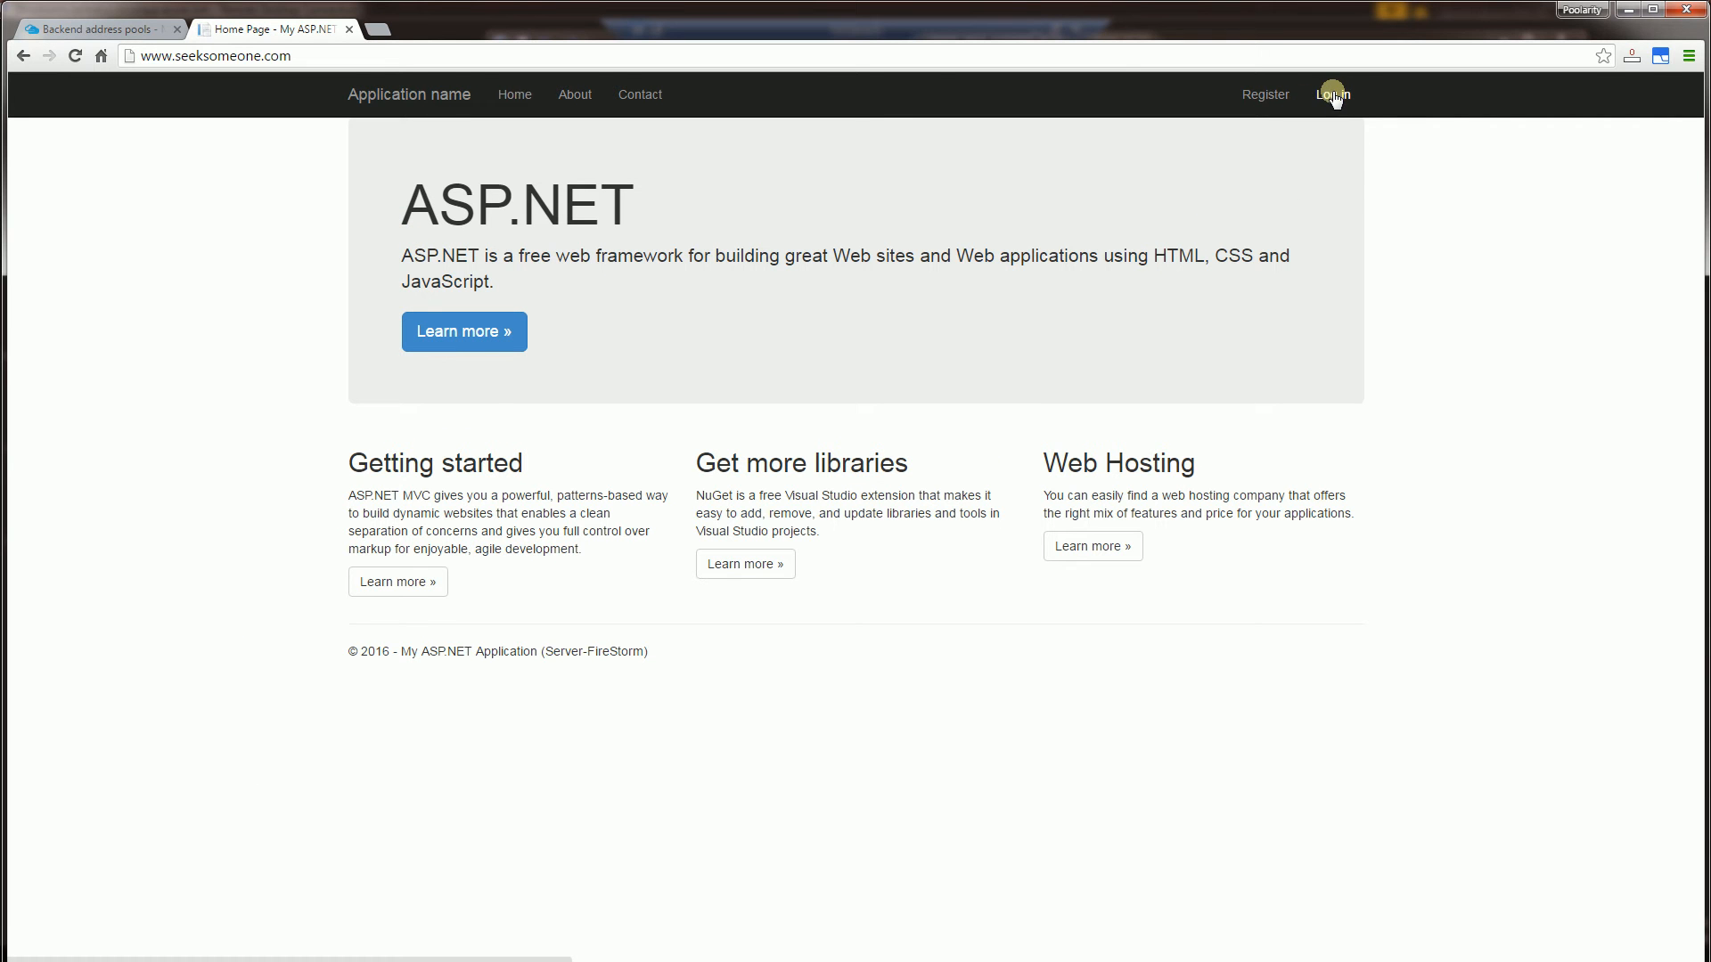
# Bring up the login page and enter the account email and password without submitting.
pyautogui.click(1331, 94)
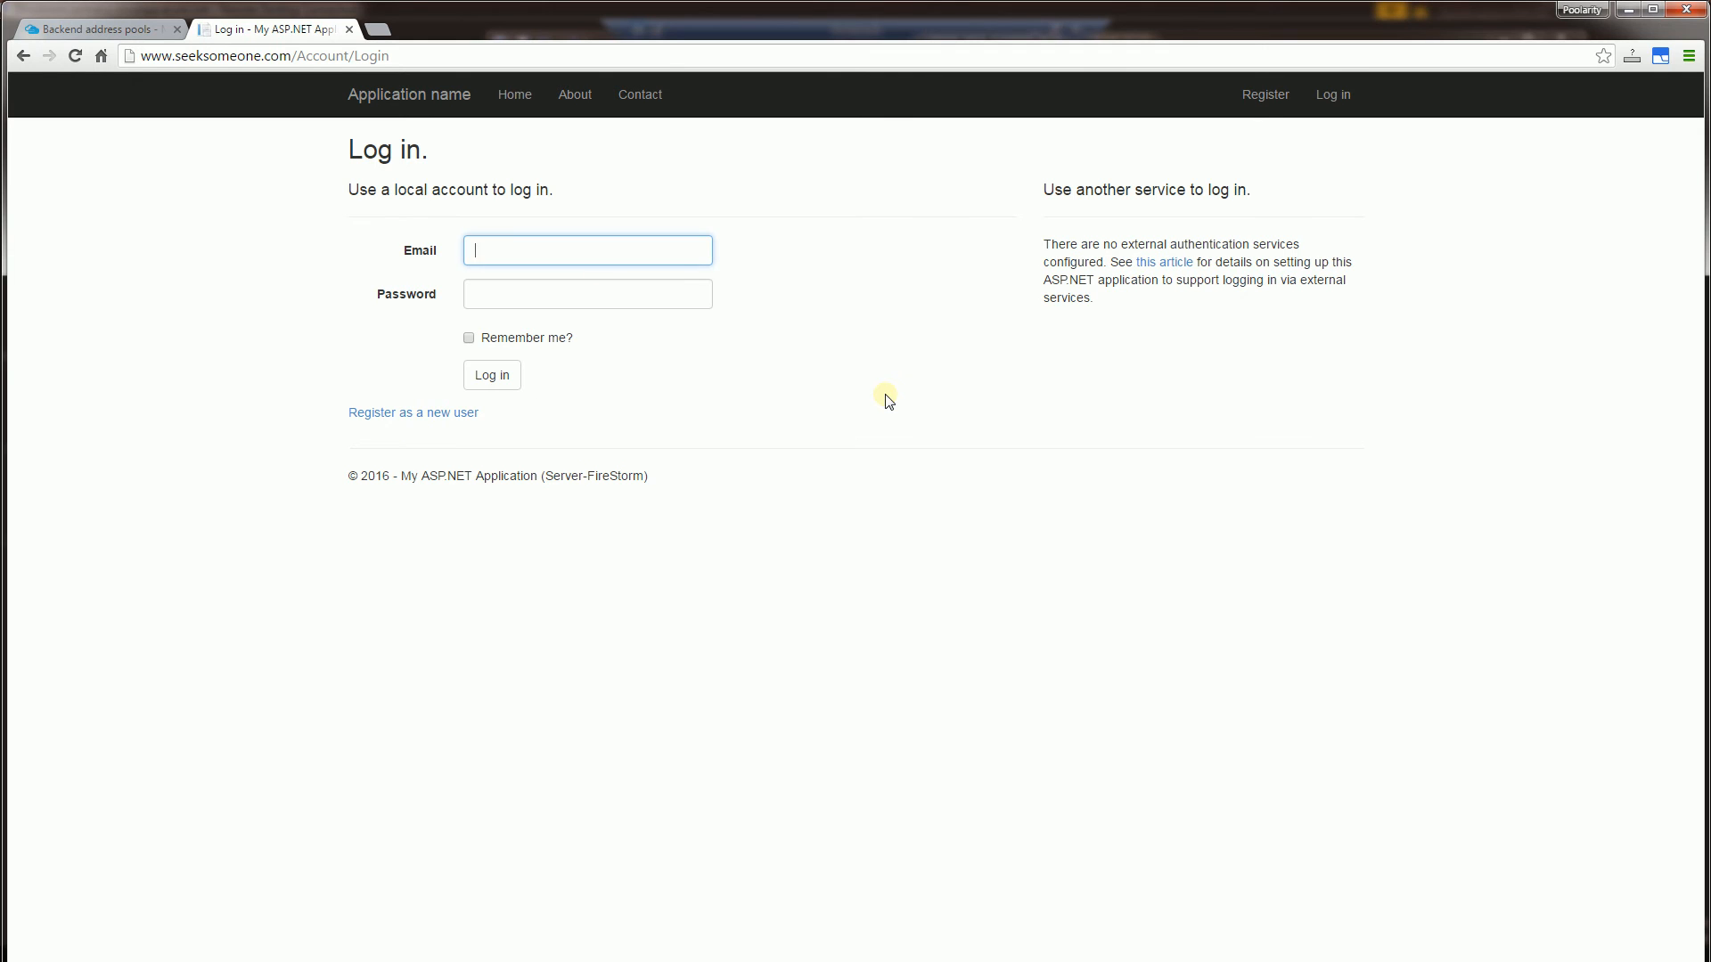
pyautogui.write('HTTP/HTTPS (Session or Sessionless)')
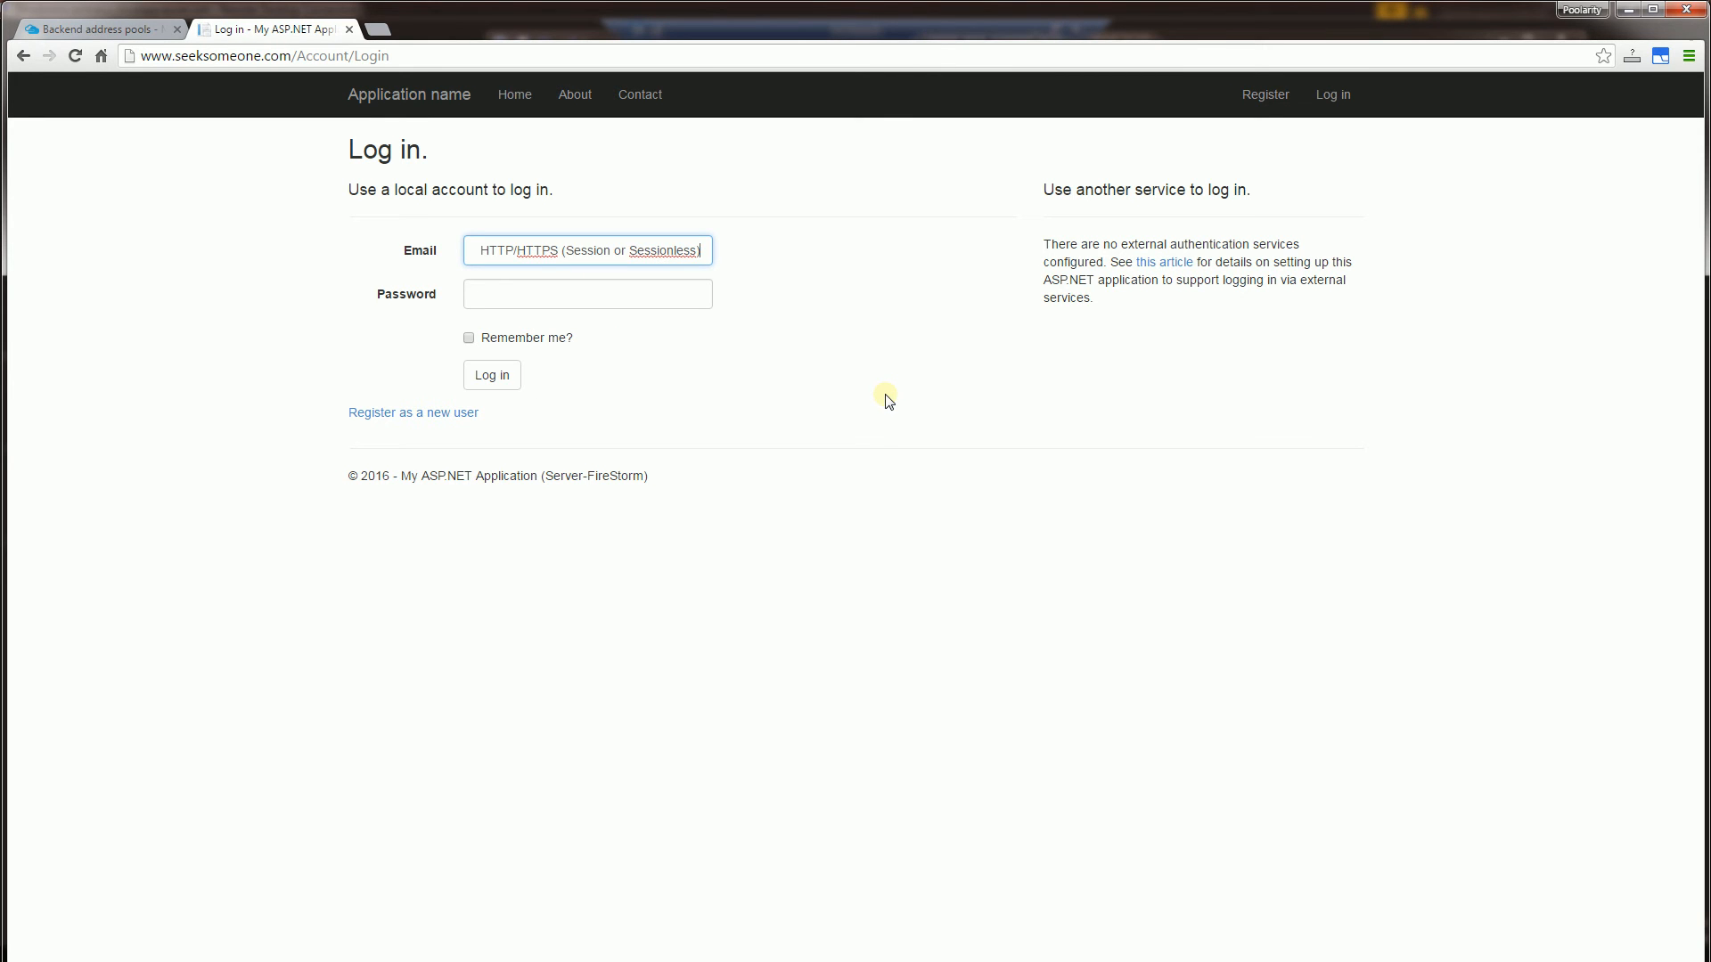
pyautogui.write('Cod')
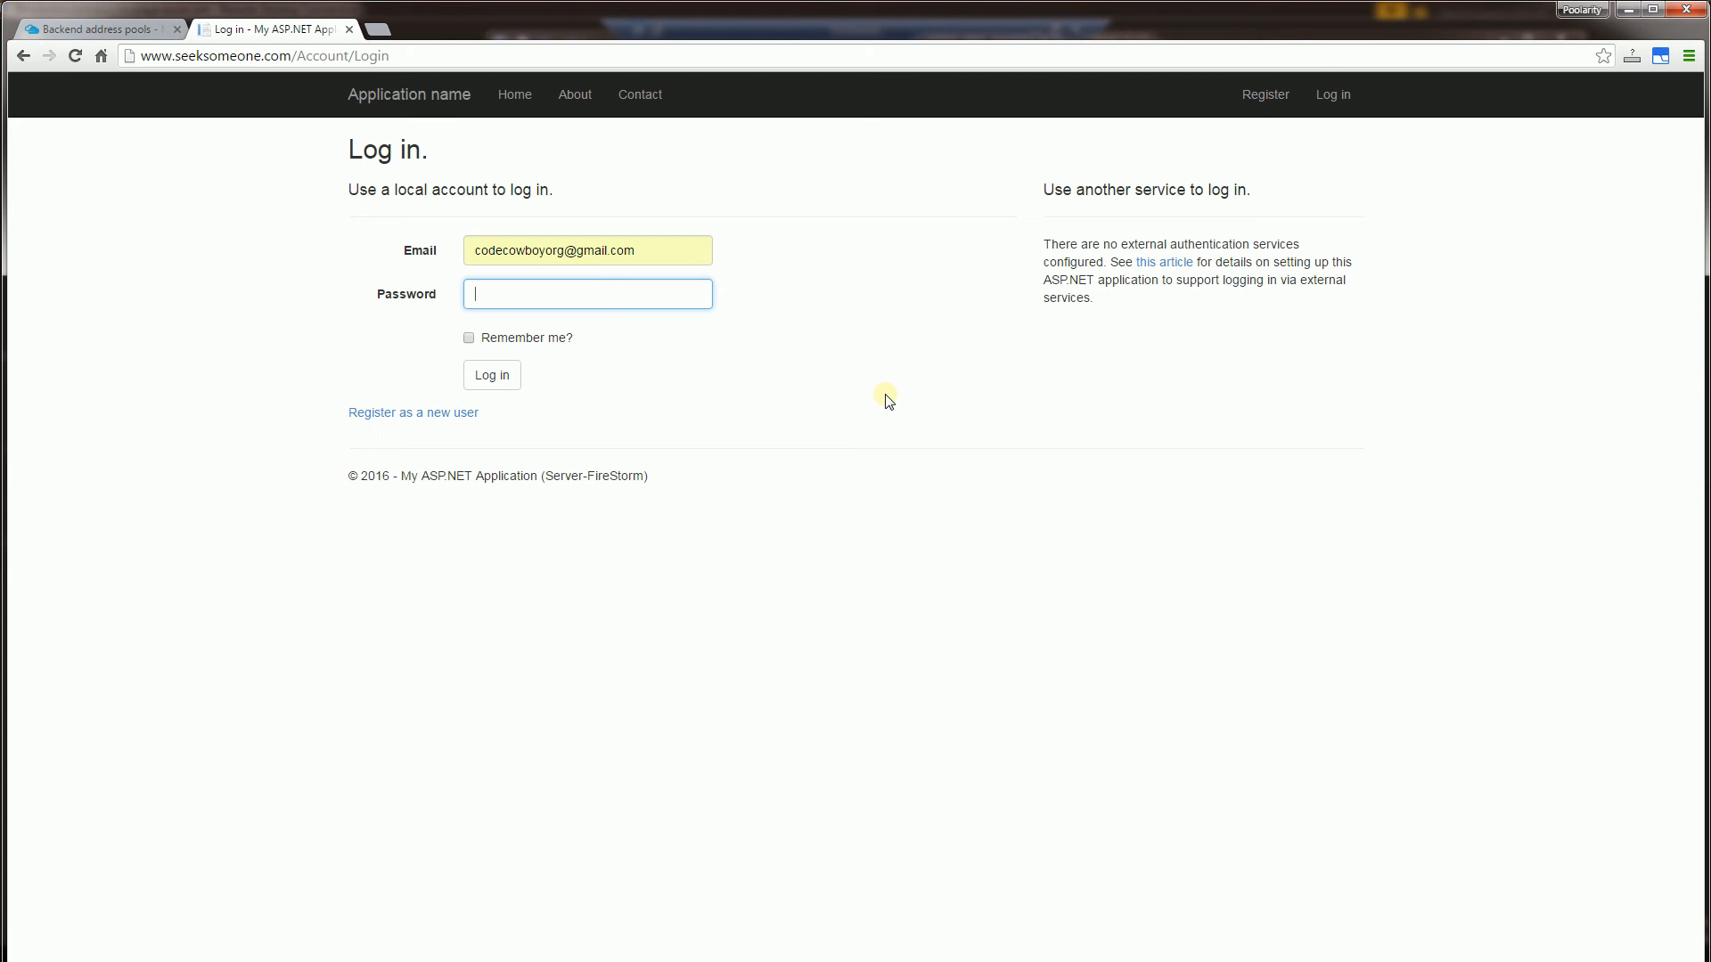
pyautogui.write('••••')
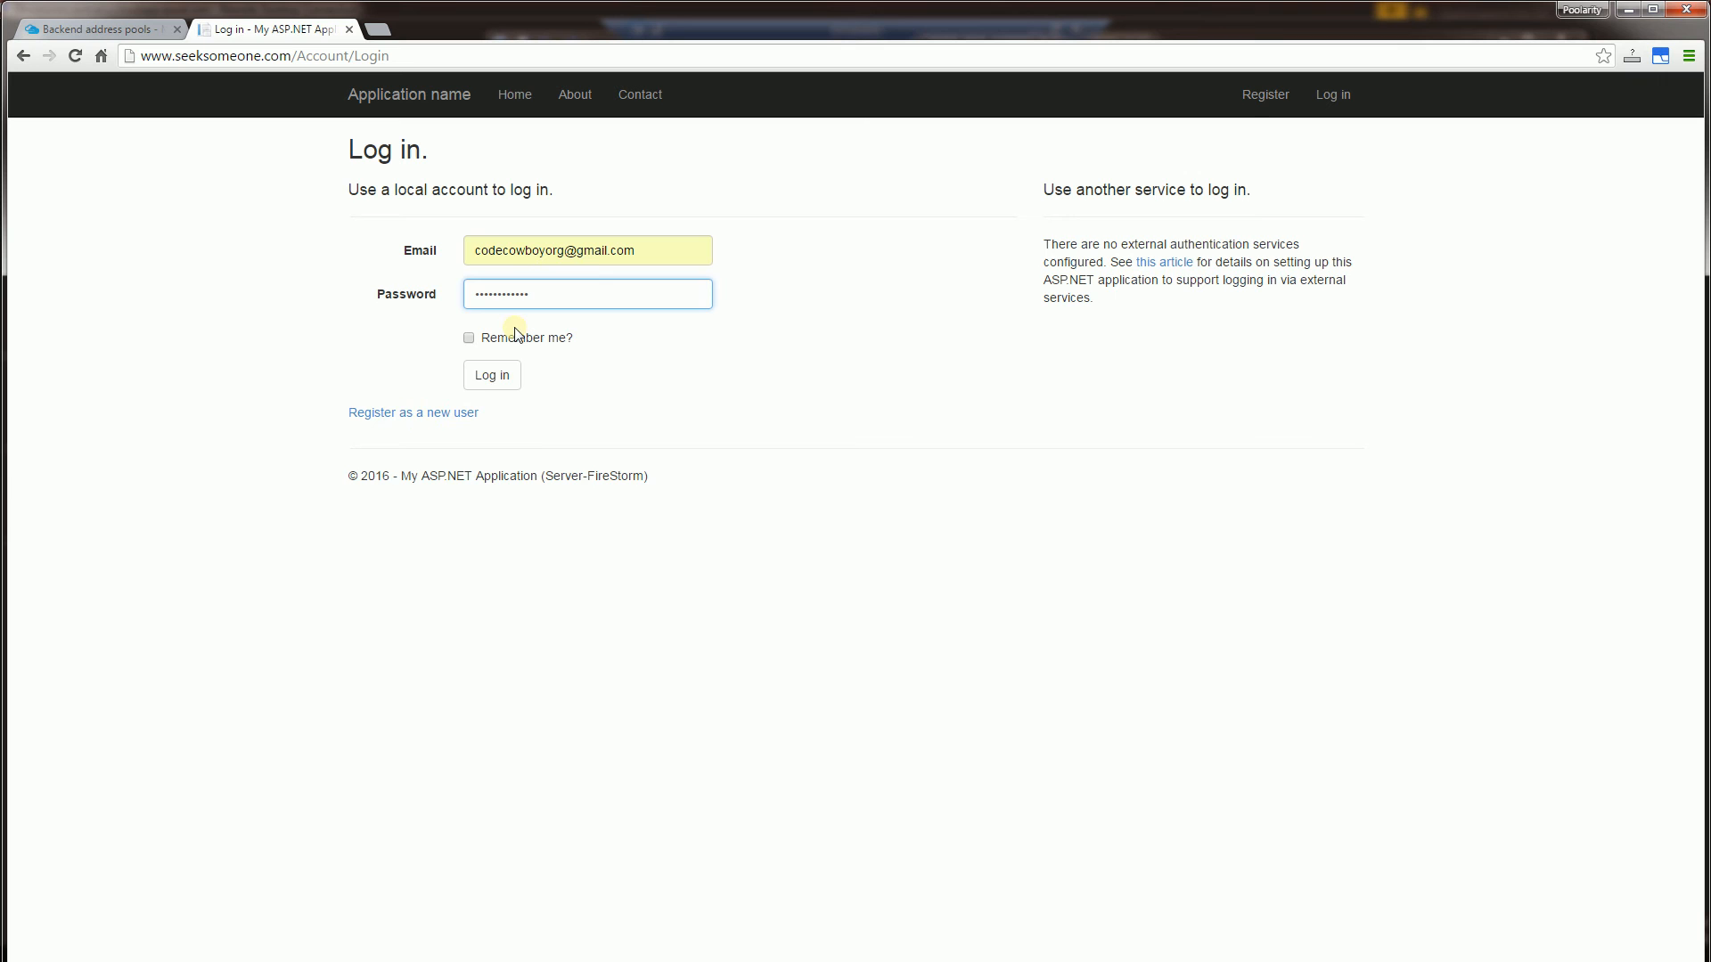
# Submit the login and highlight the footer naming the responding server.
pyautogui.click(492, 374)
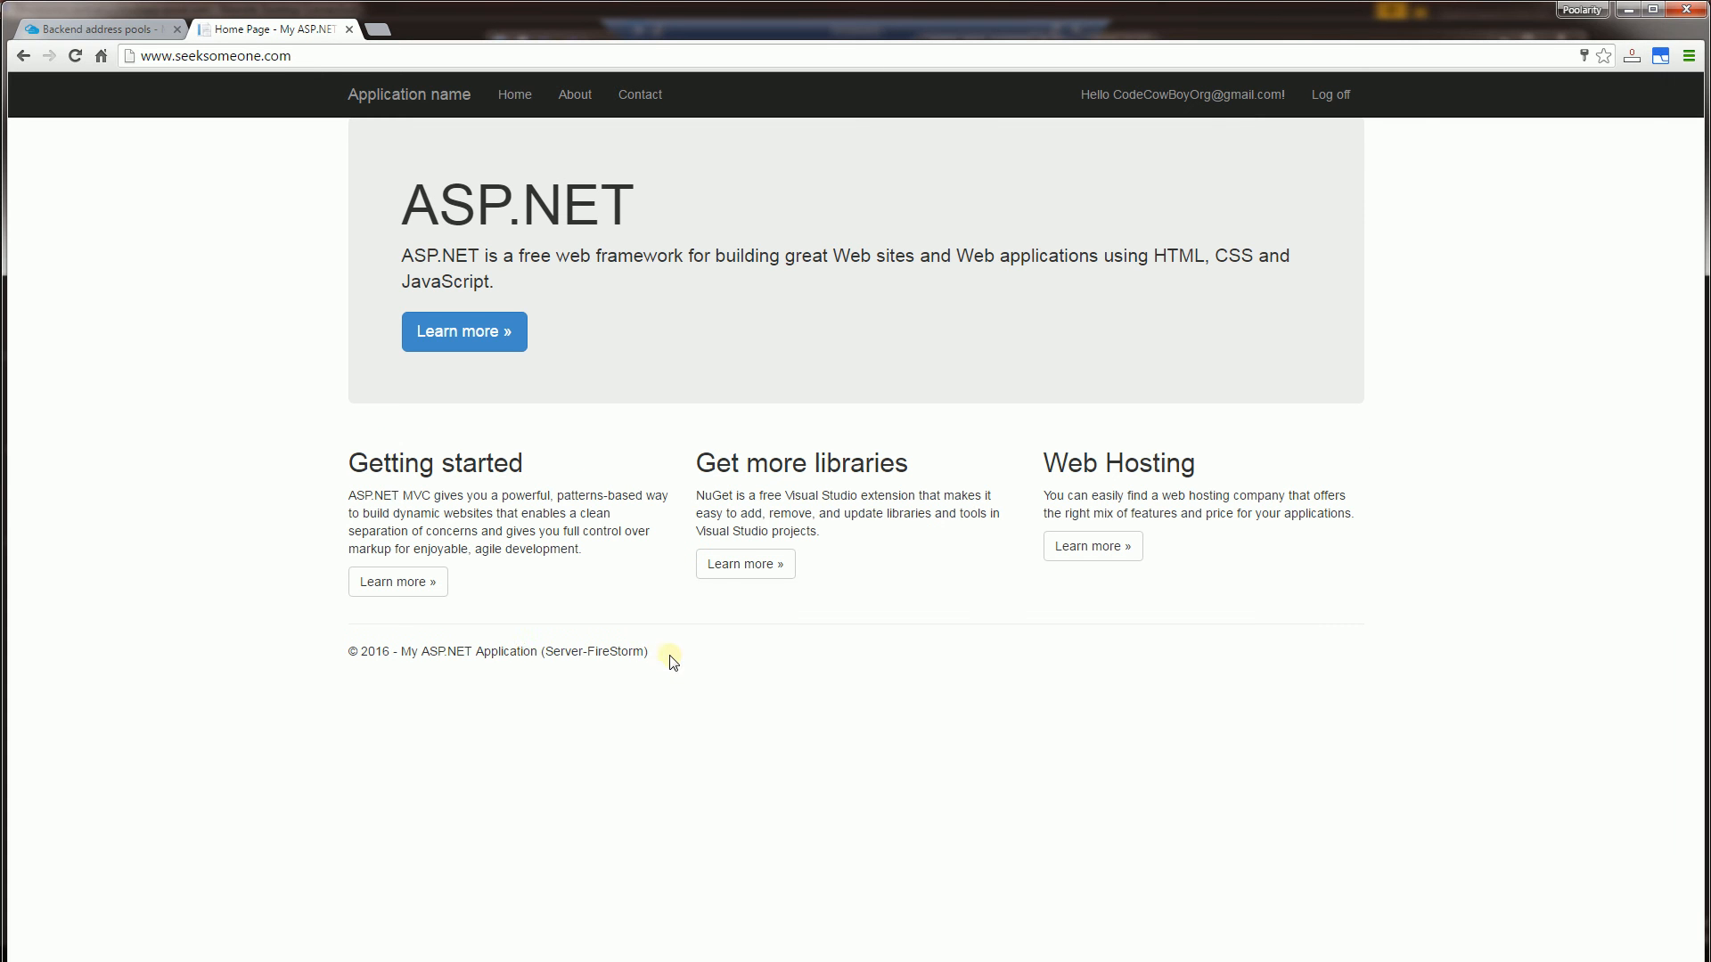
pyautogui.doubleClick(524, 652)
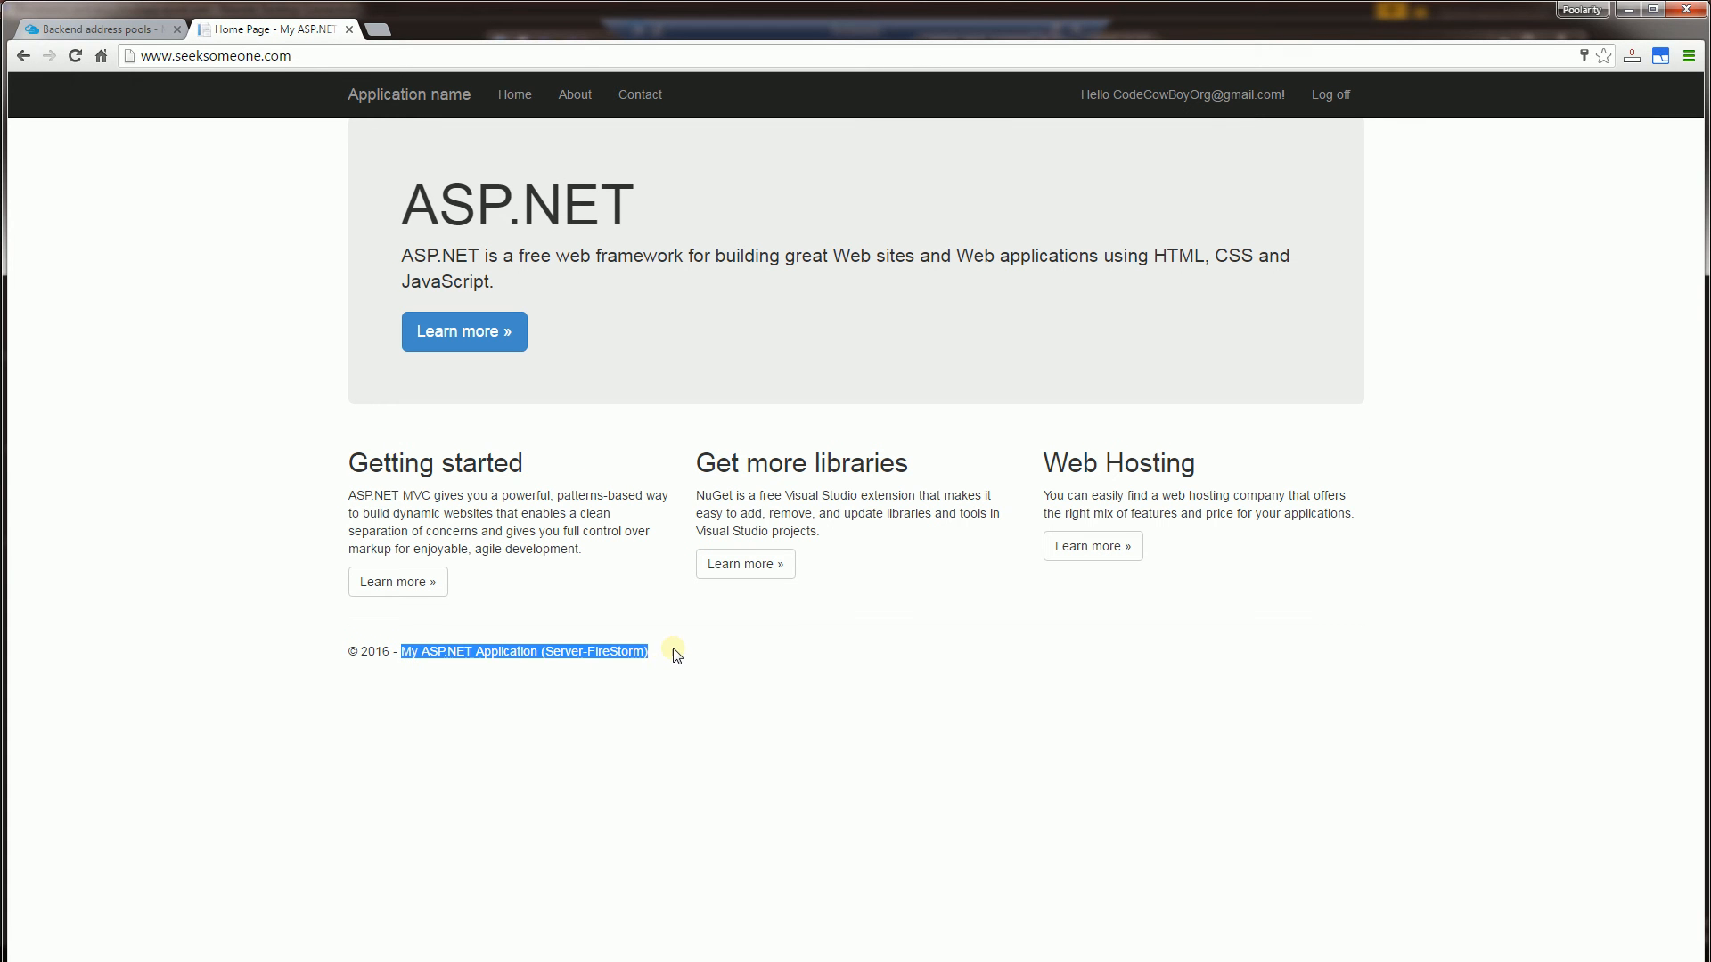
pyautogui.doubleClick(596, 652)
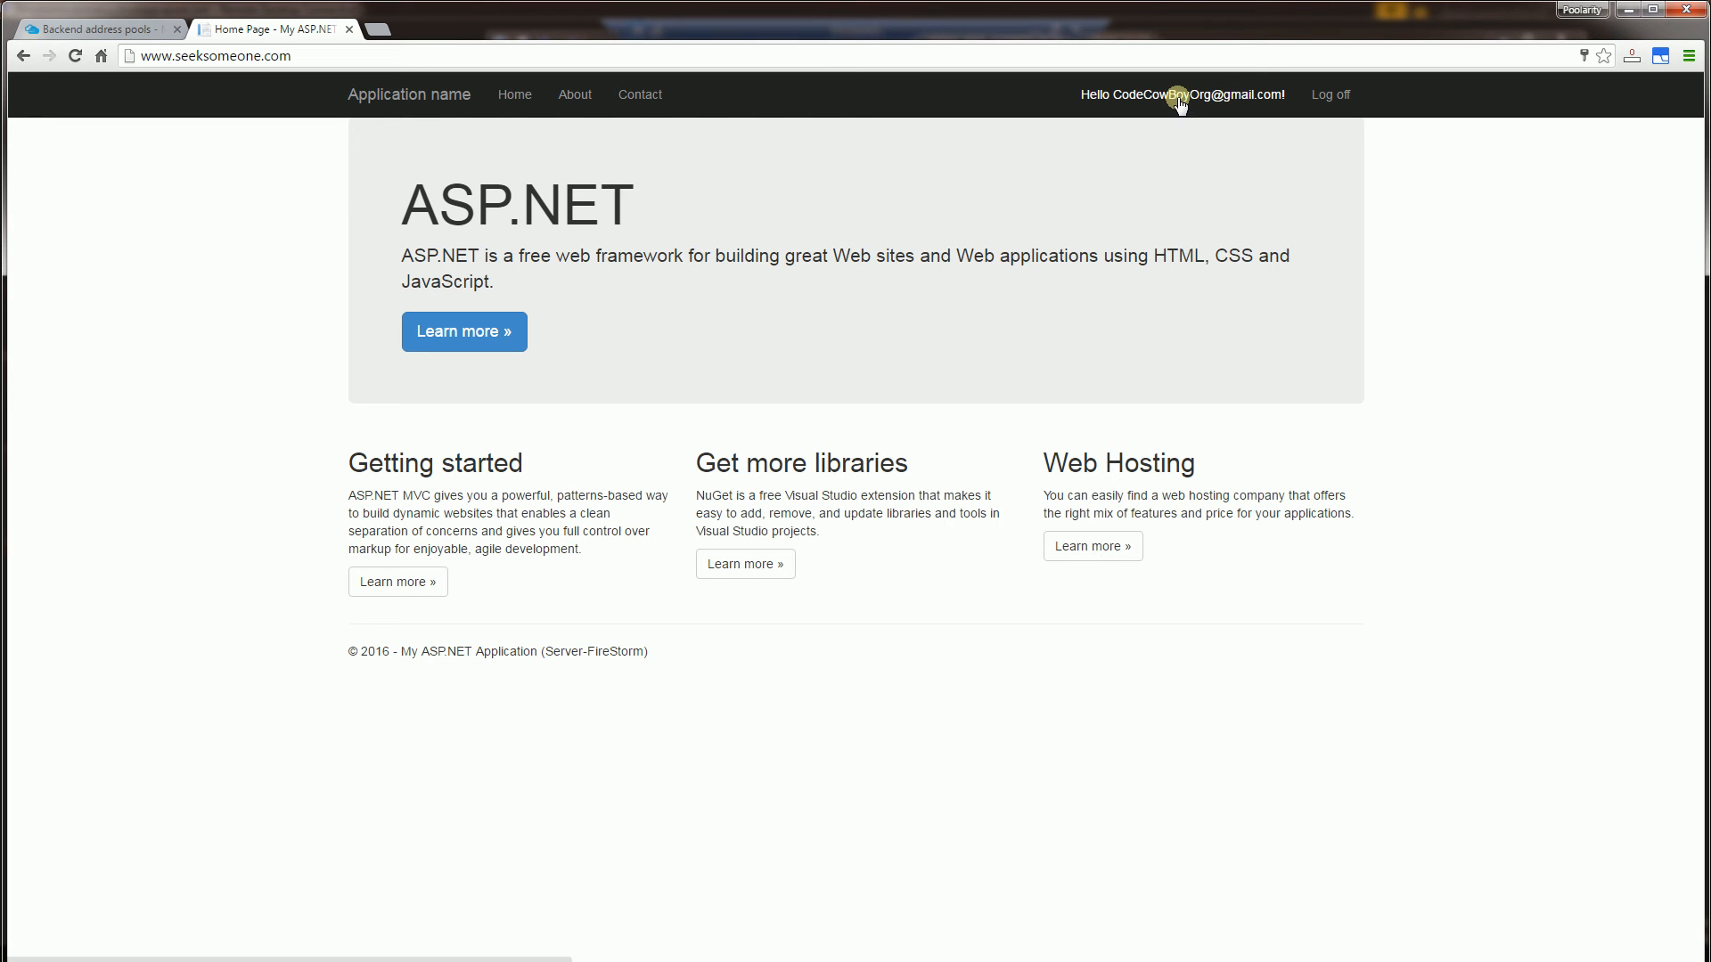
pyautogui.moveTo(1252, 99)
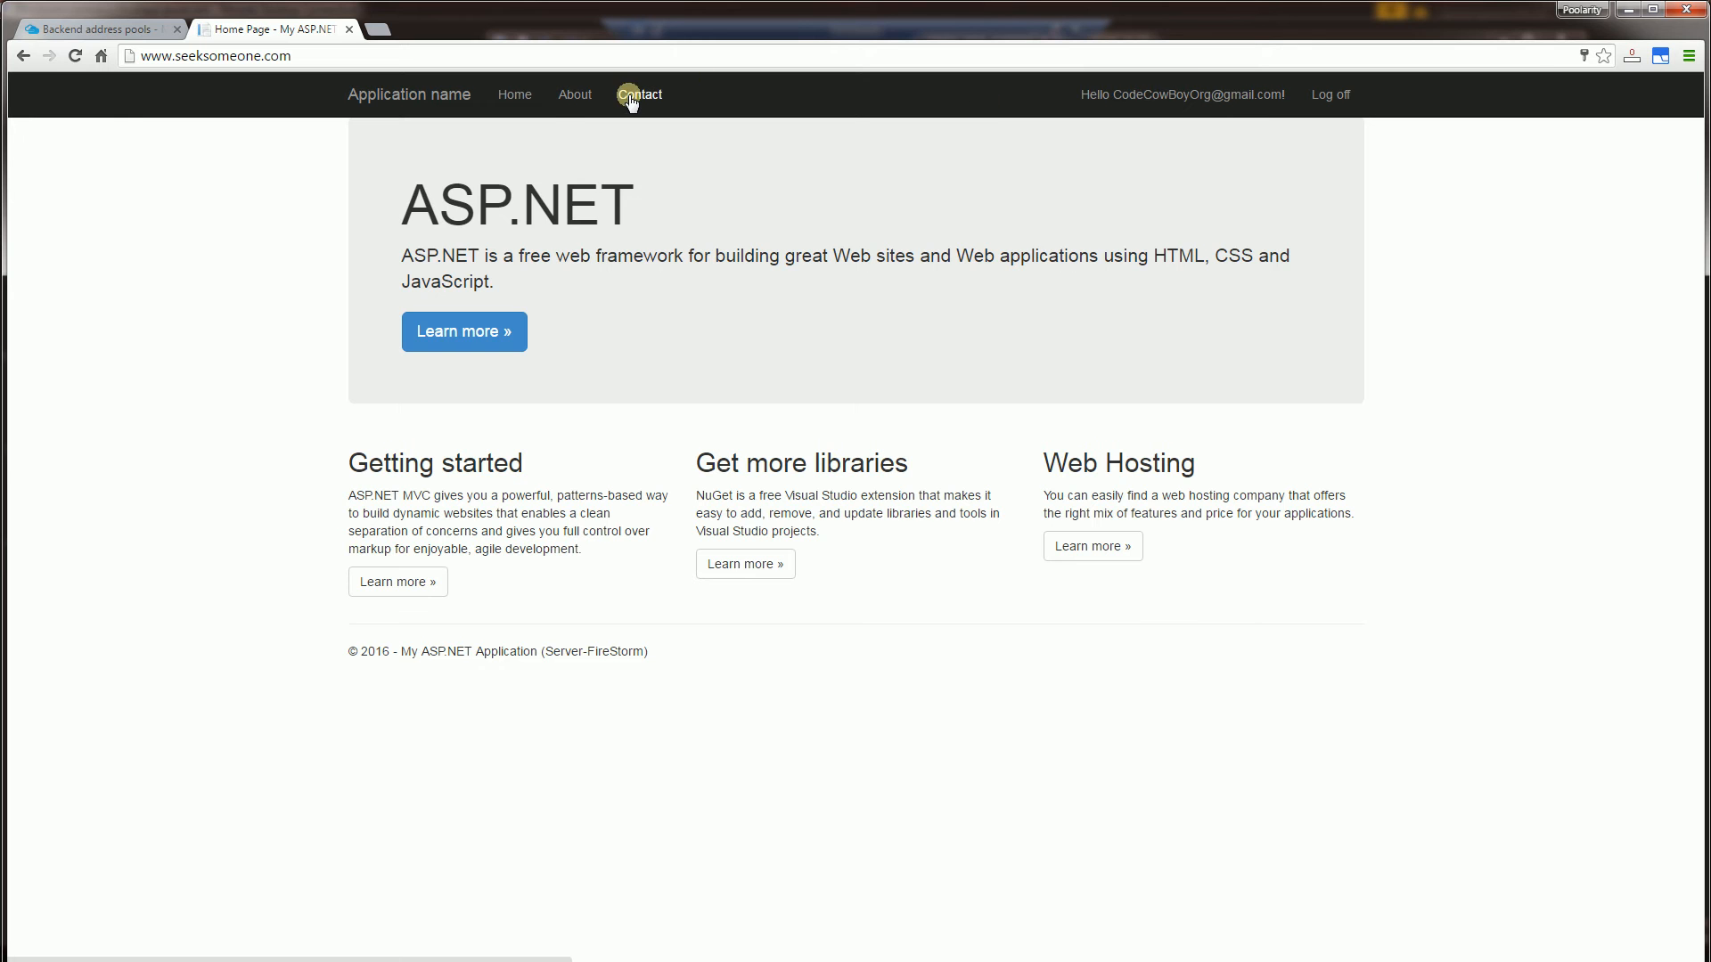
# Browse About, Home and Contact while signed in, noting FireStorm, SilverSurfer then IronMan serving.
pyautogui.click(573, 94)
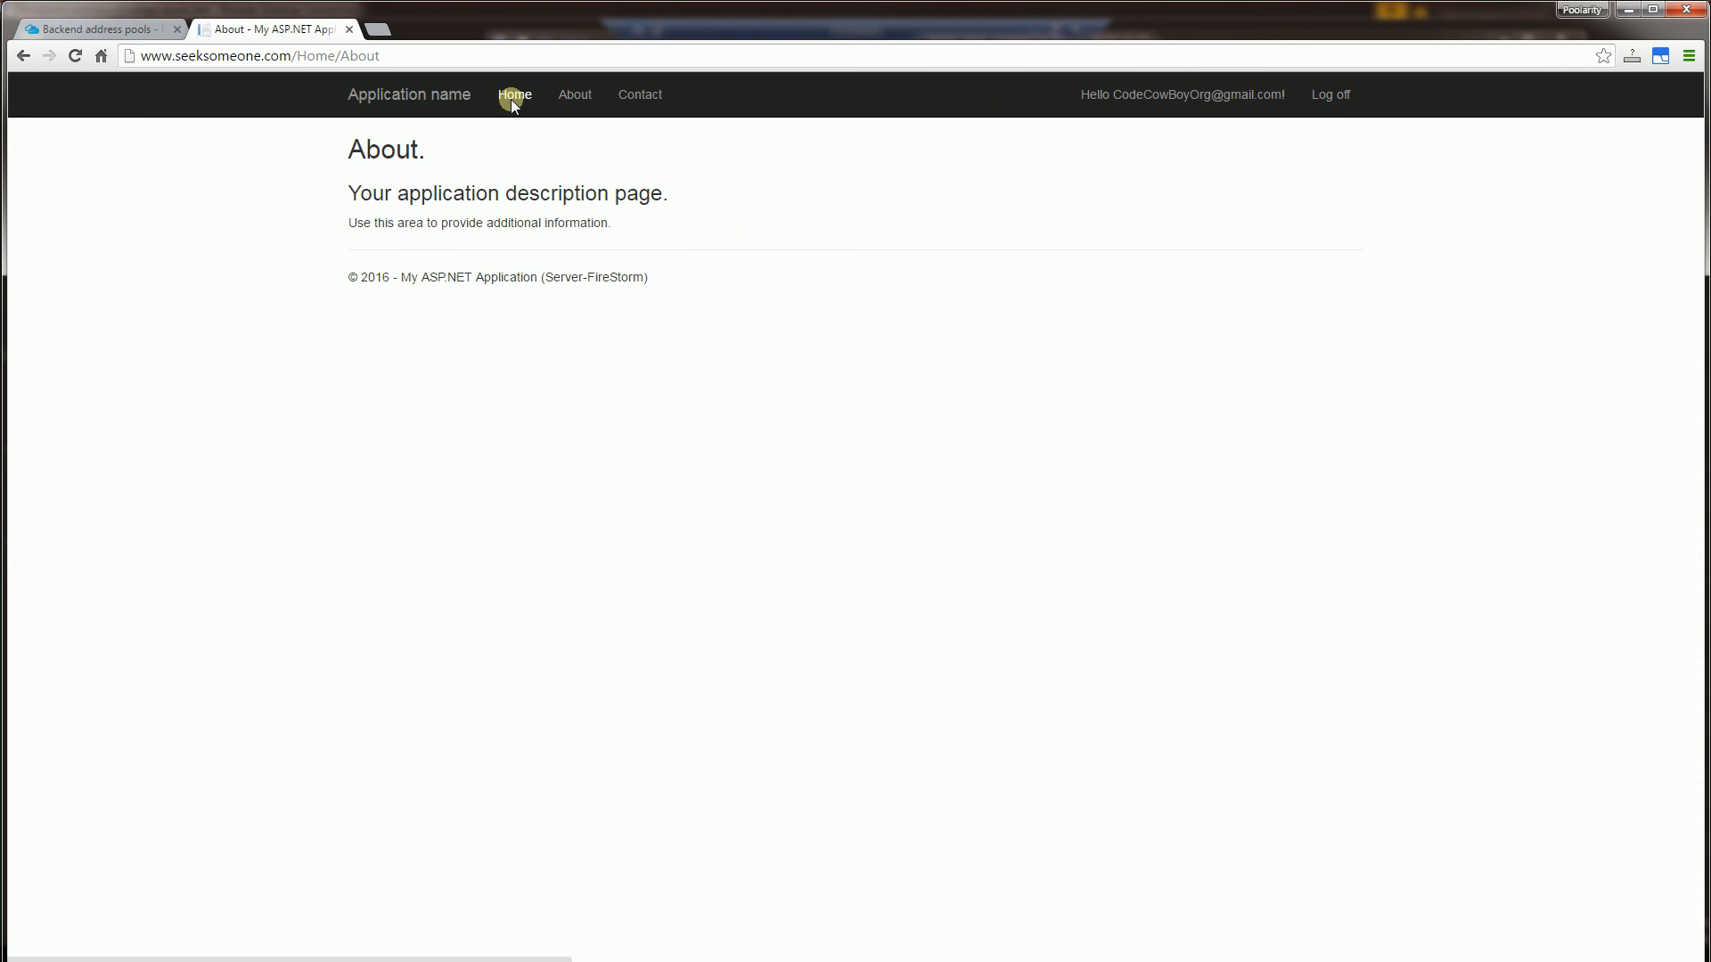
pyautogui.click(513, 95)
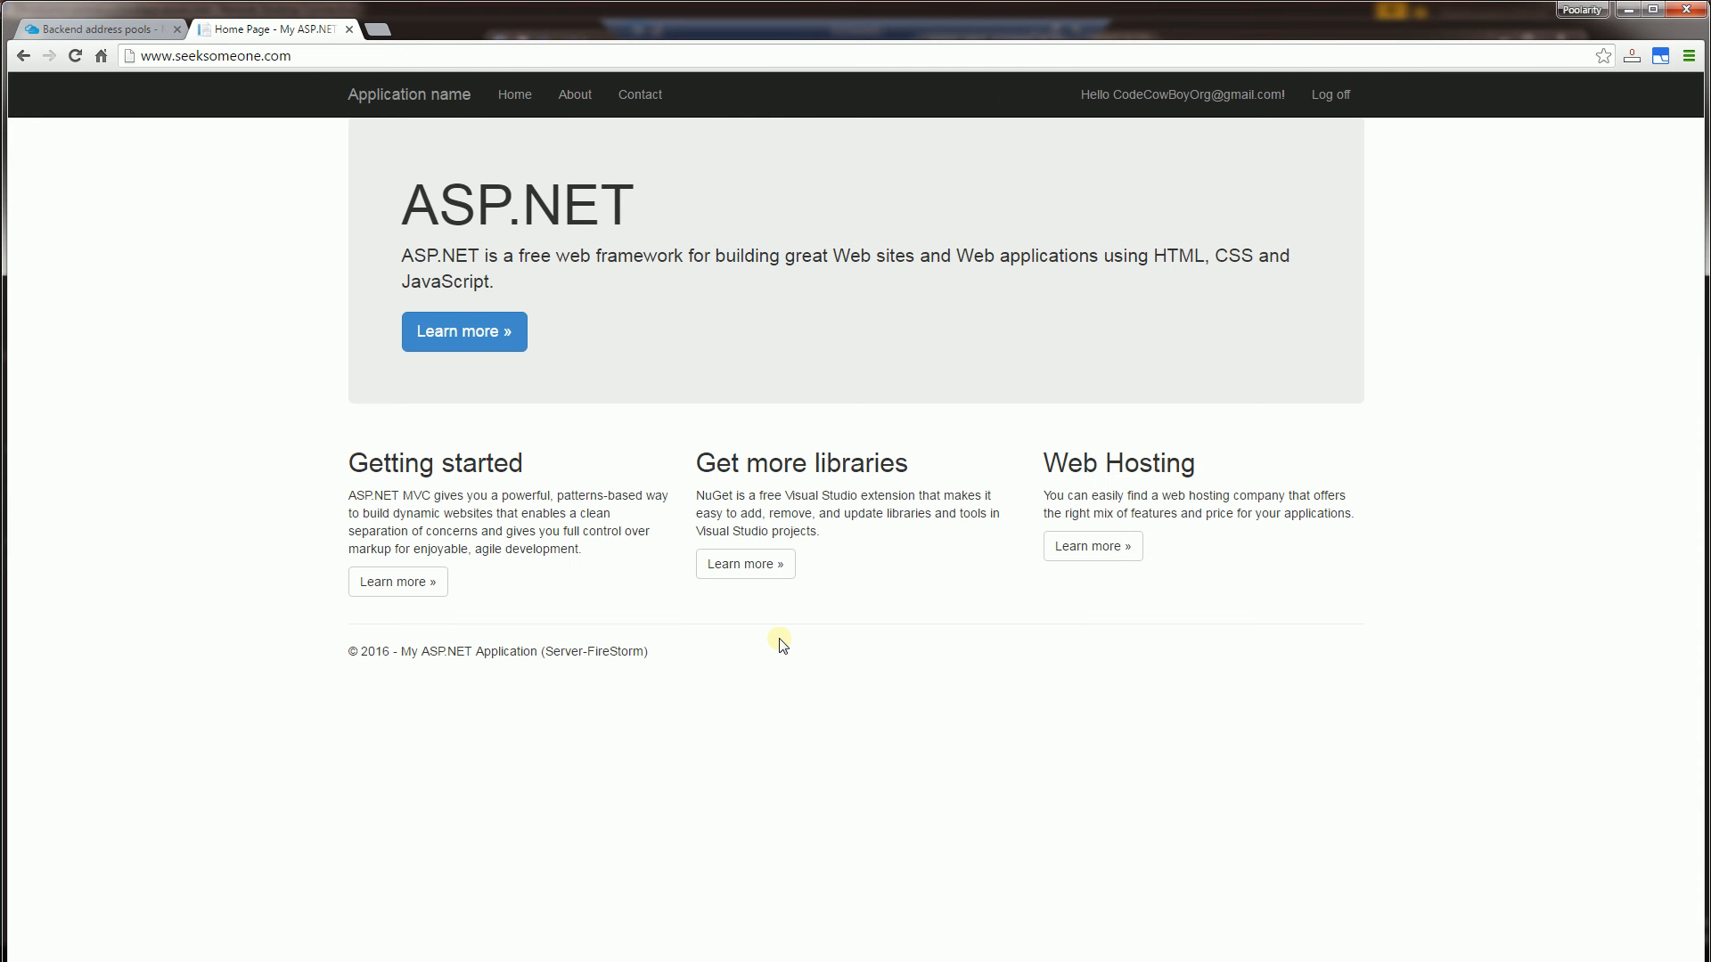
pyautogui.moveTo(772, 624)
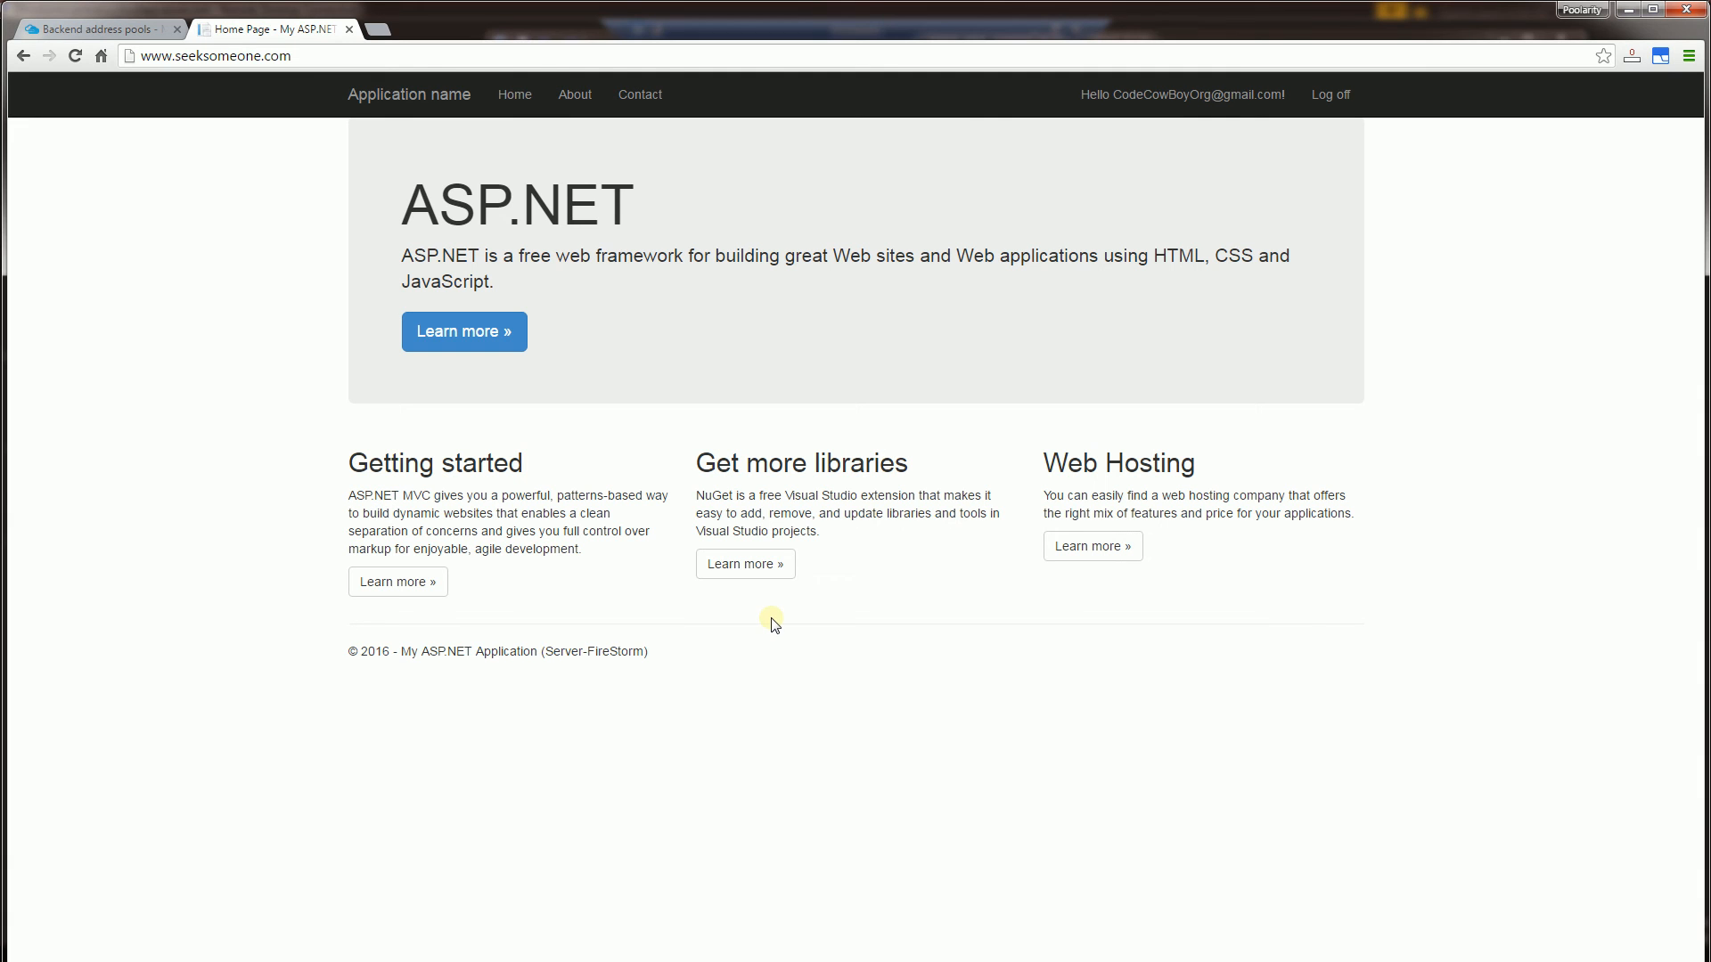
pyautogui.moveTo(786, 672)
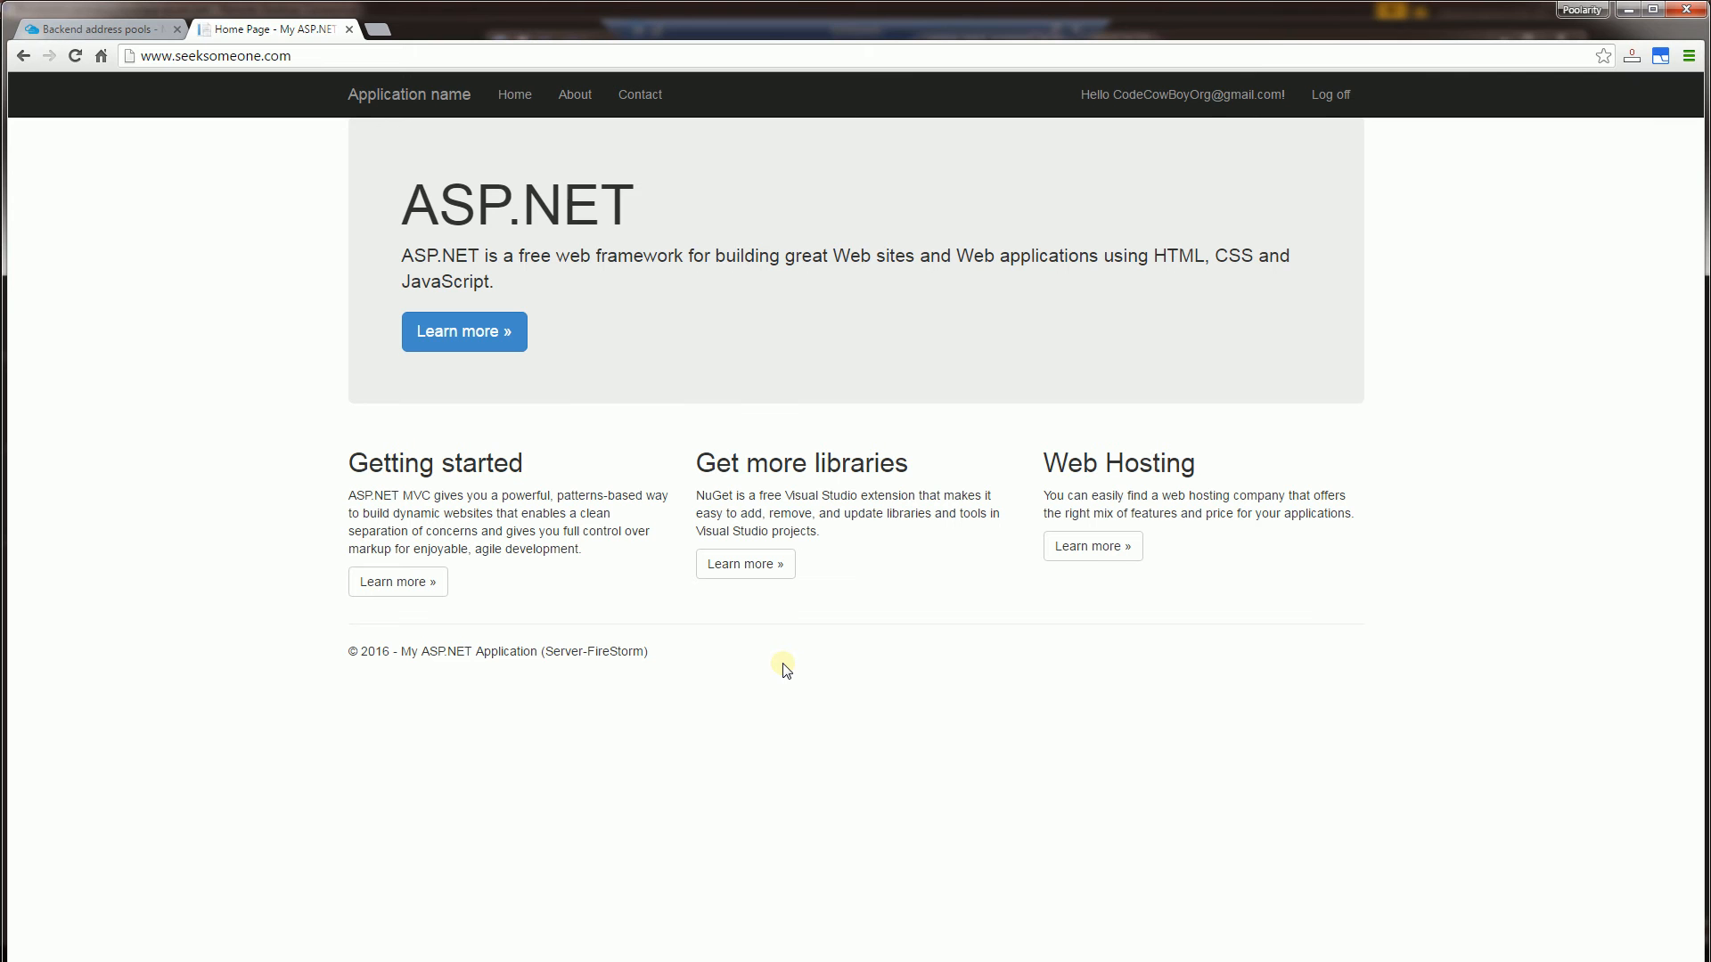
pyautogui.click(75, 55)
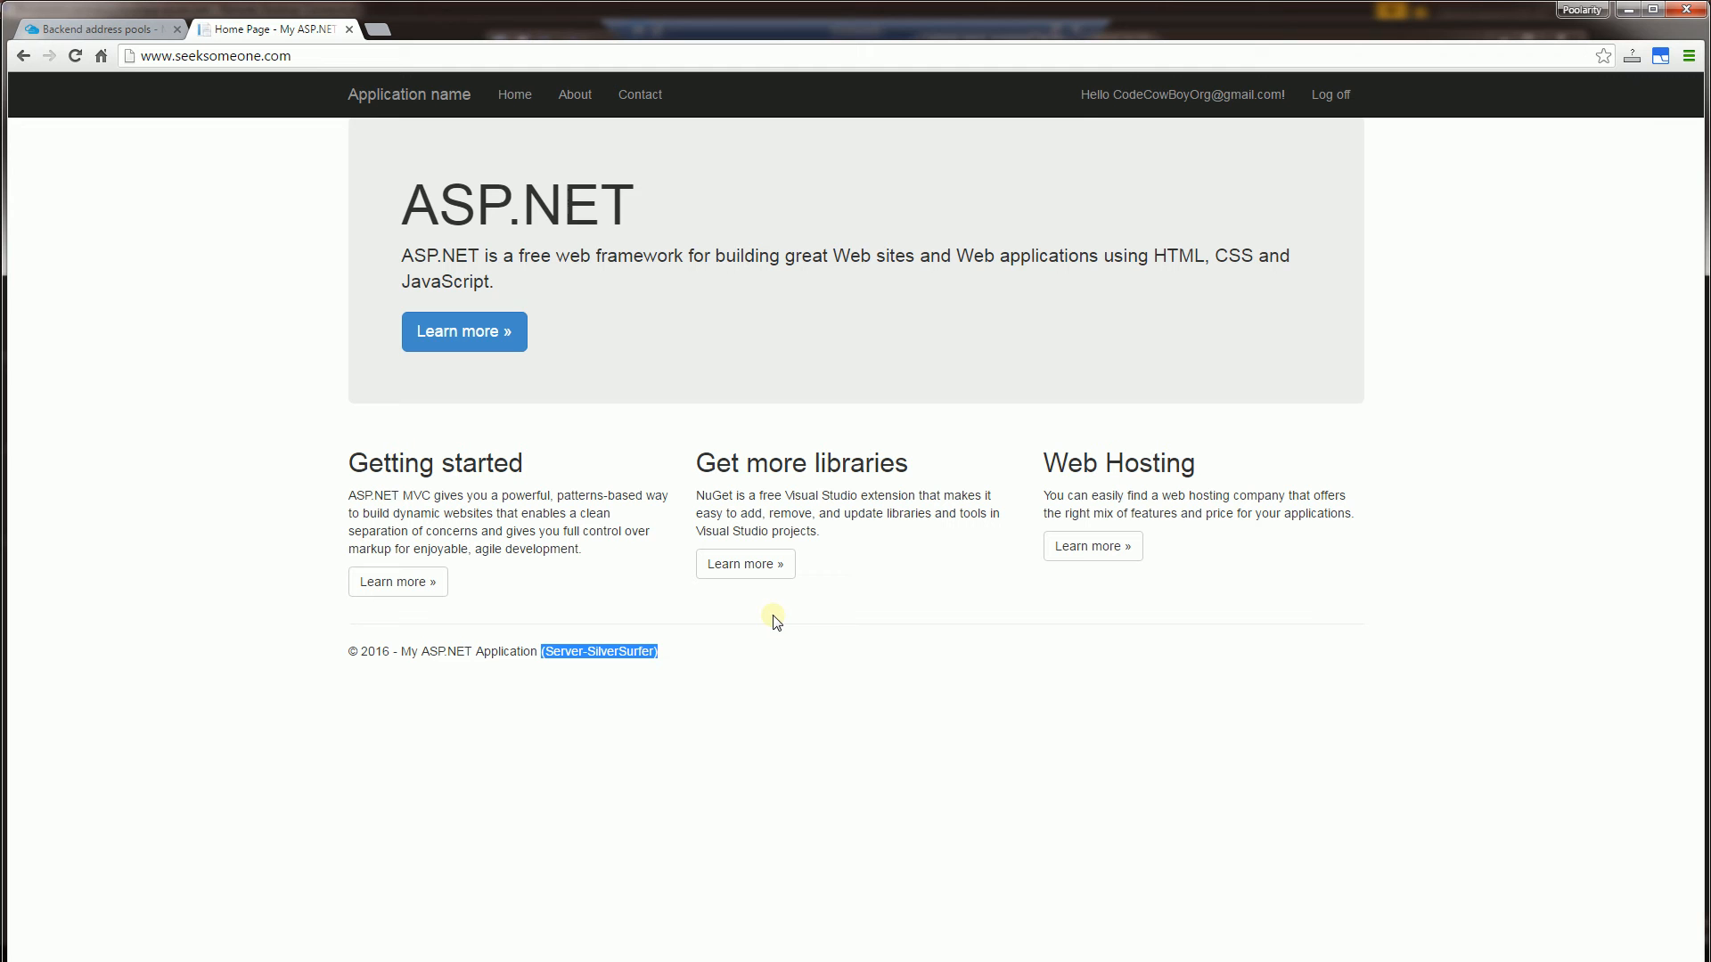
pyautogui.moveTo(1226, 96)
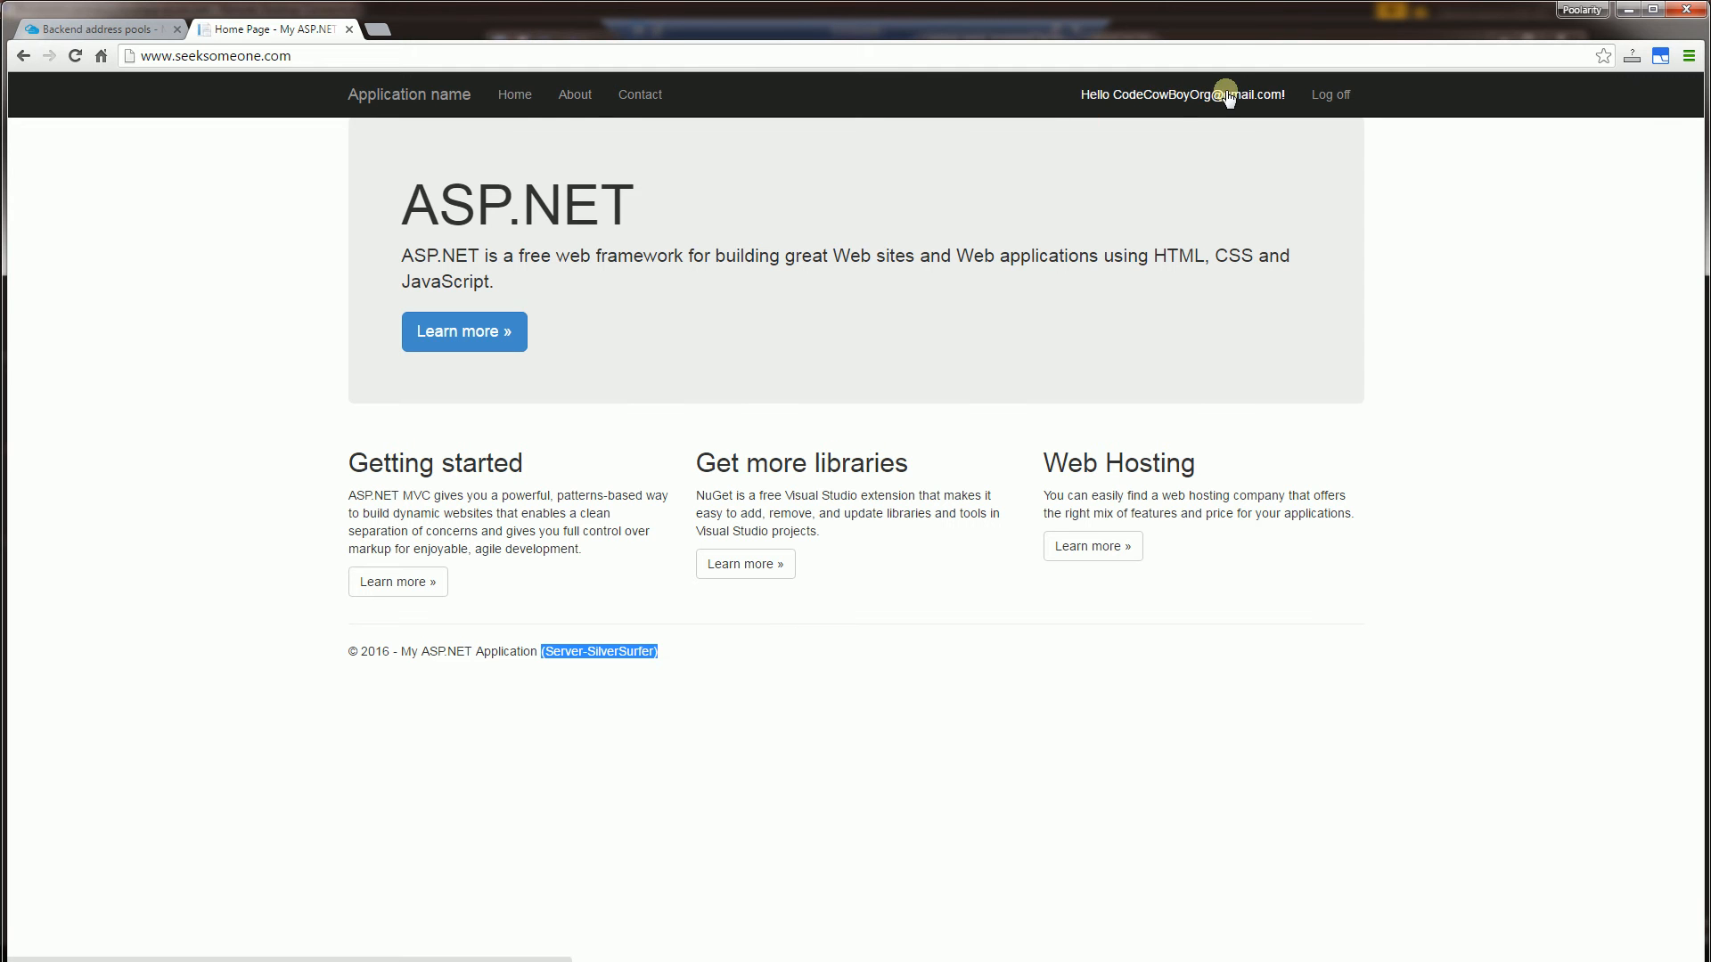
pyautogui.click(640, 95)
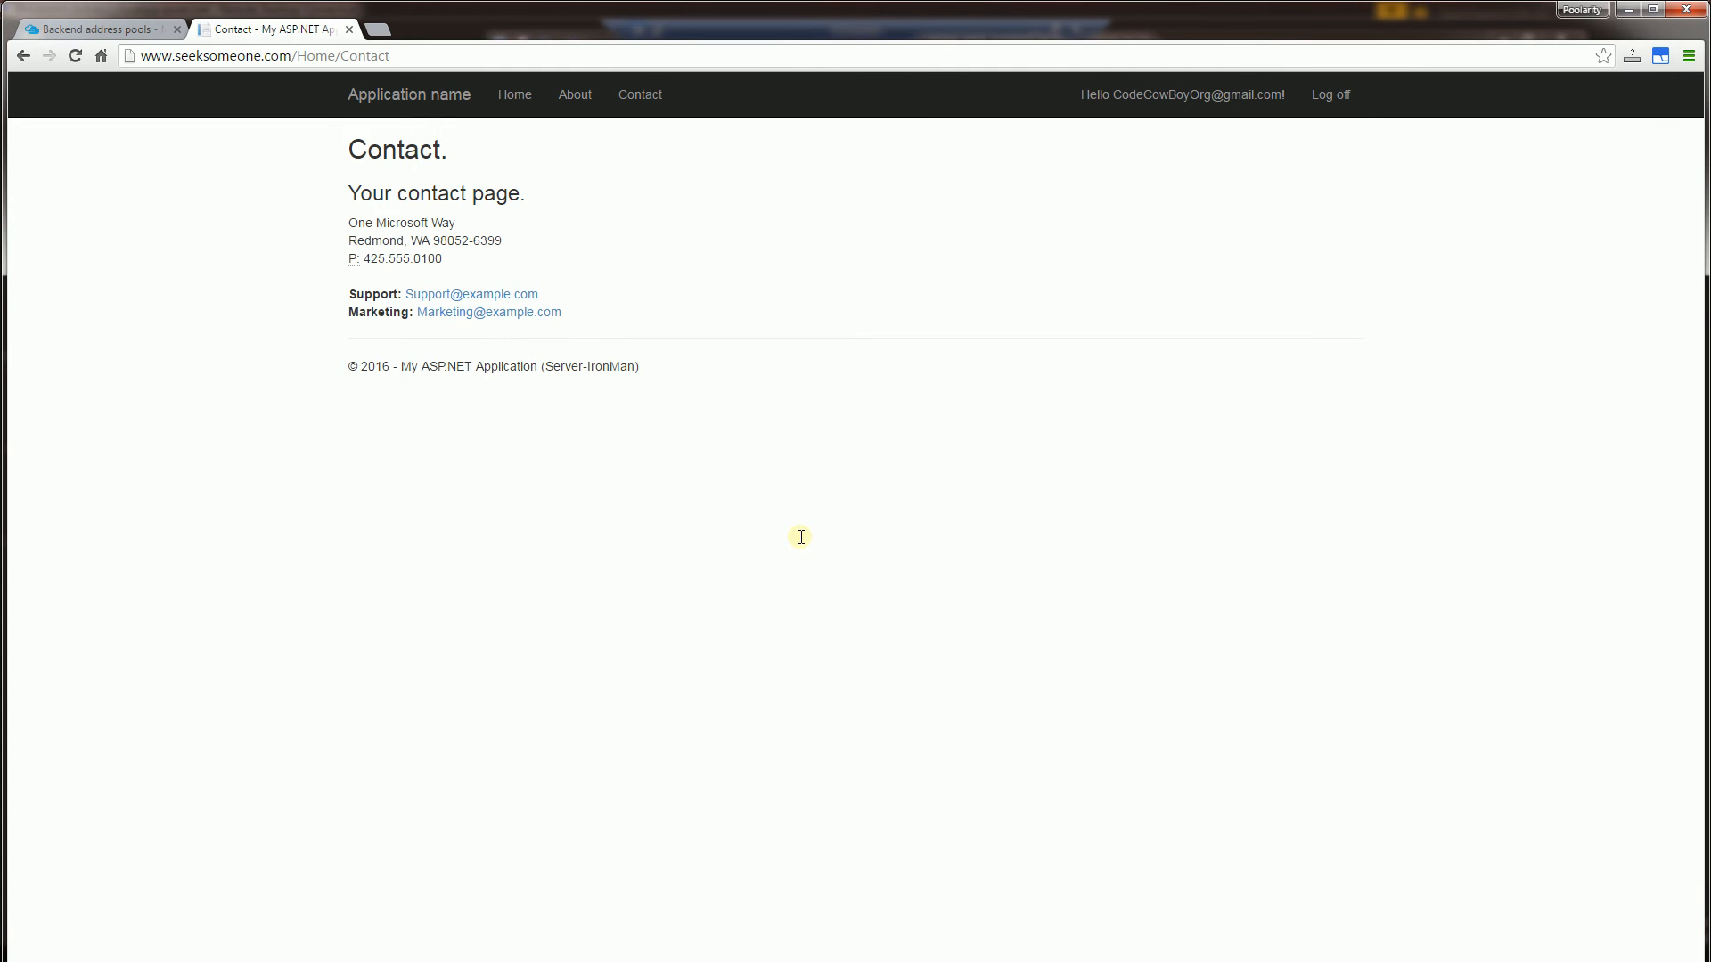
pyautogui.doubleClick(590, 365)
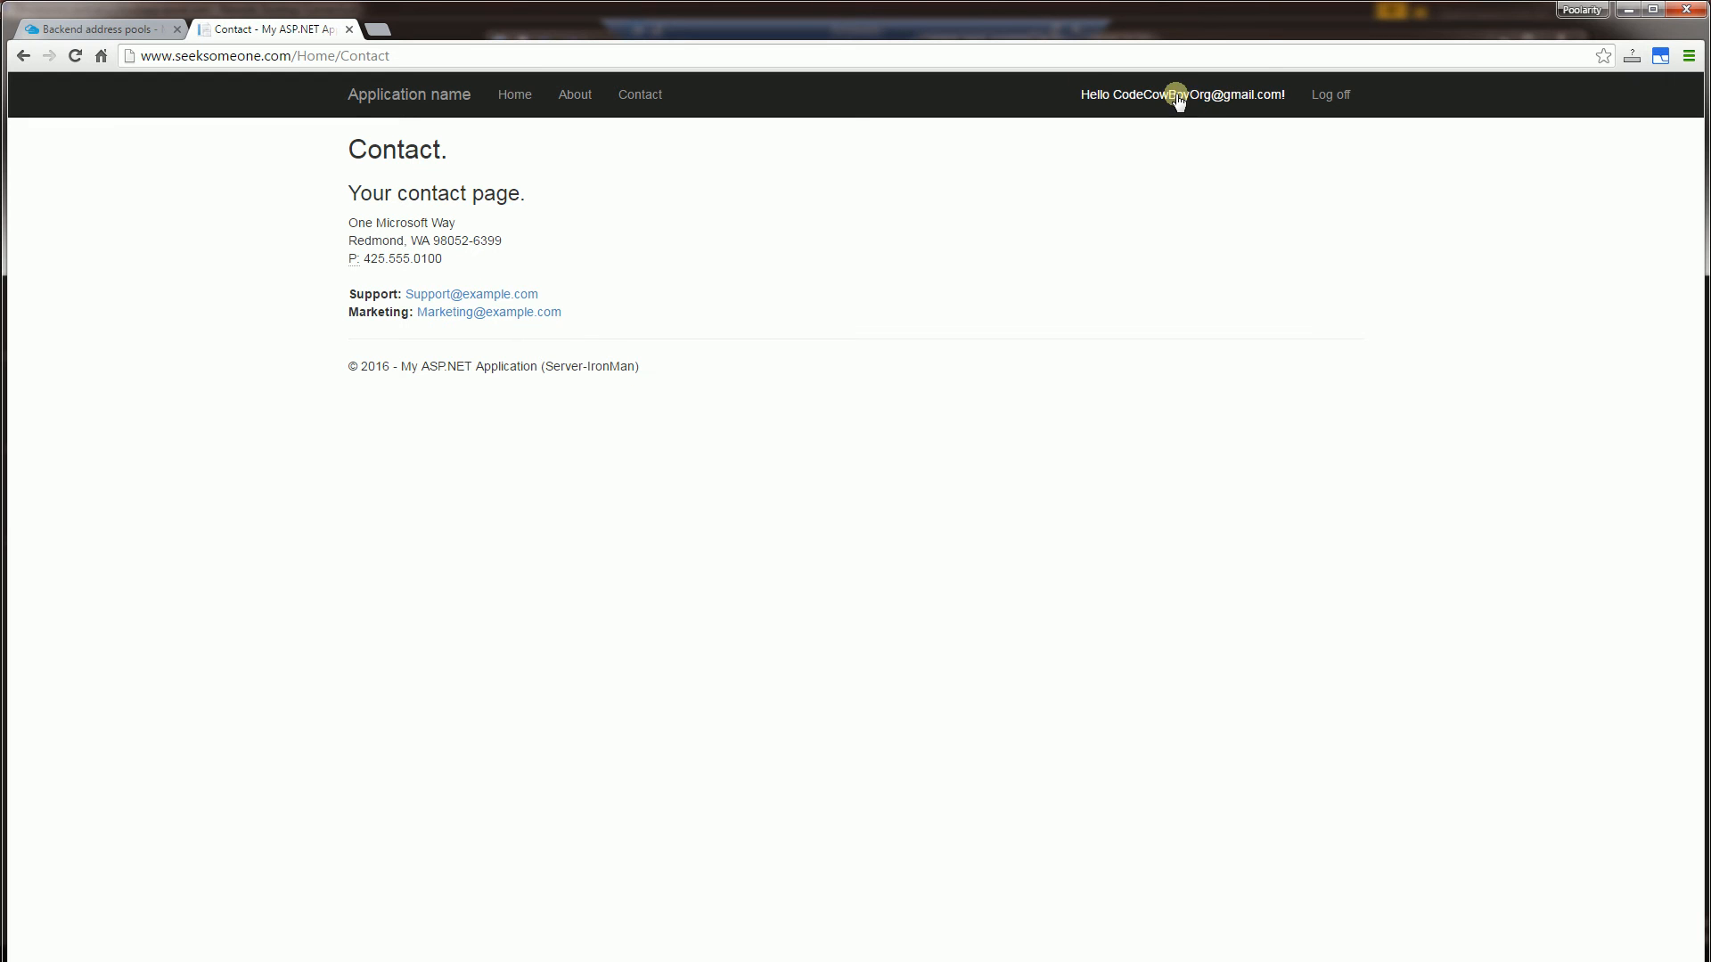
pyautogui.moveTo(215, 750)
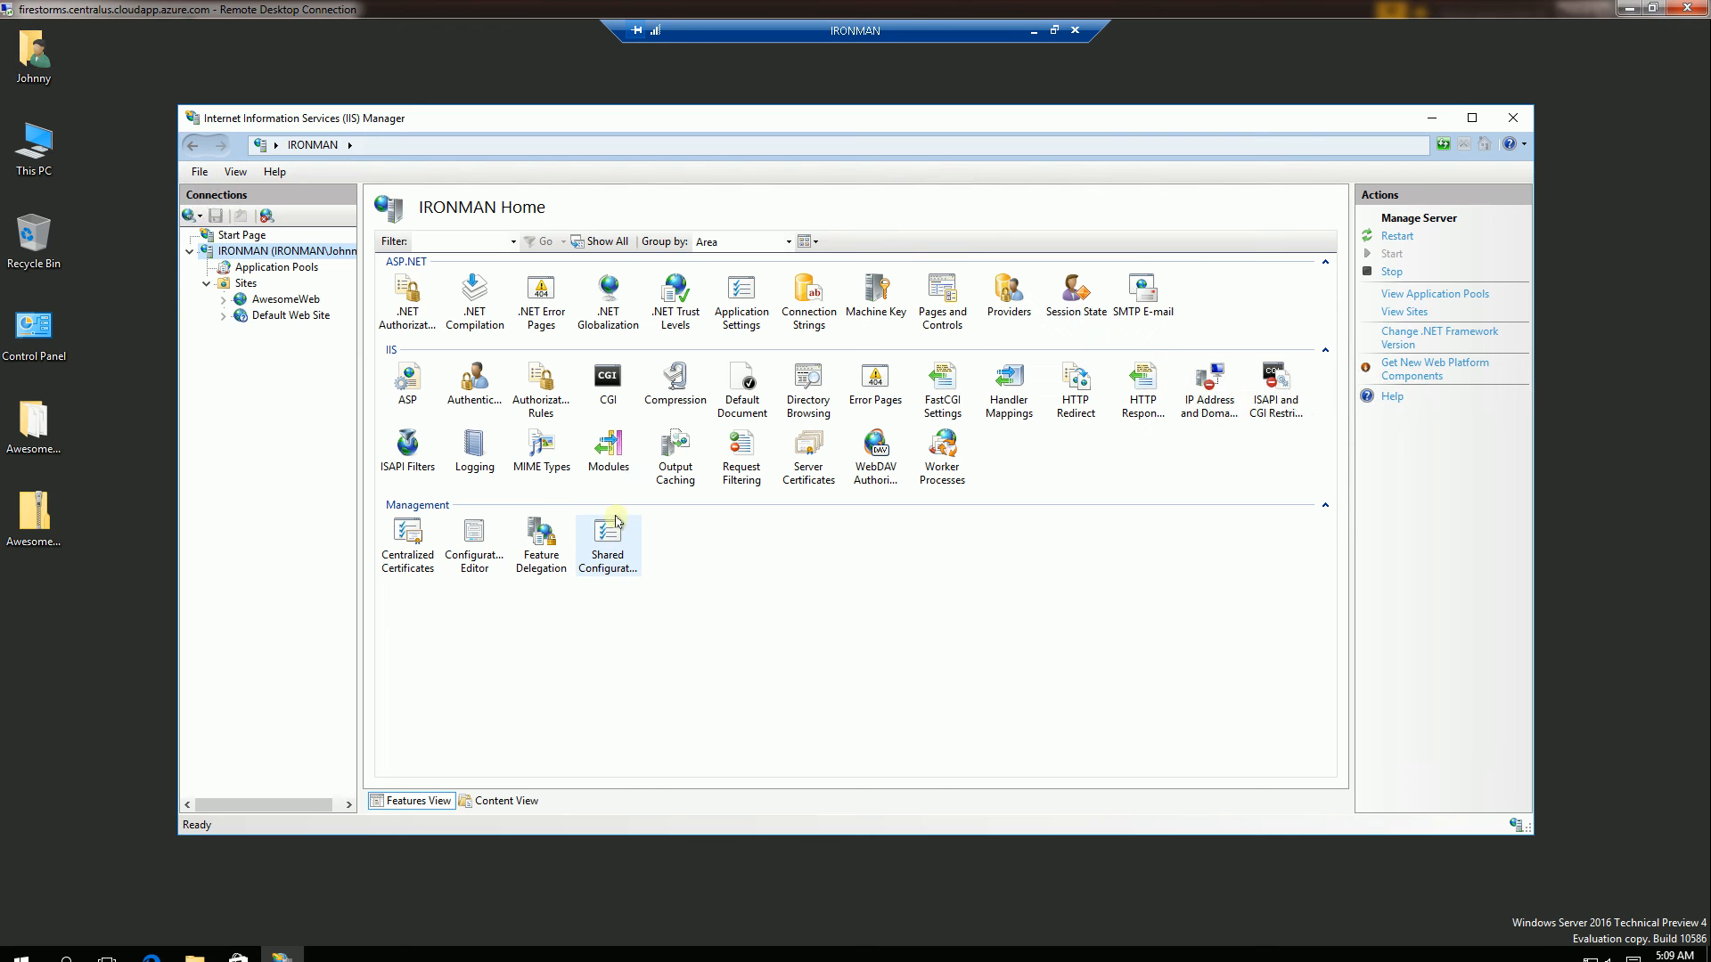
pyautogui.moveTo(283, 300)
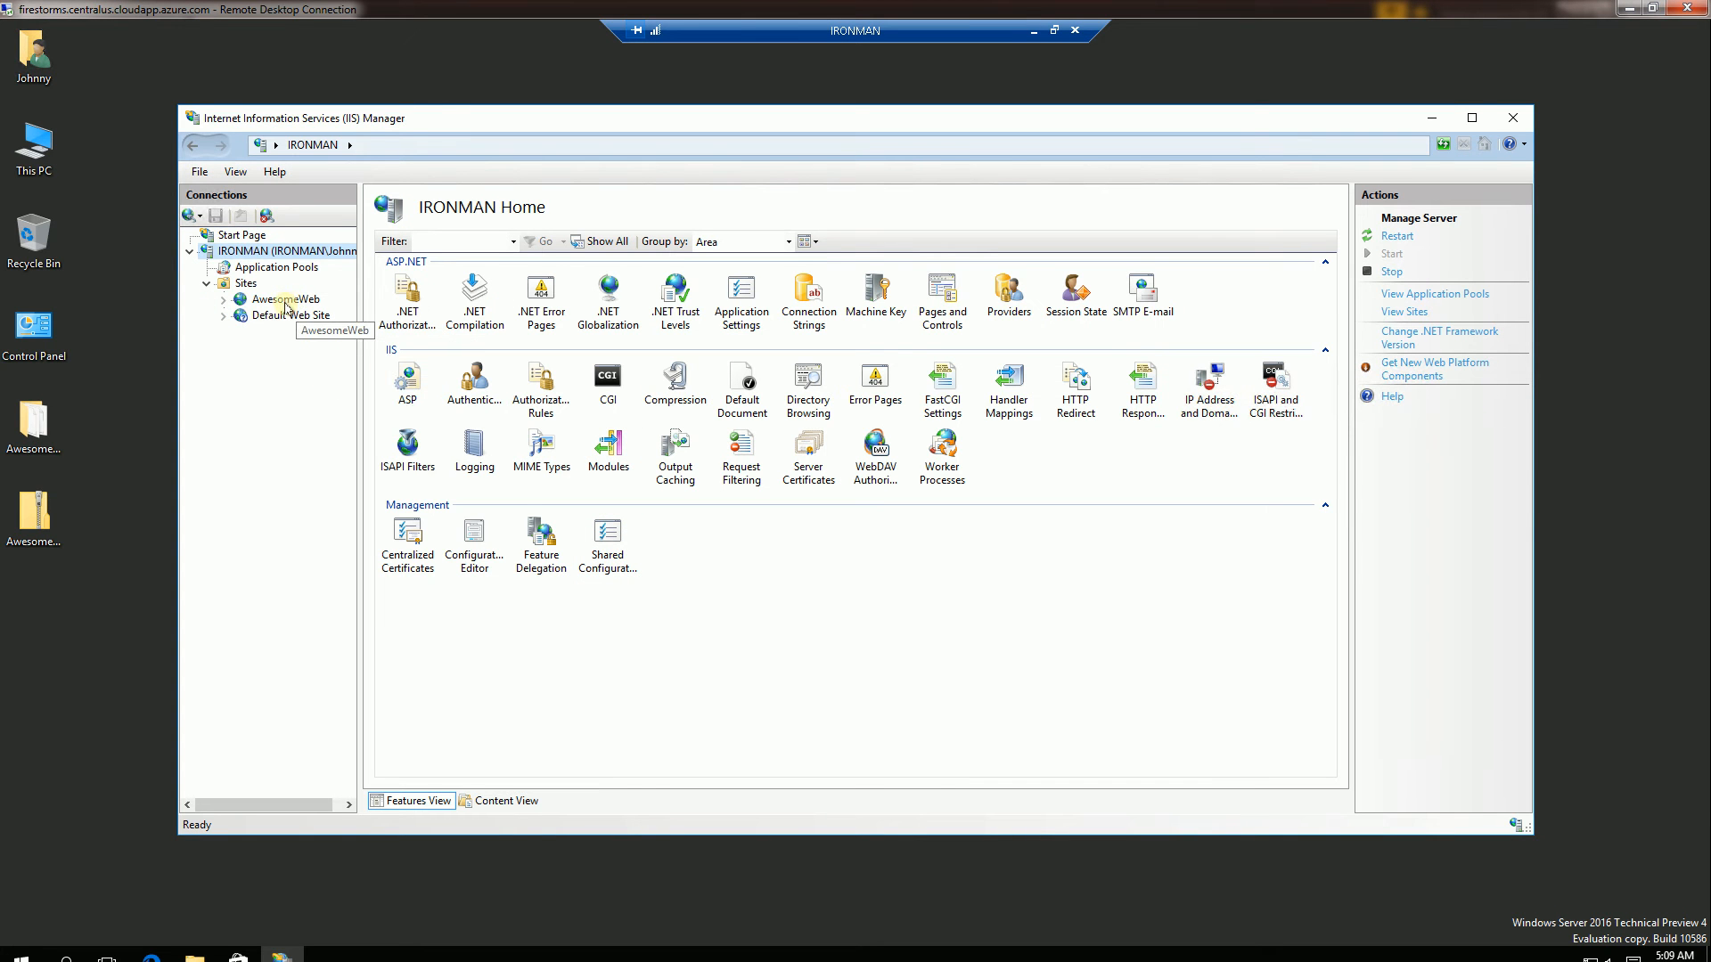
# Explore the AwesomeWeb site folder from IIS and select its Web.config file.
pyautogui.rightClick(289, 299)
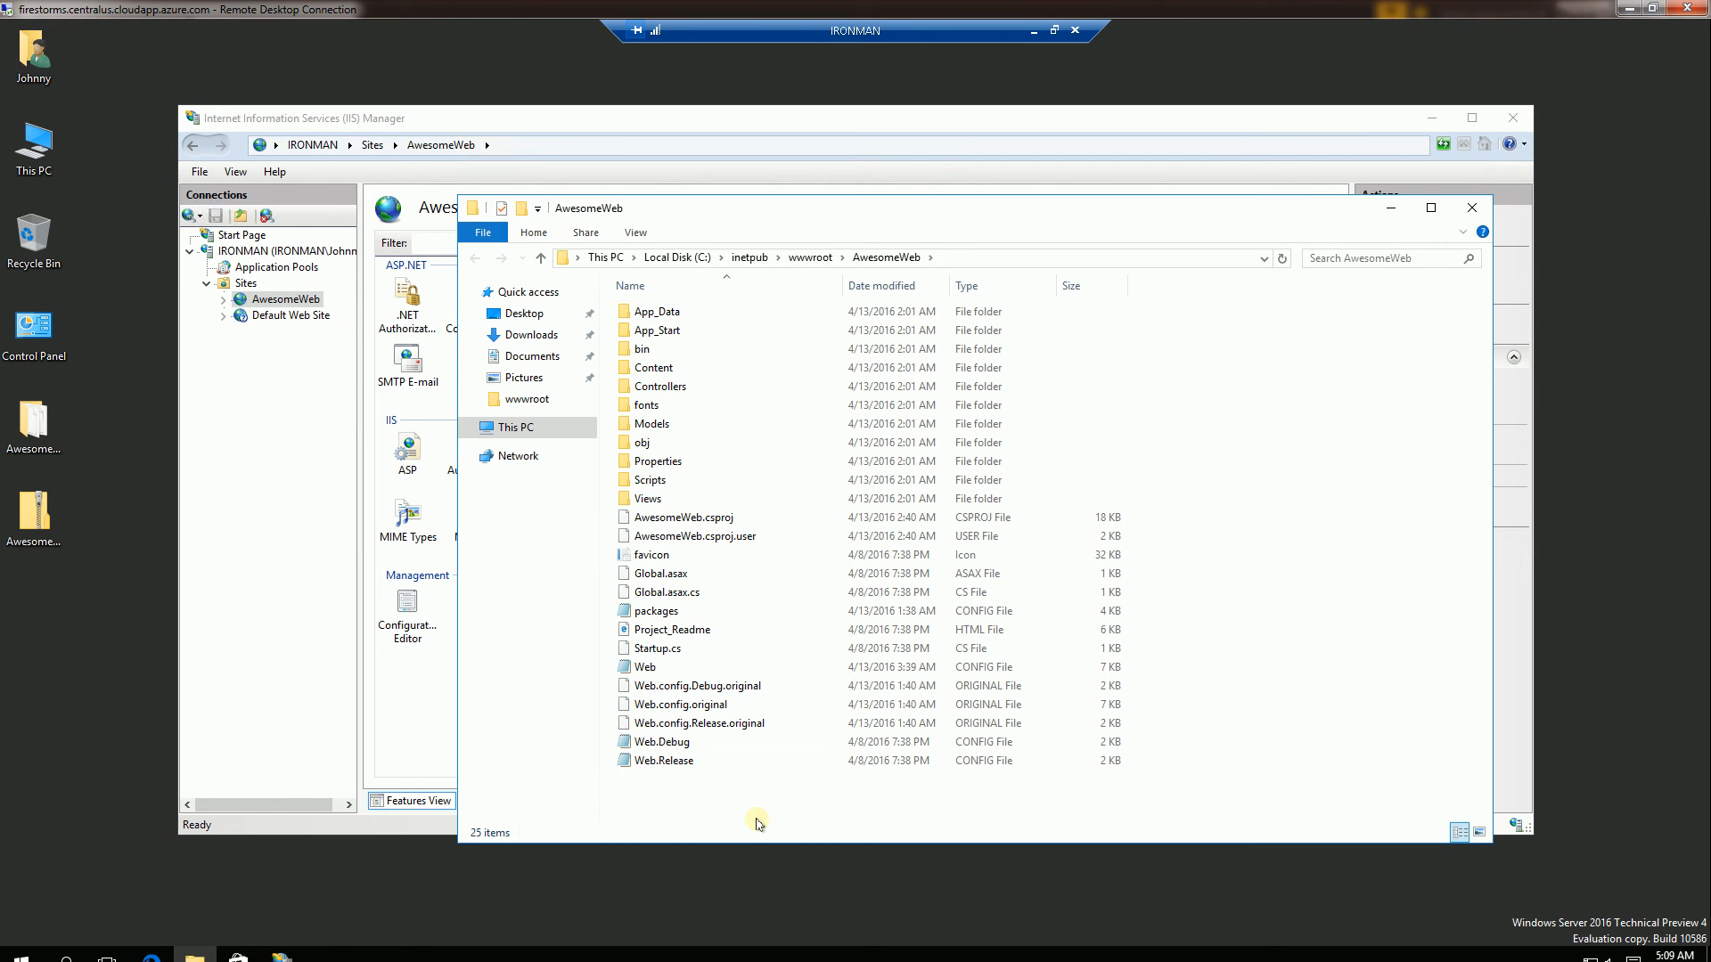
pyautogui.click(645, 667)
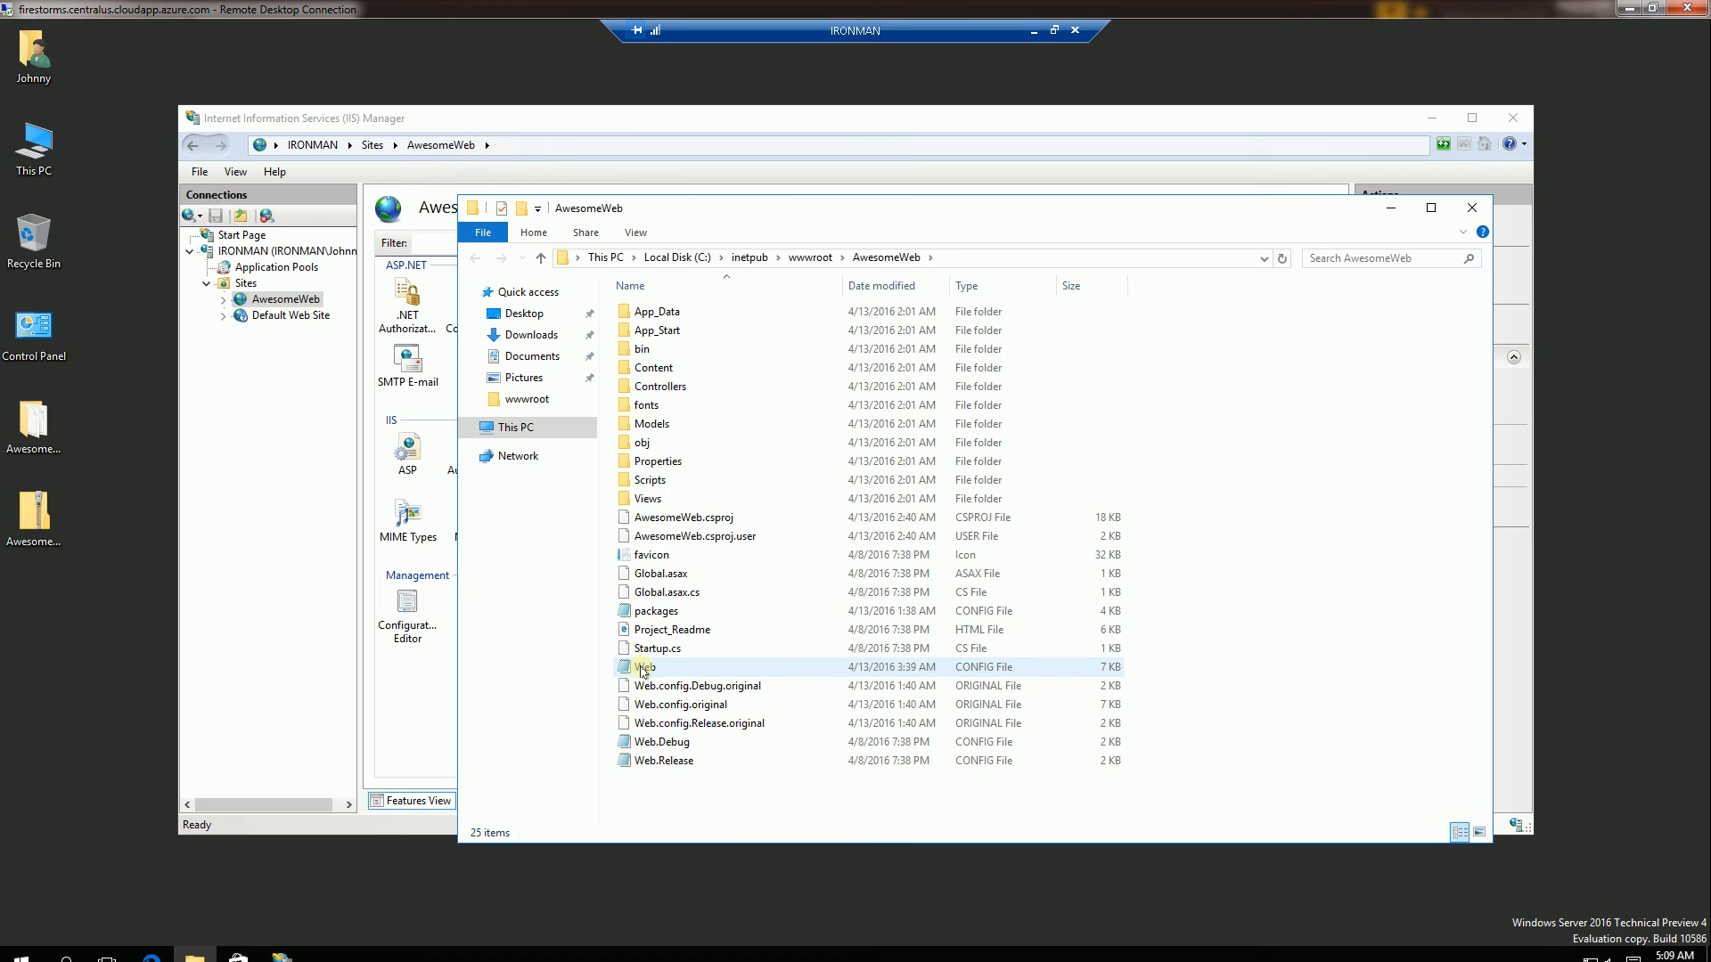
# View Web.config in Notepad, highlighting the MySessionStateStore Redis provider and its connectionString.
pyautogui.doubleClick(643, 666)
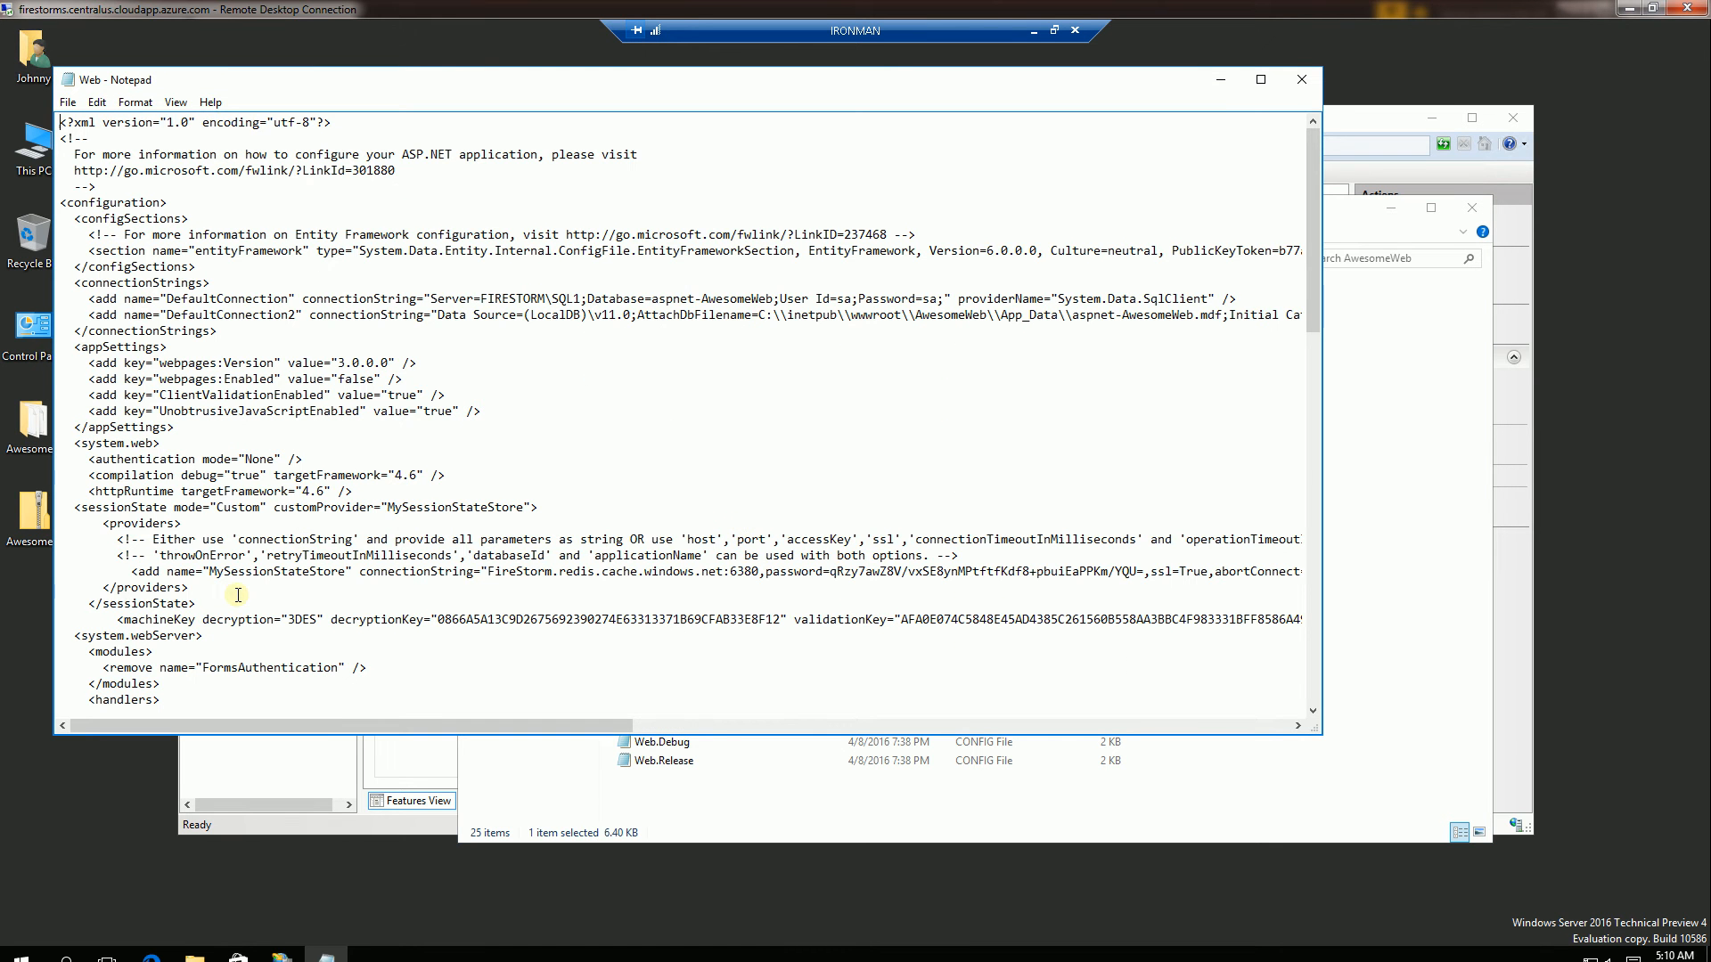
pyautogui.moveTo(60, 618)
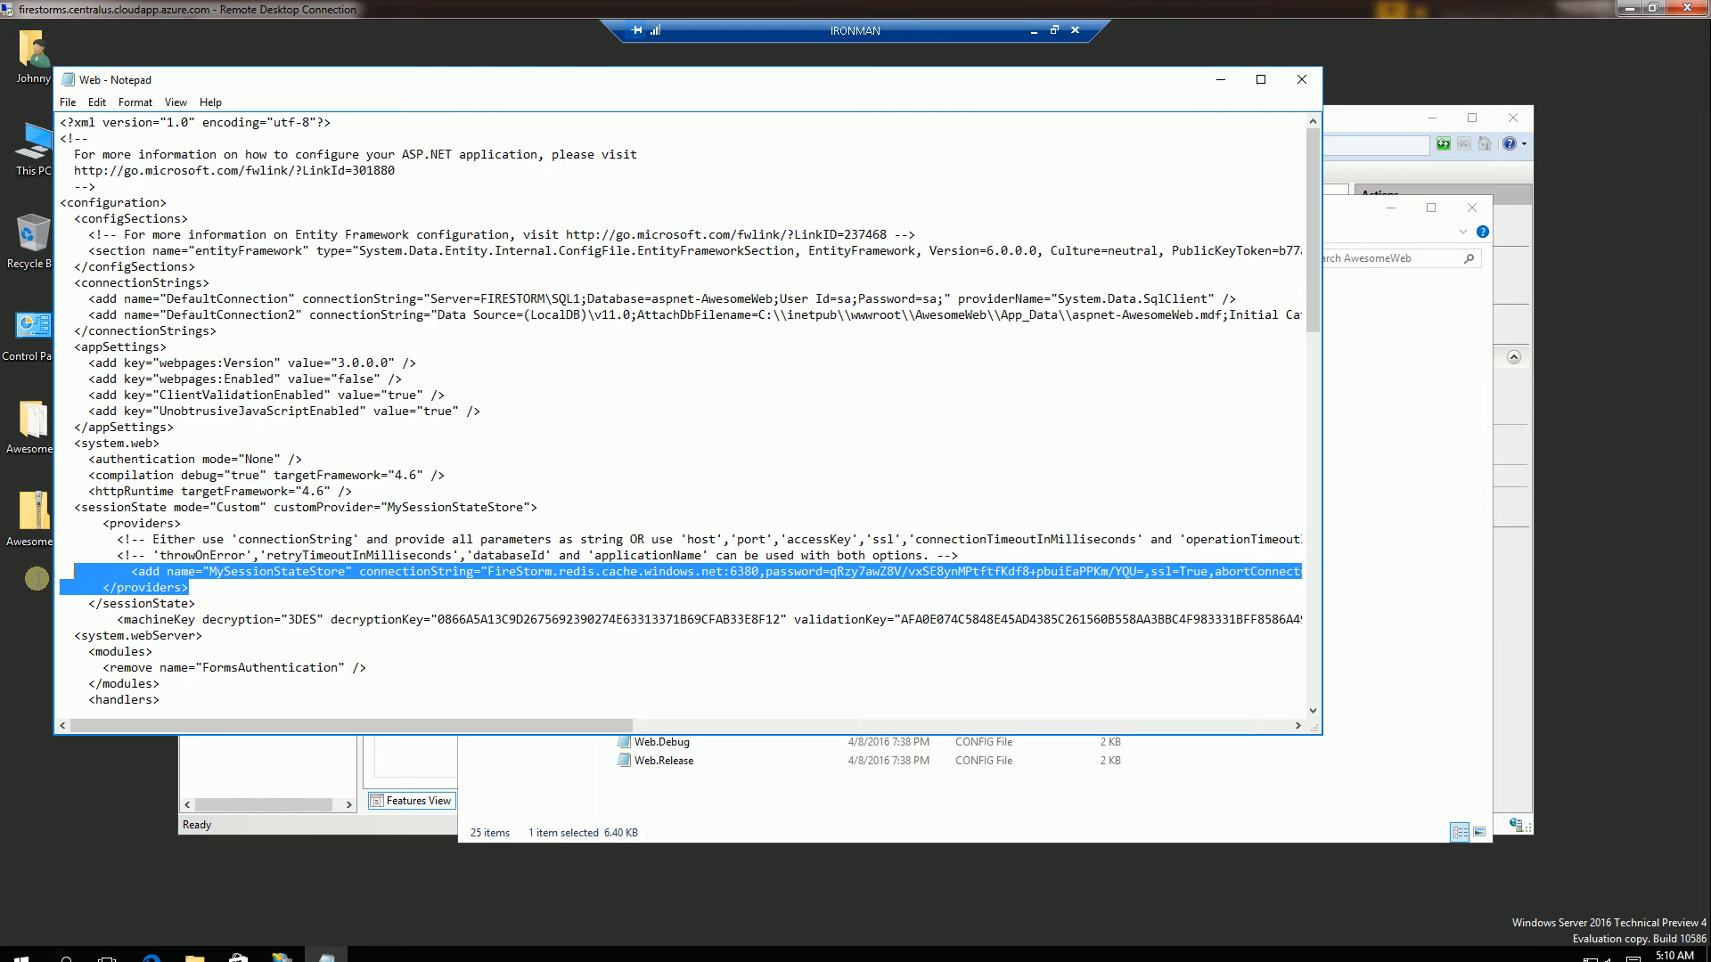
pyautogui.click(487, 570)
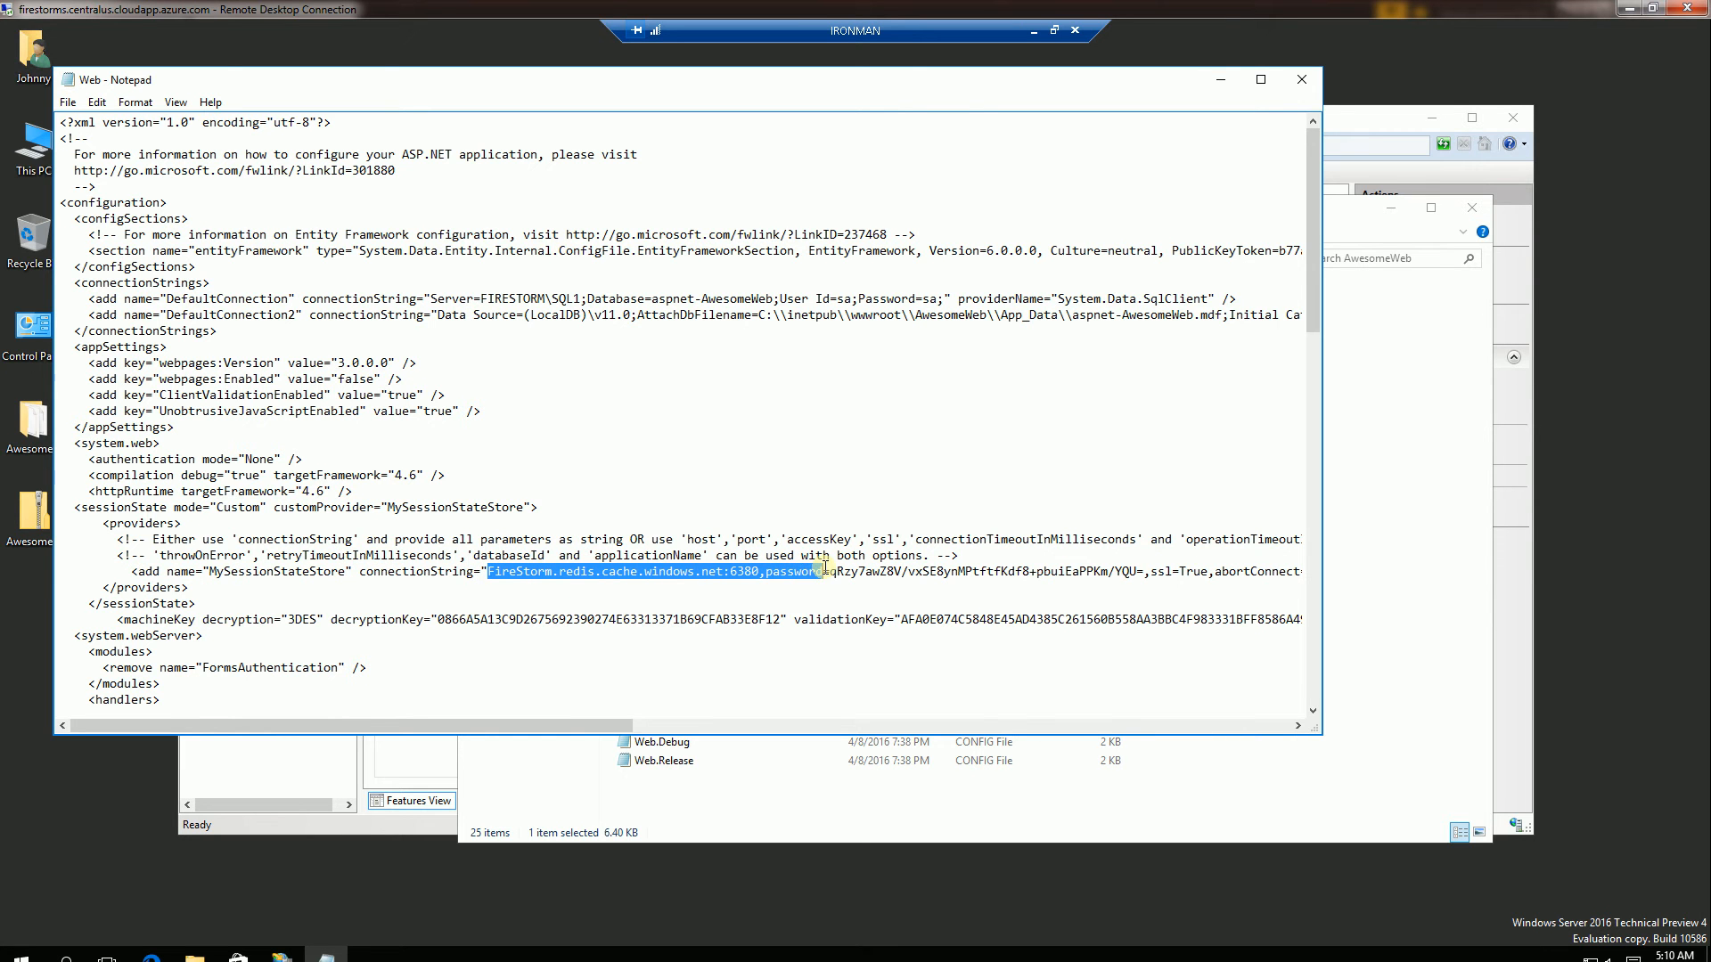
pyautogui.moveTo(825, 406)
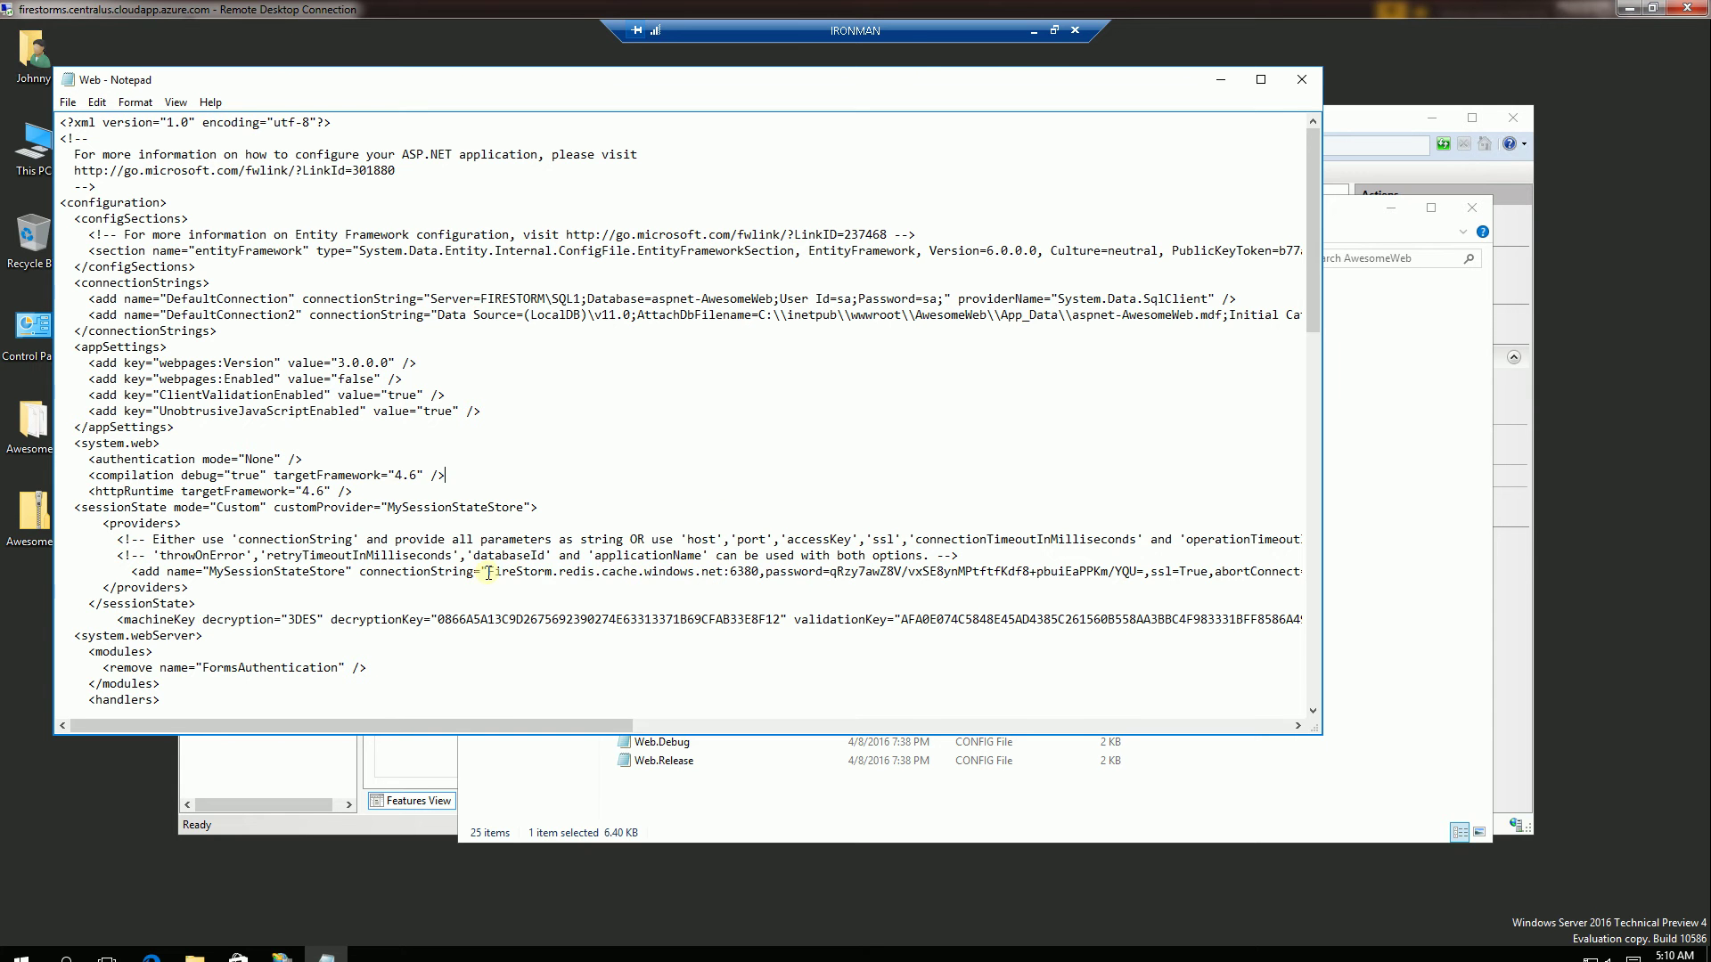
pyautogui.doubleClick(590, 570)
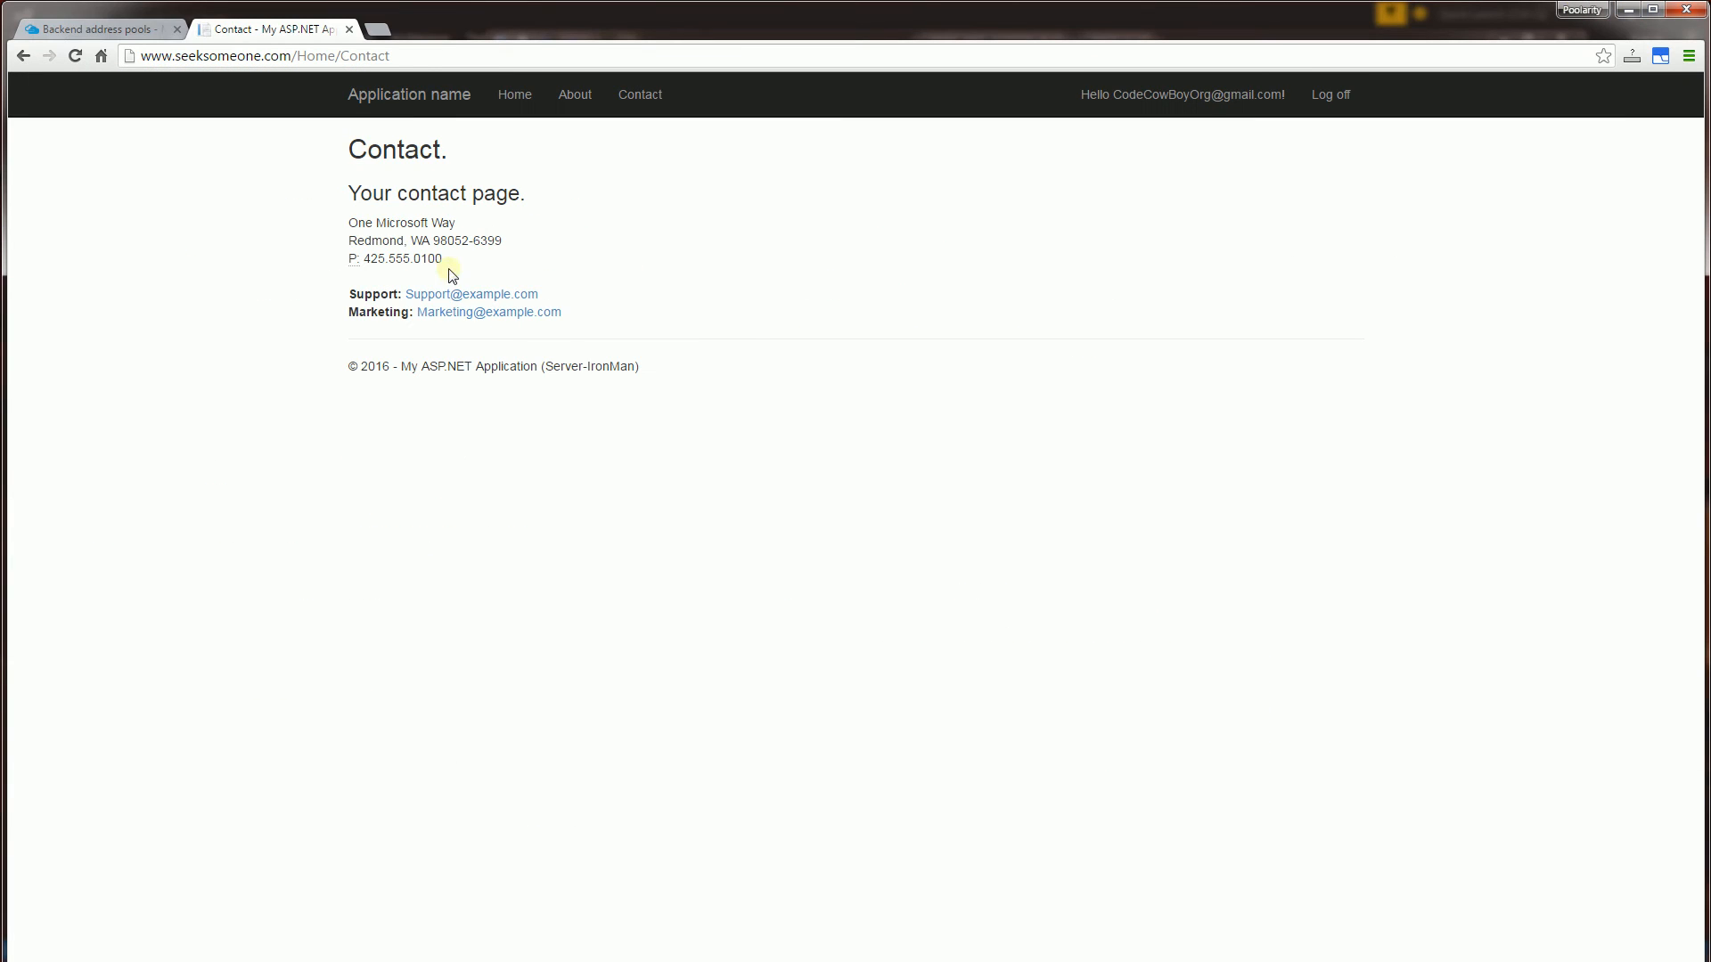
# Return to the Azure portal, close the LB-WEB01 blades and open the FireStorm Redis Cache.
pyautogui.click(96, 29)
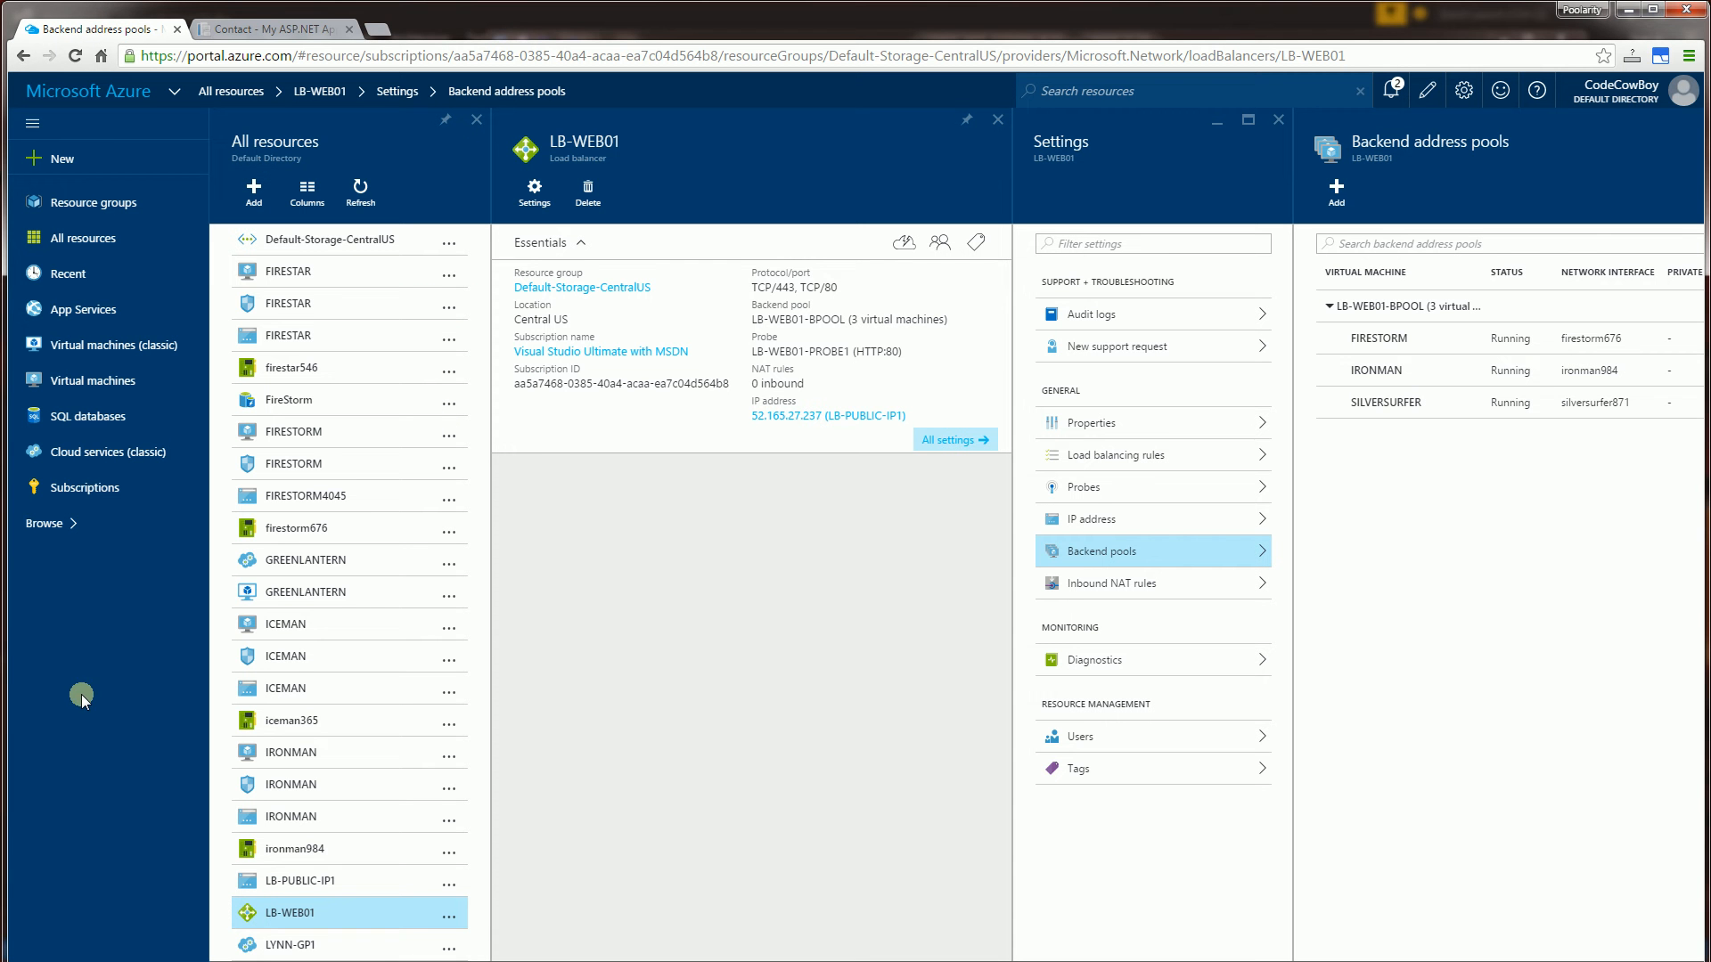
pyautogui.moveTo(317, 688)
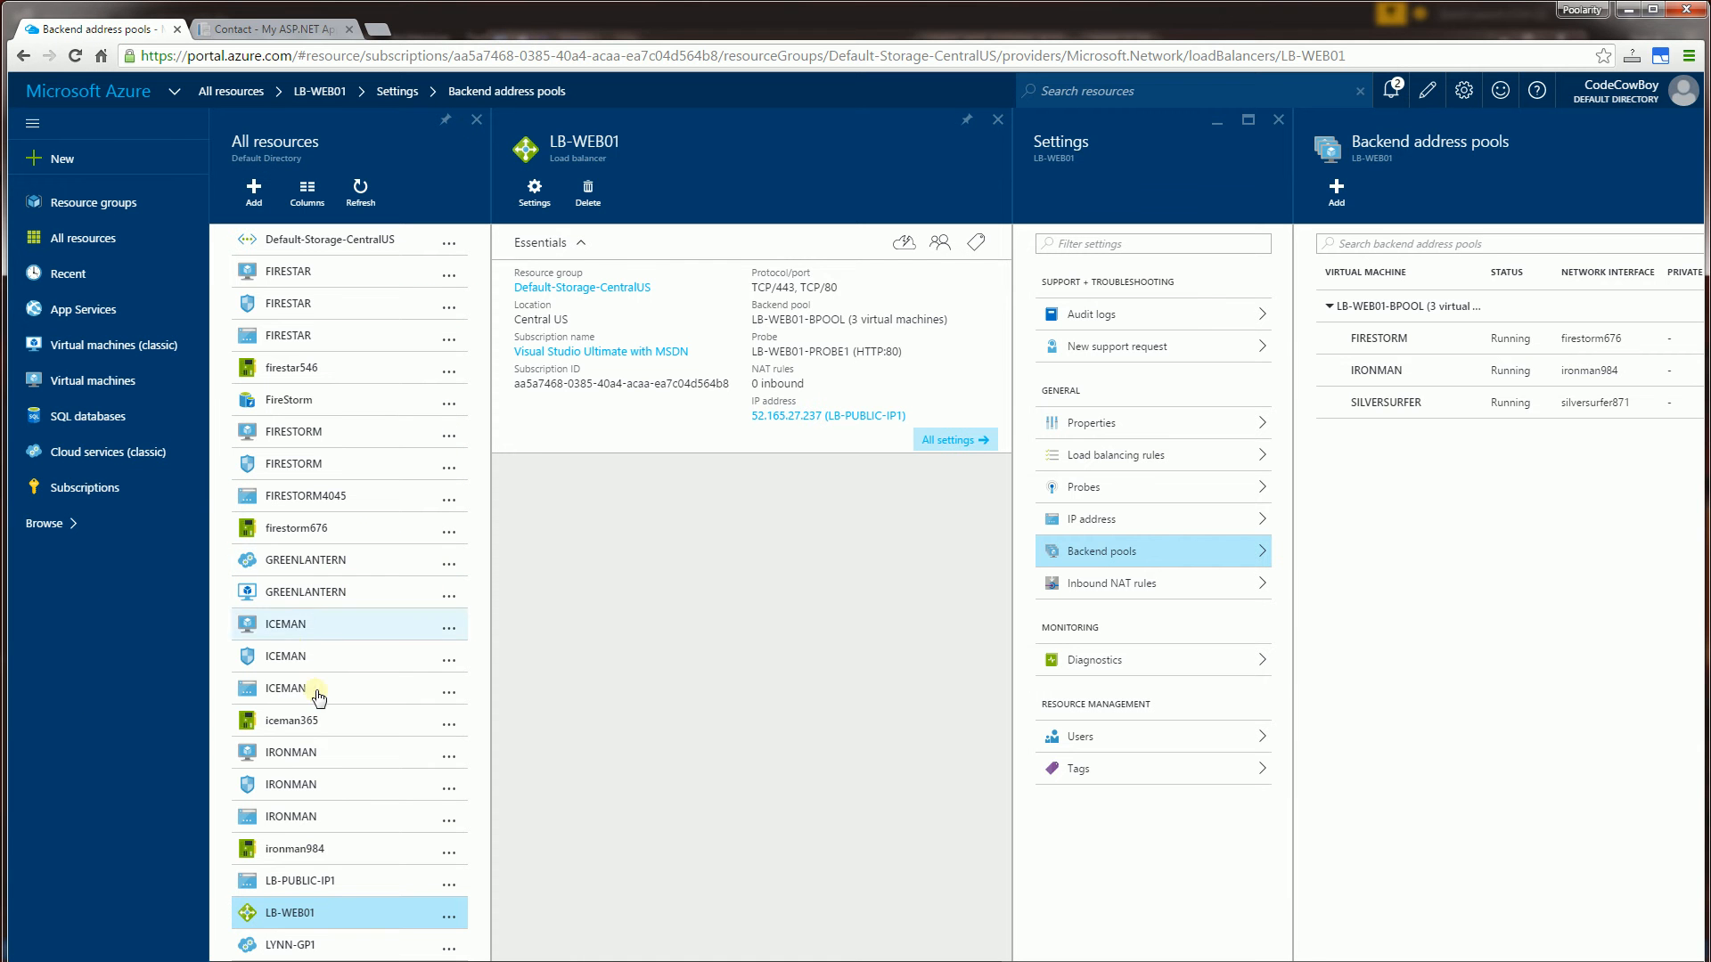
pyautogui.moveTo(292, 419)
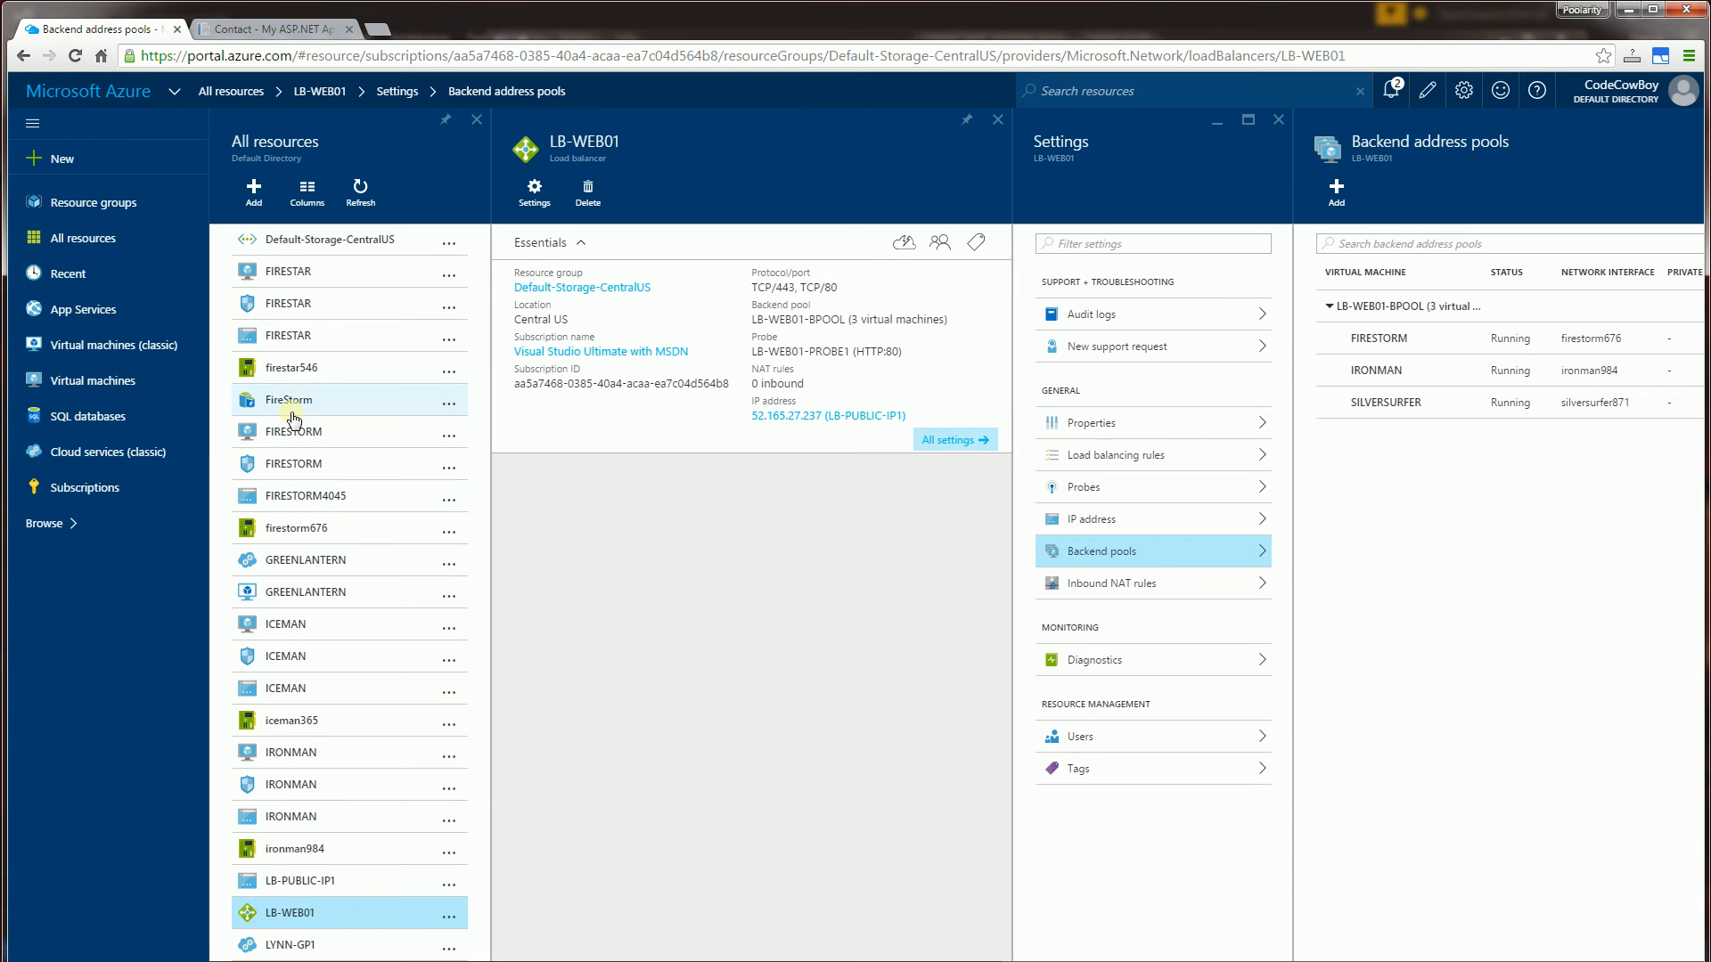
pyautogui.moveTo(514, 139)
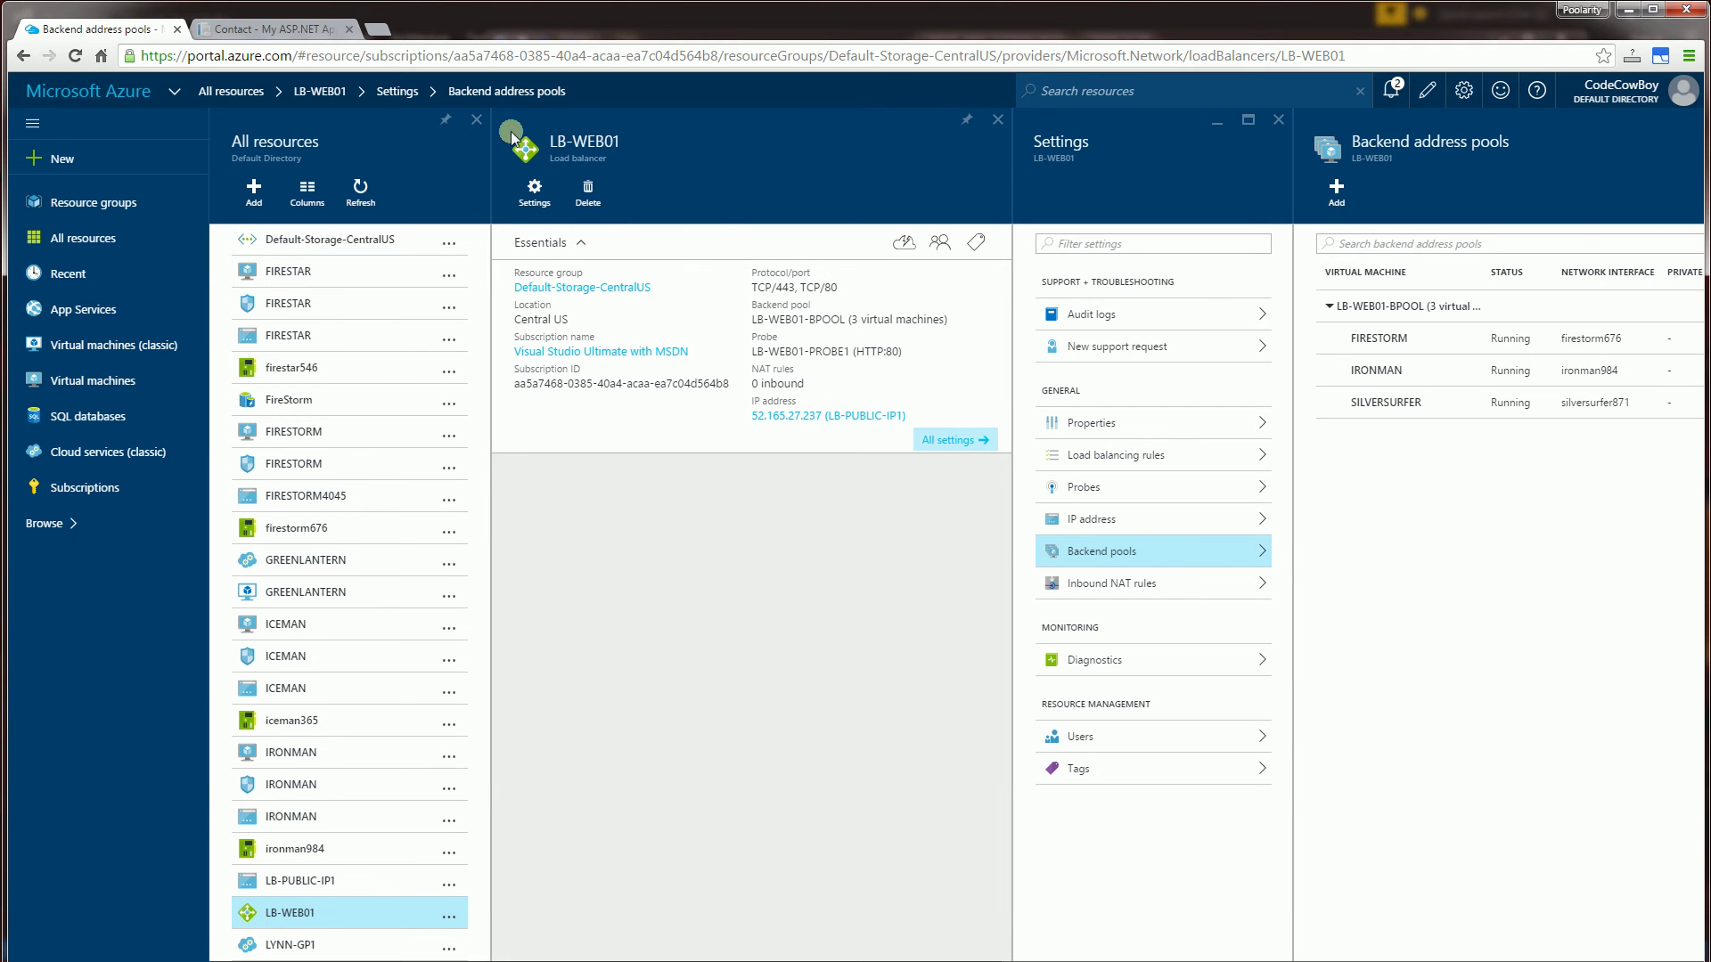
pyautogui.click(996, 120)
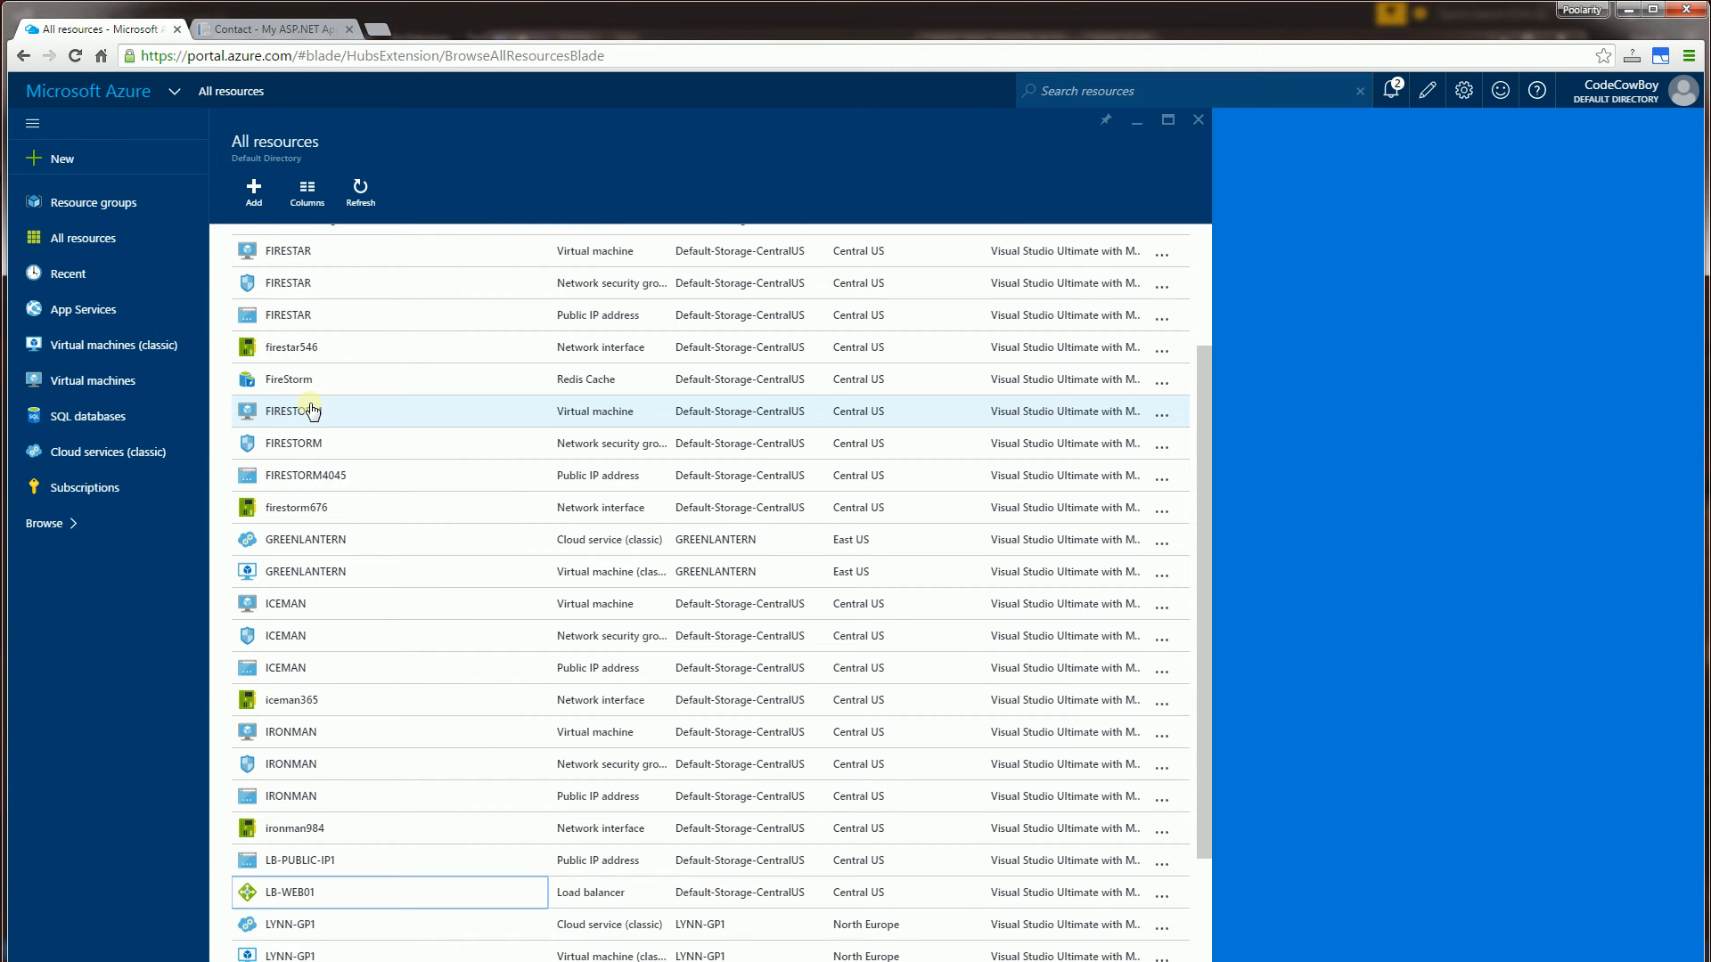
pyautogui.moveTo(289, 385)
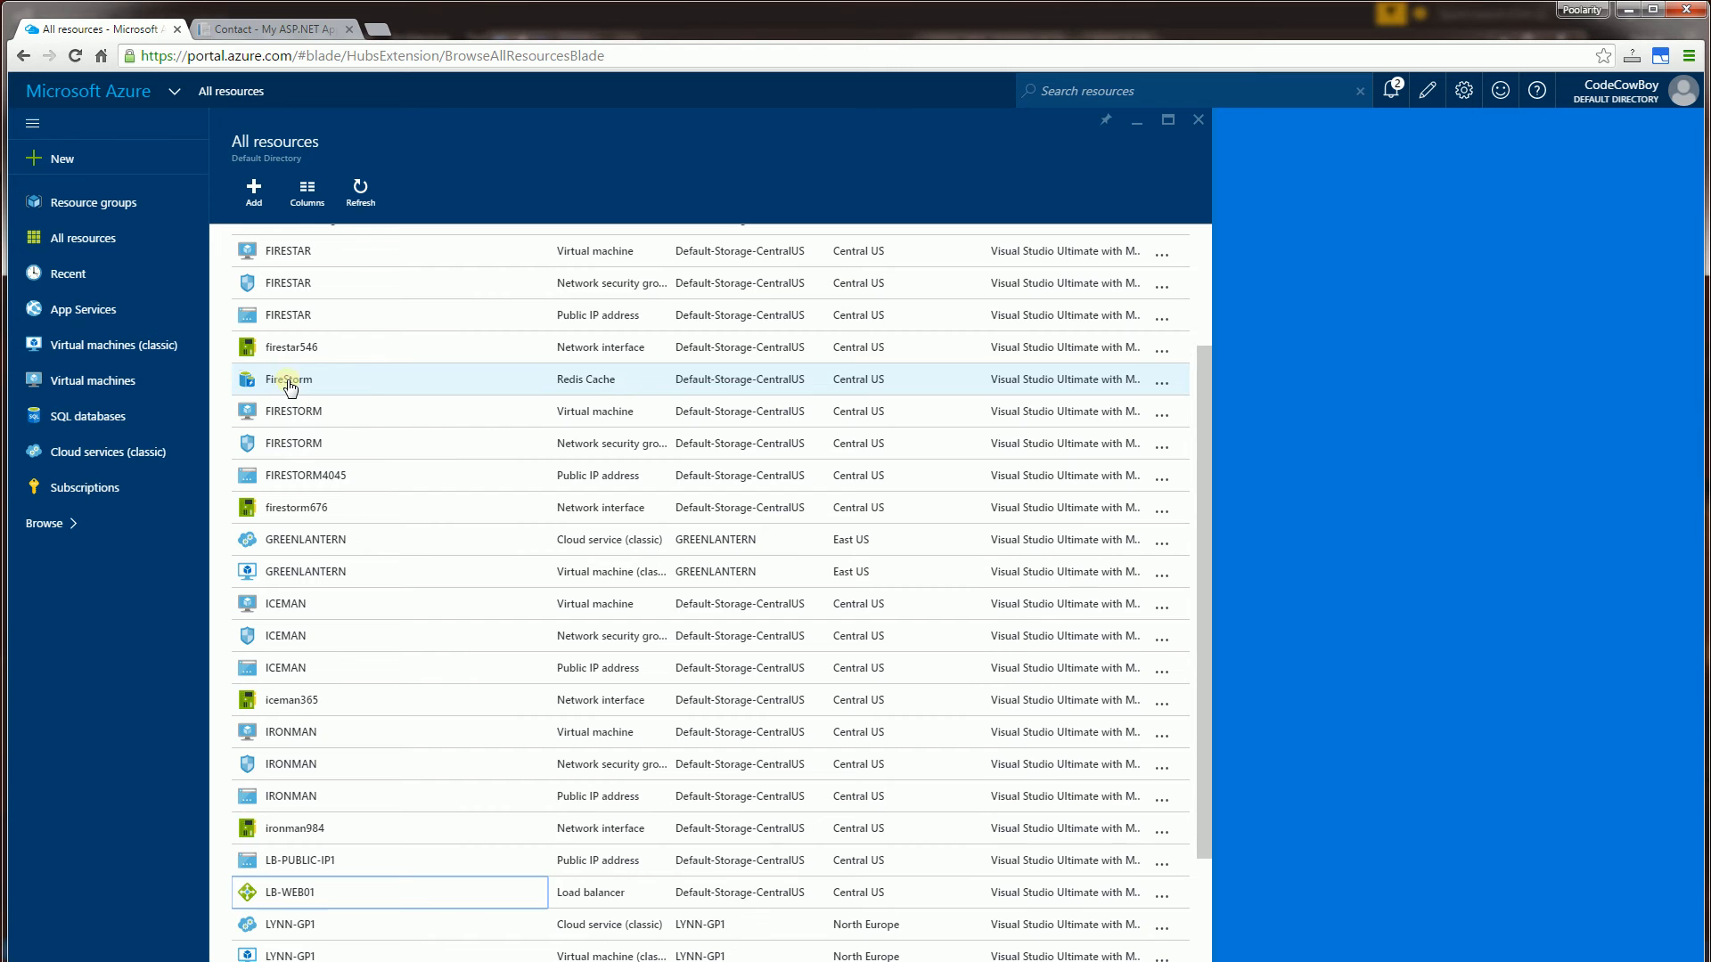
pyautogui.click(289, 378)
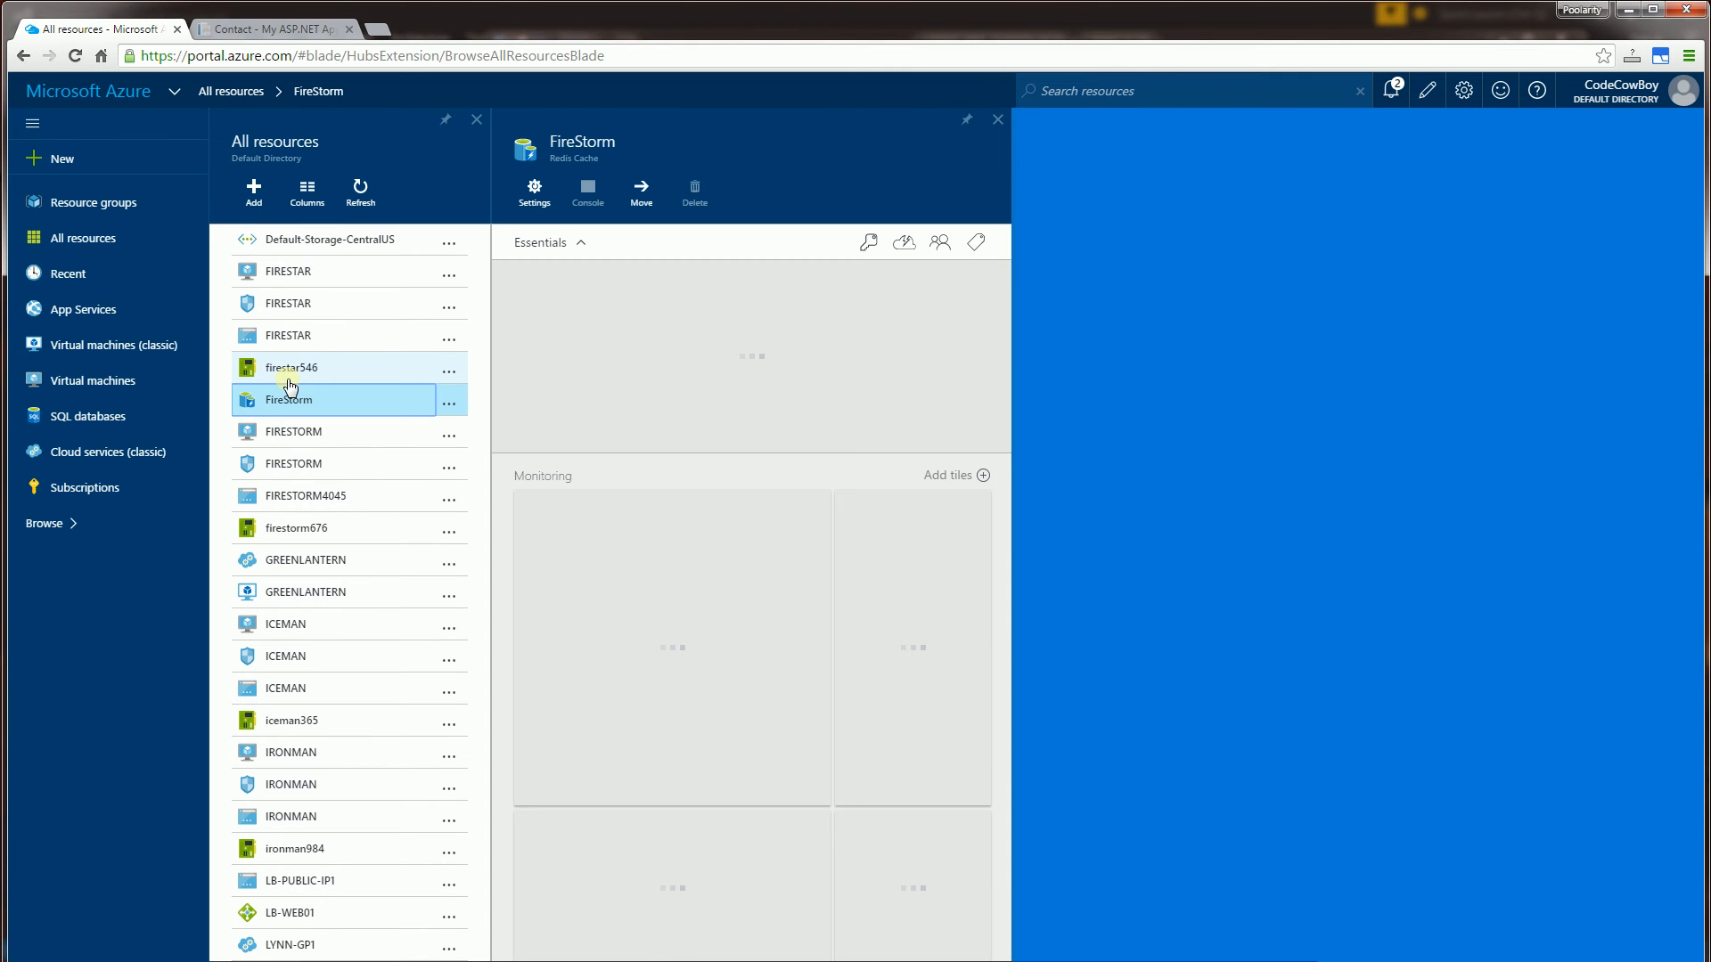
pyautogui.click(532, 192)
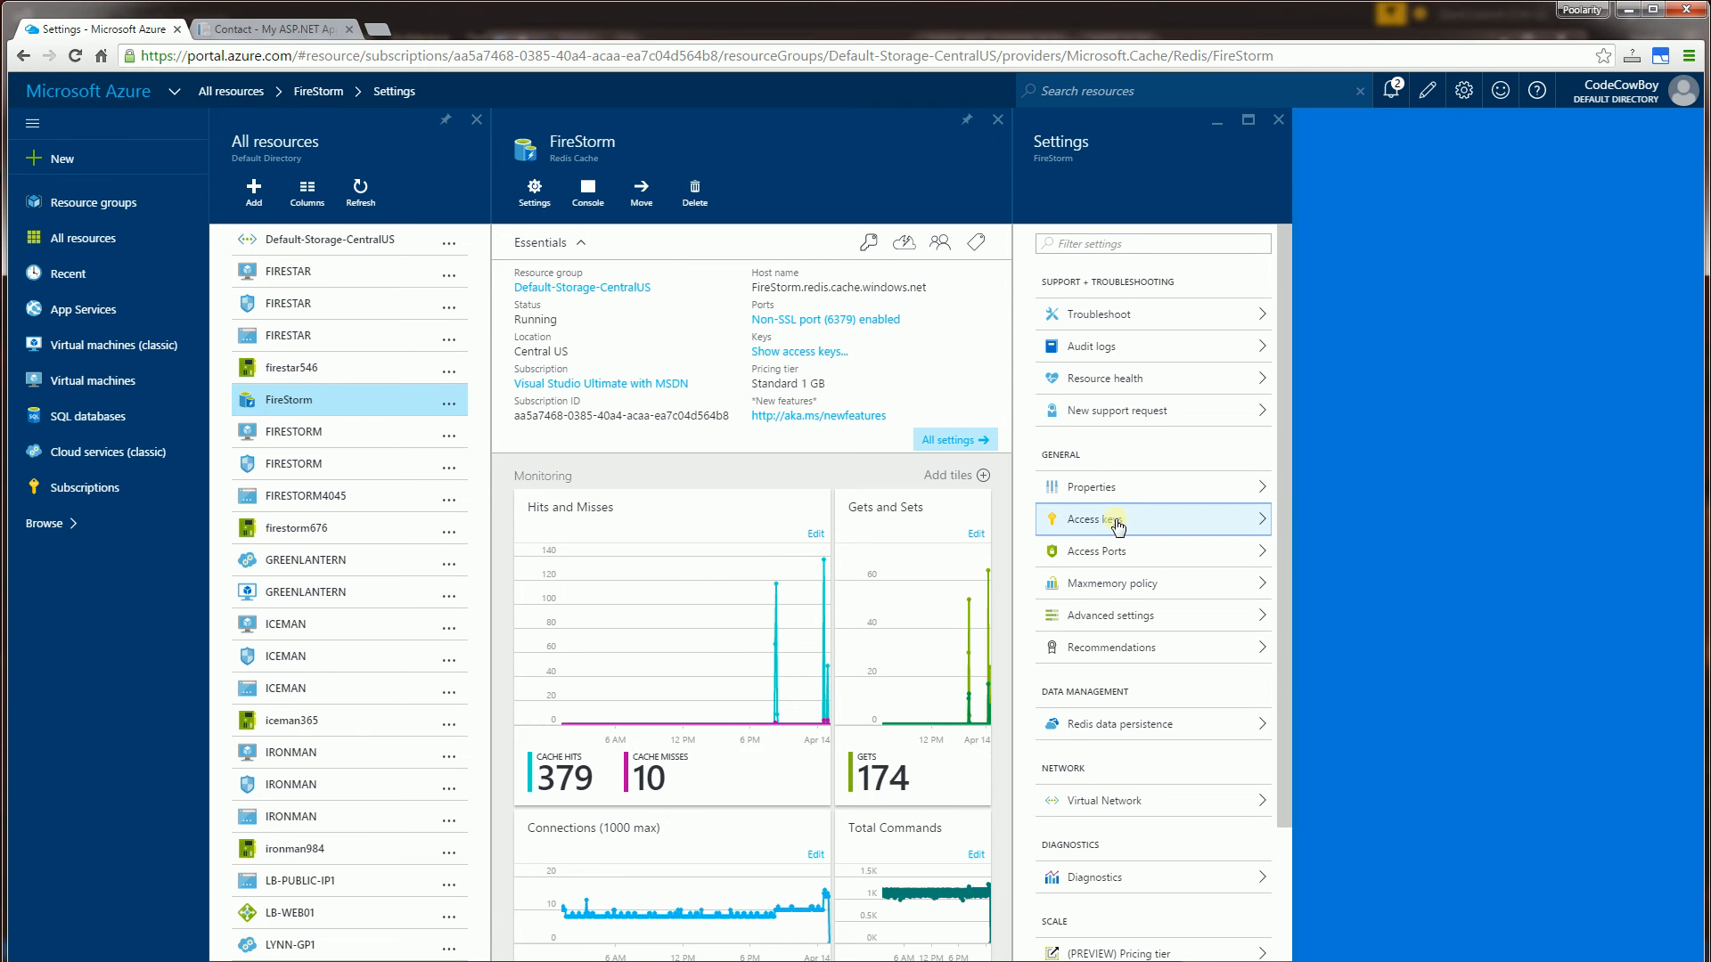
pyautogui.click(1119, 519)
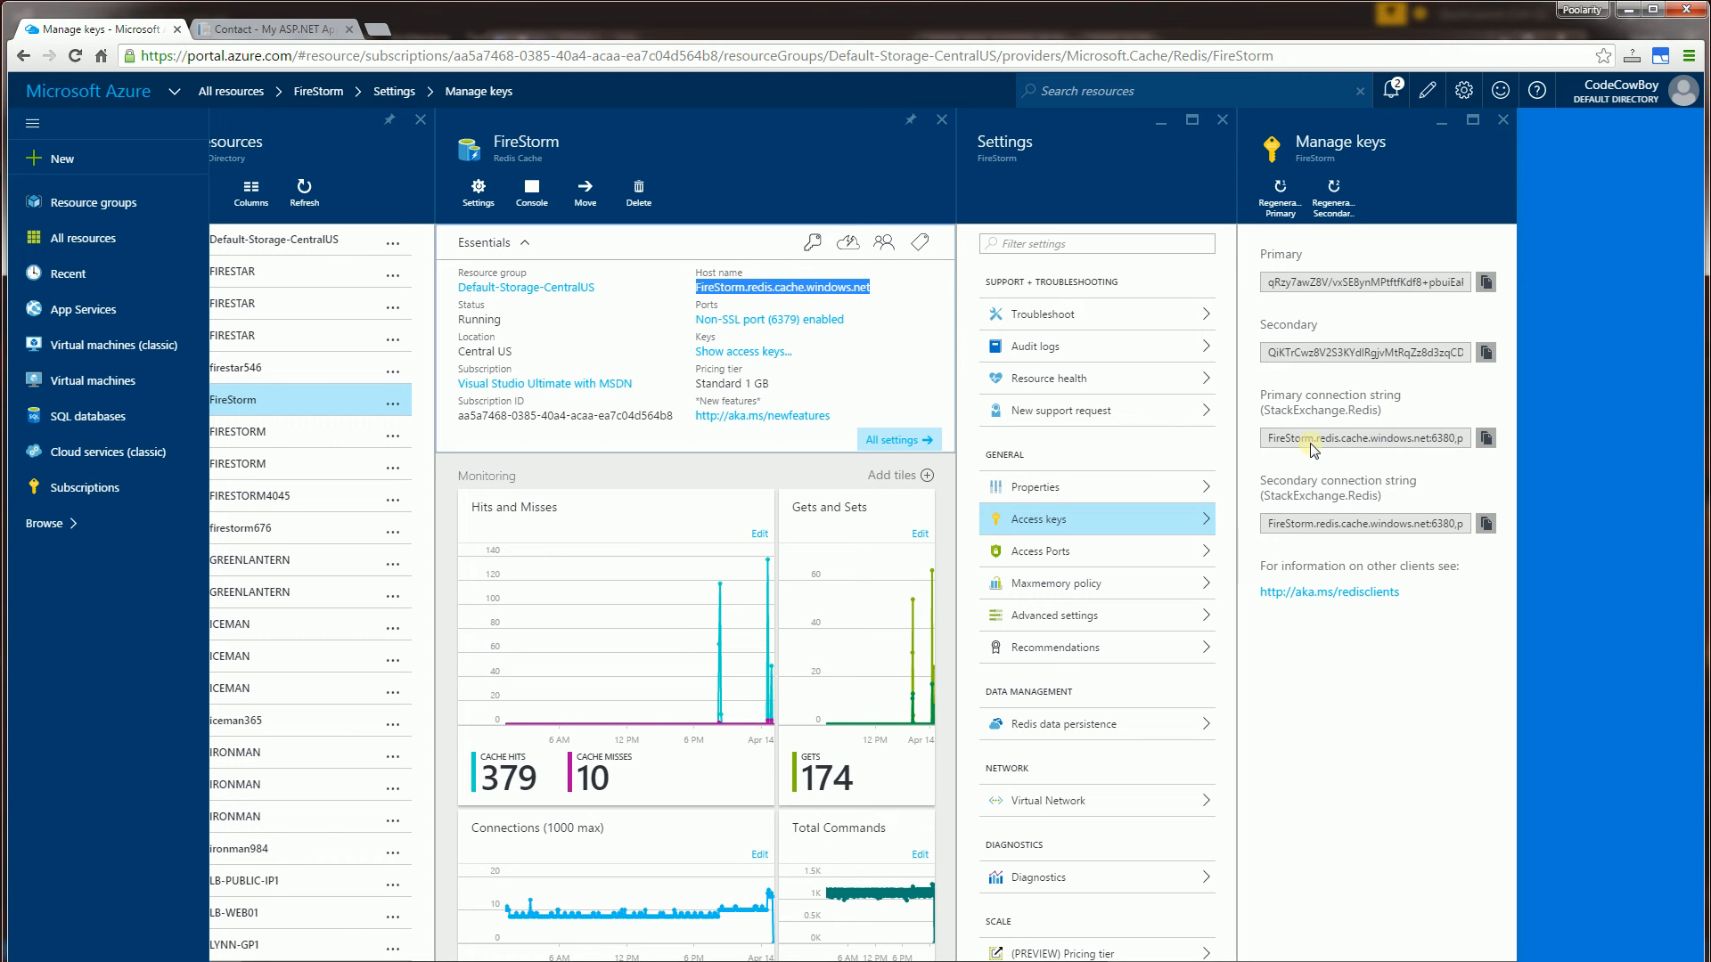
pyautogui.moveTo(1283, 411)
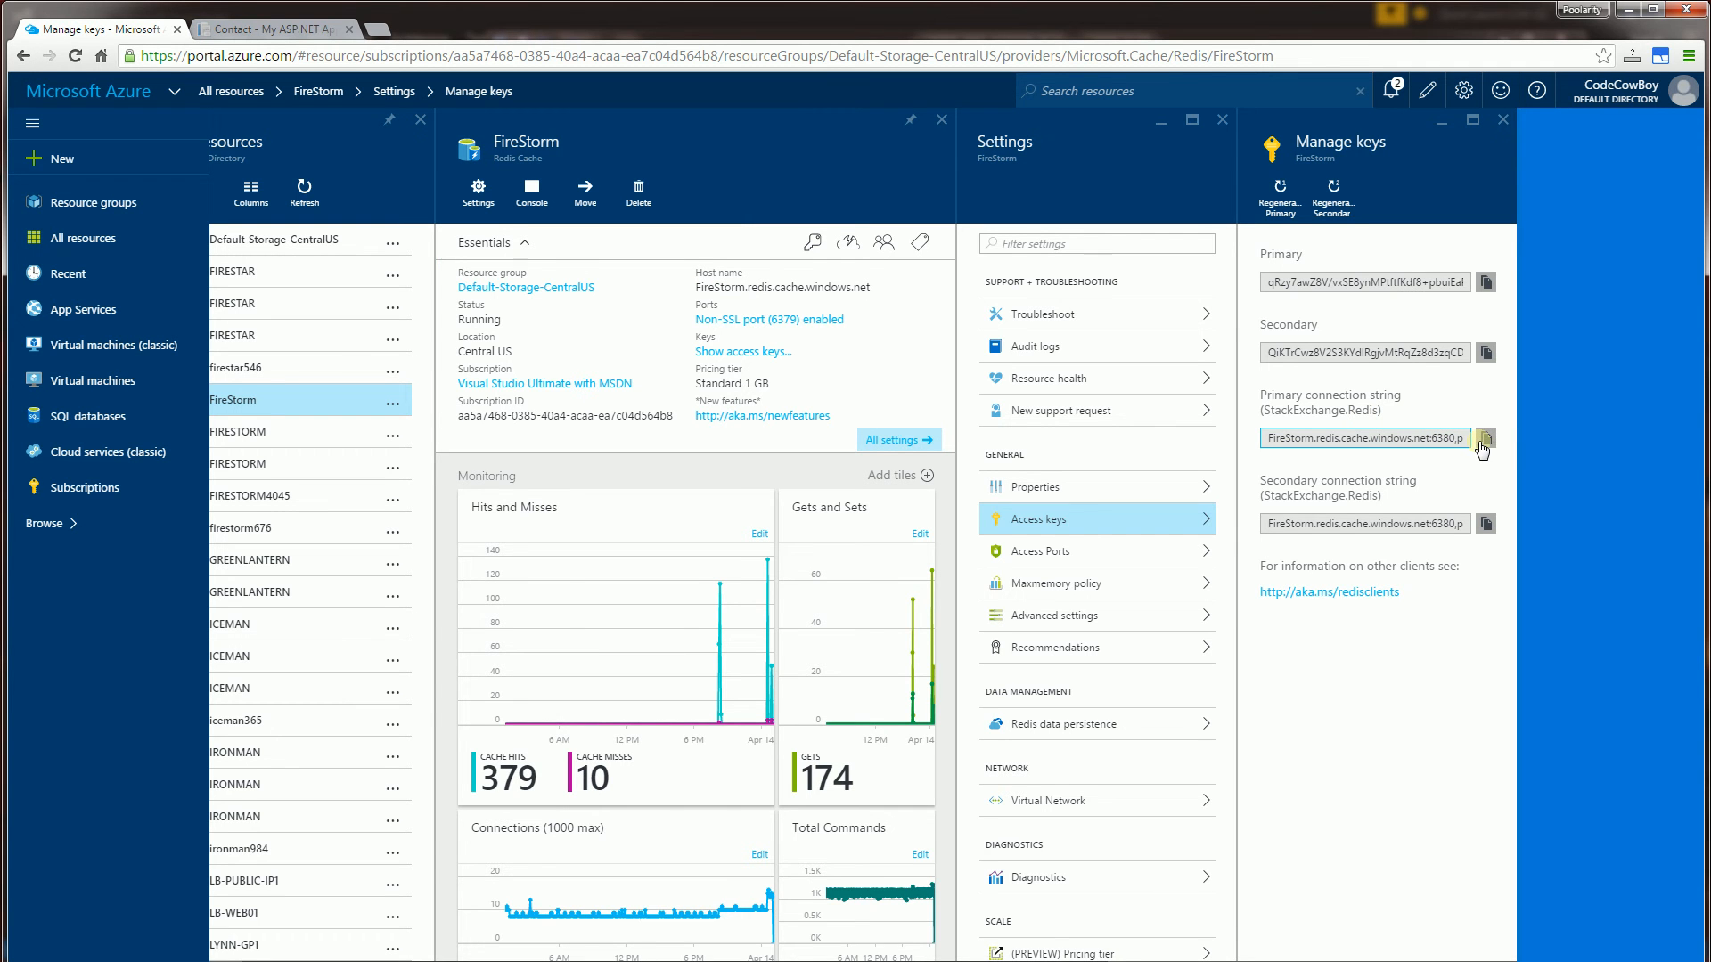
pyautogui.moveTo(535, 318)
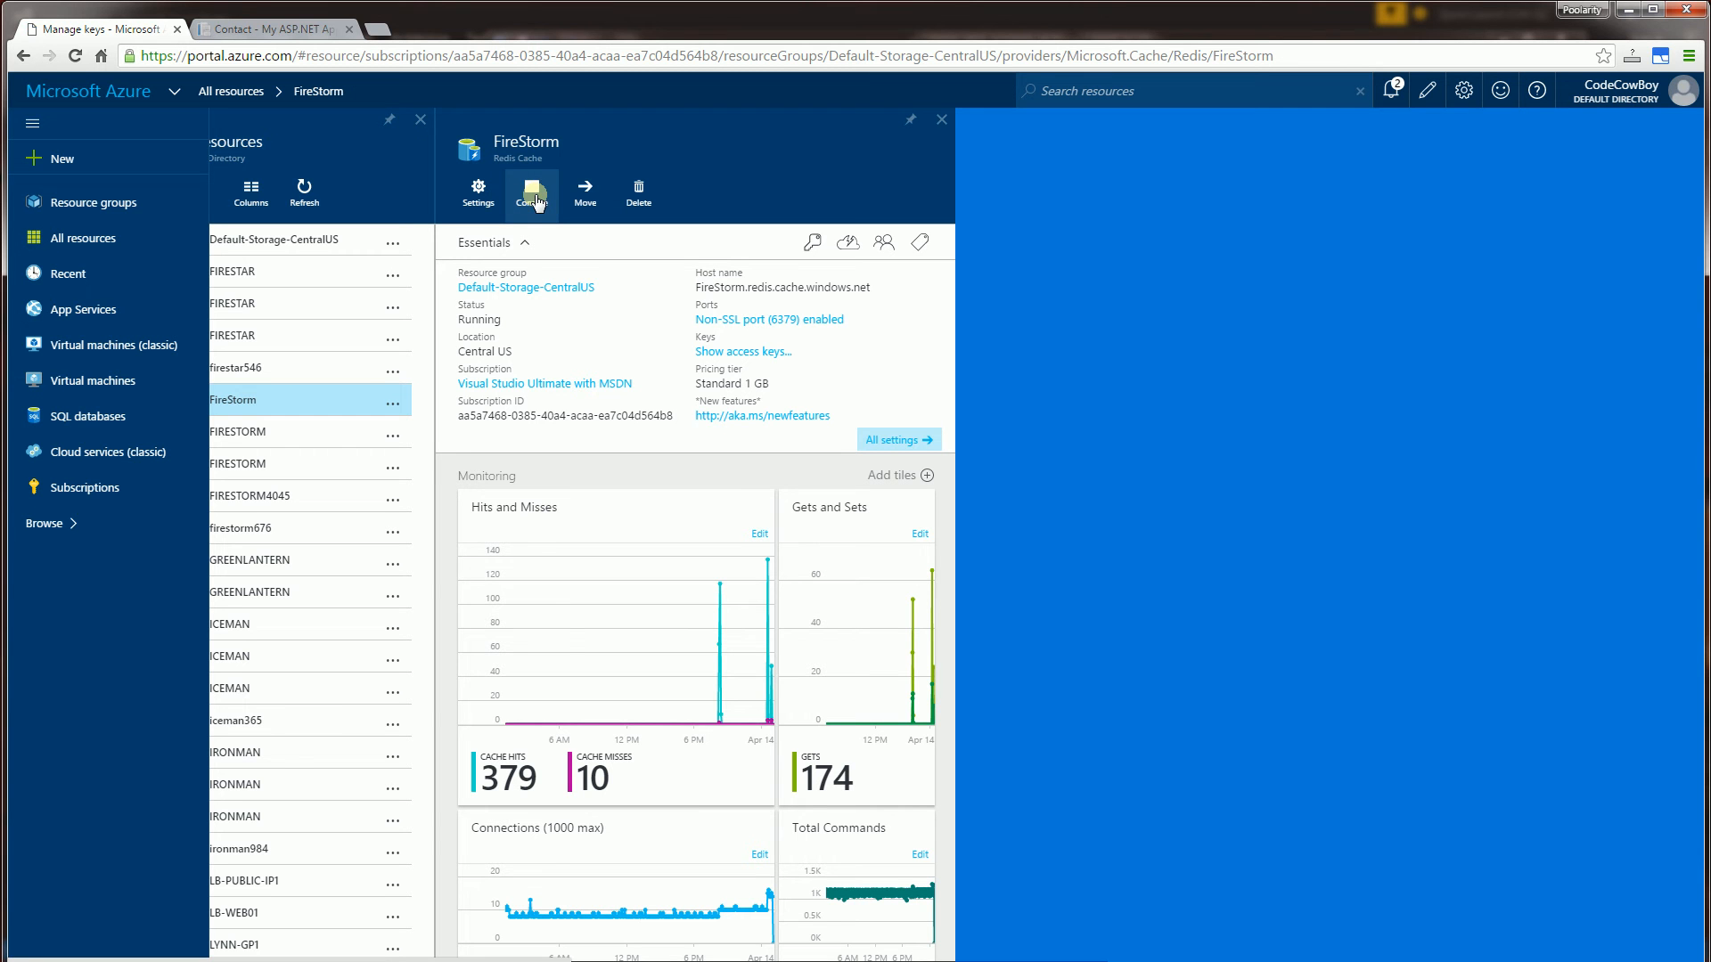
# Run 'client list' in the Redis Console, showing FIRESTORM, SILVERSURFER and IRONMAN connected, then go to LB-WEB01.
pyautogui.click(531, 195)
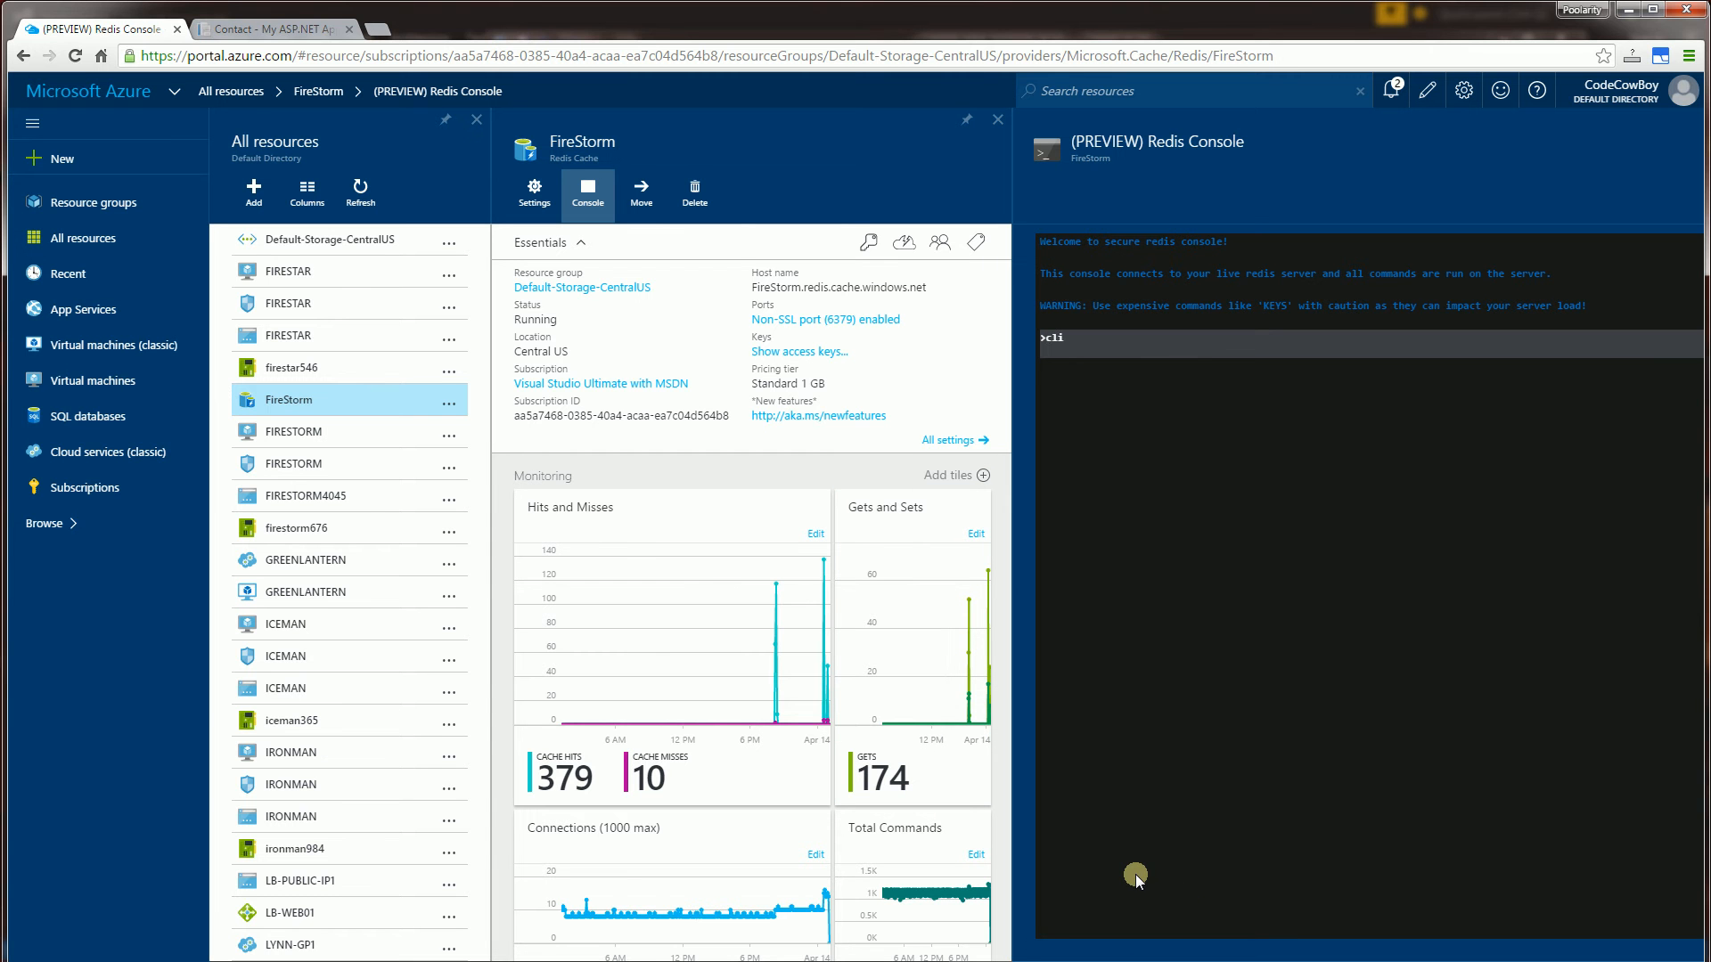
pyautogui.write('client list')
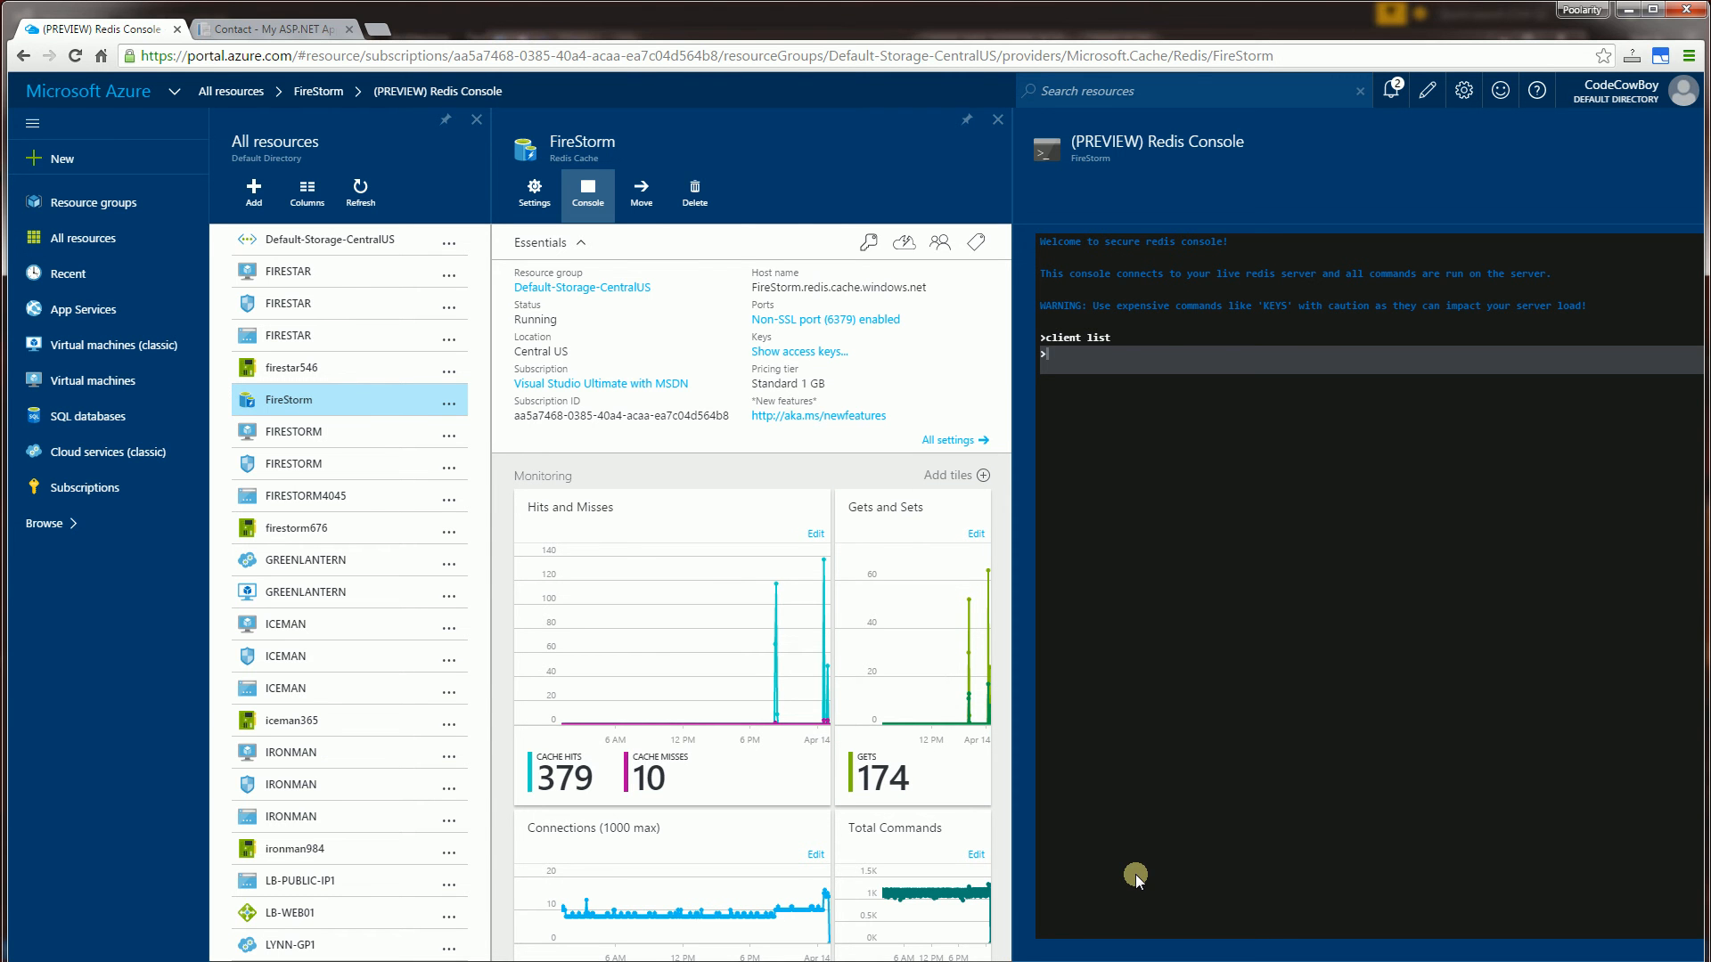
pyautogui.press('Return')
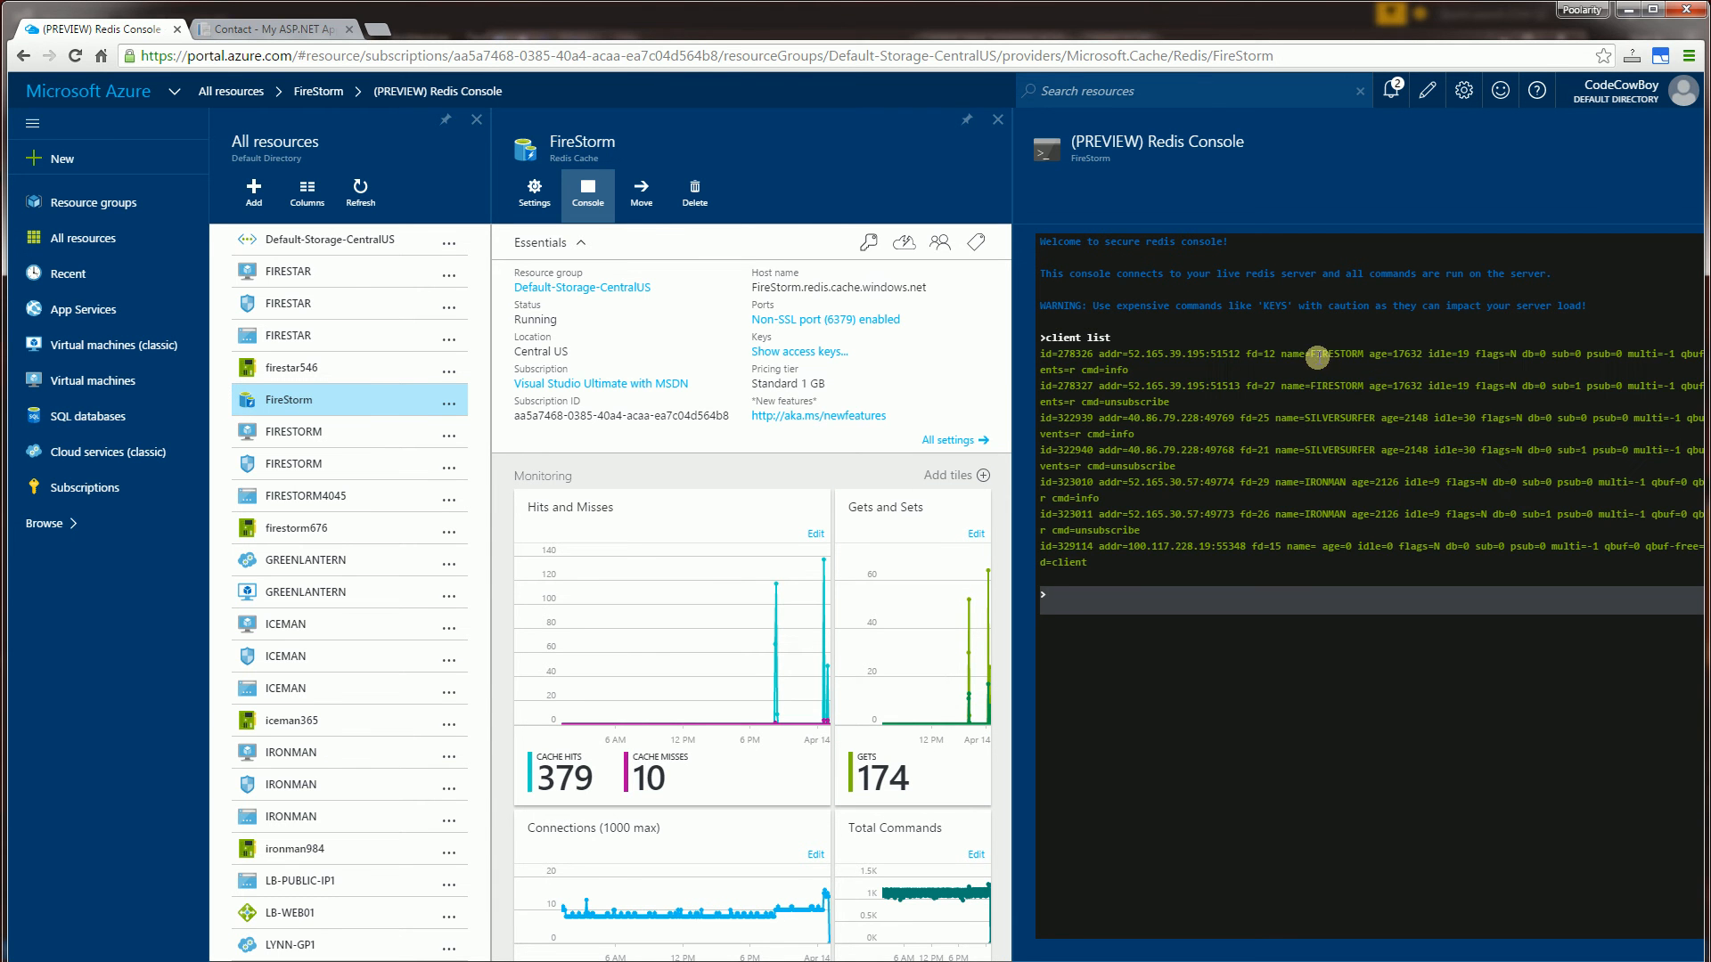
pyautogui.doubleClick(1335, 353)
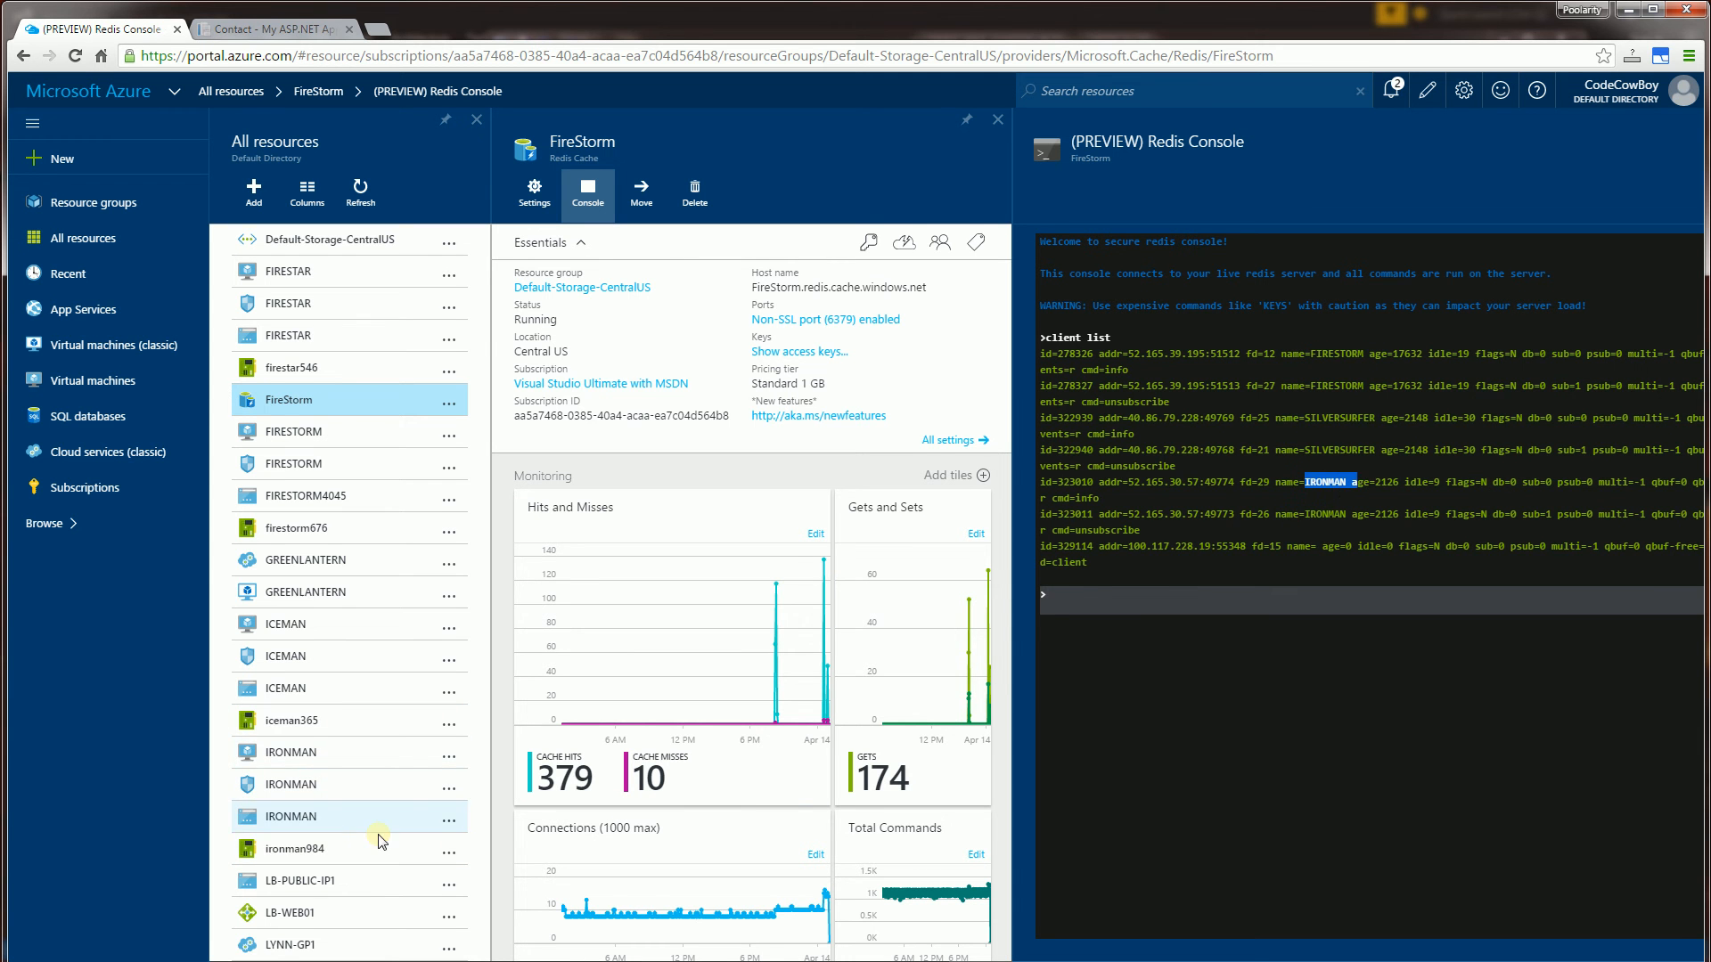
pyautogui.click(305, 912)
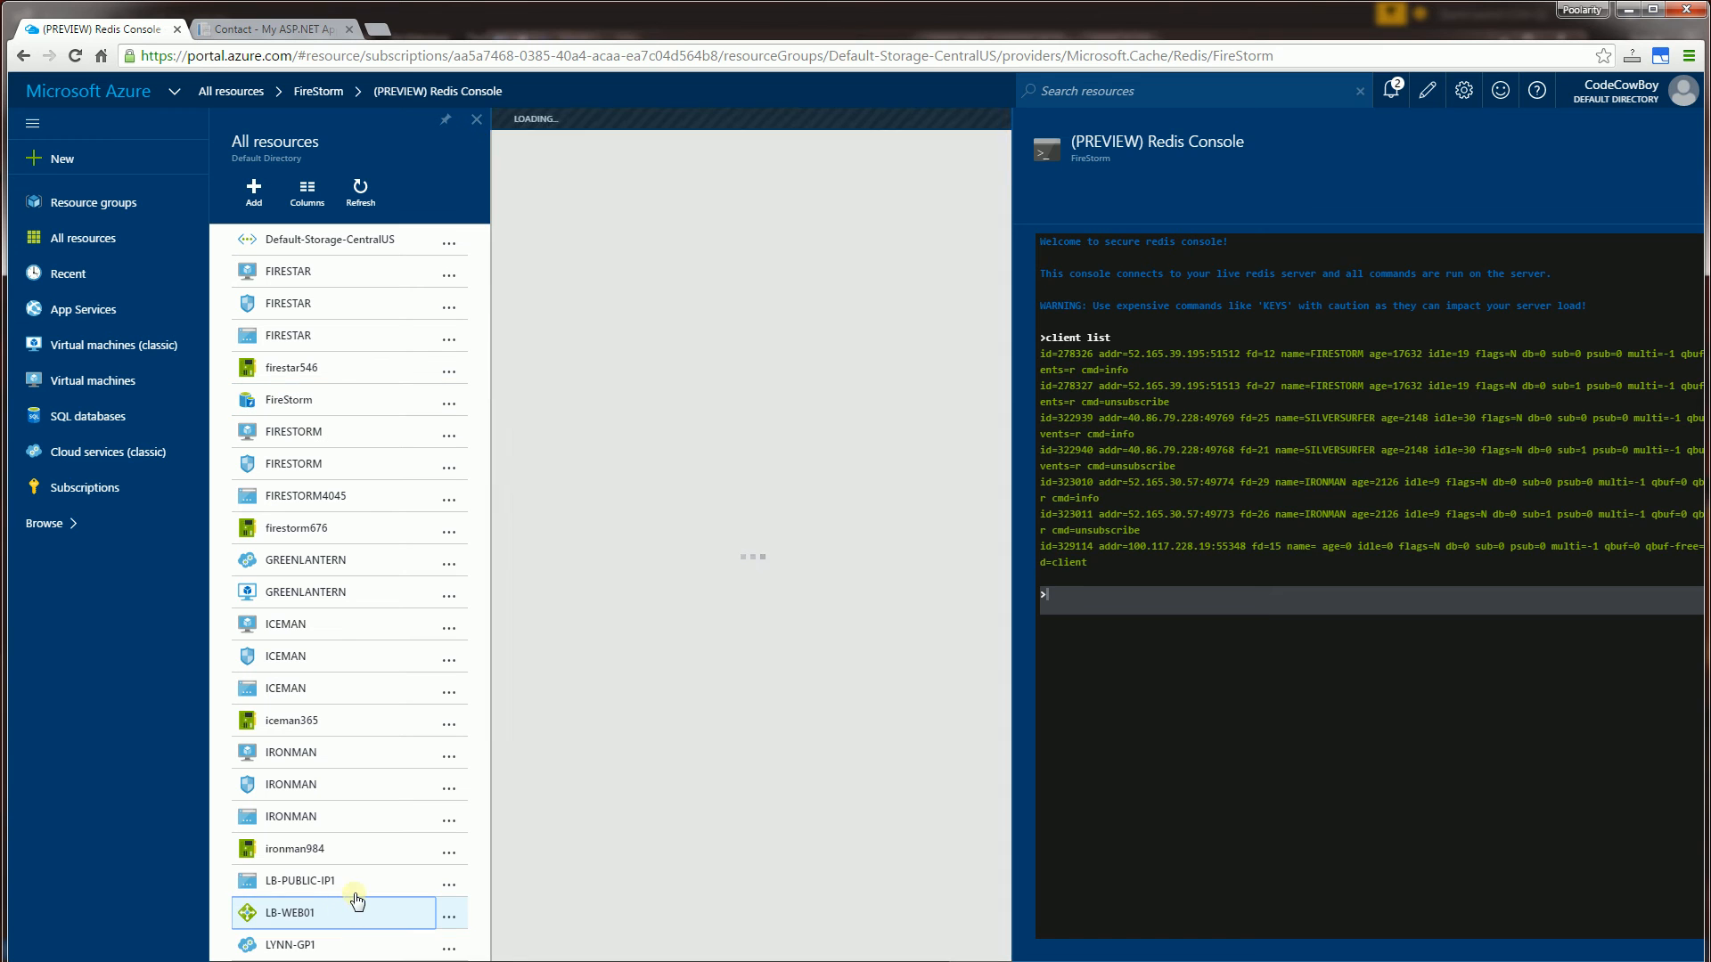
# In LB-WEB01 Settings view the backend pool and load balancing rules, inspecting RULE01's TCP port 80 settings.
pyautogui.click(289, 913)
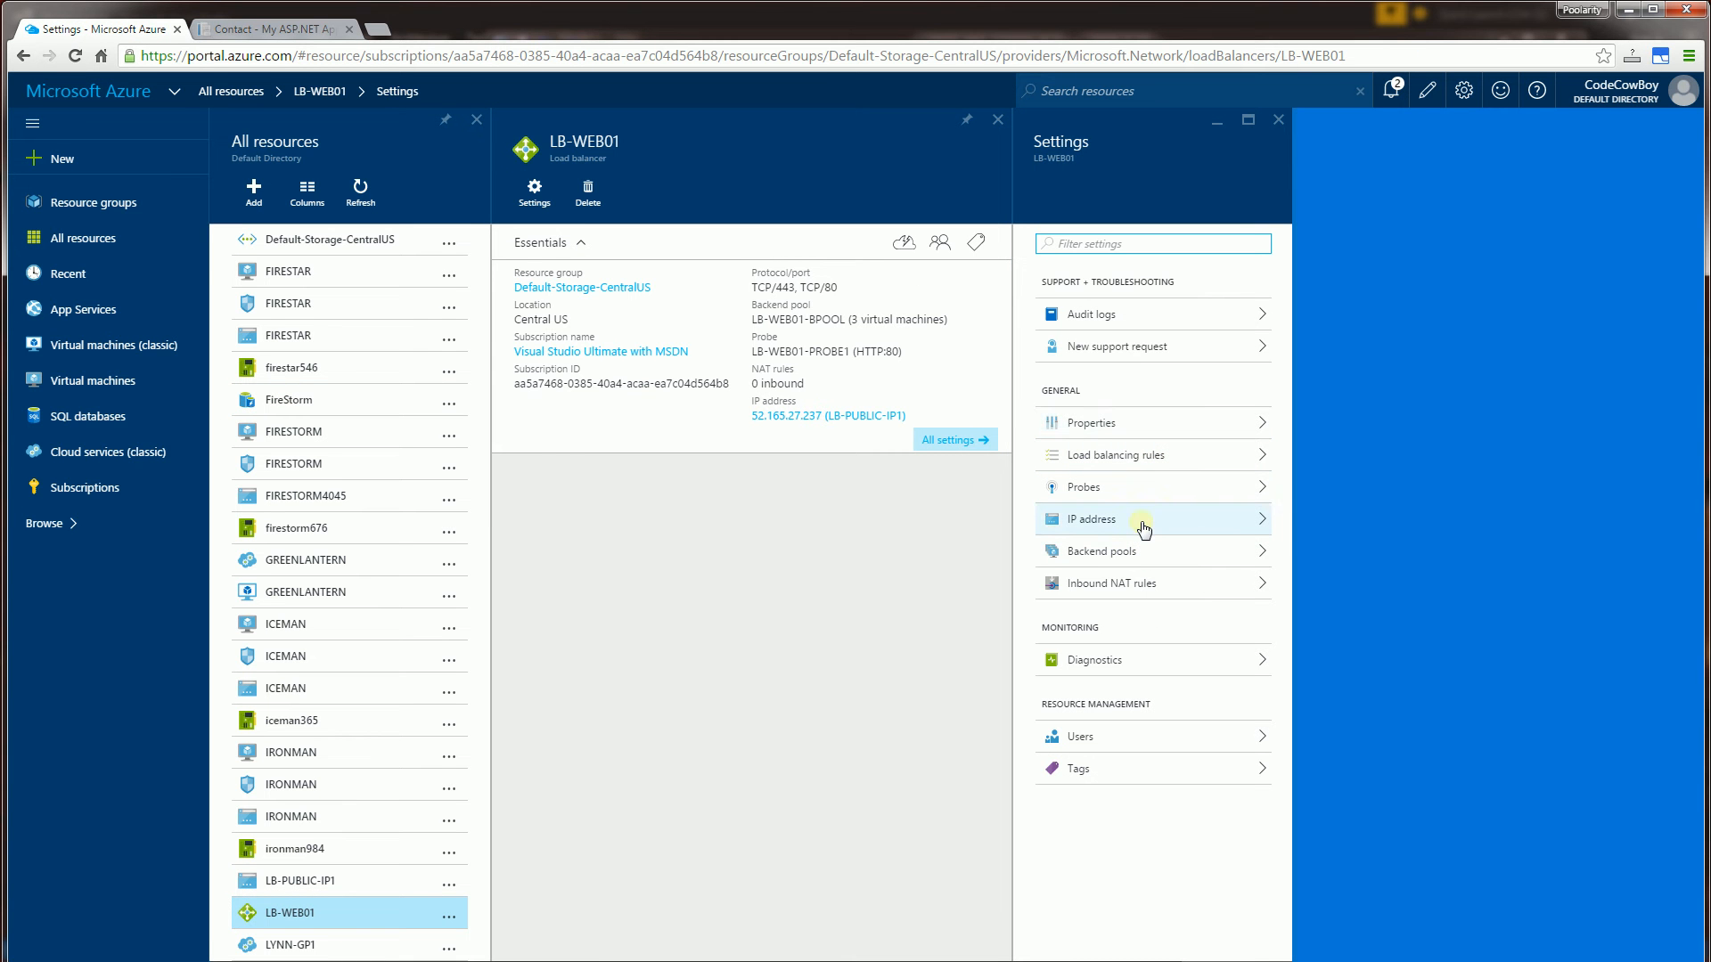
pyautogui.moveTo(1145, 551)
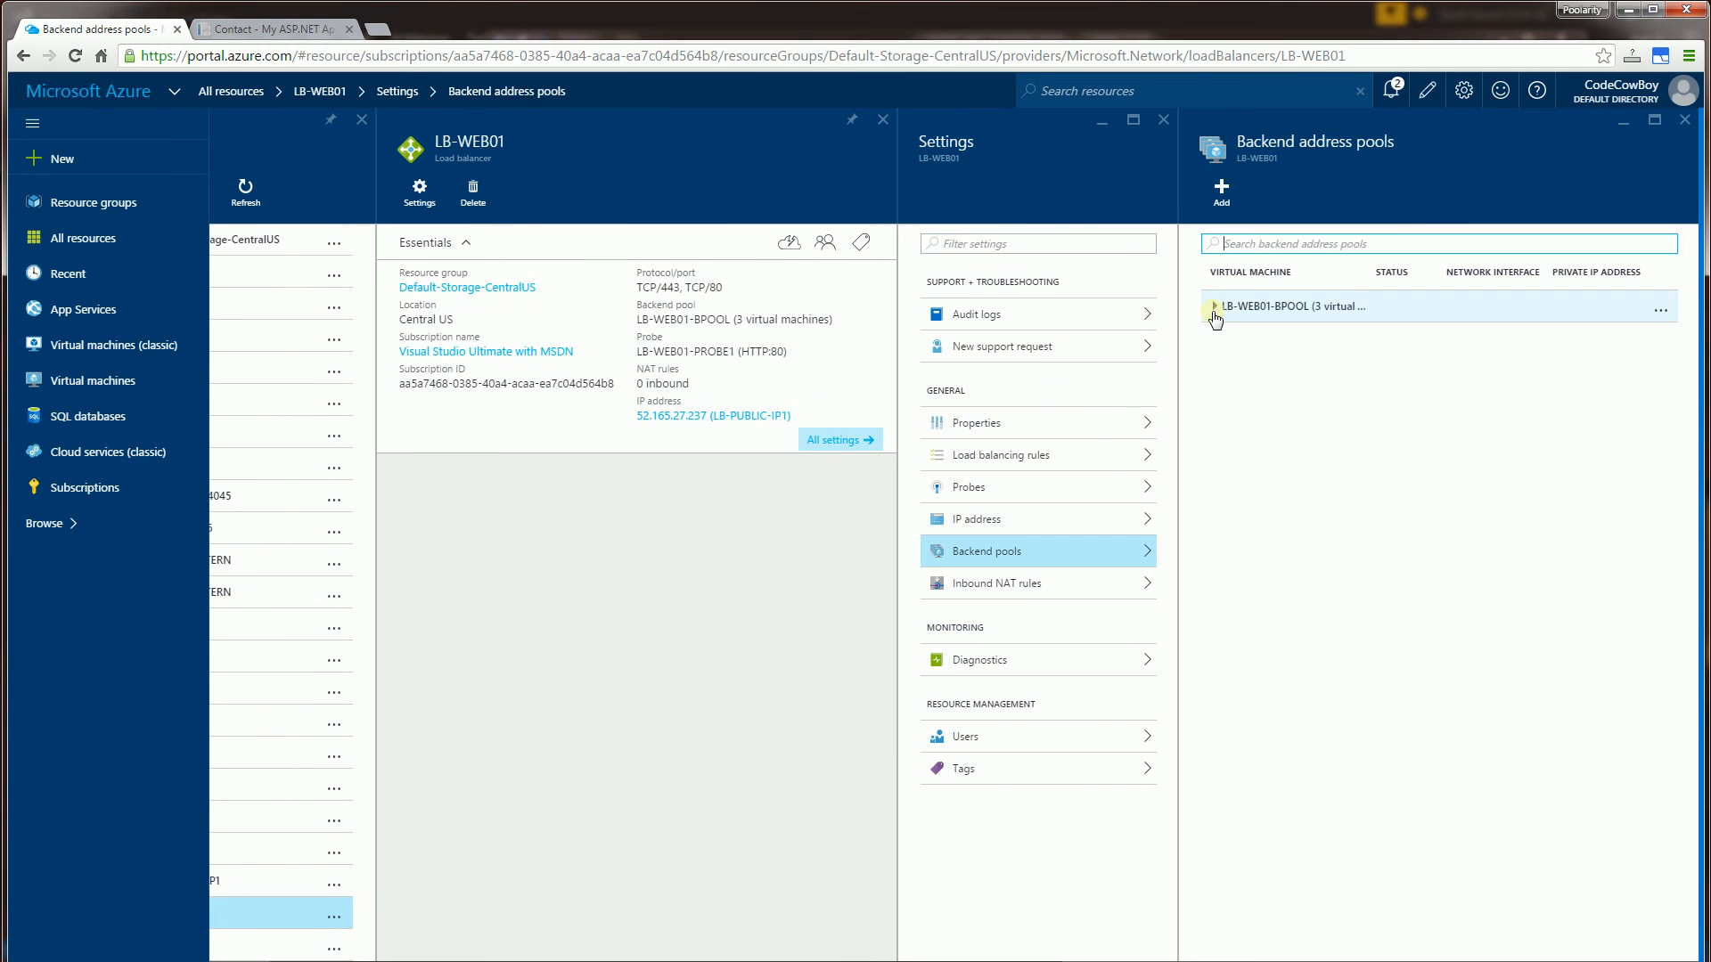
pyautogui.click(1211, 306)
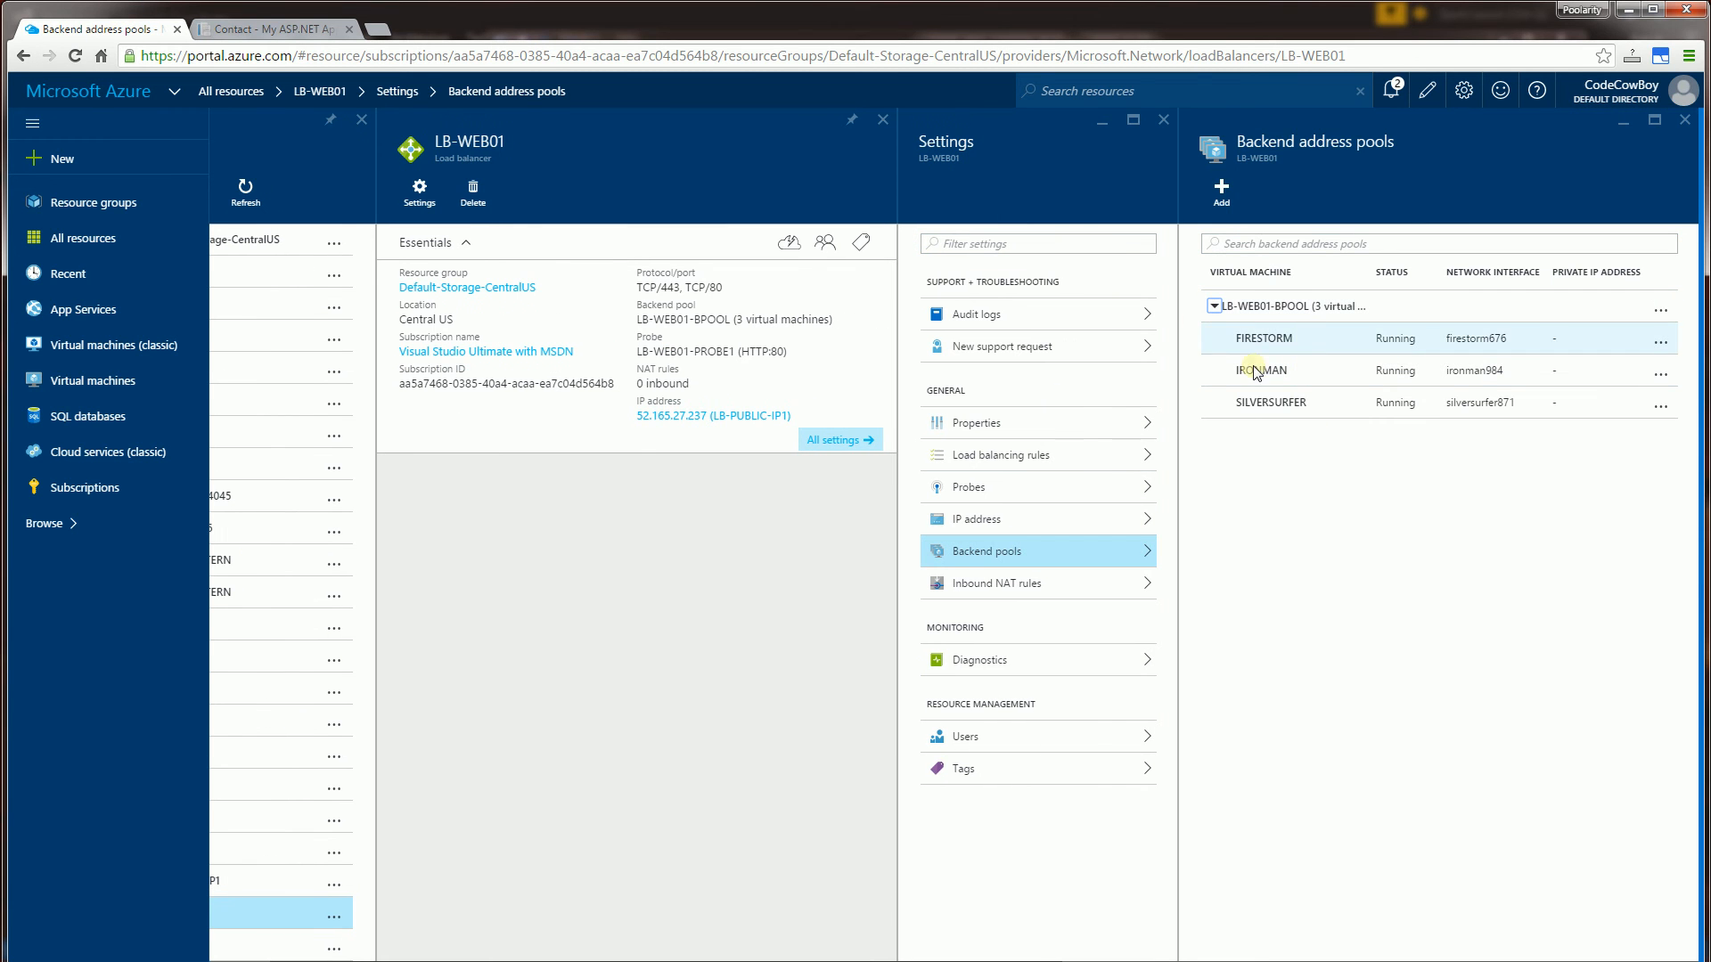
pyautogui.moveTo(980, 454)
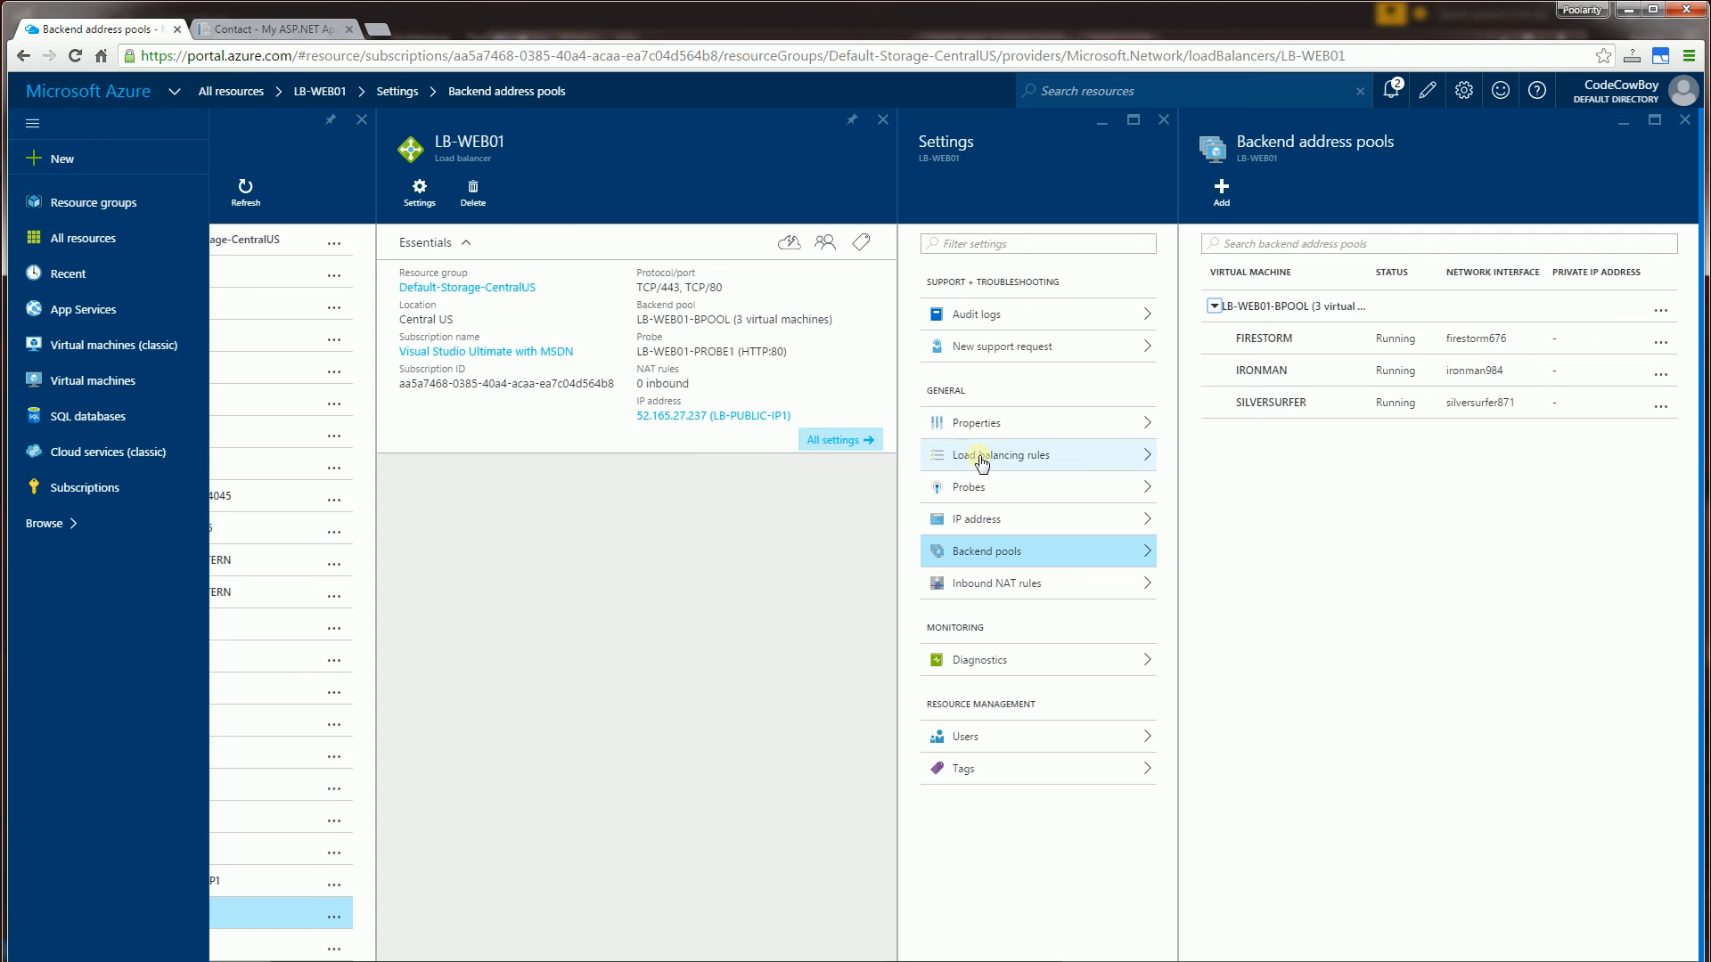
pyautogui.click(1001, 455)
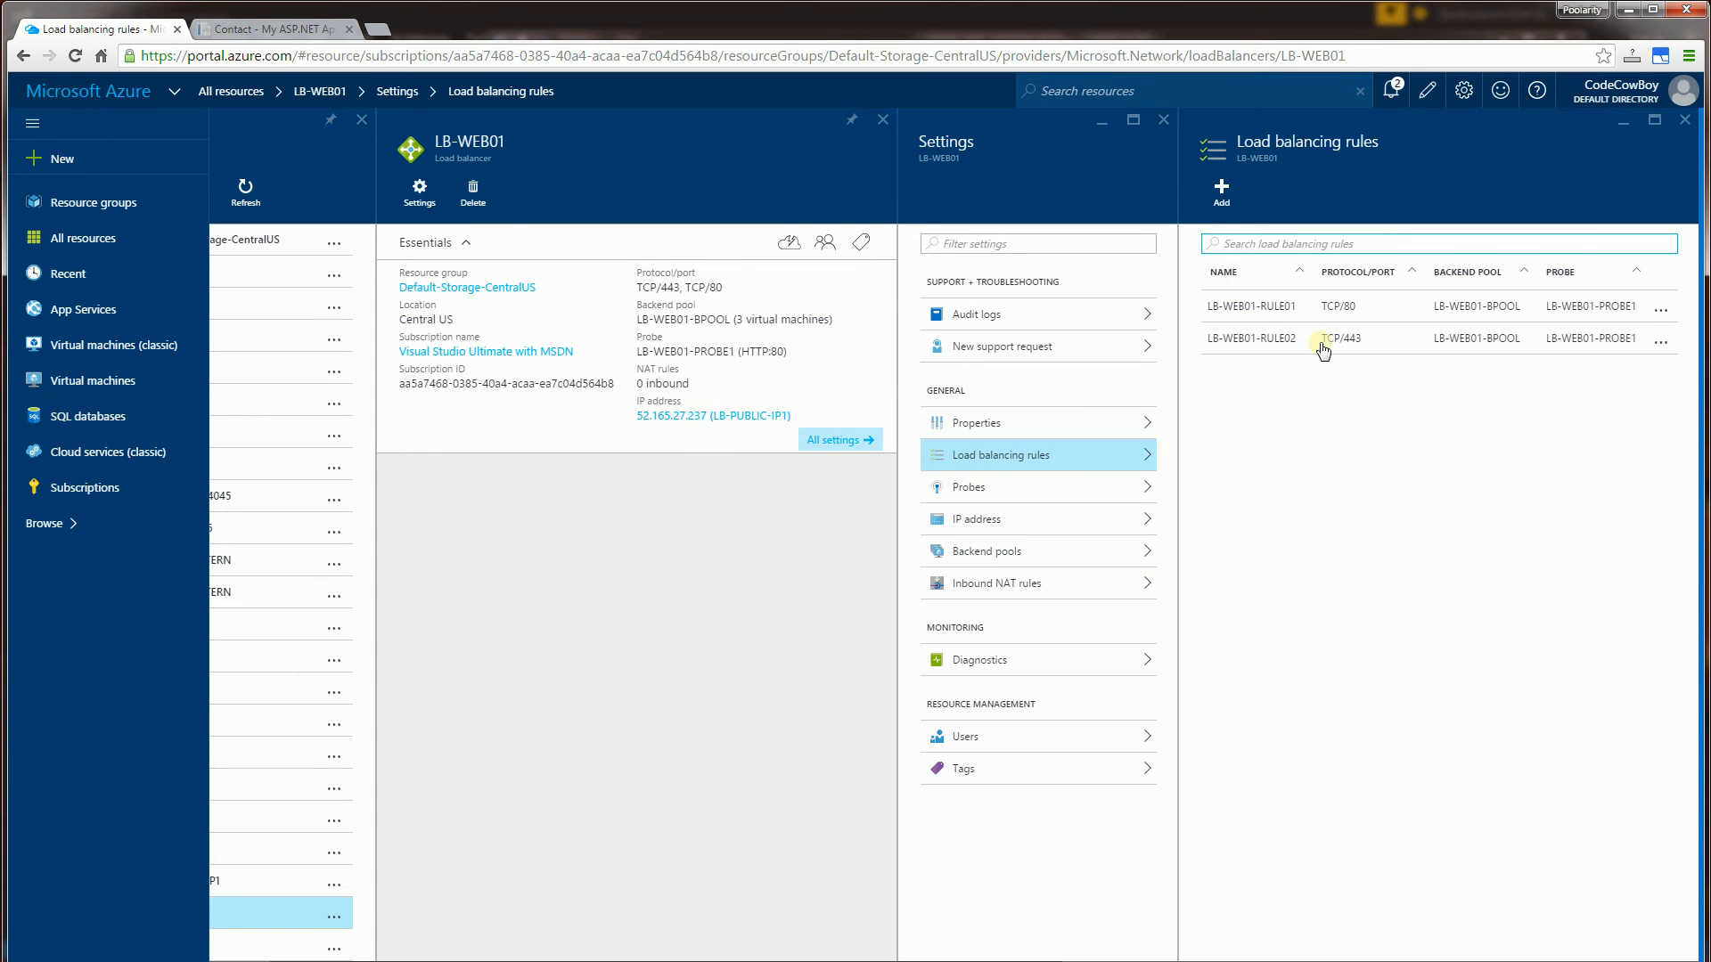
pyautogui.click(1253, 304)
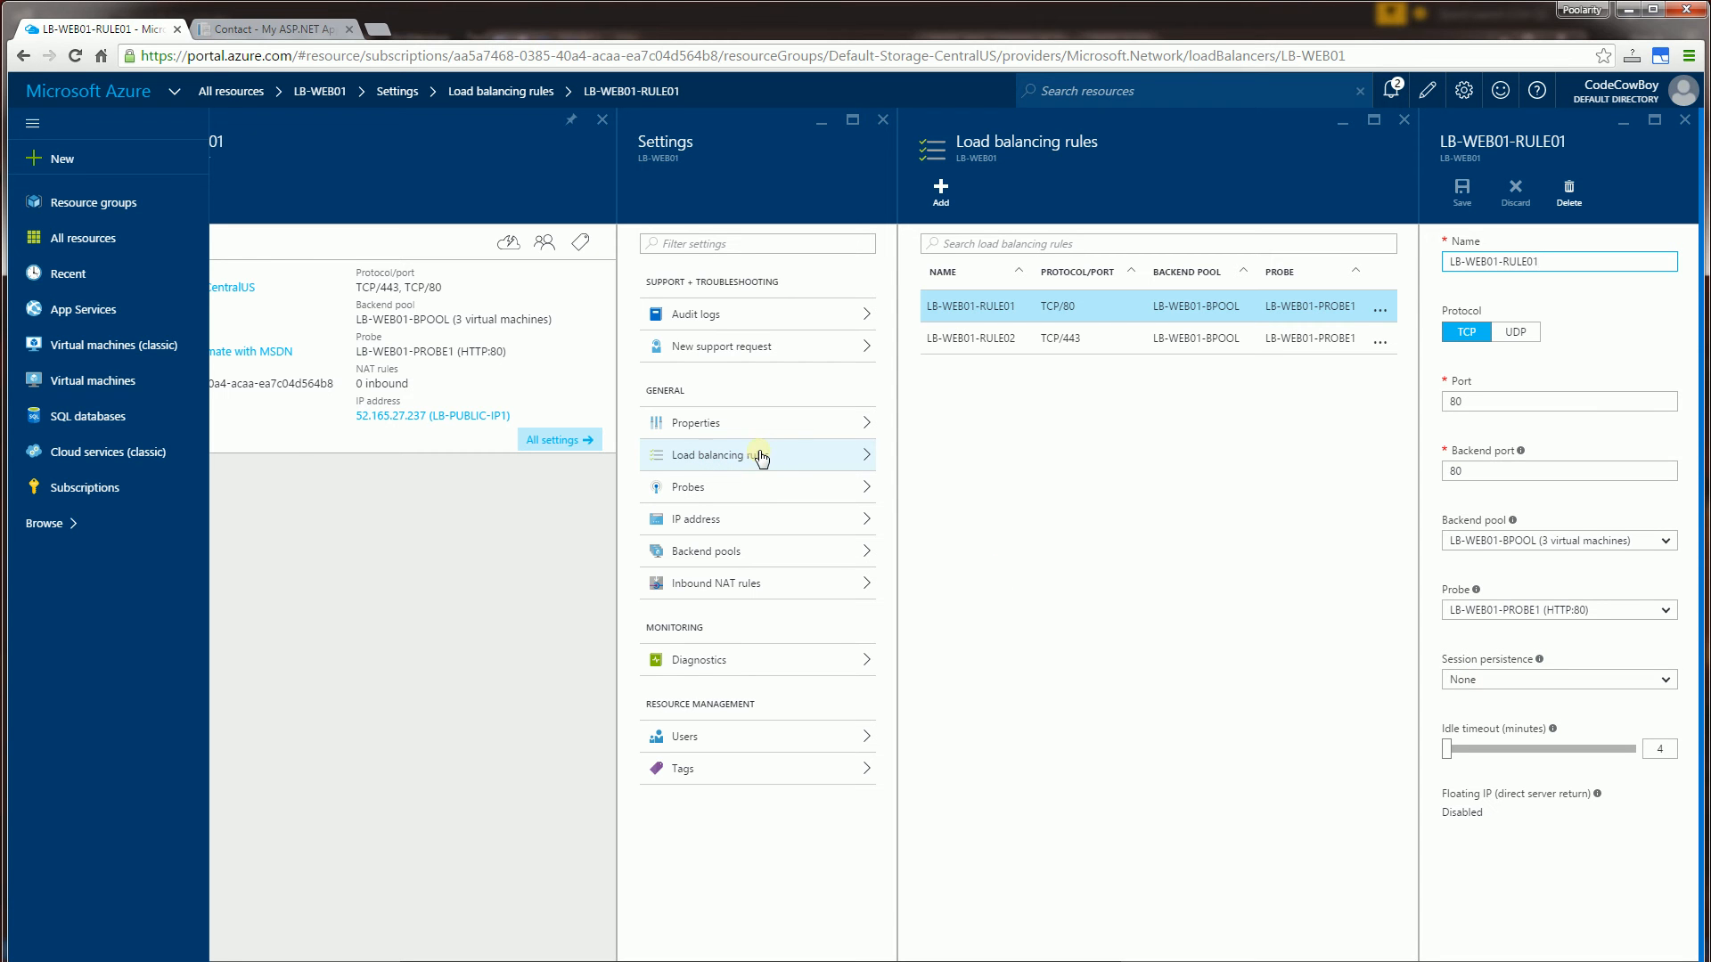
pyautogui.moveTo(73, 250)
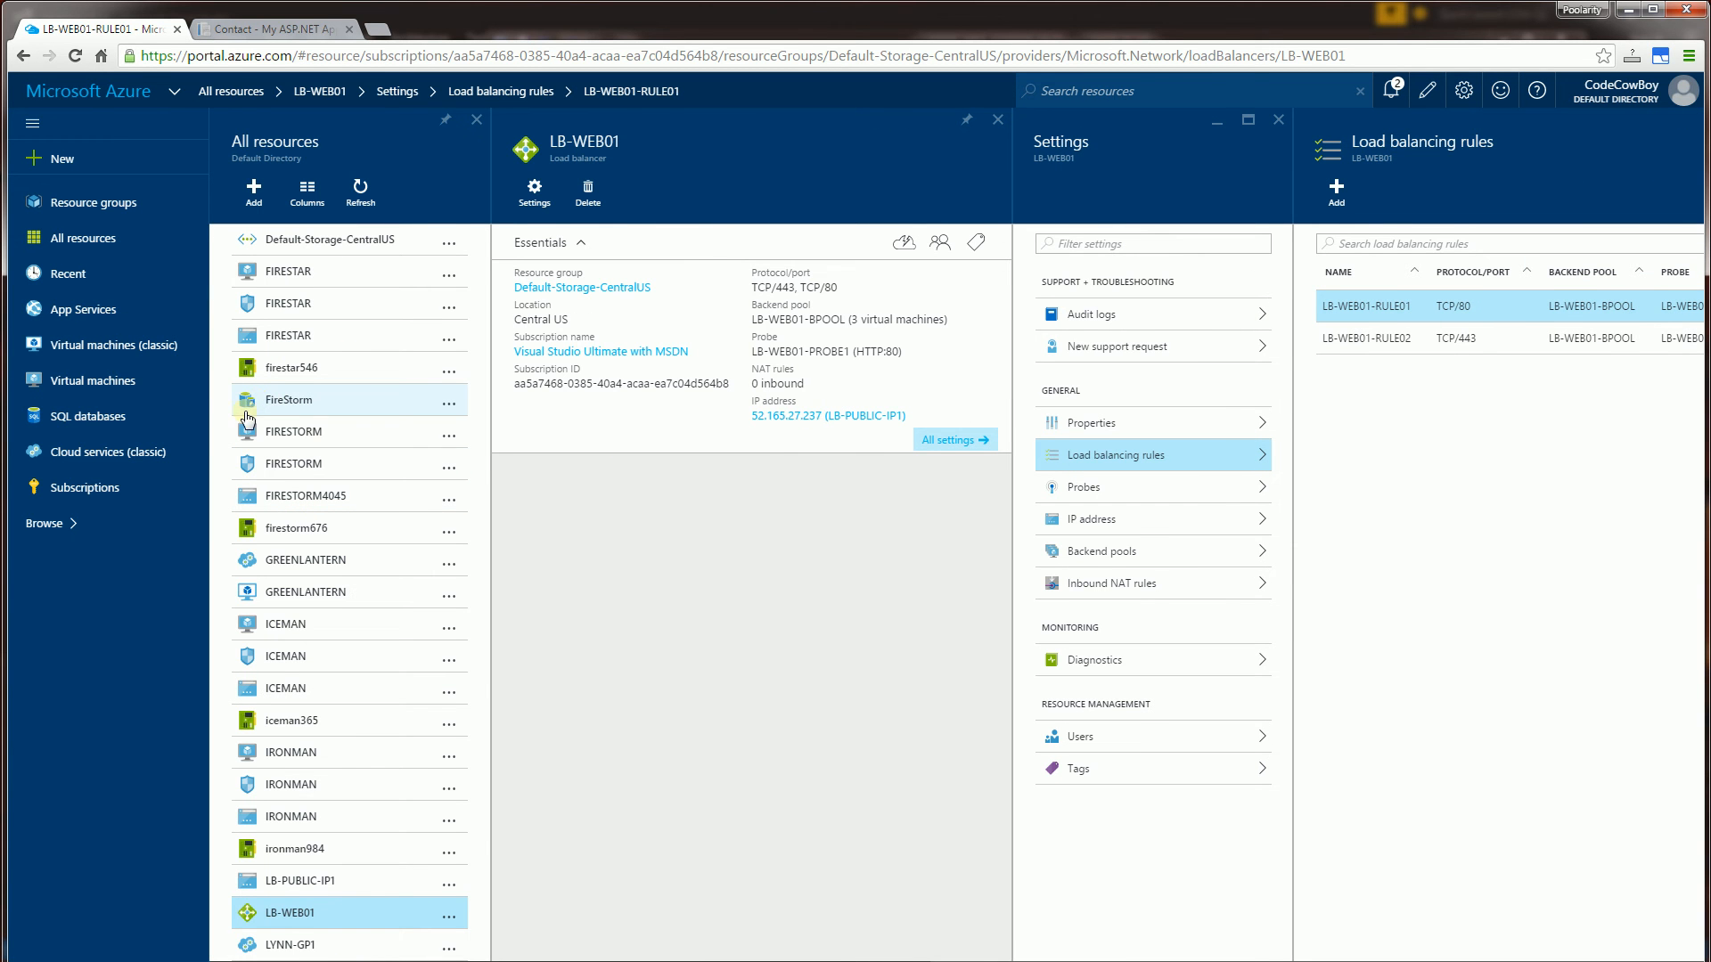
# Reopen the FireStorm Redis cache and show its Settings list.
pyautogui.click(289, 400)
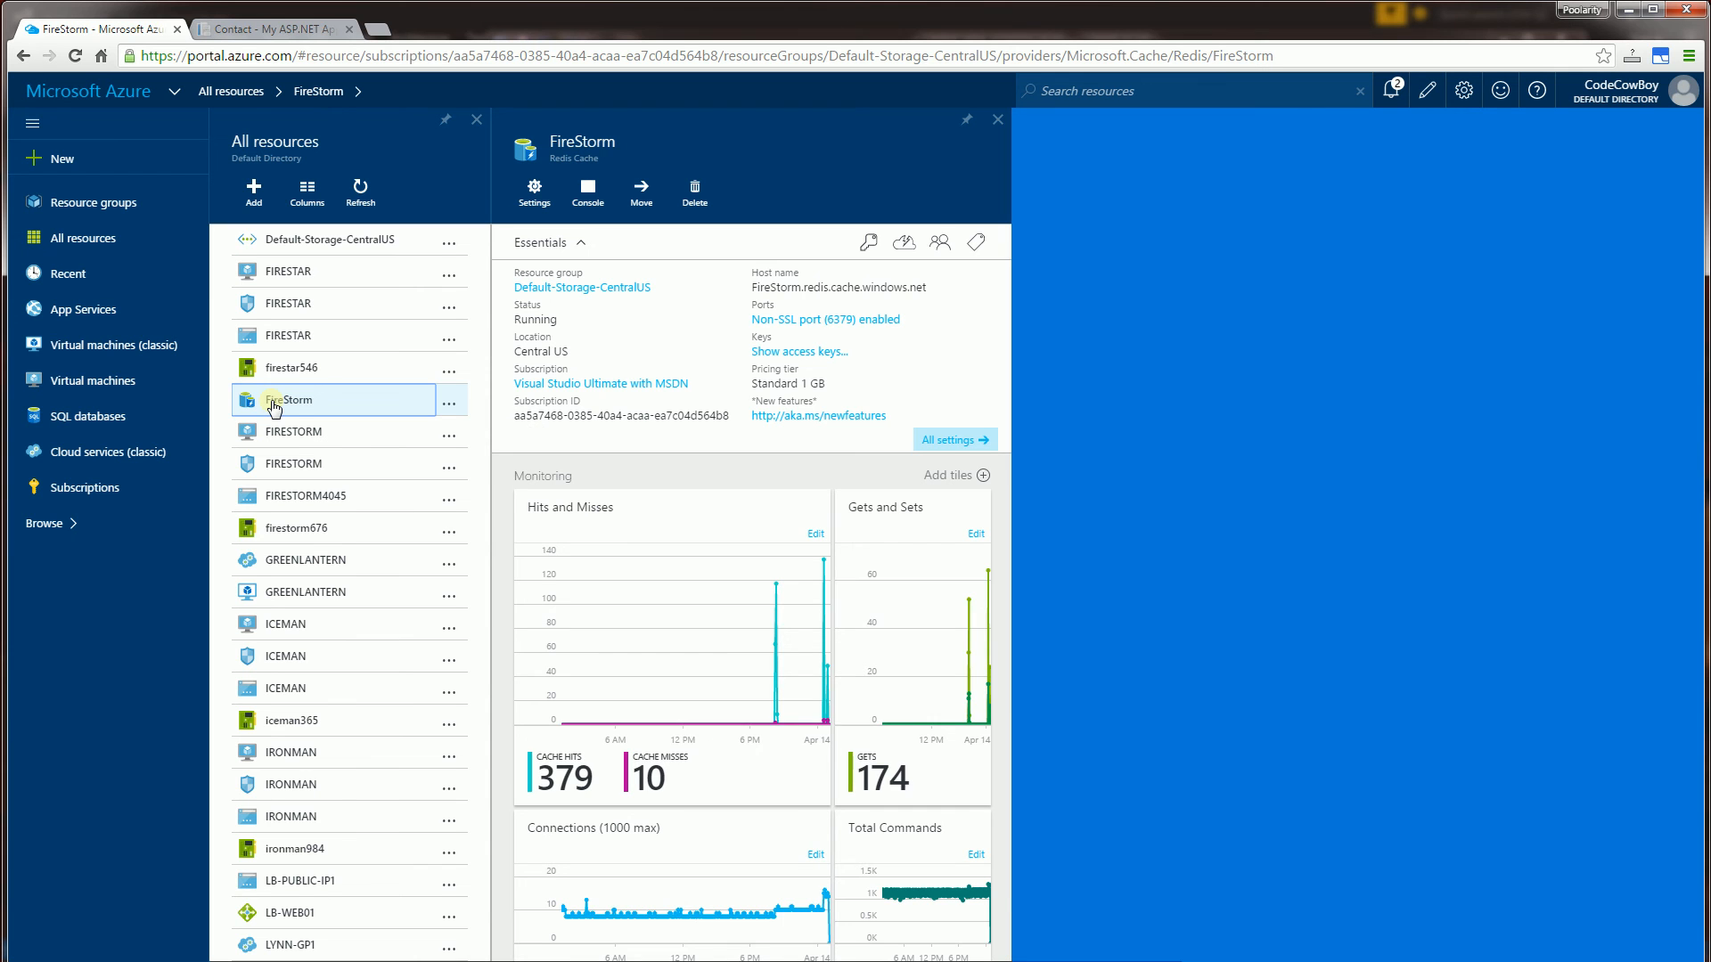
pyautogui.click(532, 192)
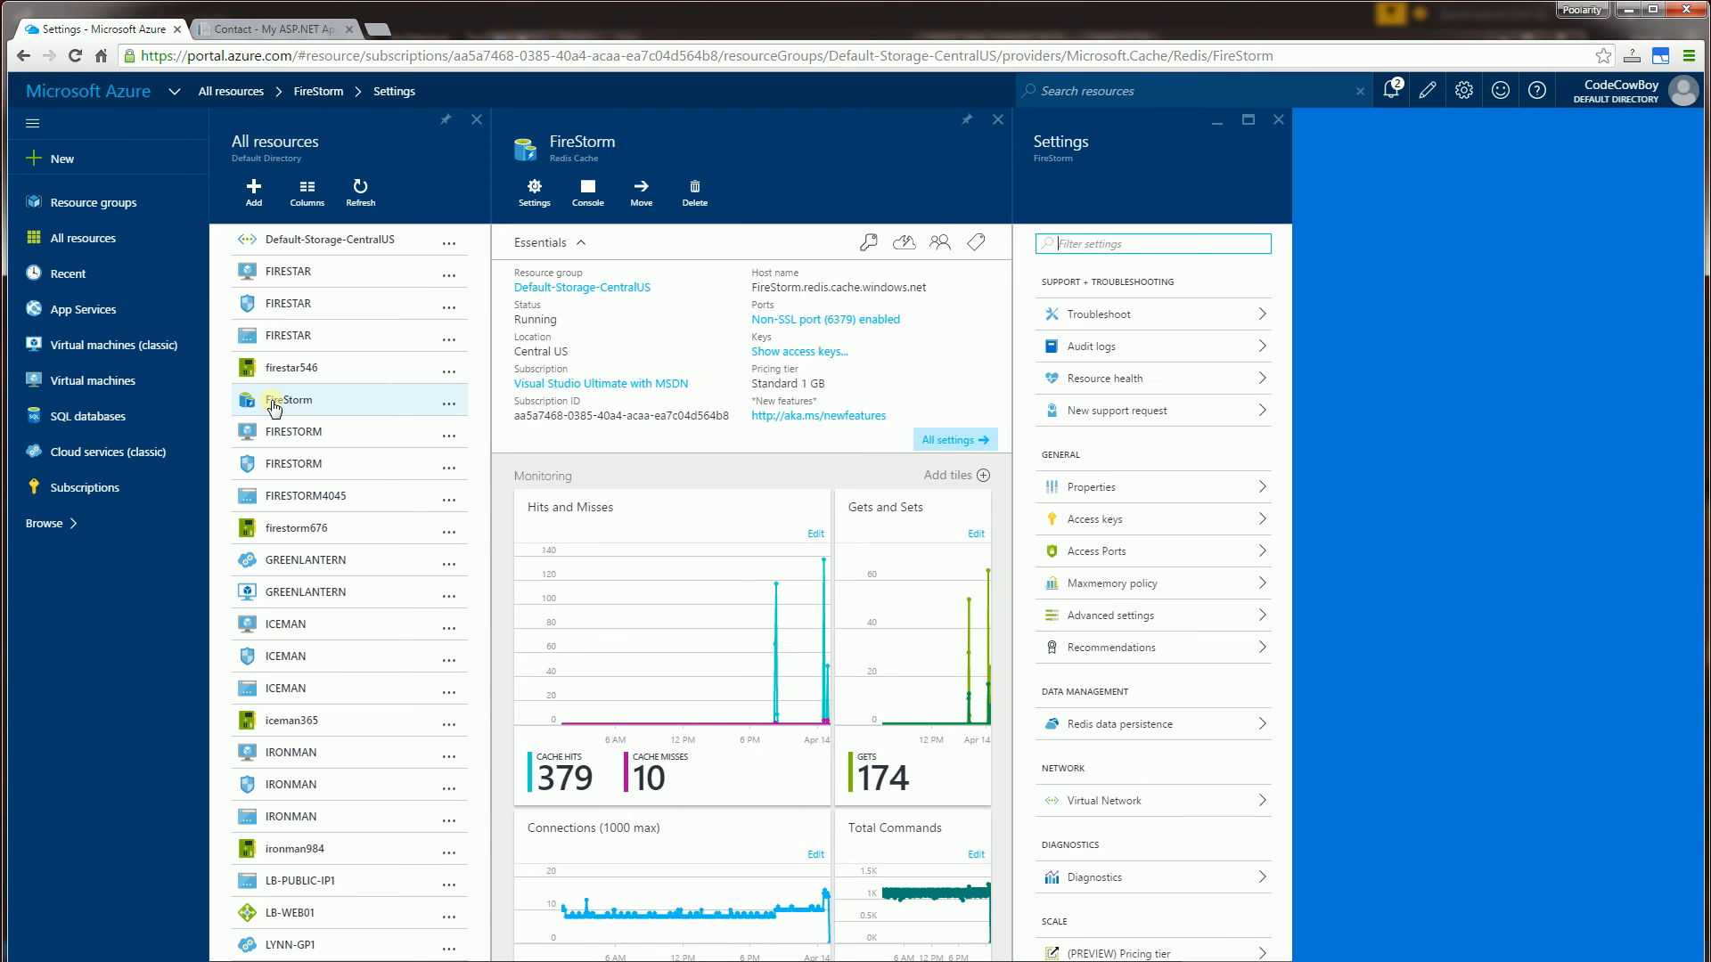
pyautogui.moveTo(437, 414)
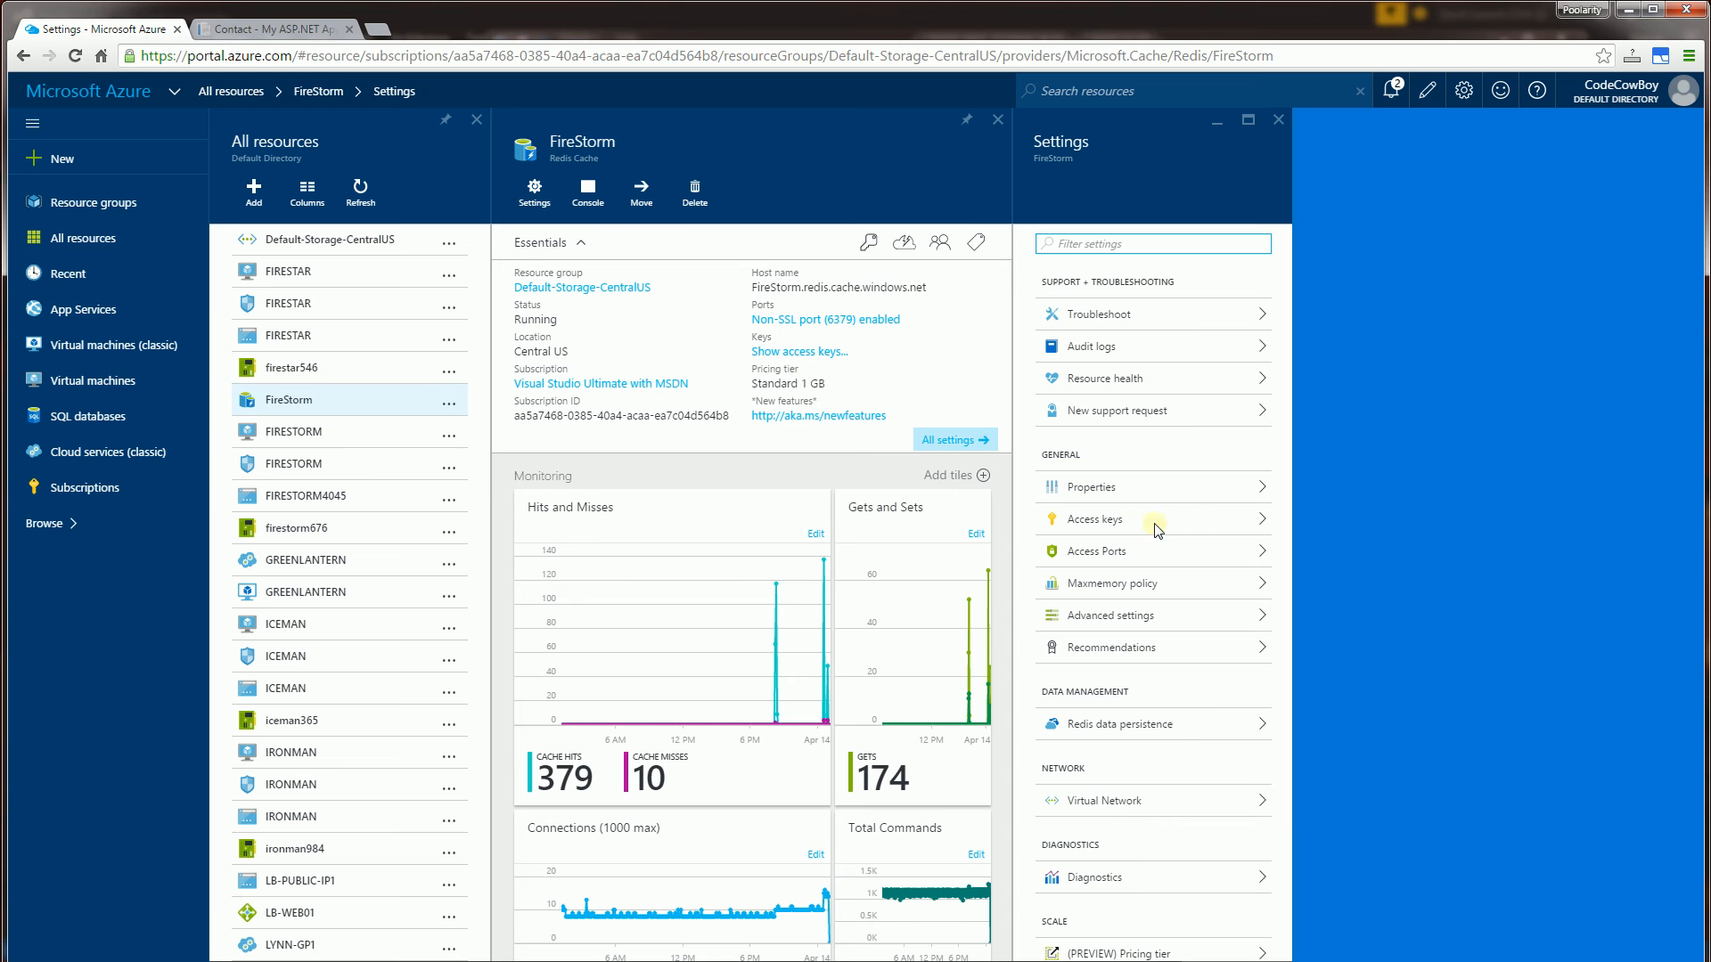
pyautogui.moveTo(595, 383)
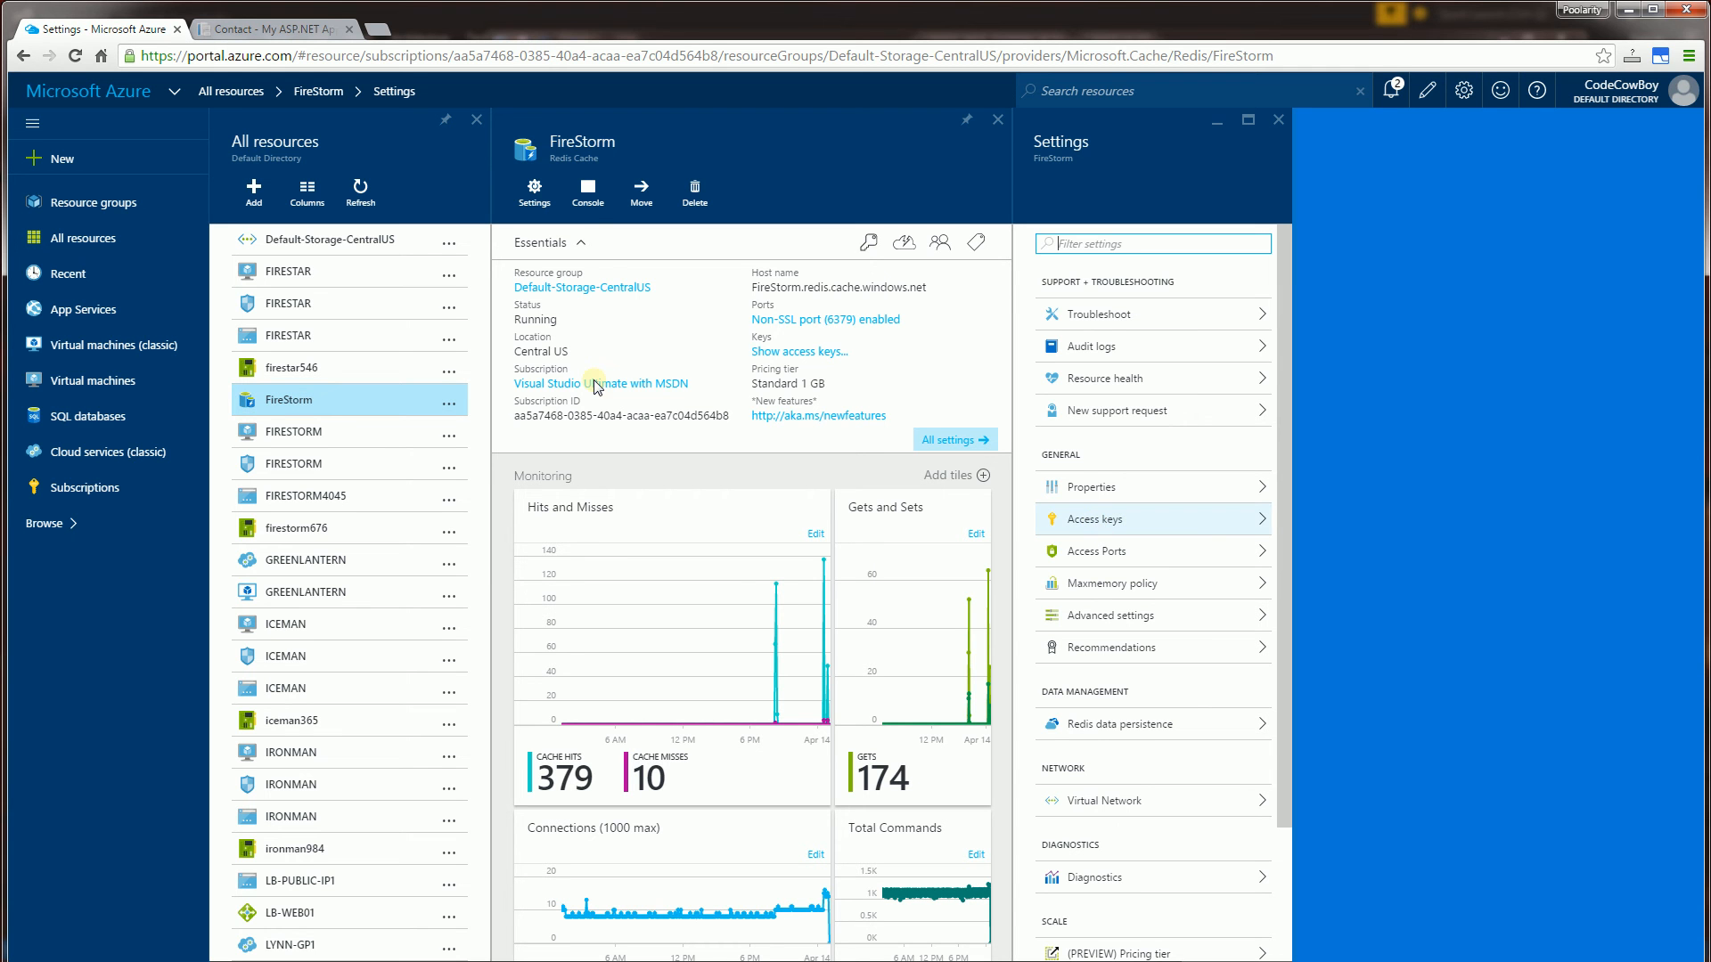
pyautogui.moveTo(586, 194)
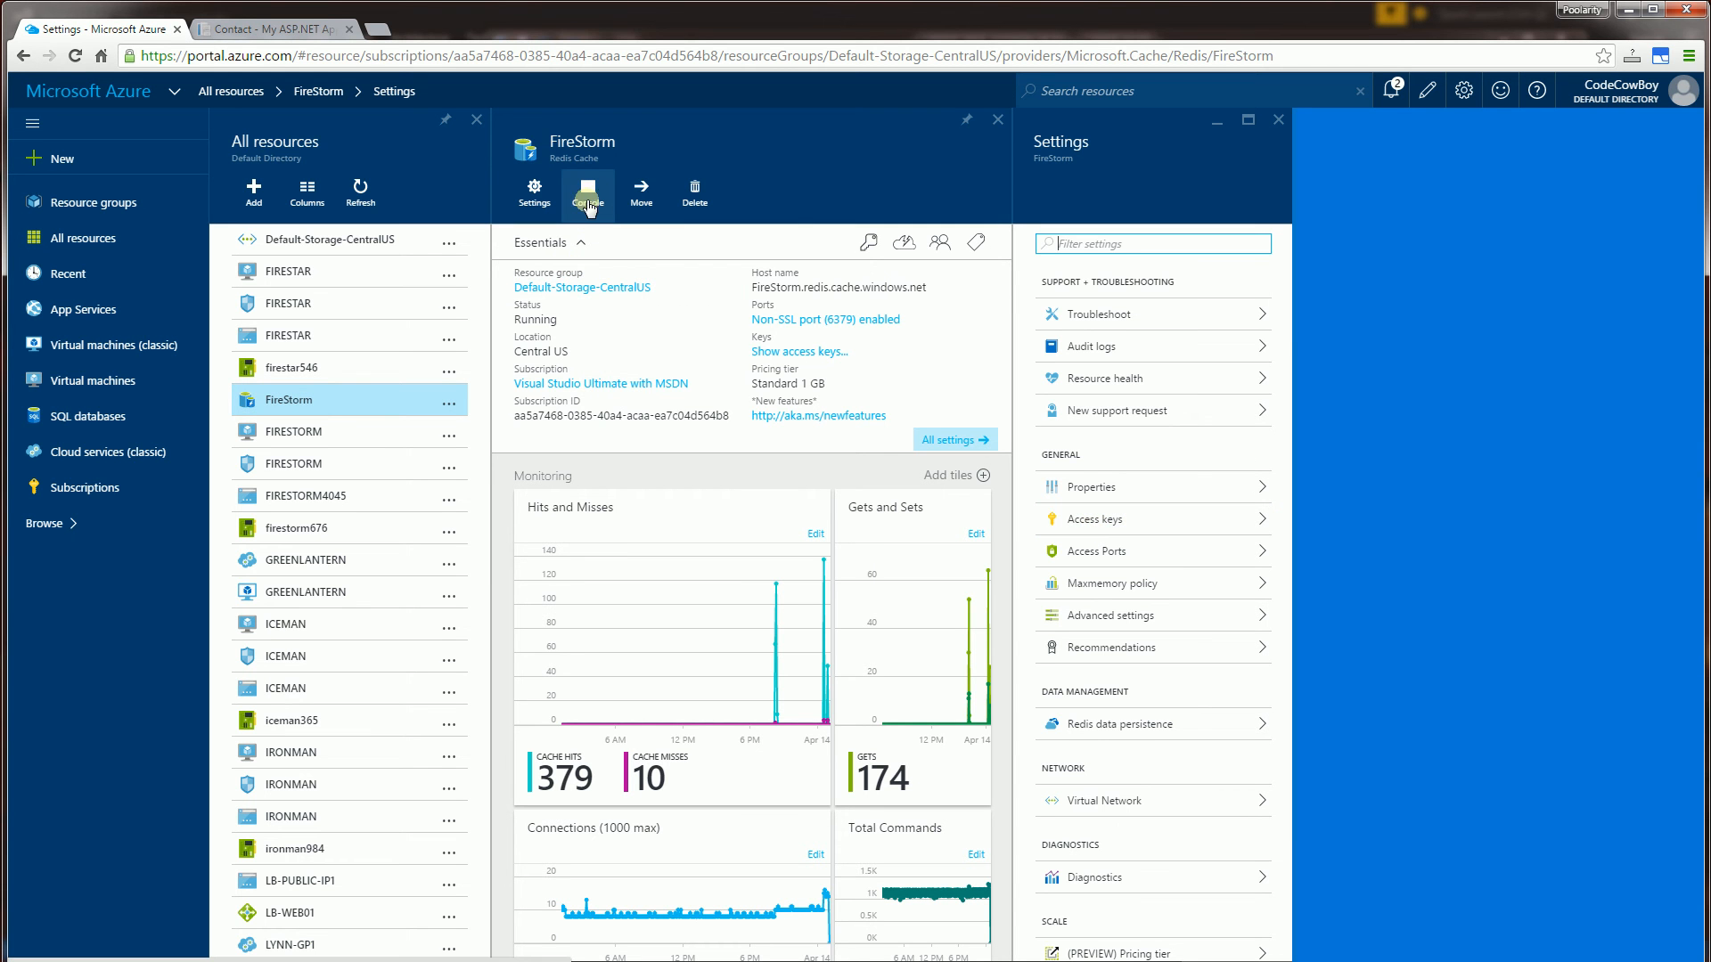
# Run 'keys *' in the Redis Console, listing the two session keys, then return to the web app.
pyautogui.click(587, 194)
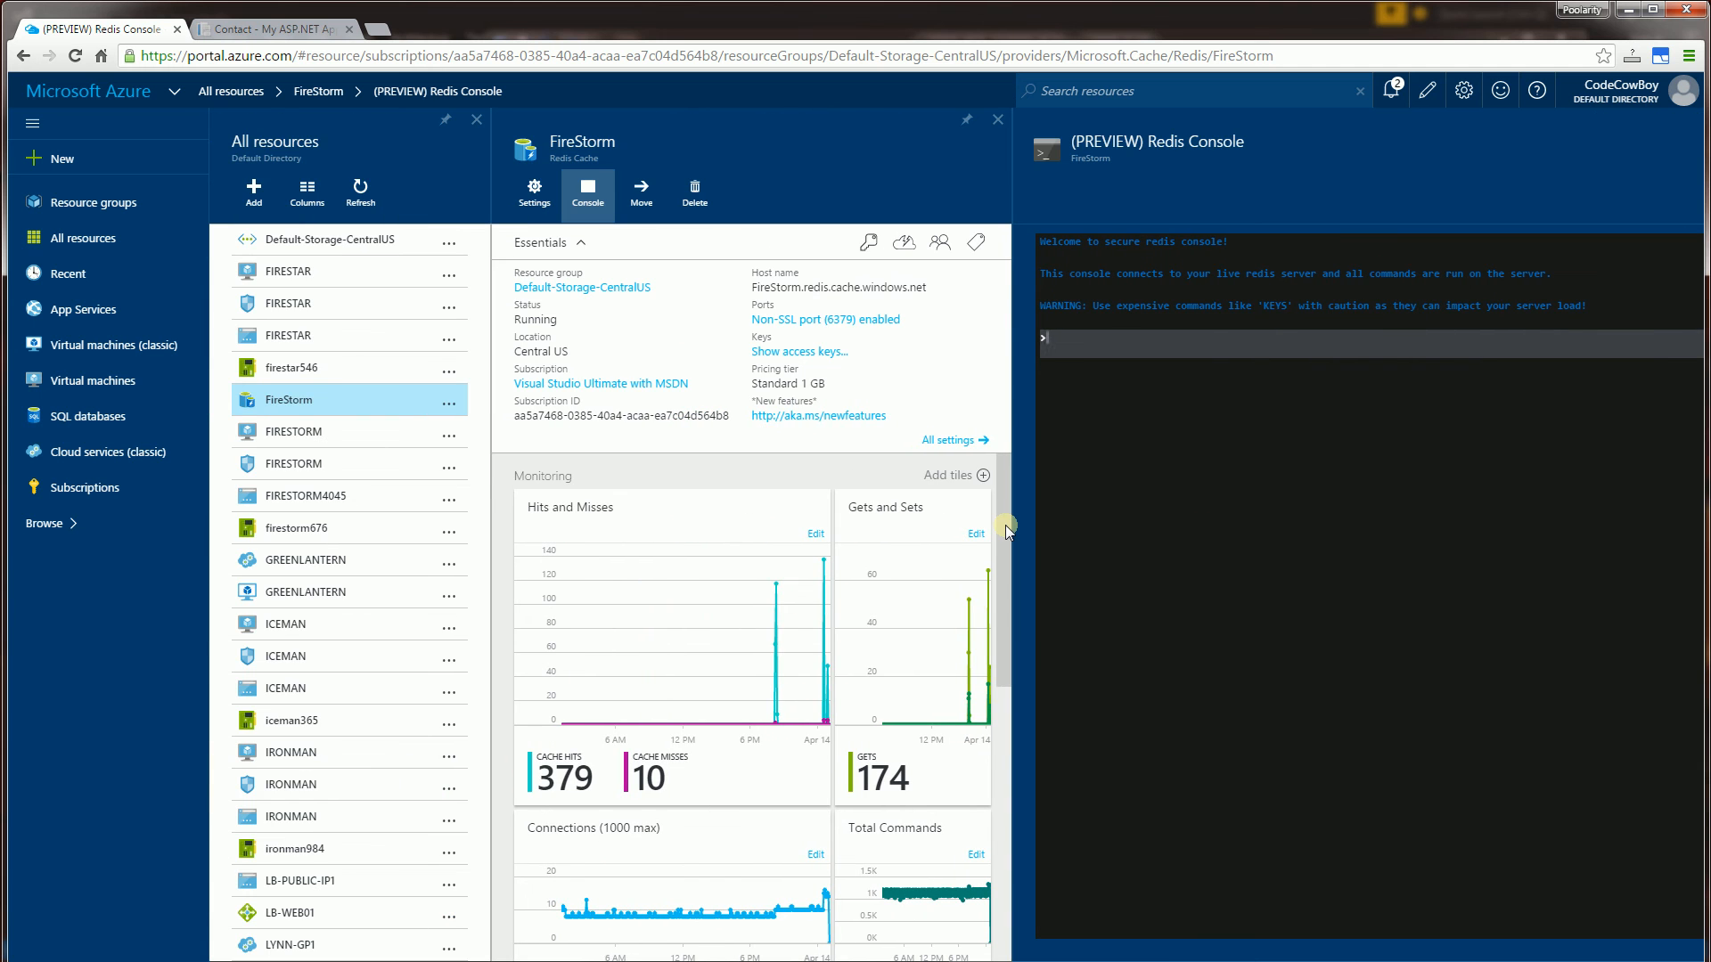
pyautogui.write('ke')
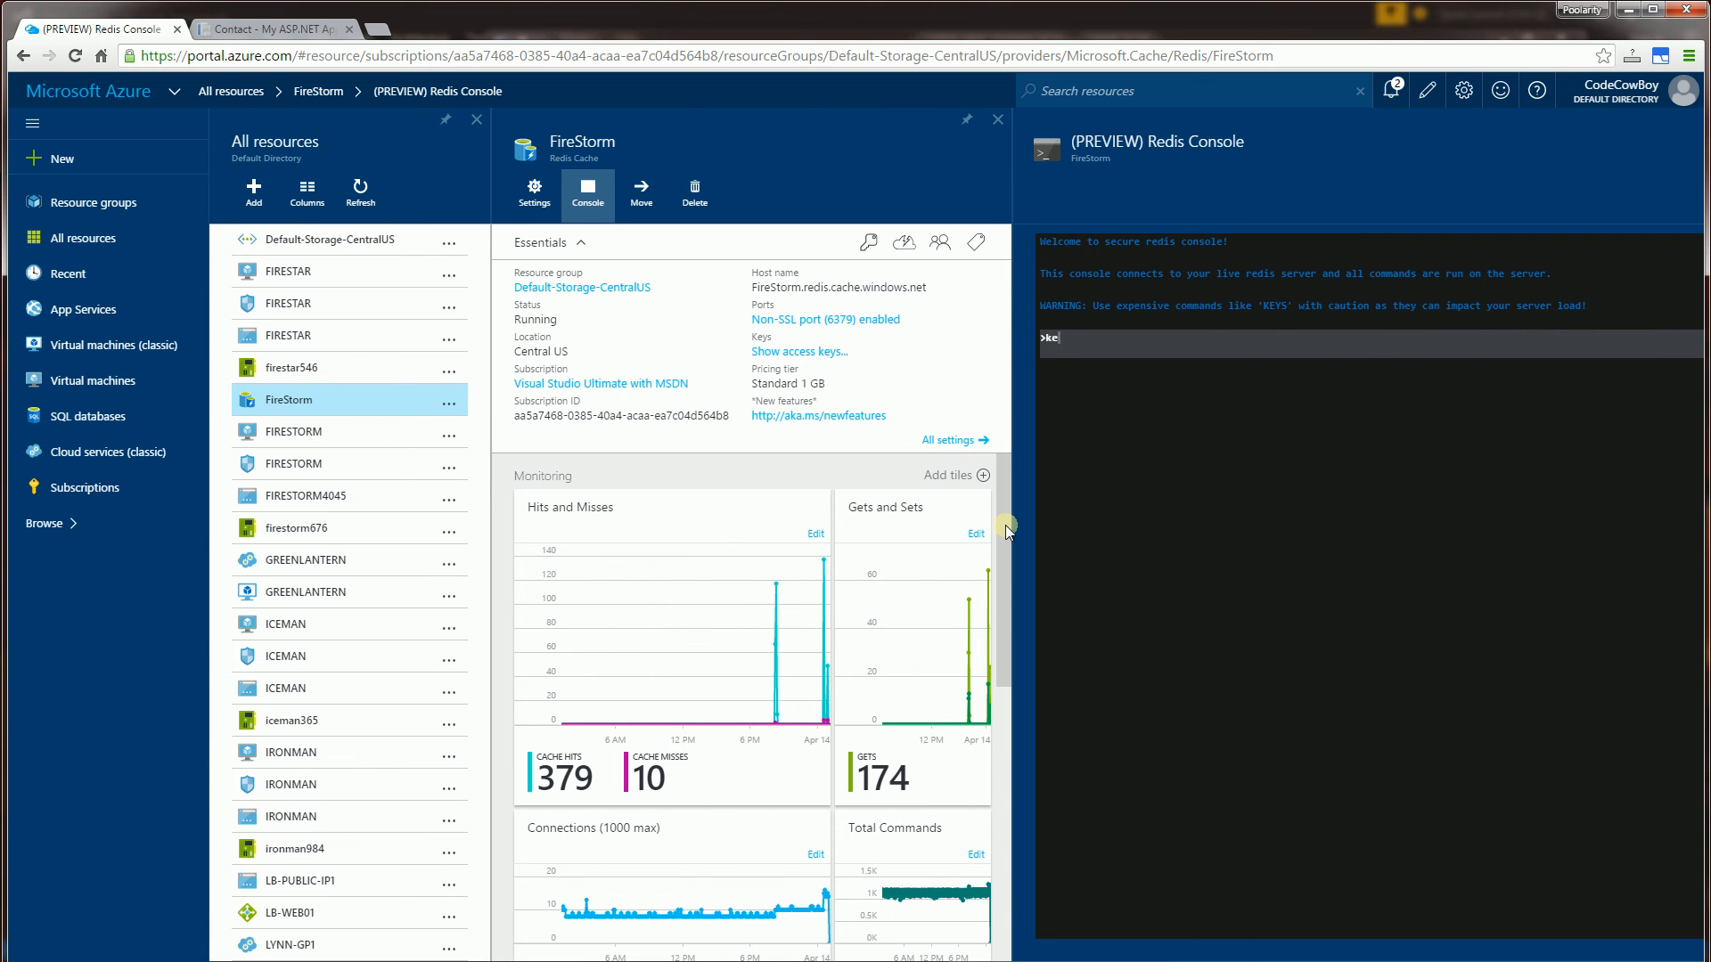
pyautogui.press('Return')
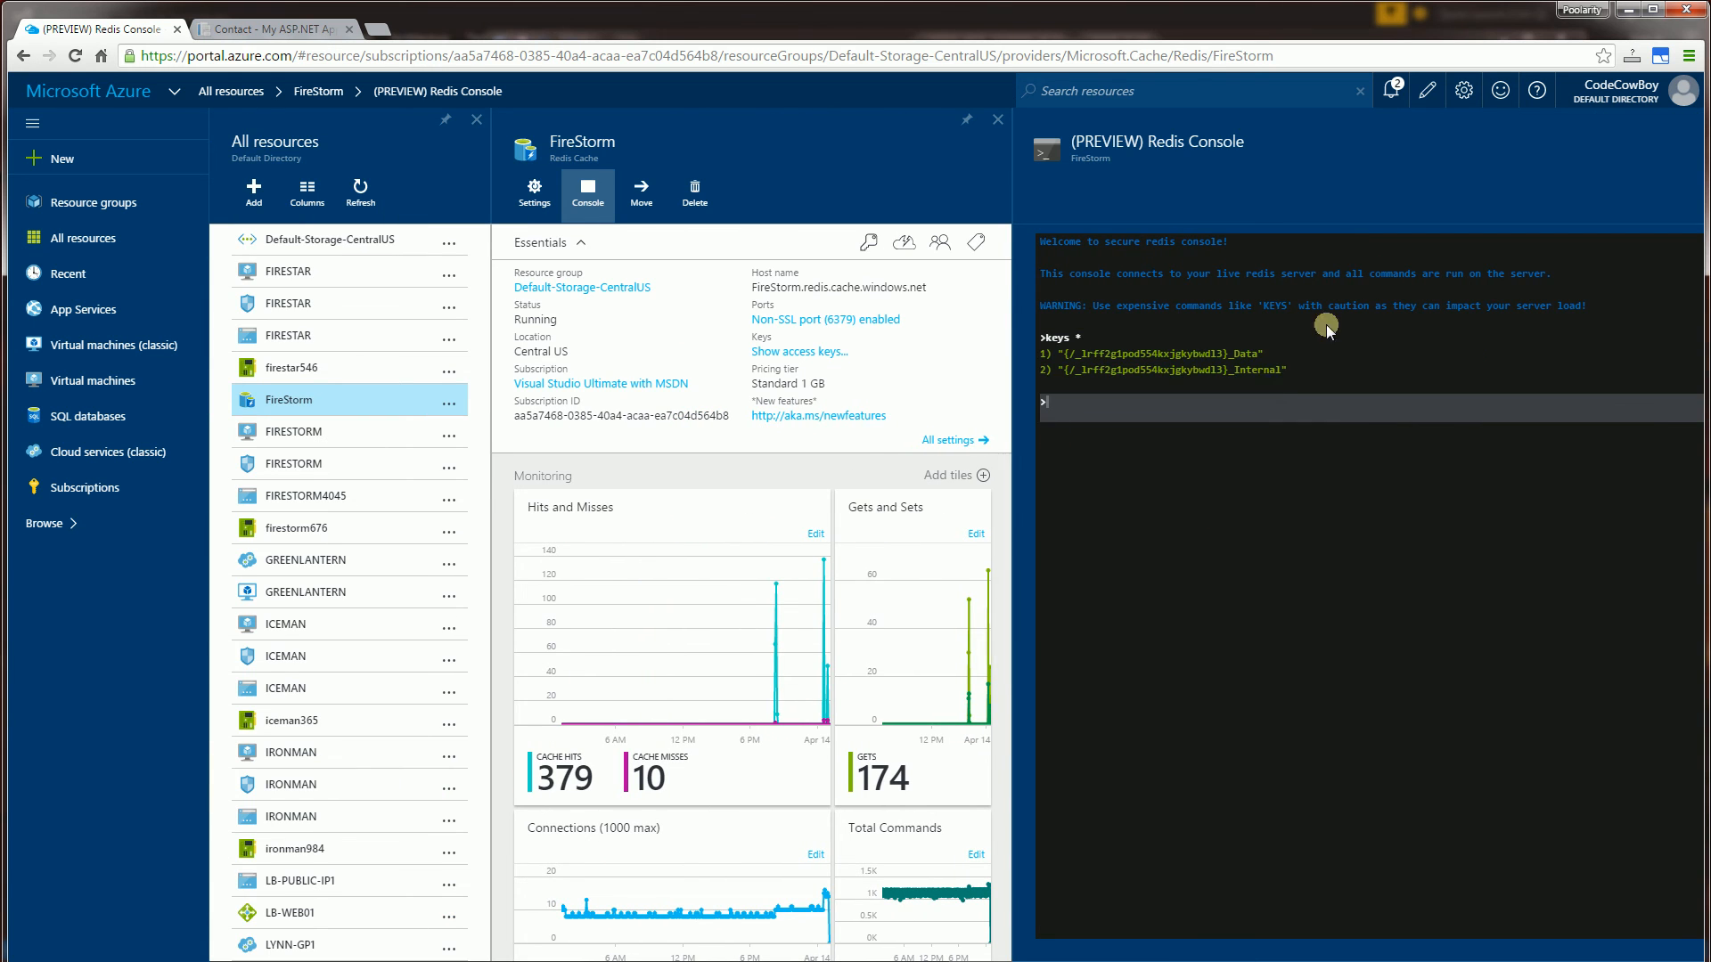
pyautogui.moveTo(1187, 369)
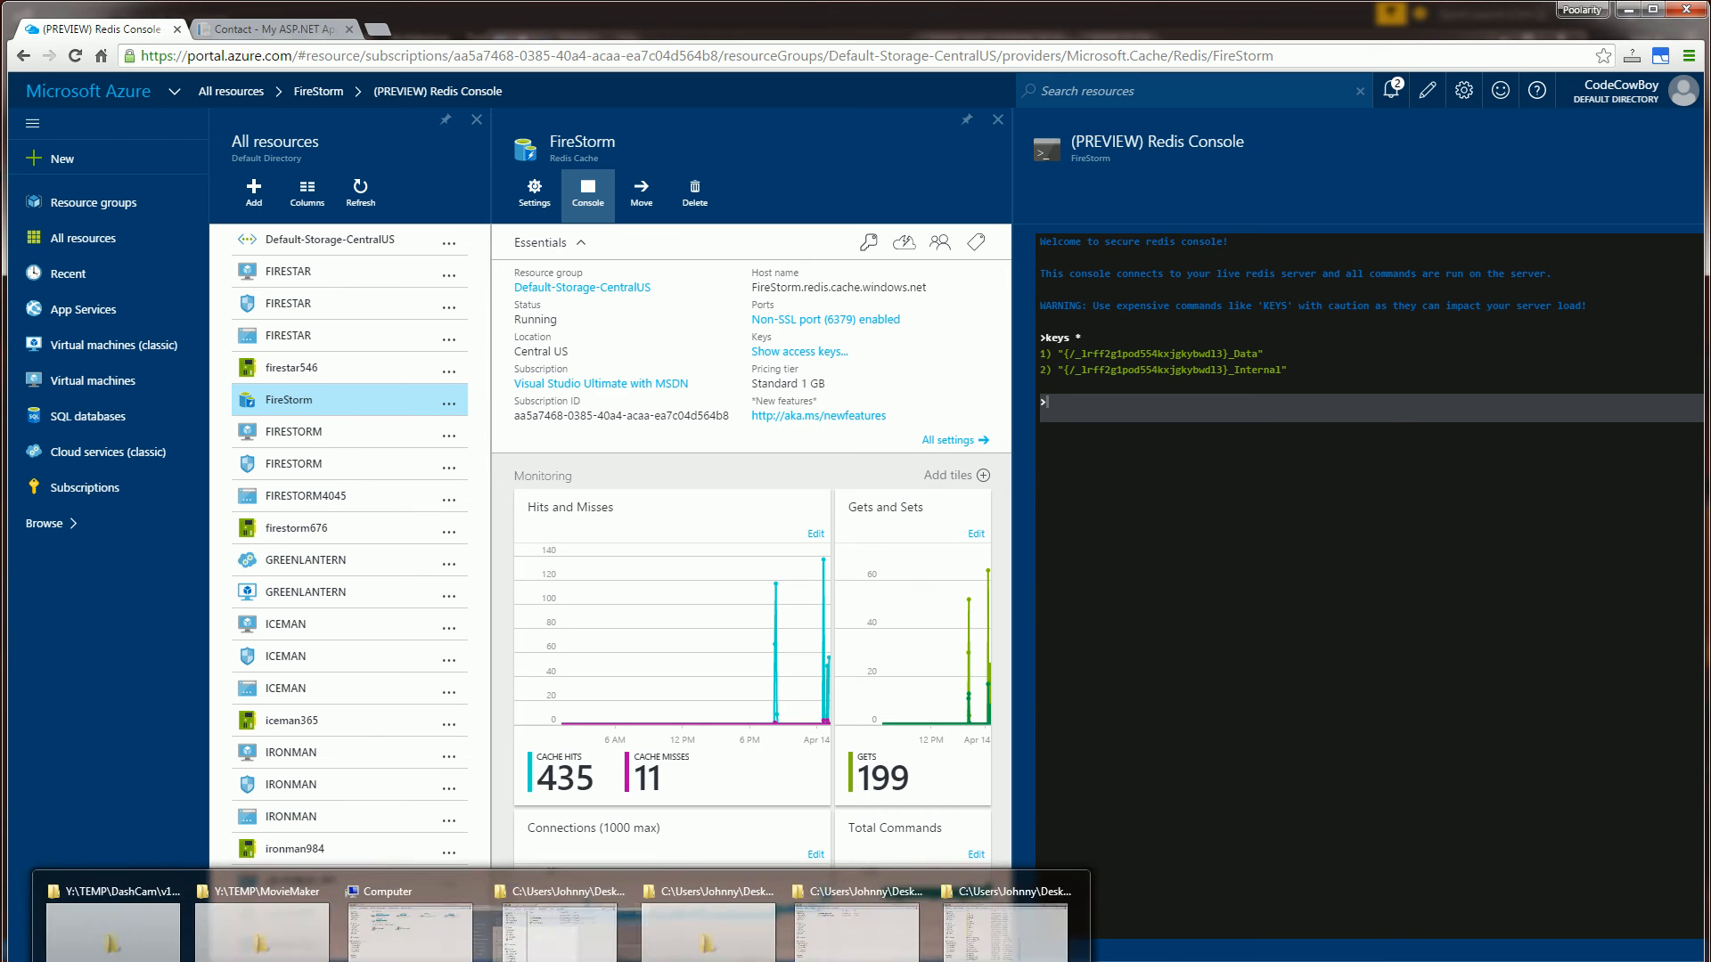
pyautogui.moveTo(492, 891)
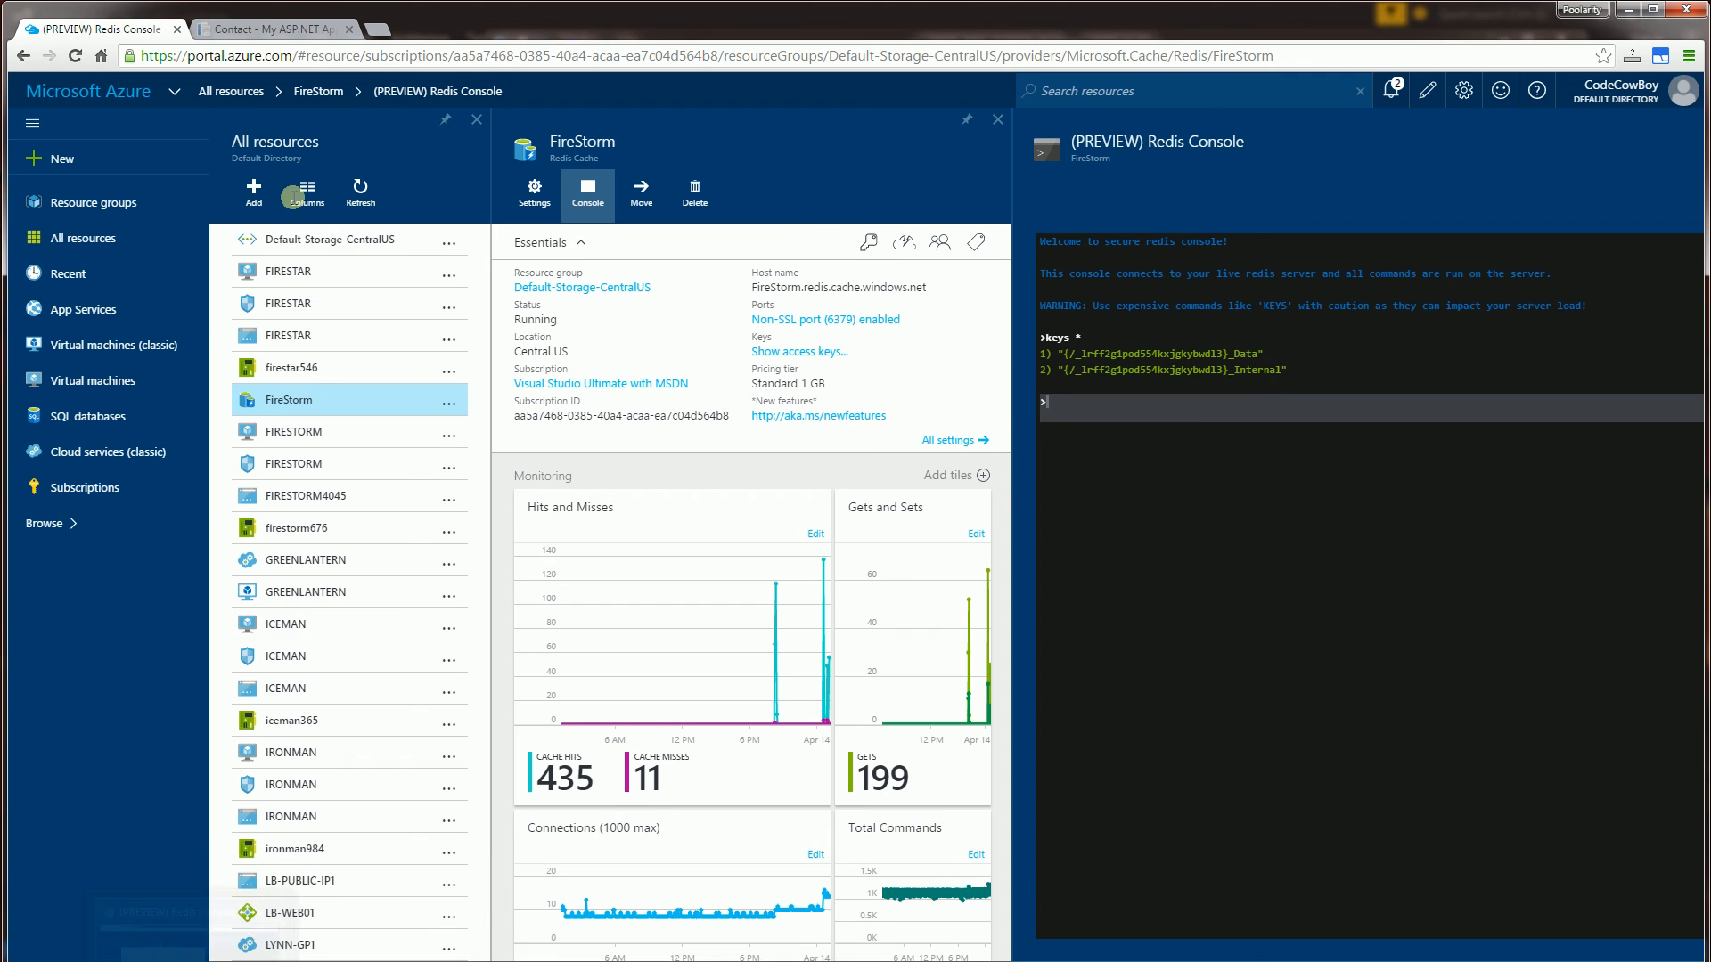
pyautogui.click(273, 29)
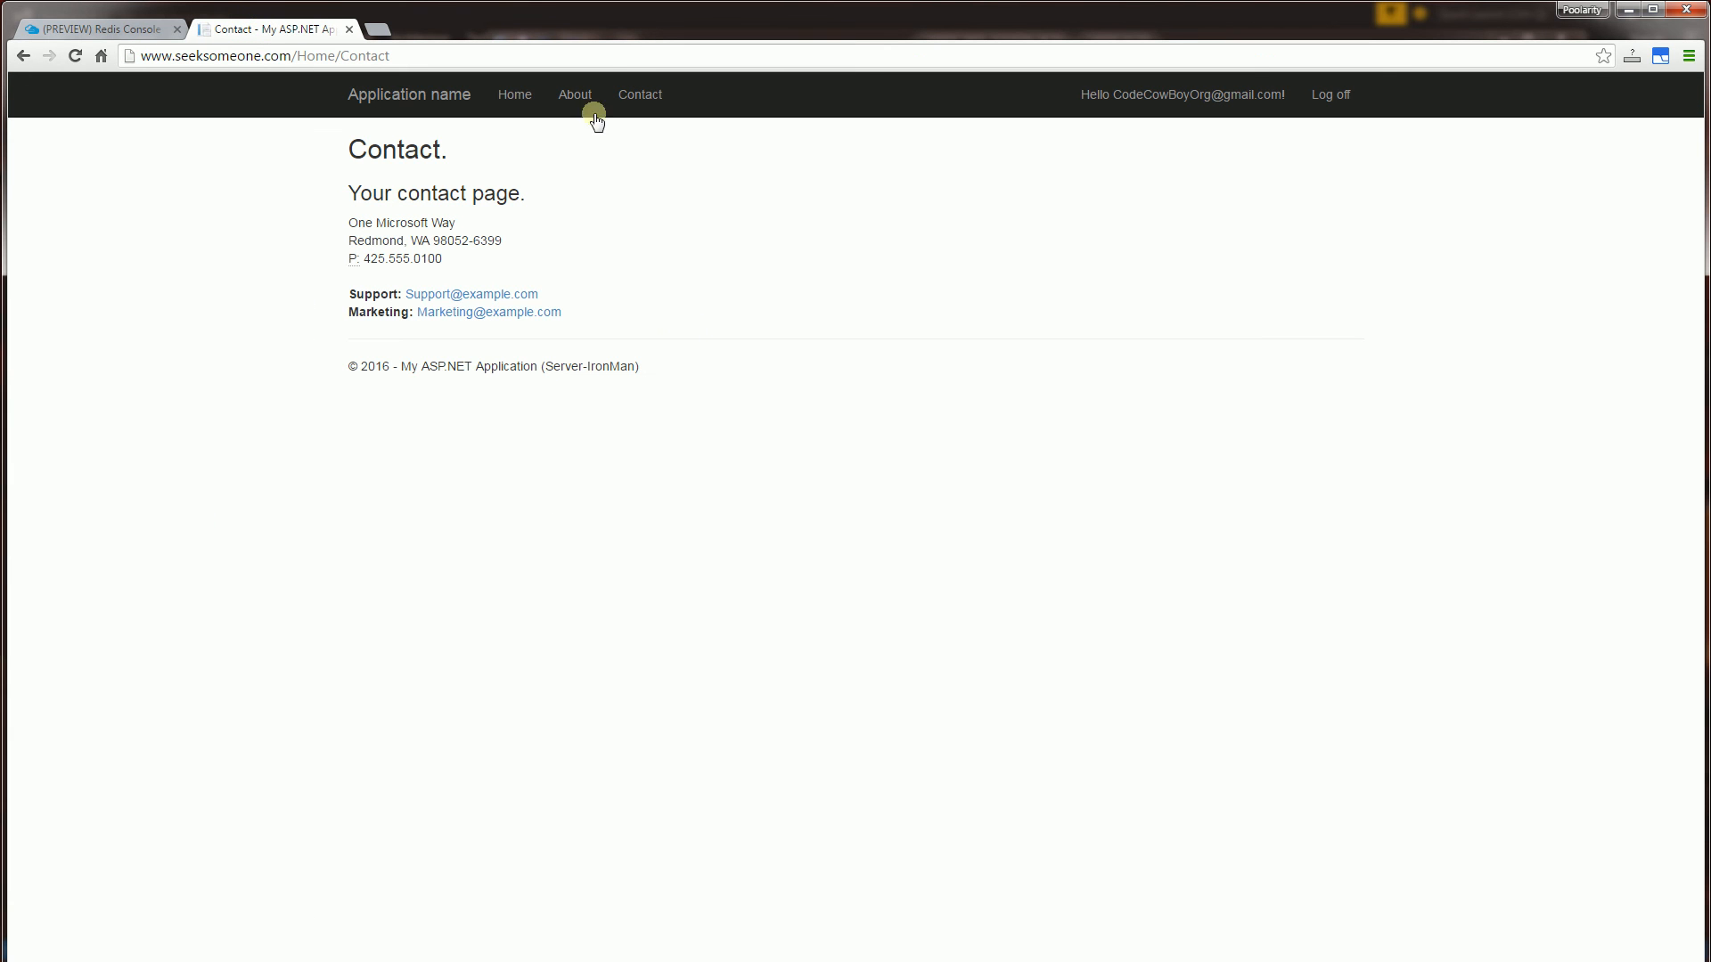
# Browse the About and Home pages served by FireStorm, then return to the Redis Console tab.
pyautogui.click(574, 94)
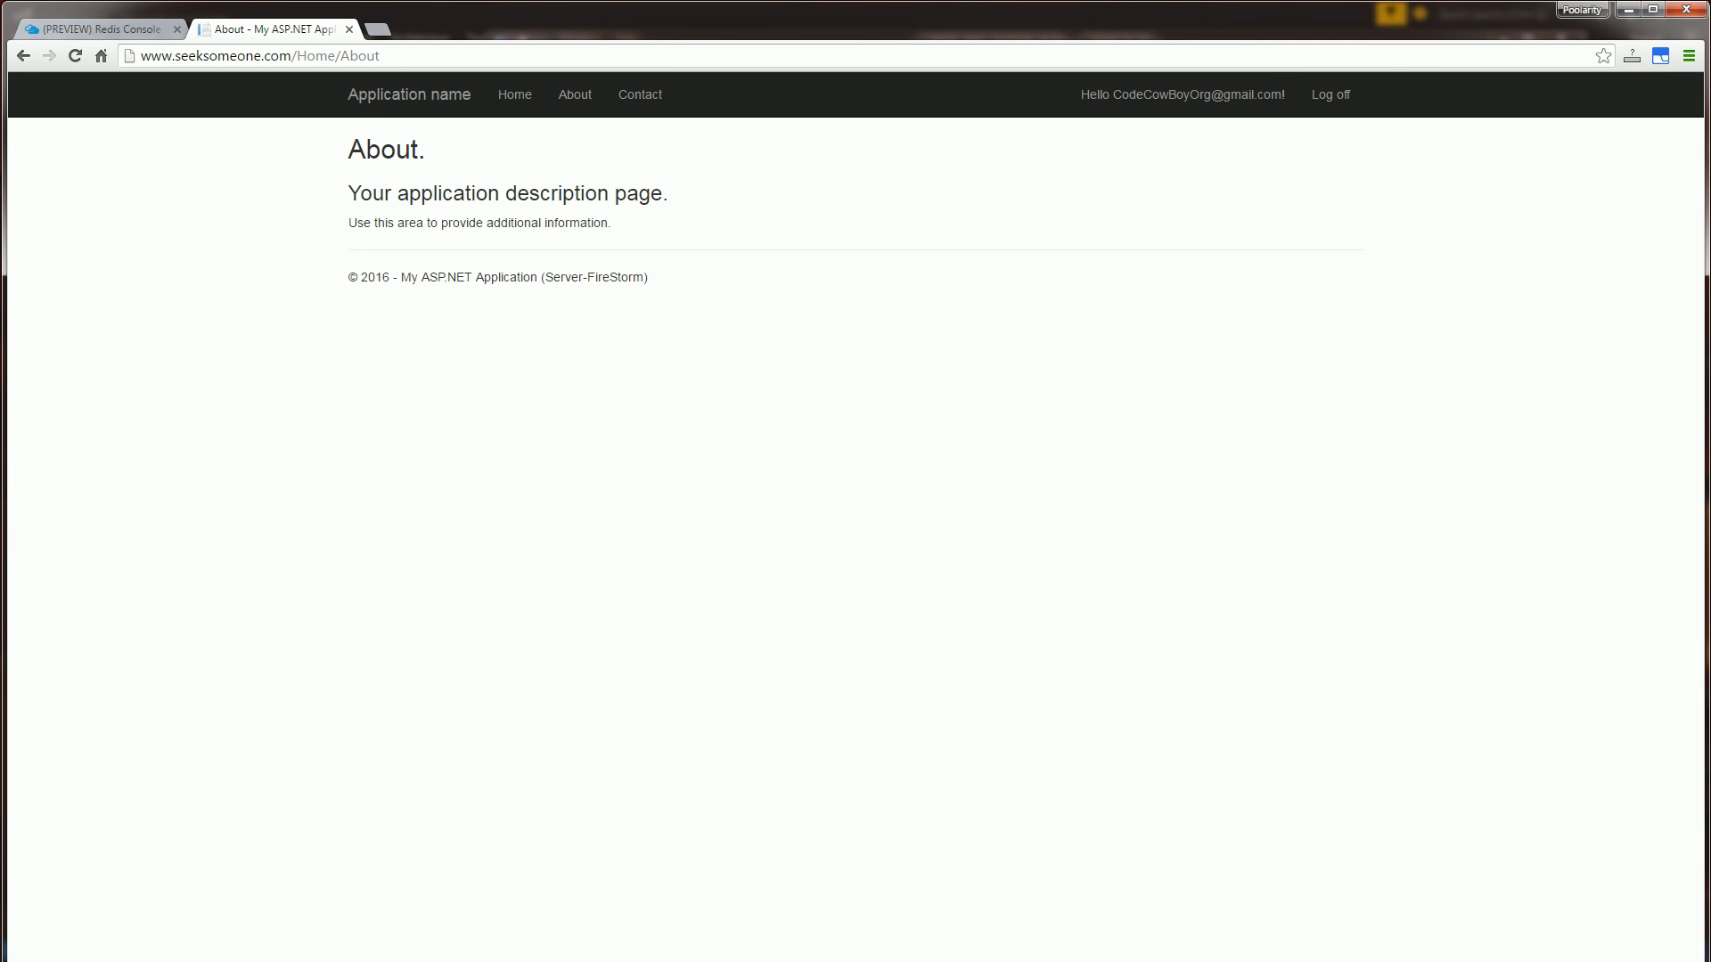
pyautogui.moveTo(572, 98)
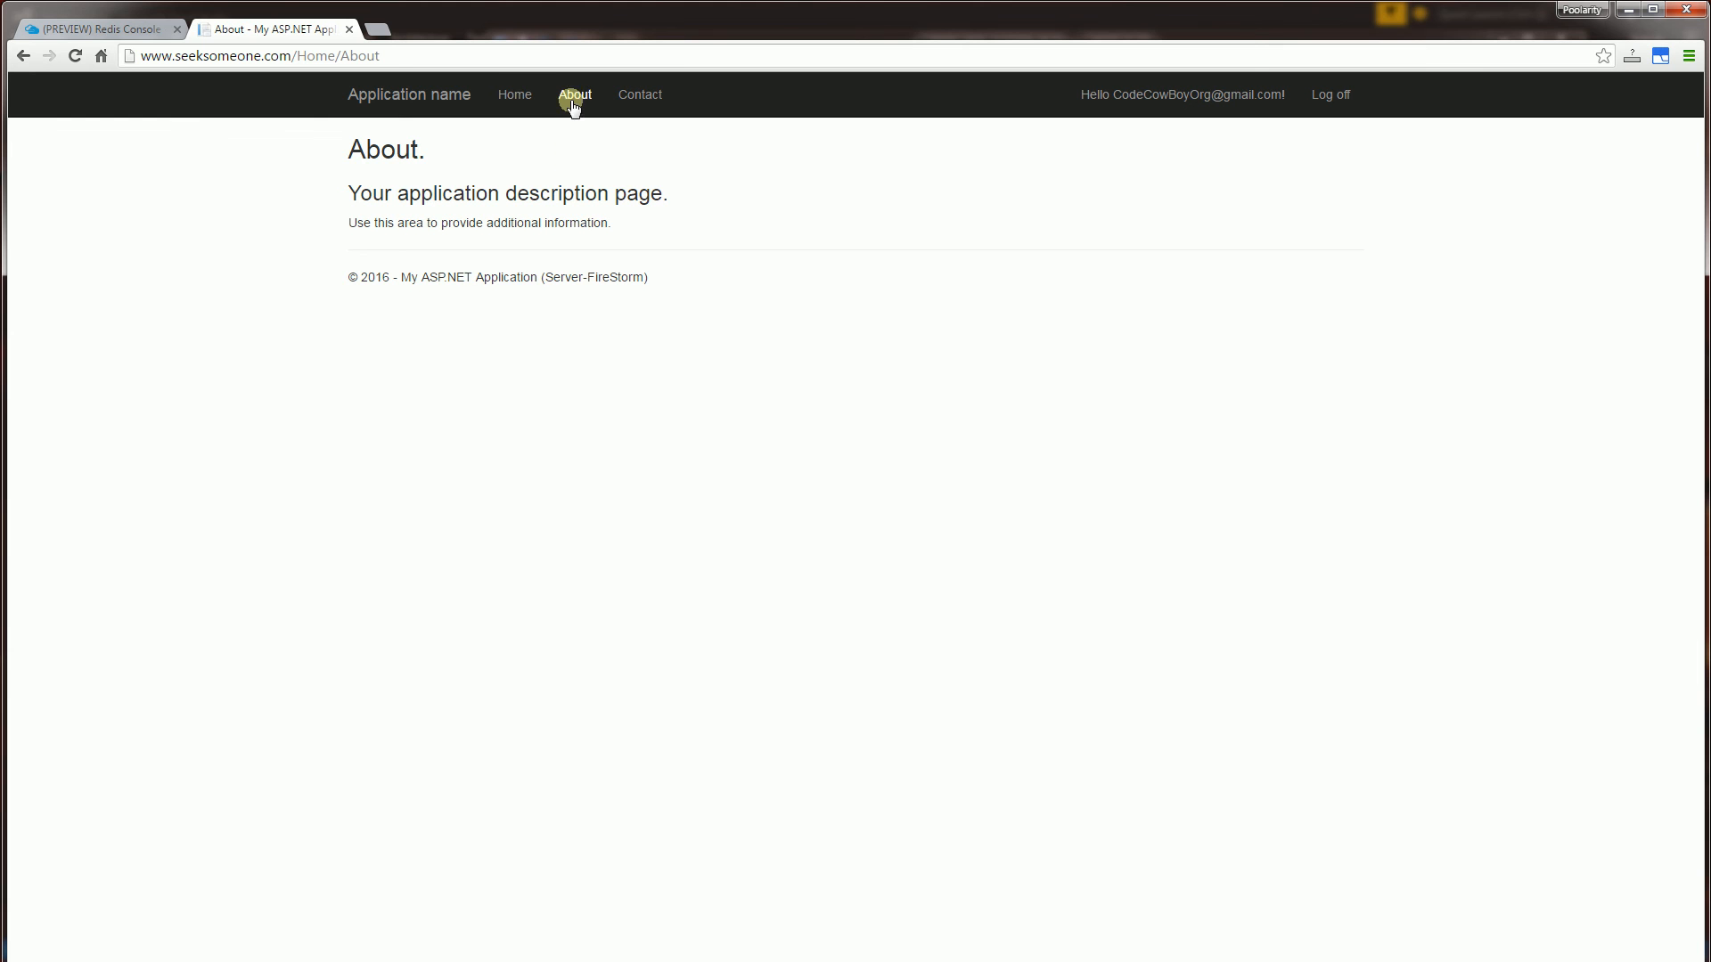
pyautogui.click(514, 94)
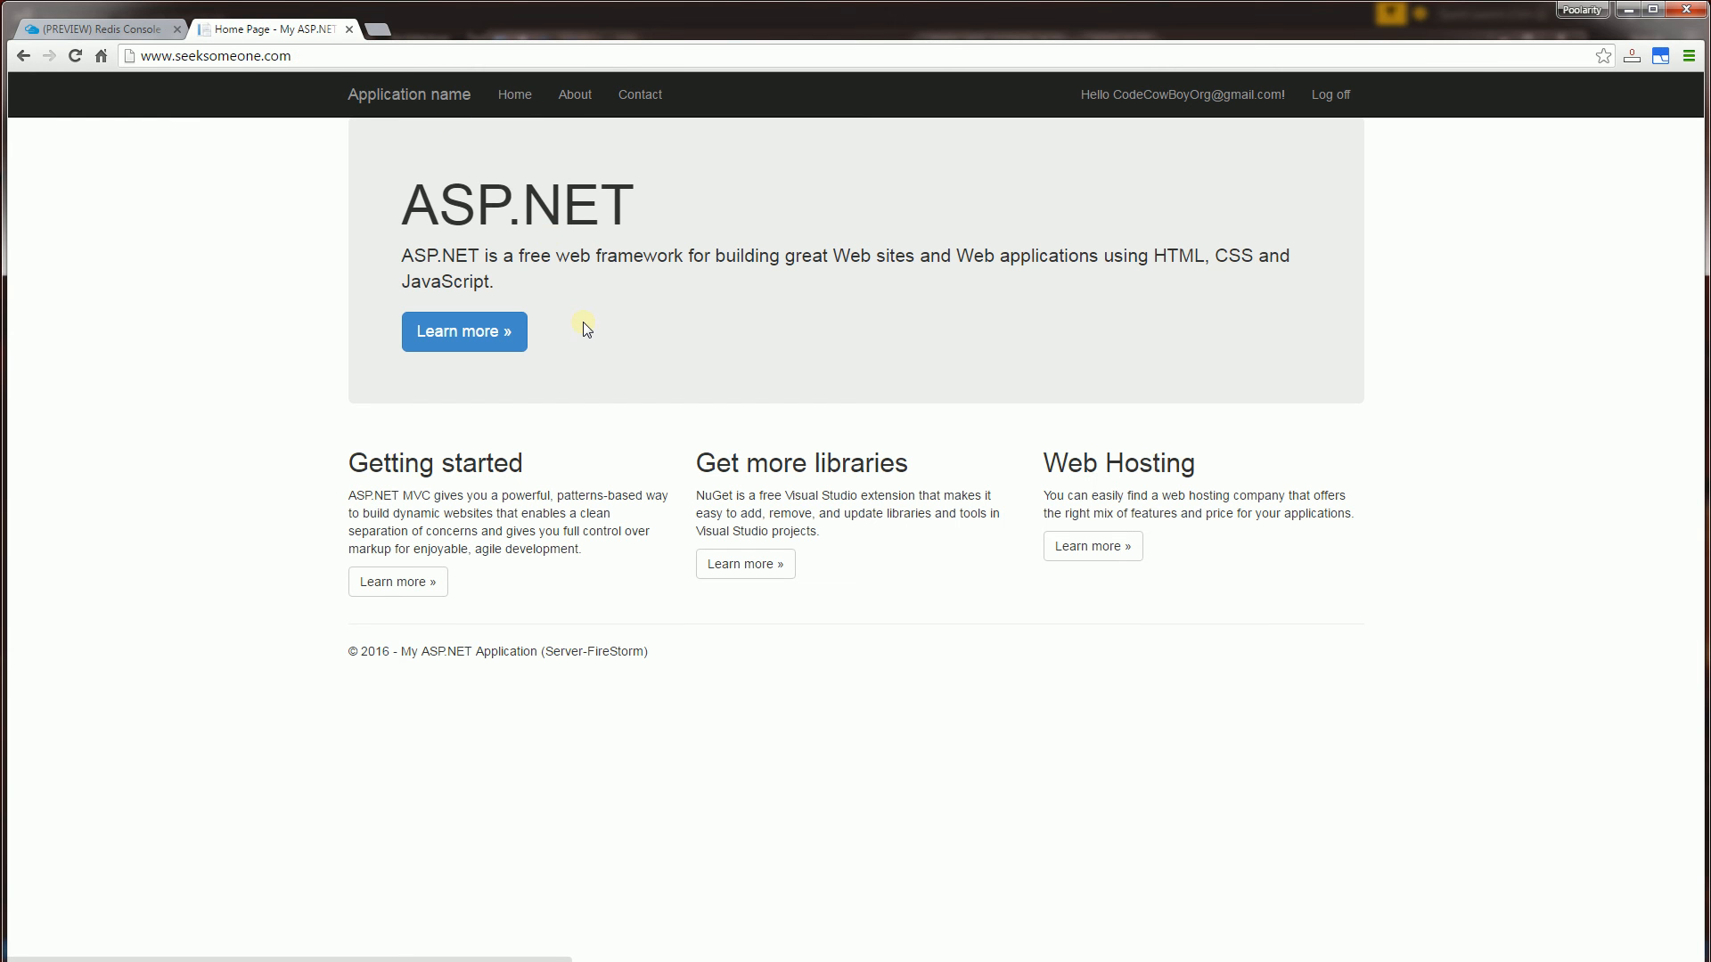
pyautogui.click(98, 29)
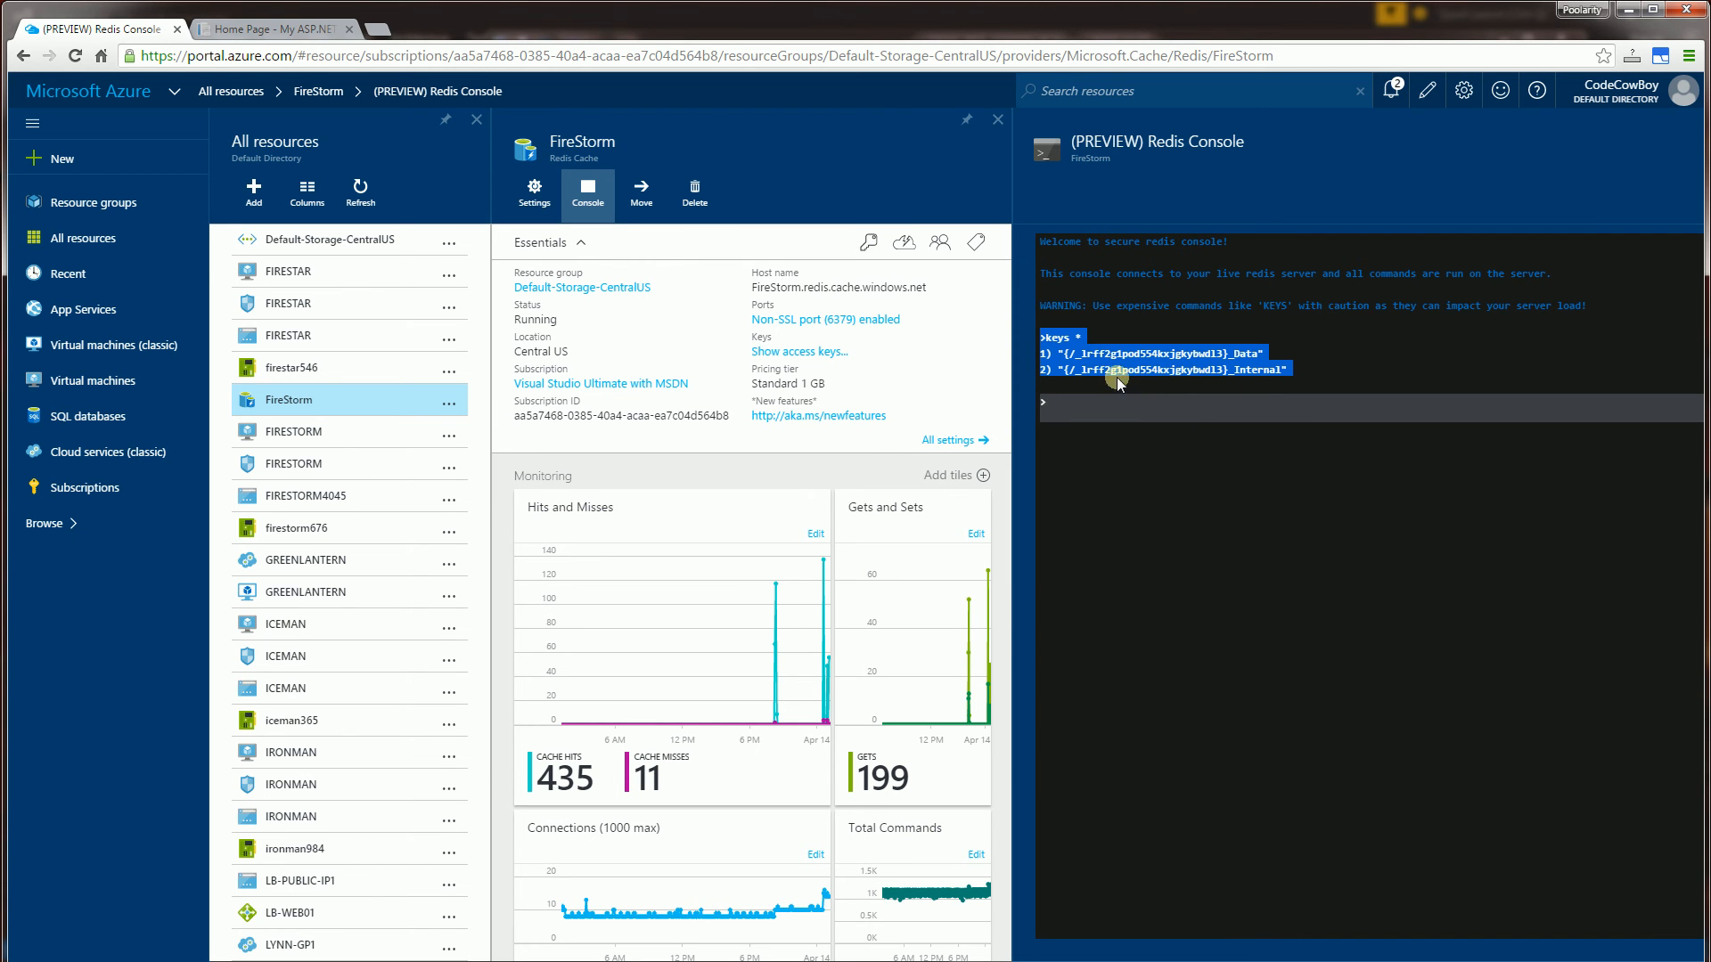
pyautogui.moveTo(278, 752)
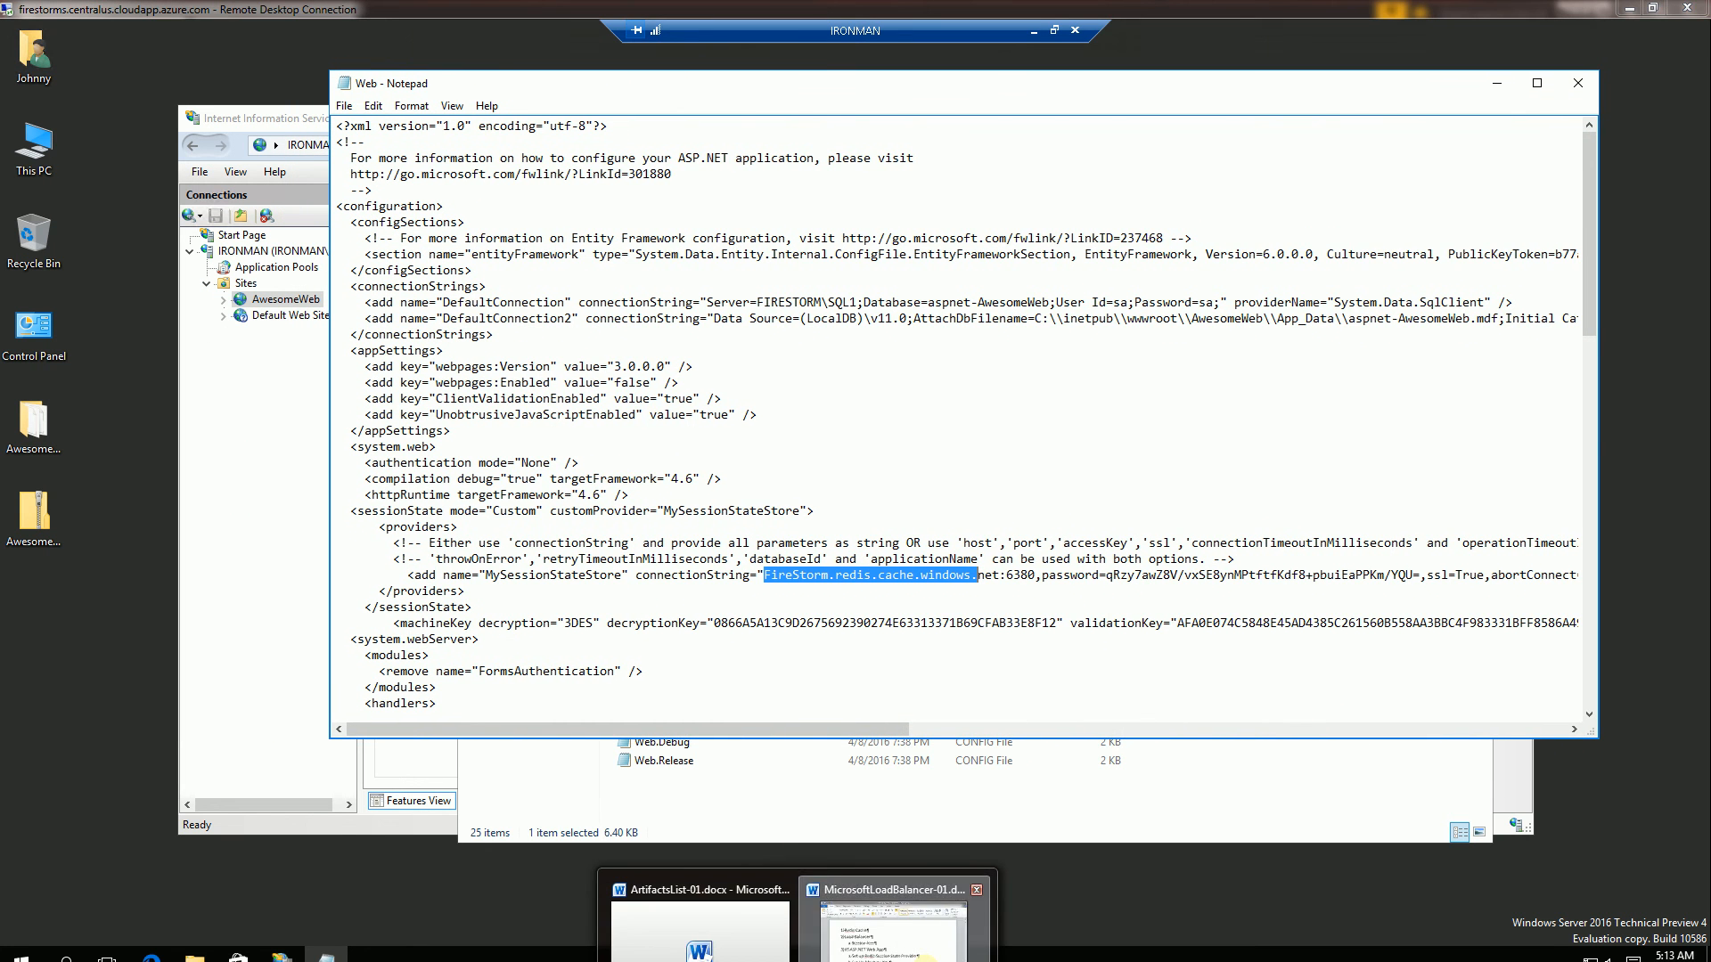
# Show AwesomeWeb's Machine Key page on IRONMAN with TripleDES encryption and fixed keys.
pyautogui.click(884, 891)
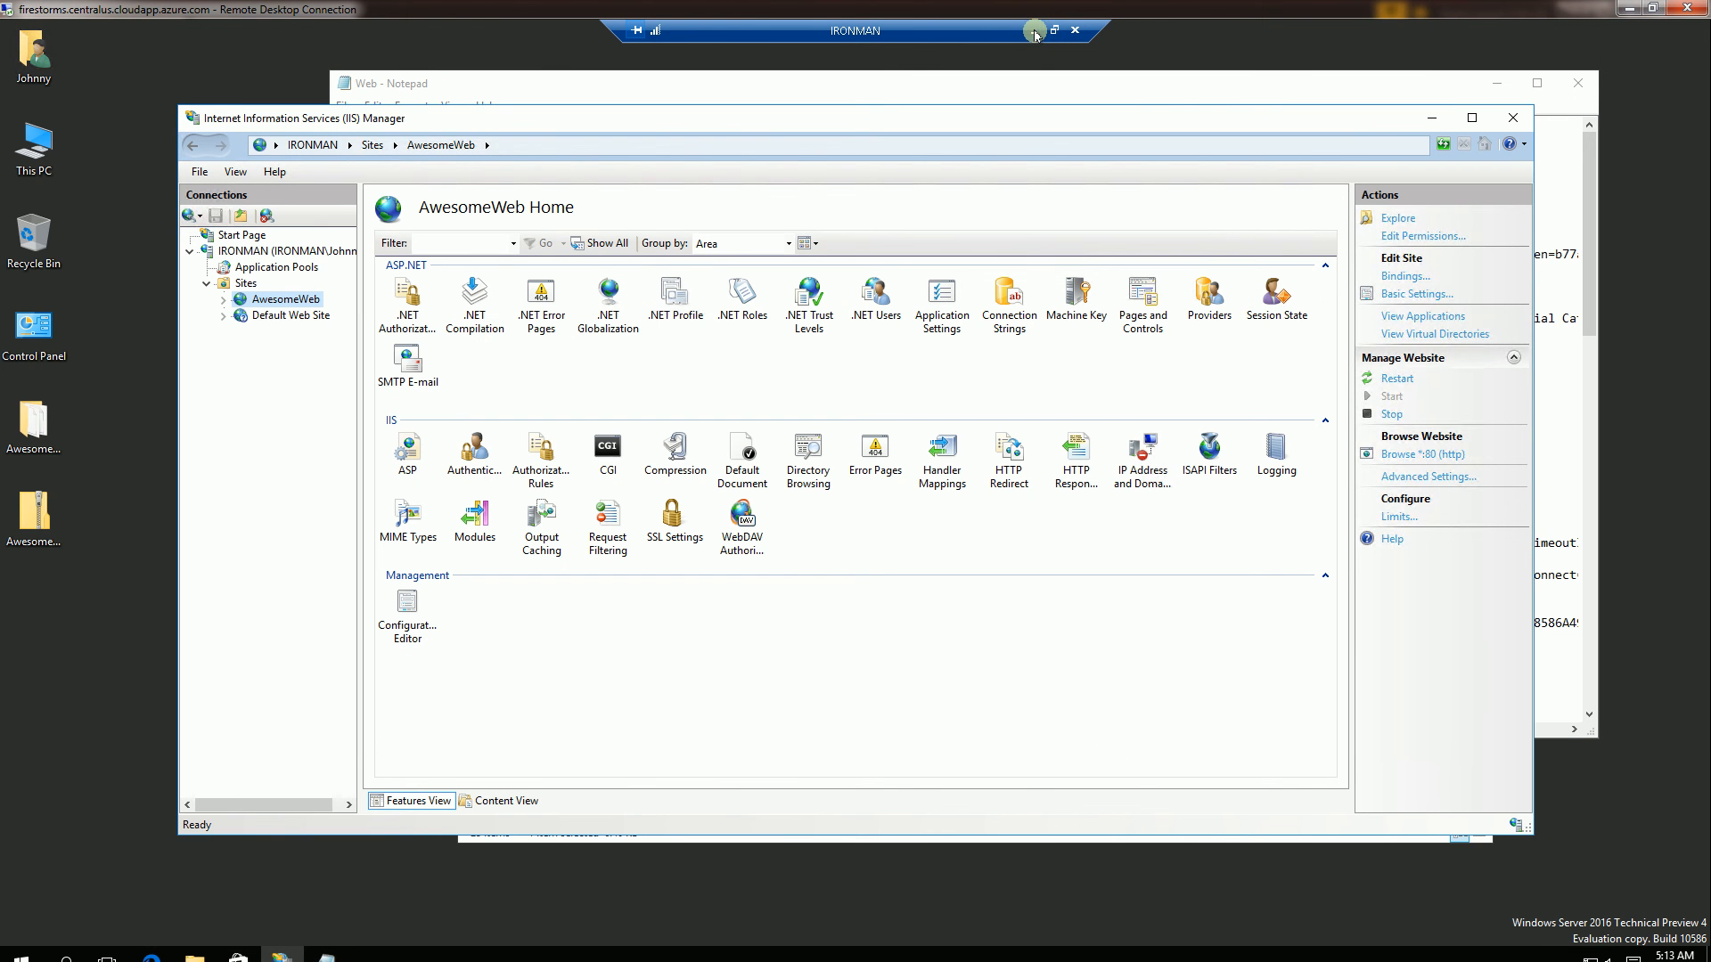
pyautogui.moveTo(198, 392)
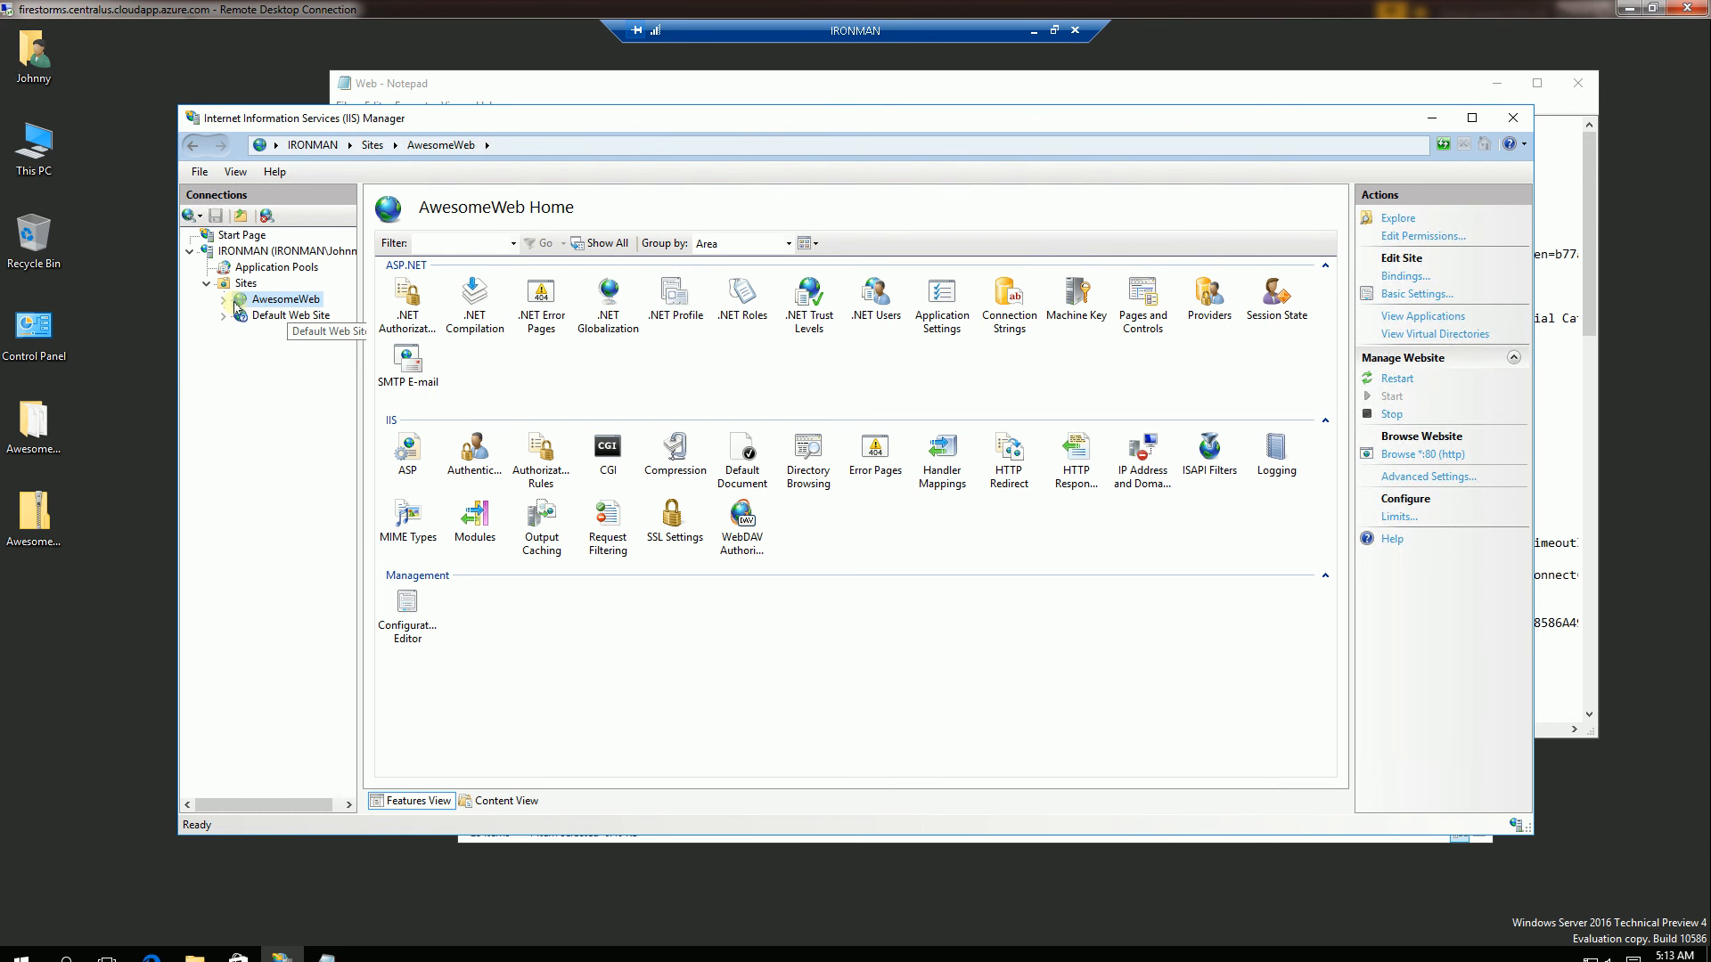
pyautogui.click(206, 299)
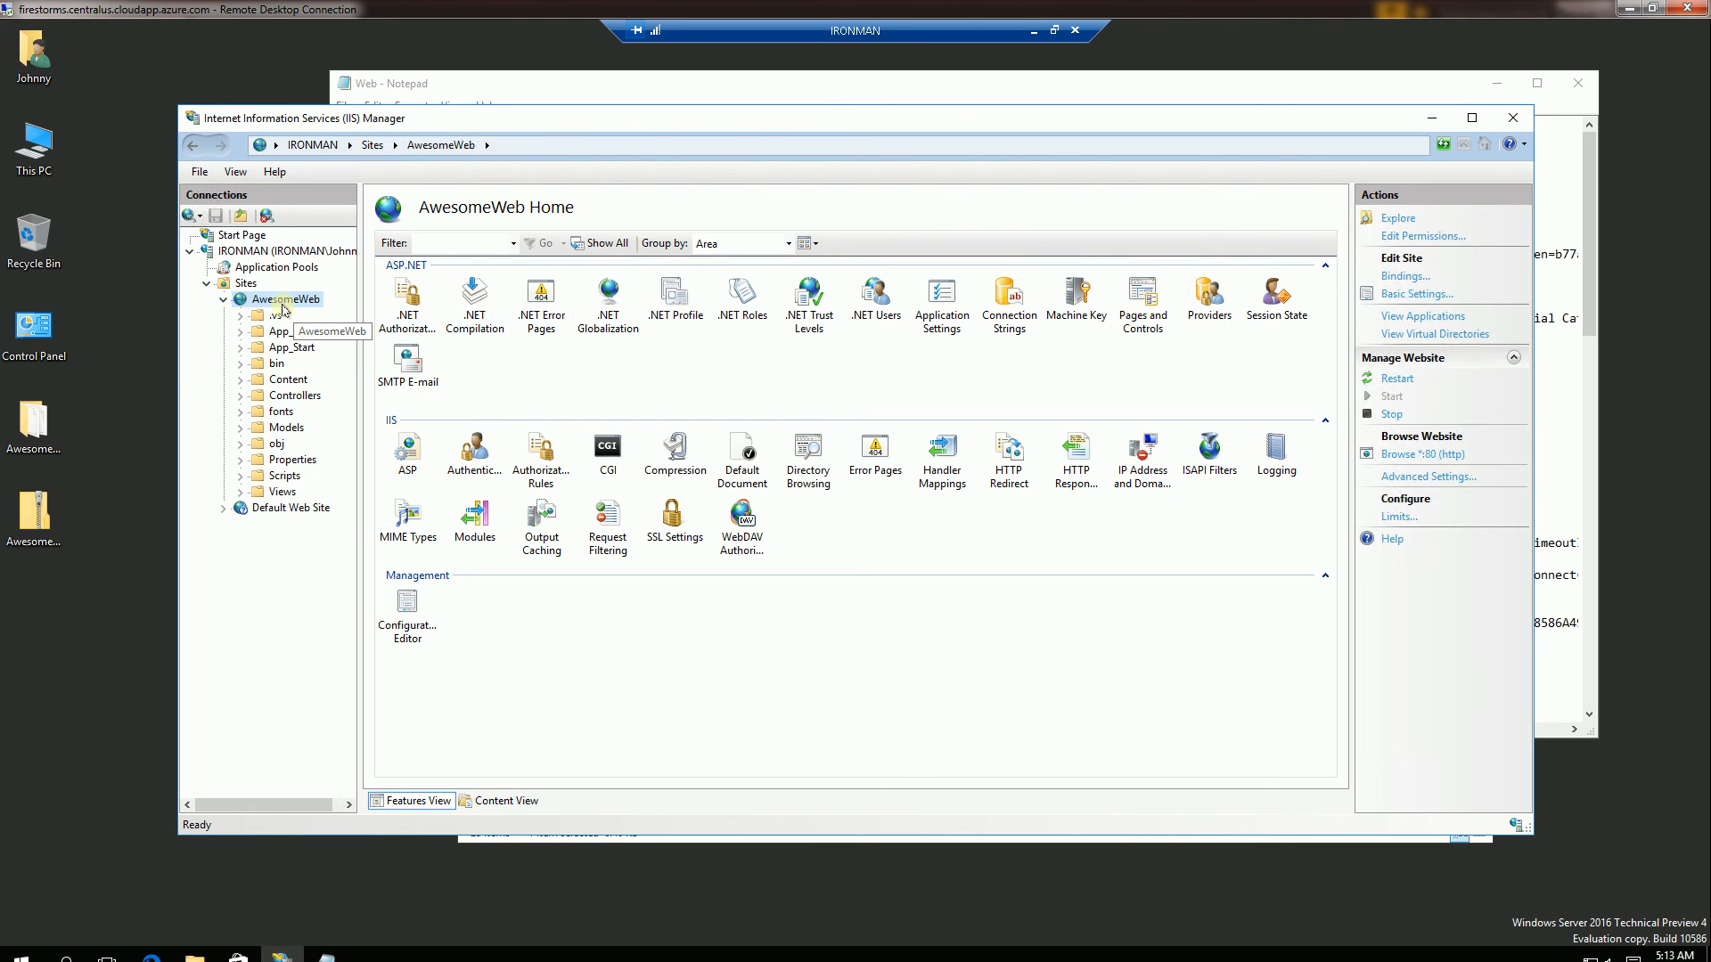
pyautogui.moveTo(1131, 317)
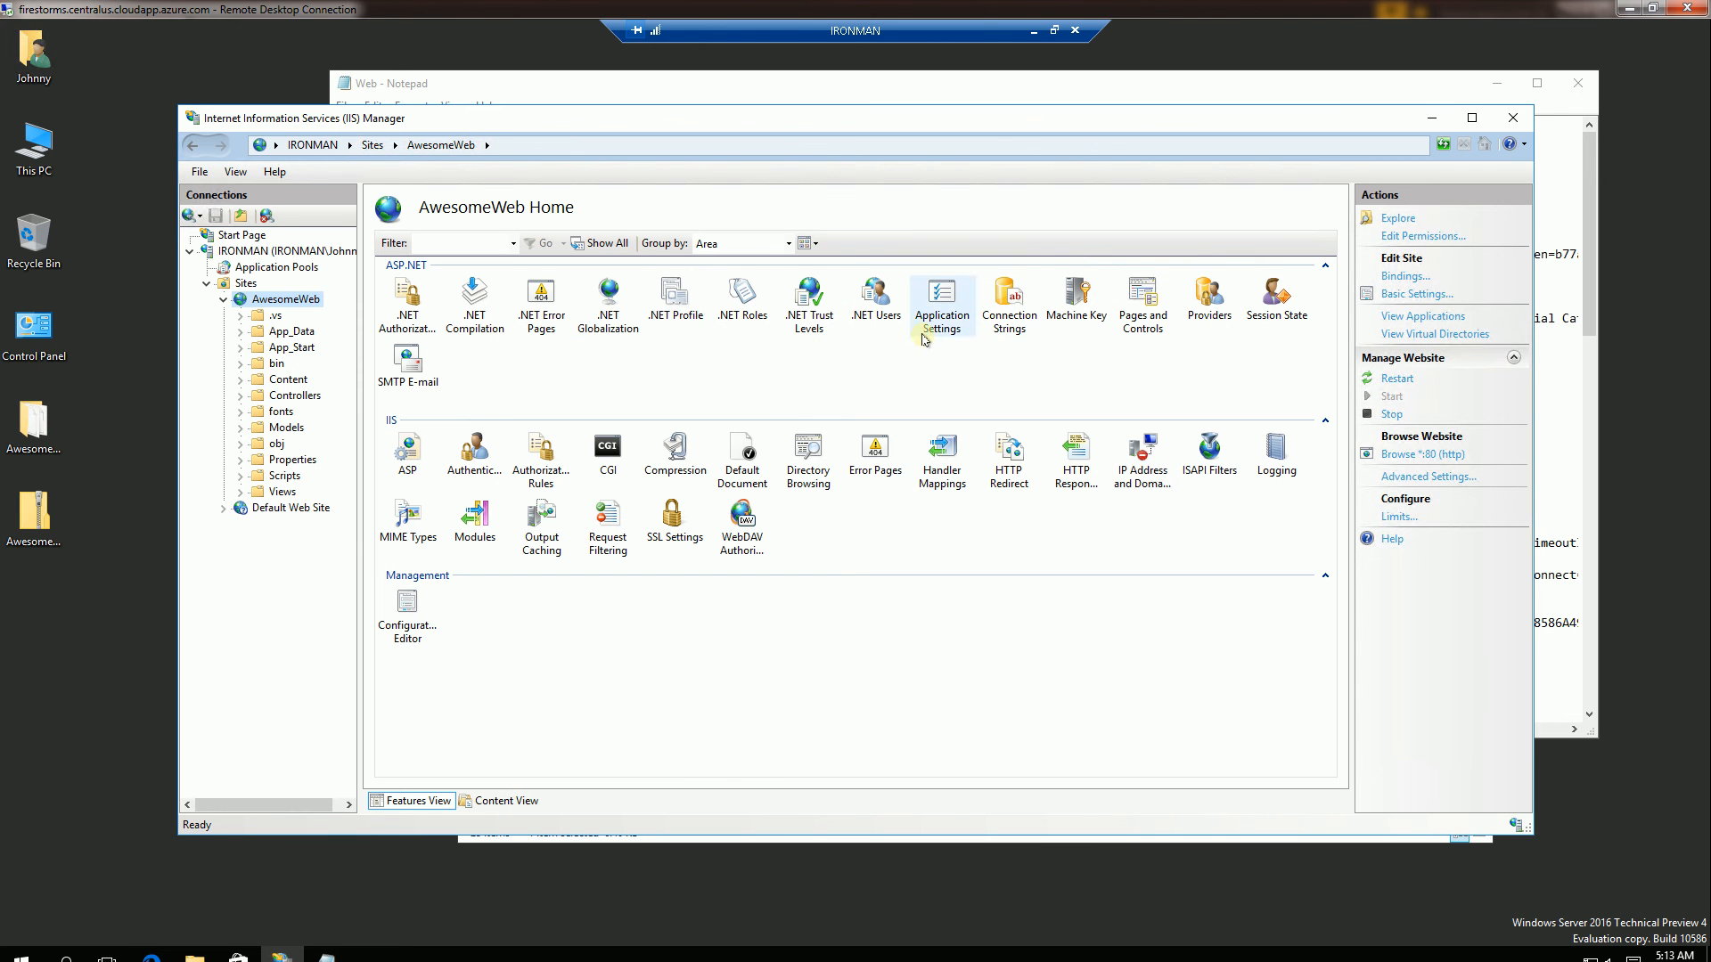
pyautogui.moveTo(1055, 347)
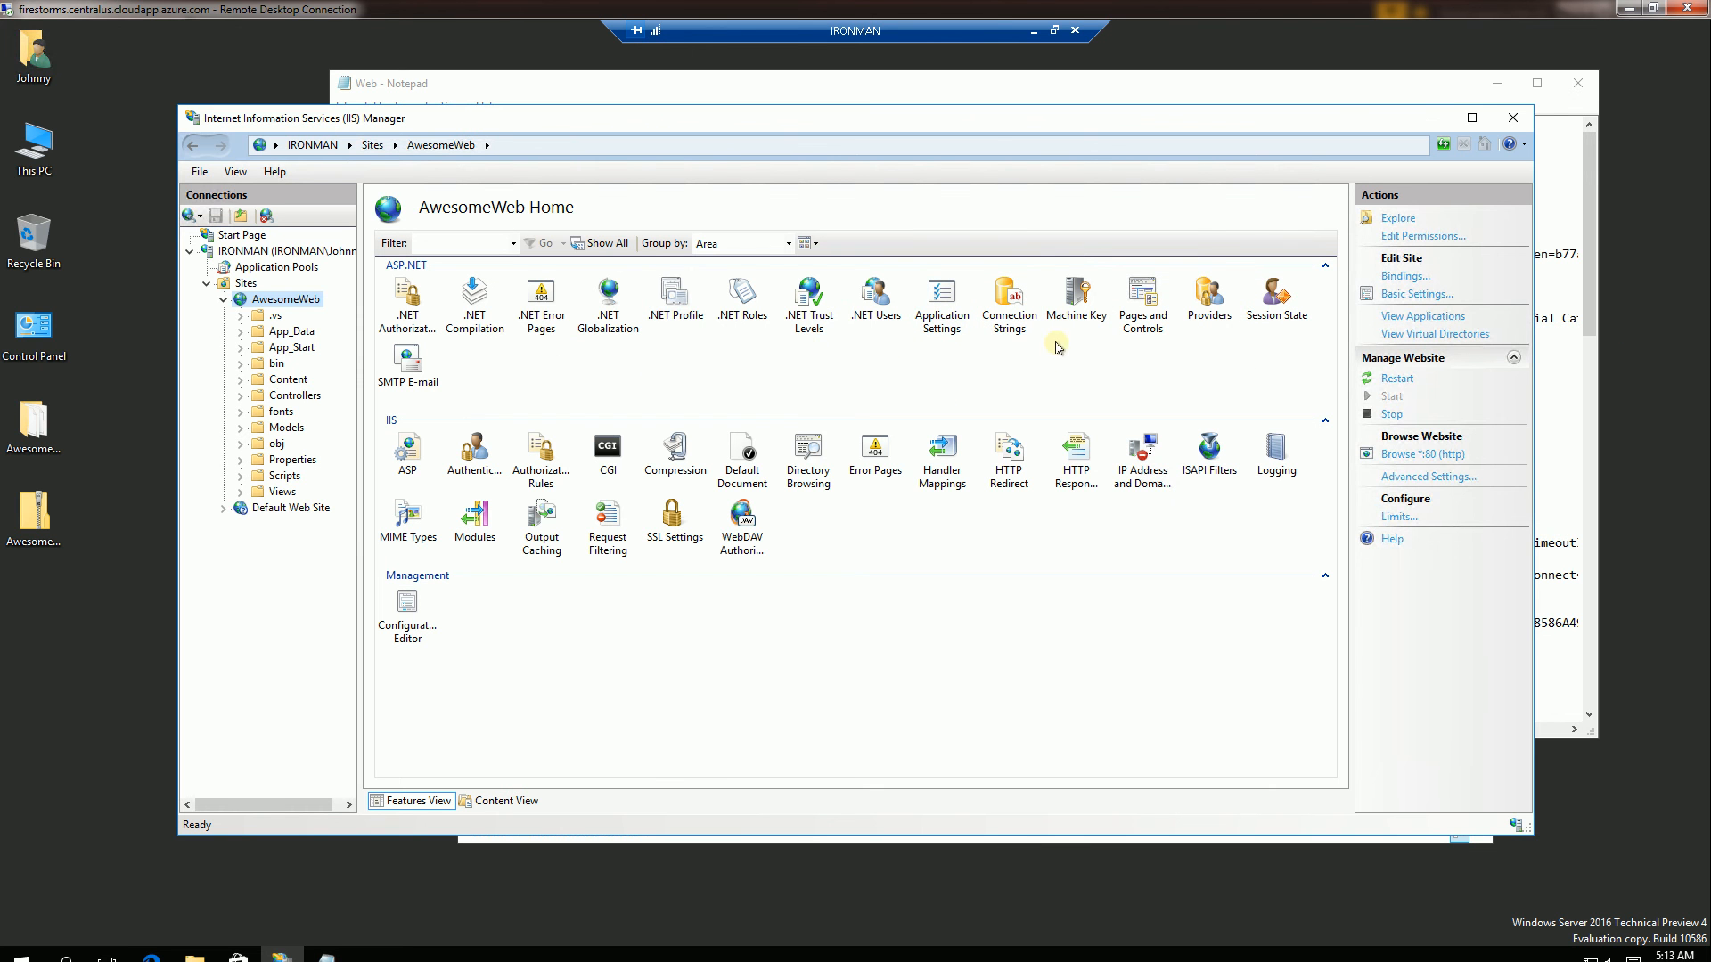
pyautogui.doubleClick(1074, 294)
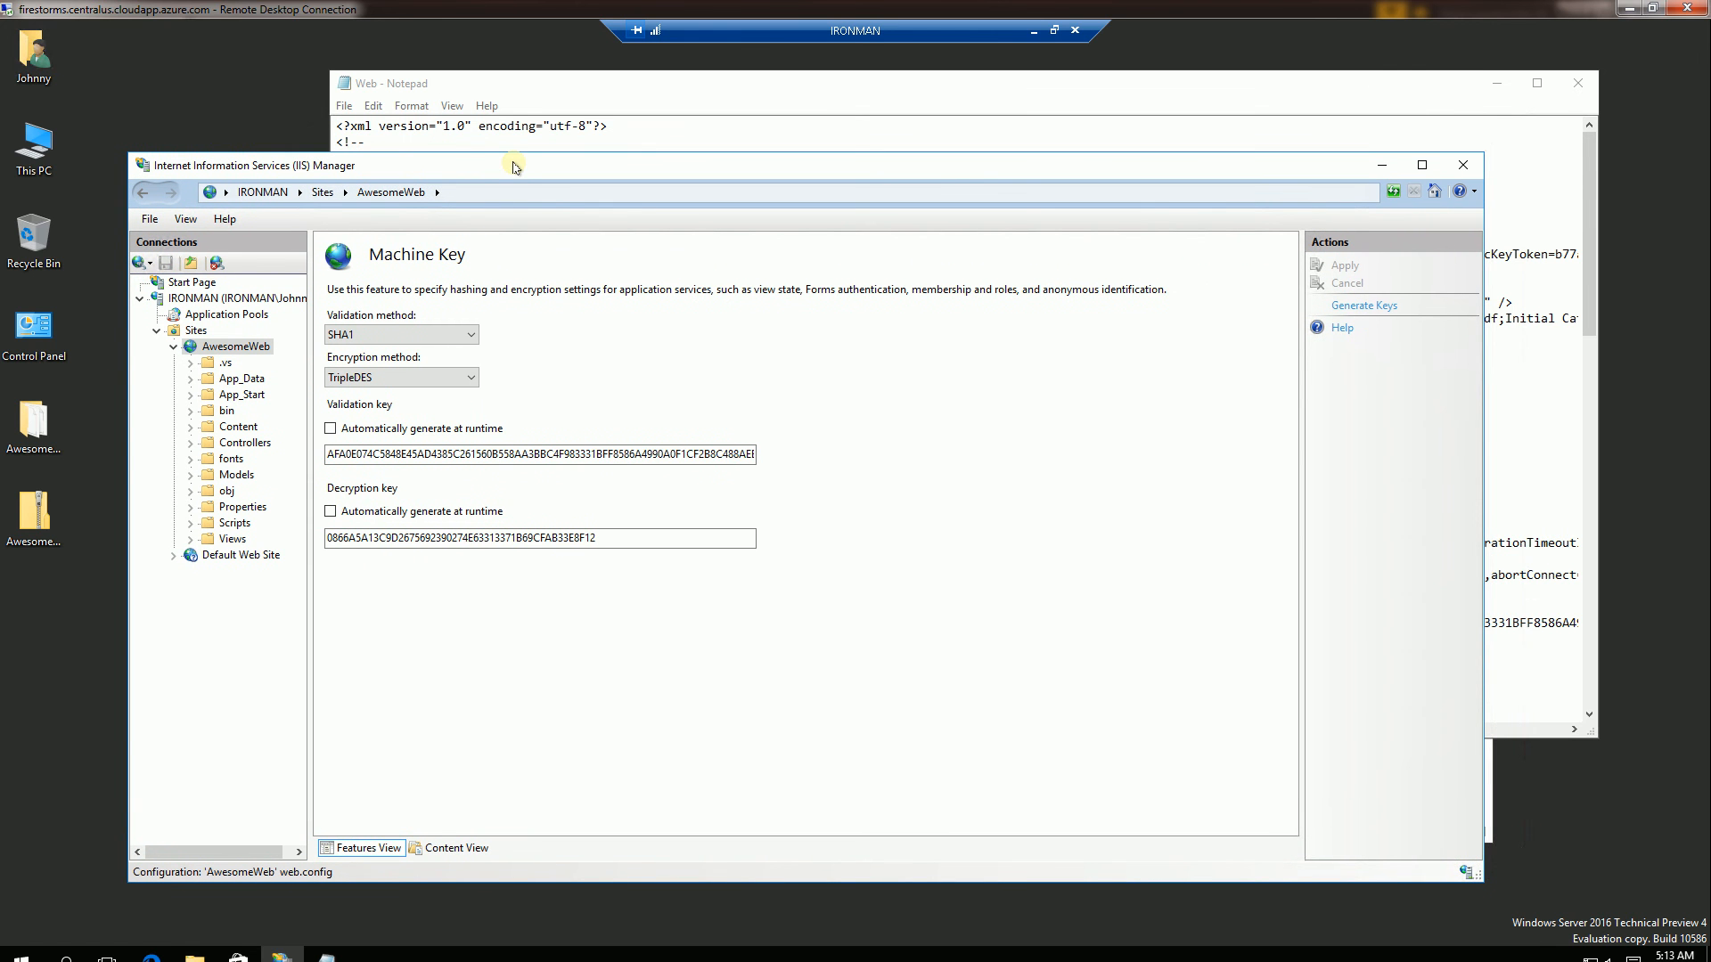
pyautogui.moveTo(1014, 91)
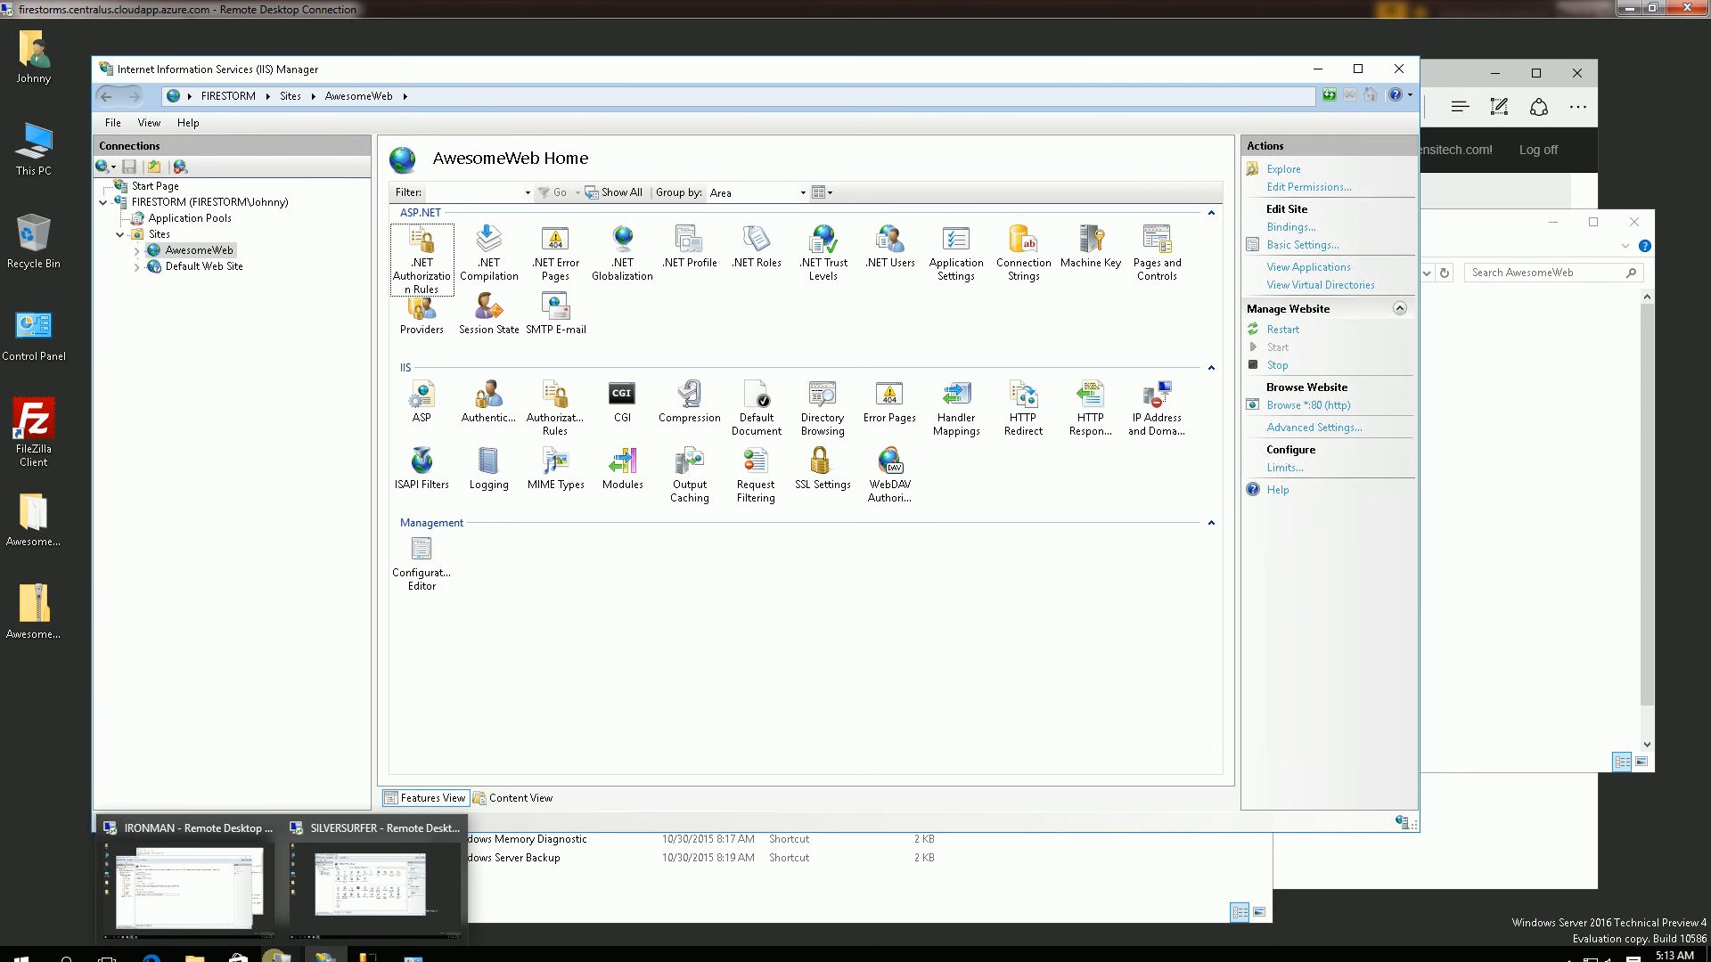
# Show AwesomeWeb's Machine Key pages on SILVERSURFER and FIRESTORM to confirm matching keys.
pyautogui.click(189, 884)
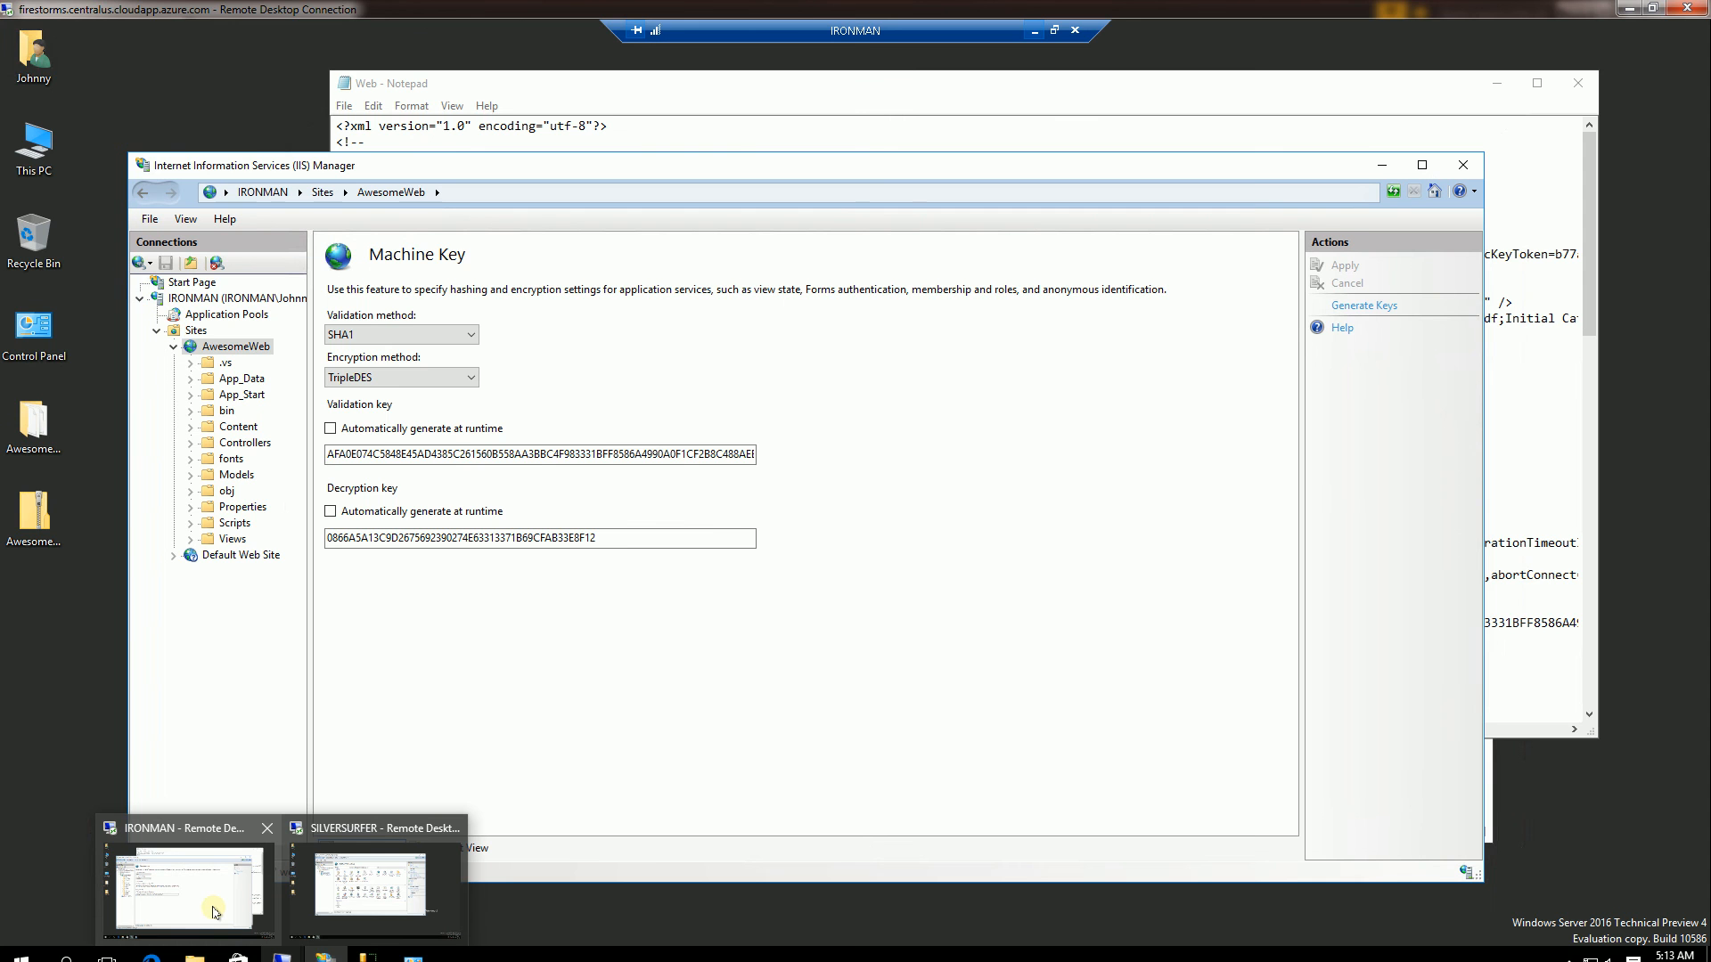
pyautogui.click(369, 884)
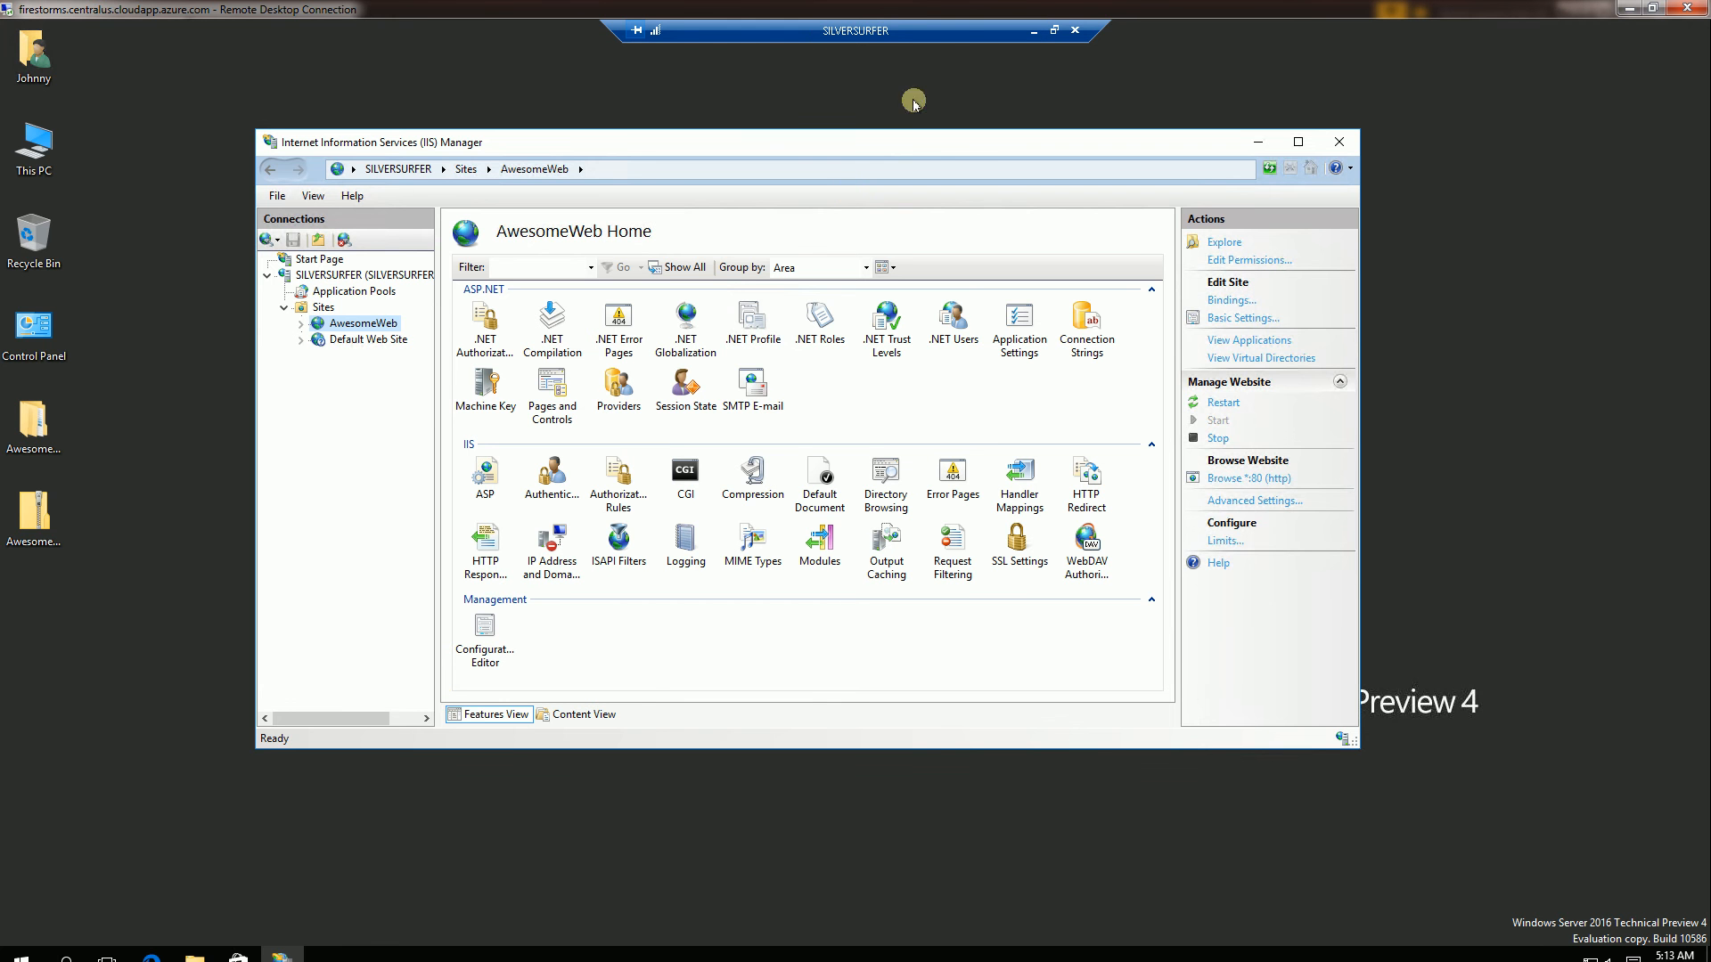
pyautogui.moveTo(752, 387)
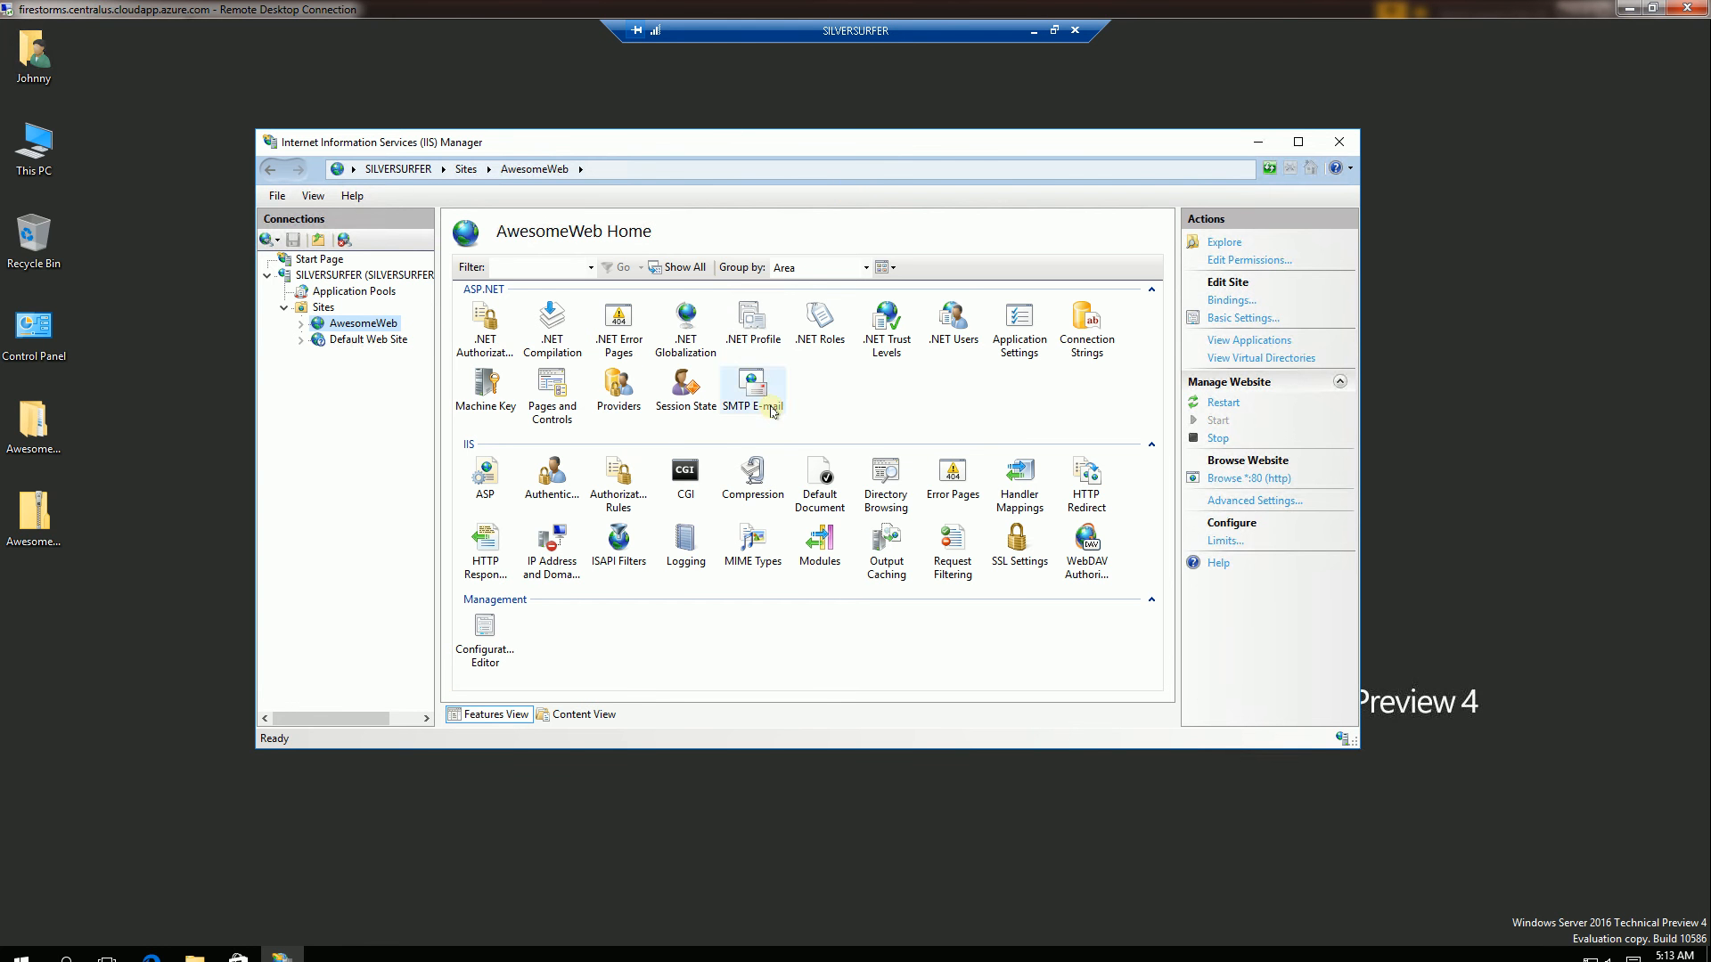
pyautogui.moveTo(484, 390)
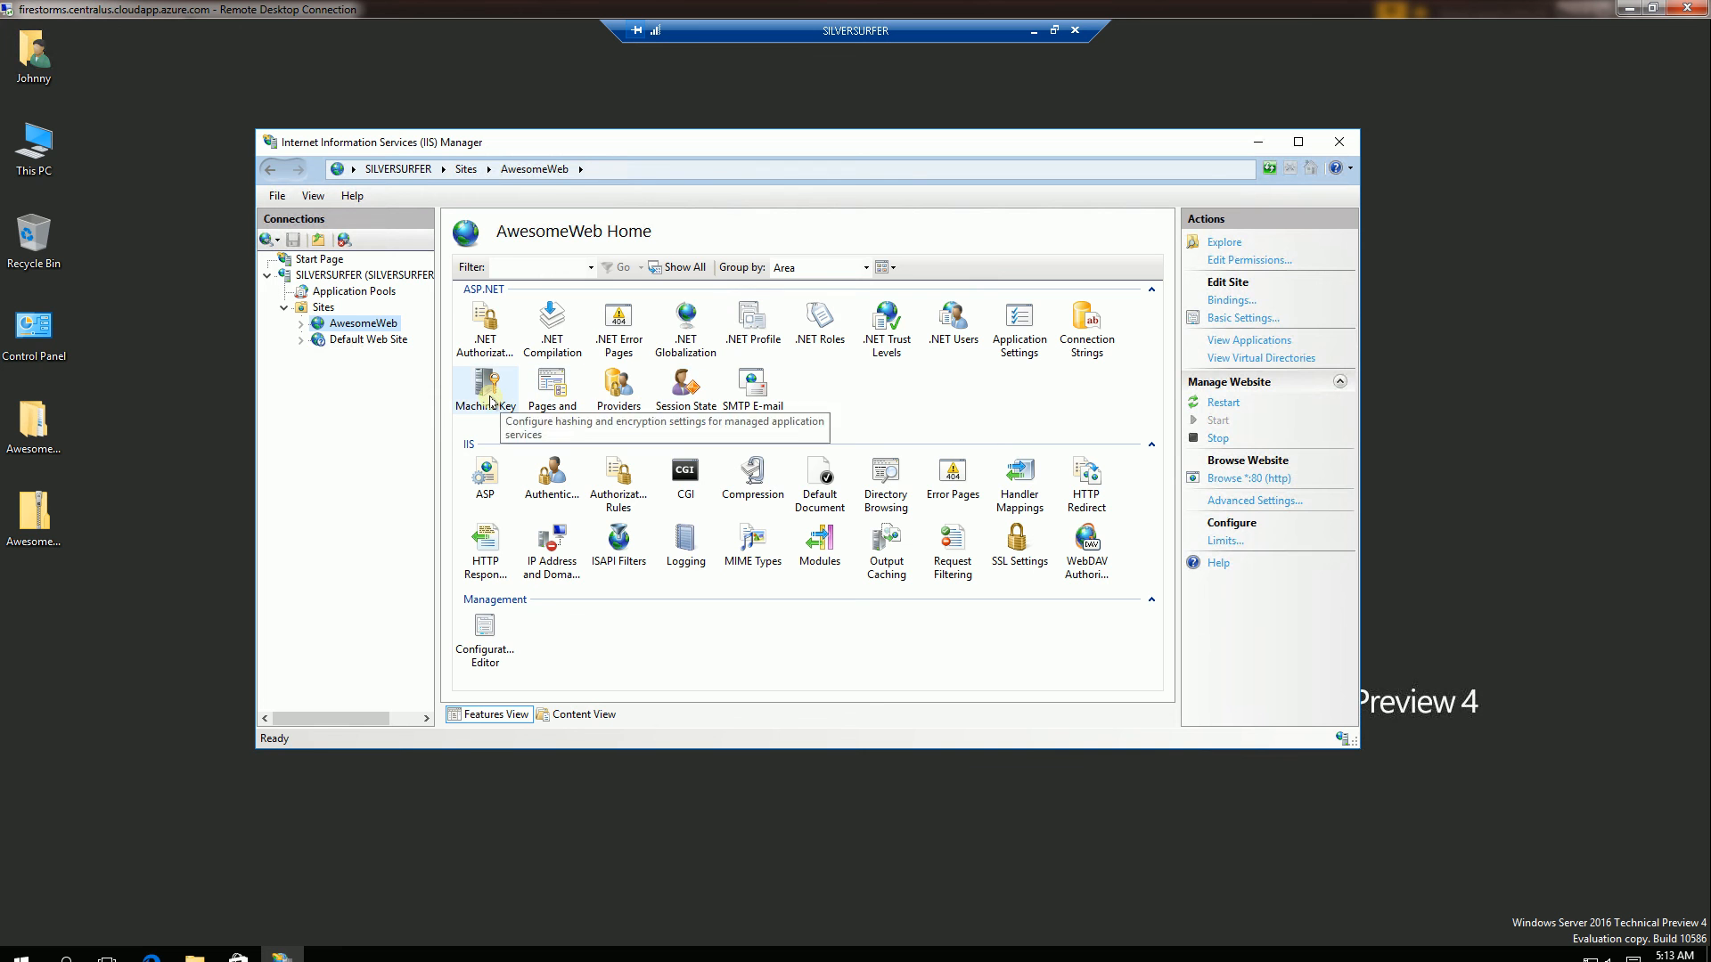
pyautogui.doubleClick(485, 382)
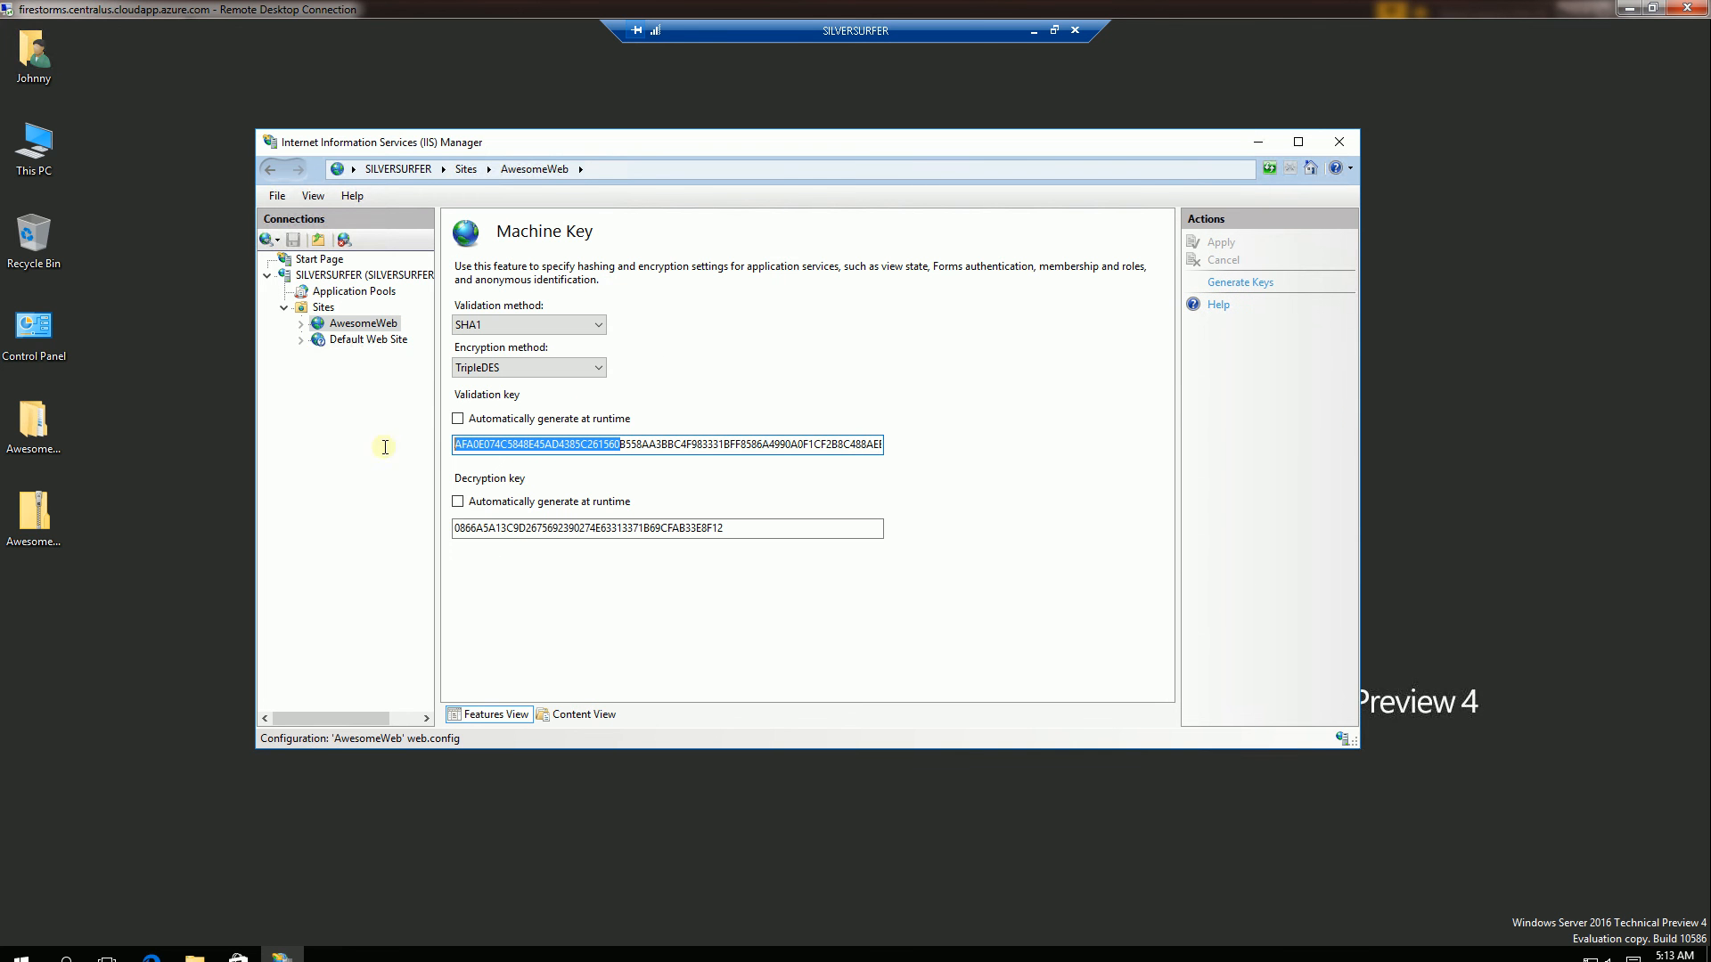
pyautogui.moveTo(989, 89)
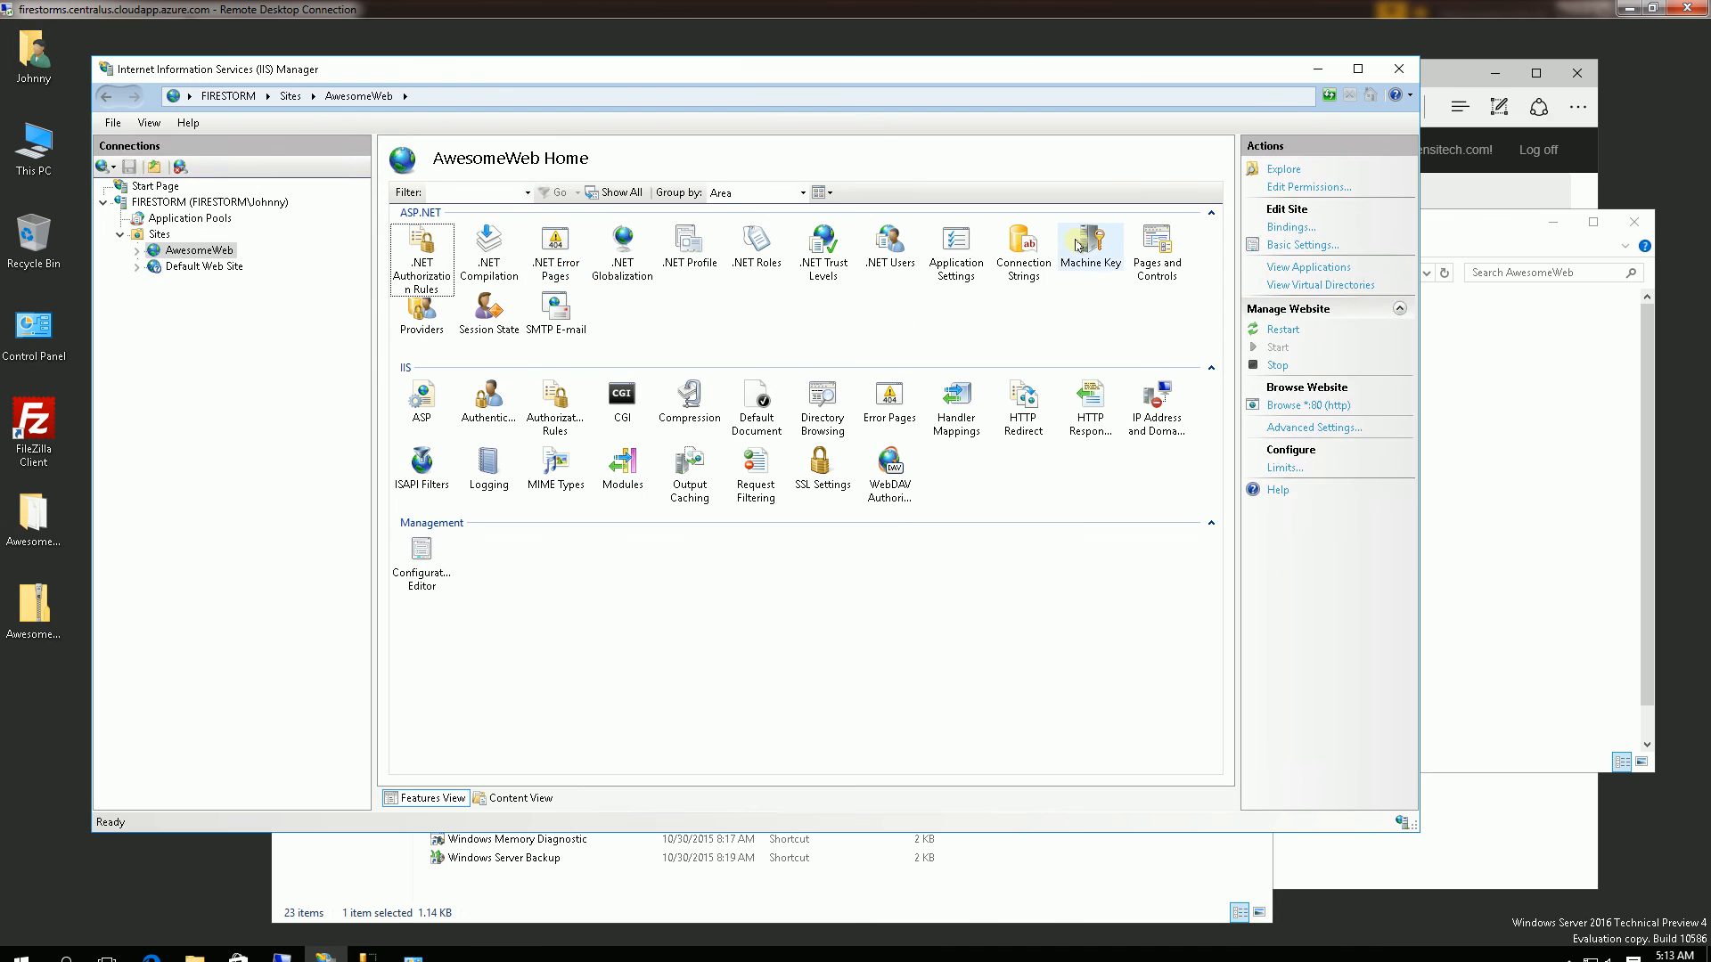
pyautogui.doubleClick(1089, 242)
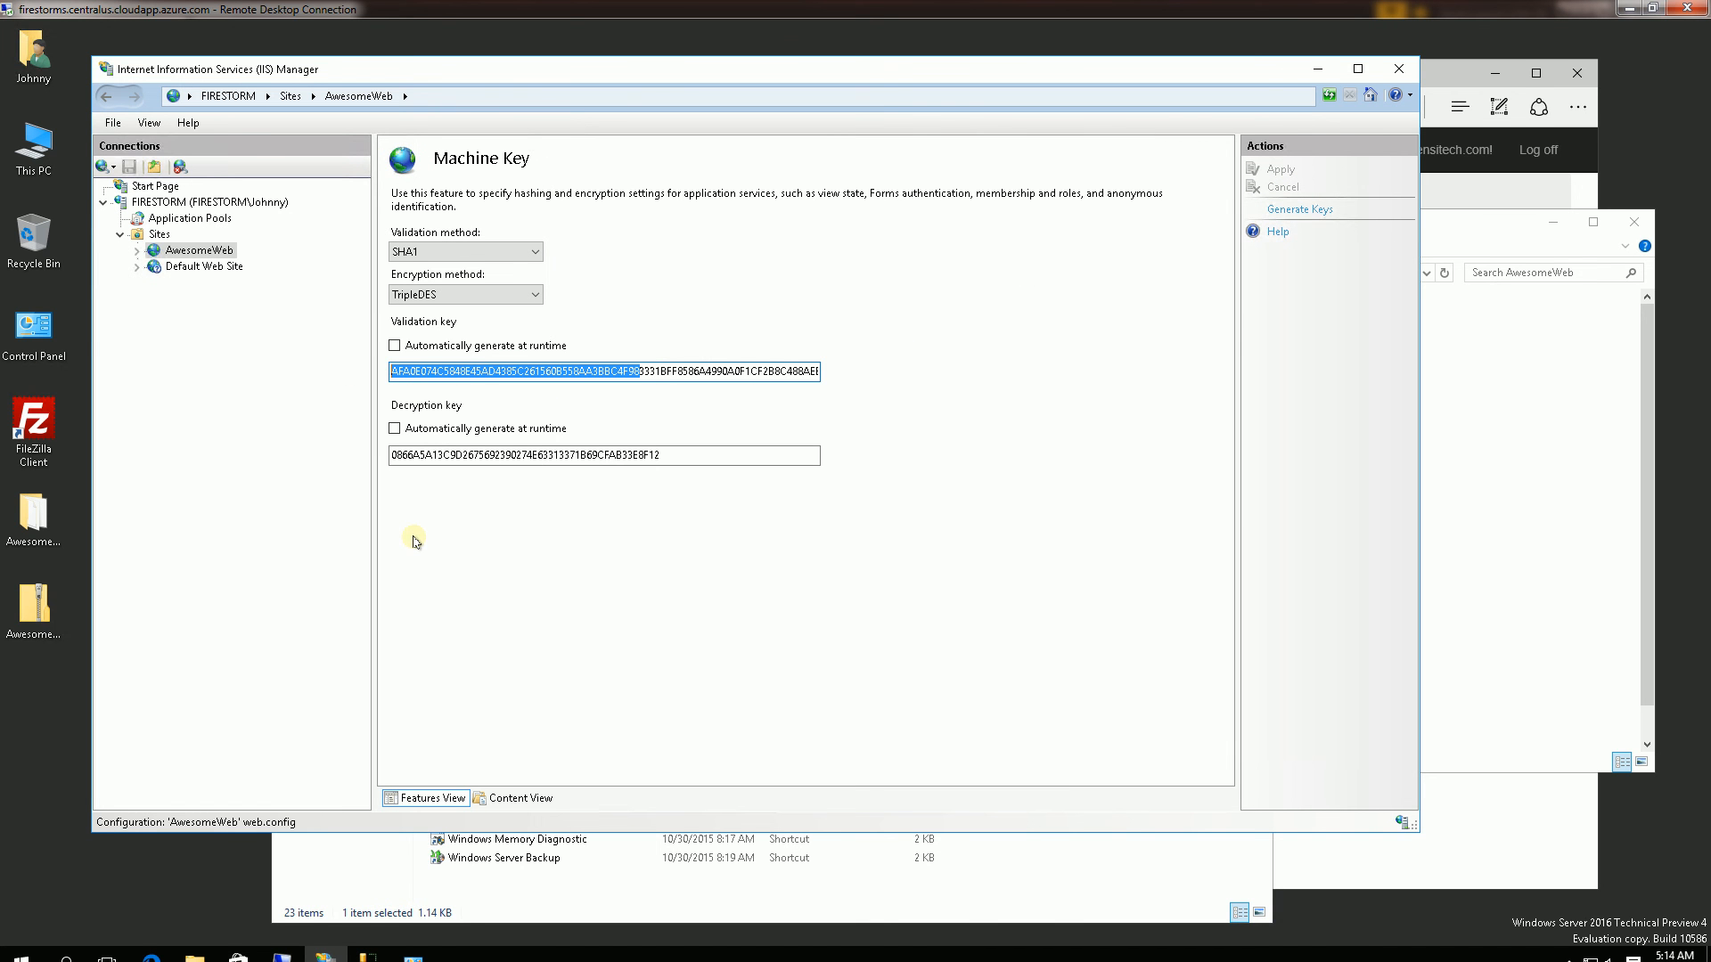
pyautogui.moveTo(316, 308)
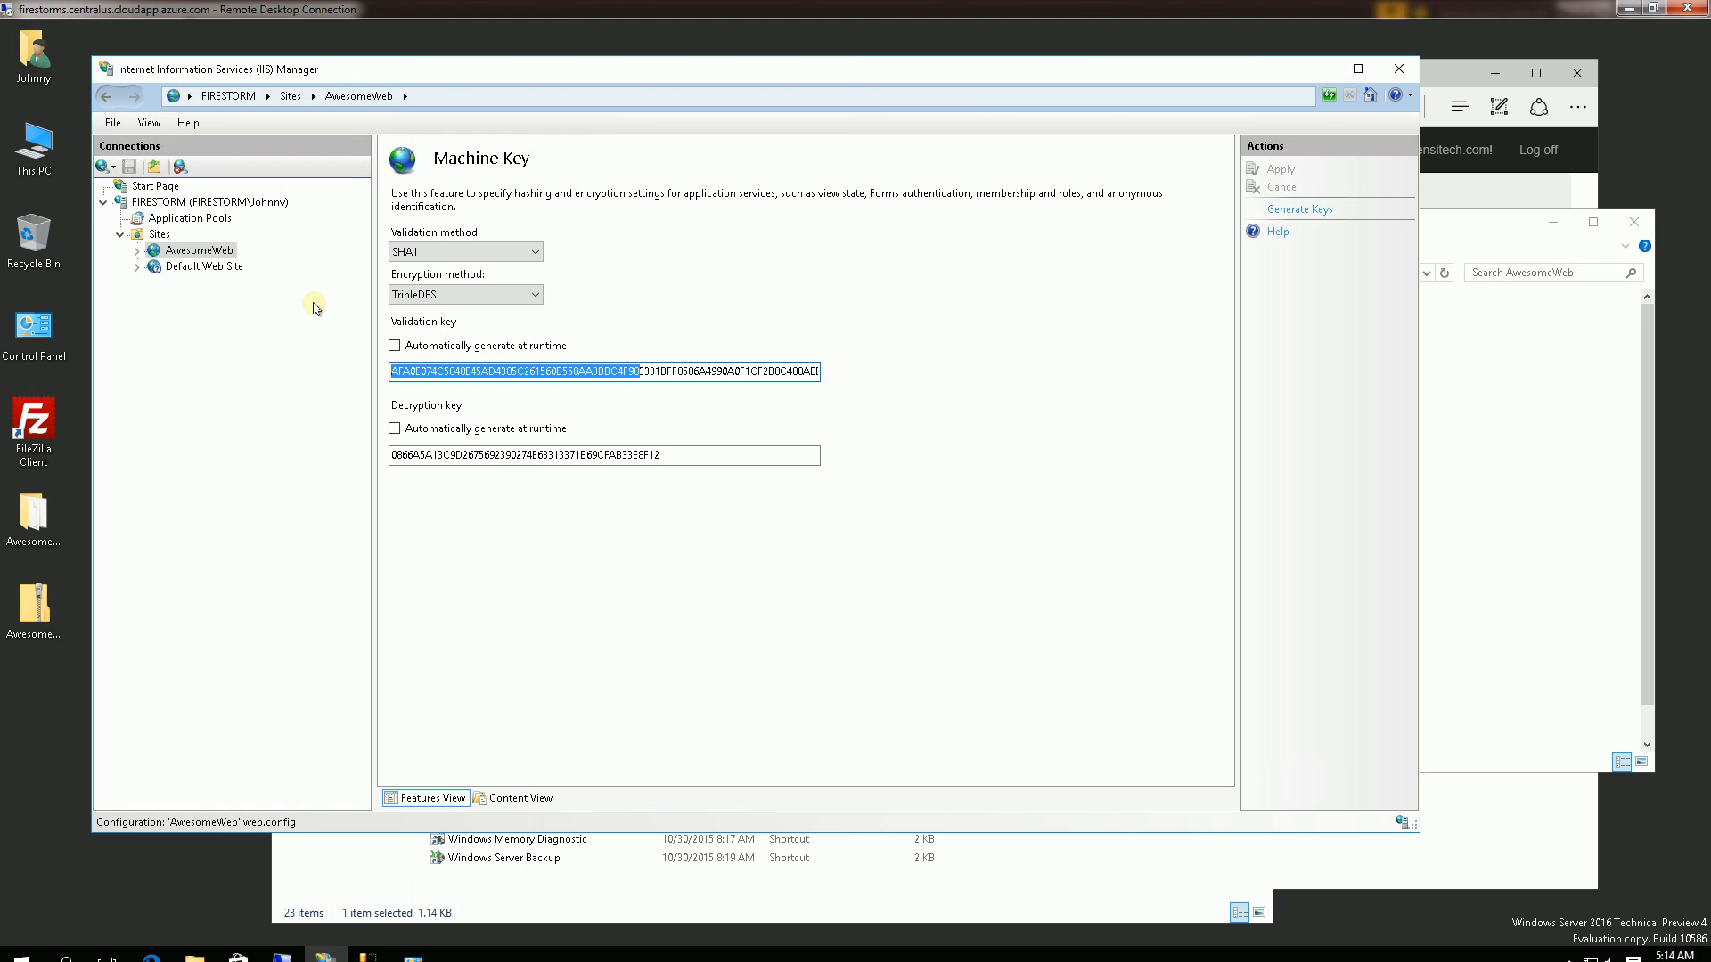
pyautogui.moveTo(686, 371)
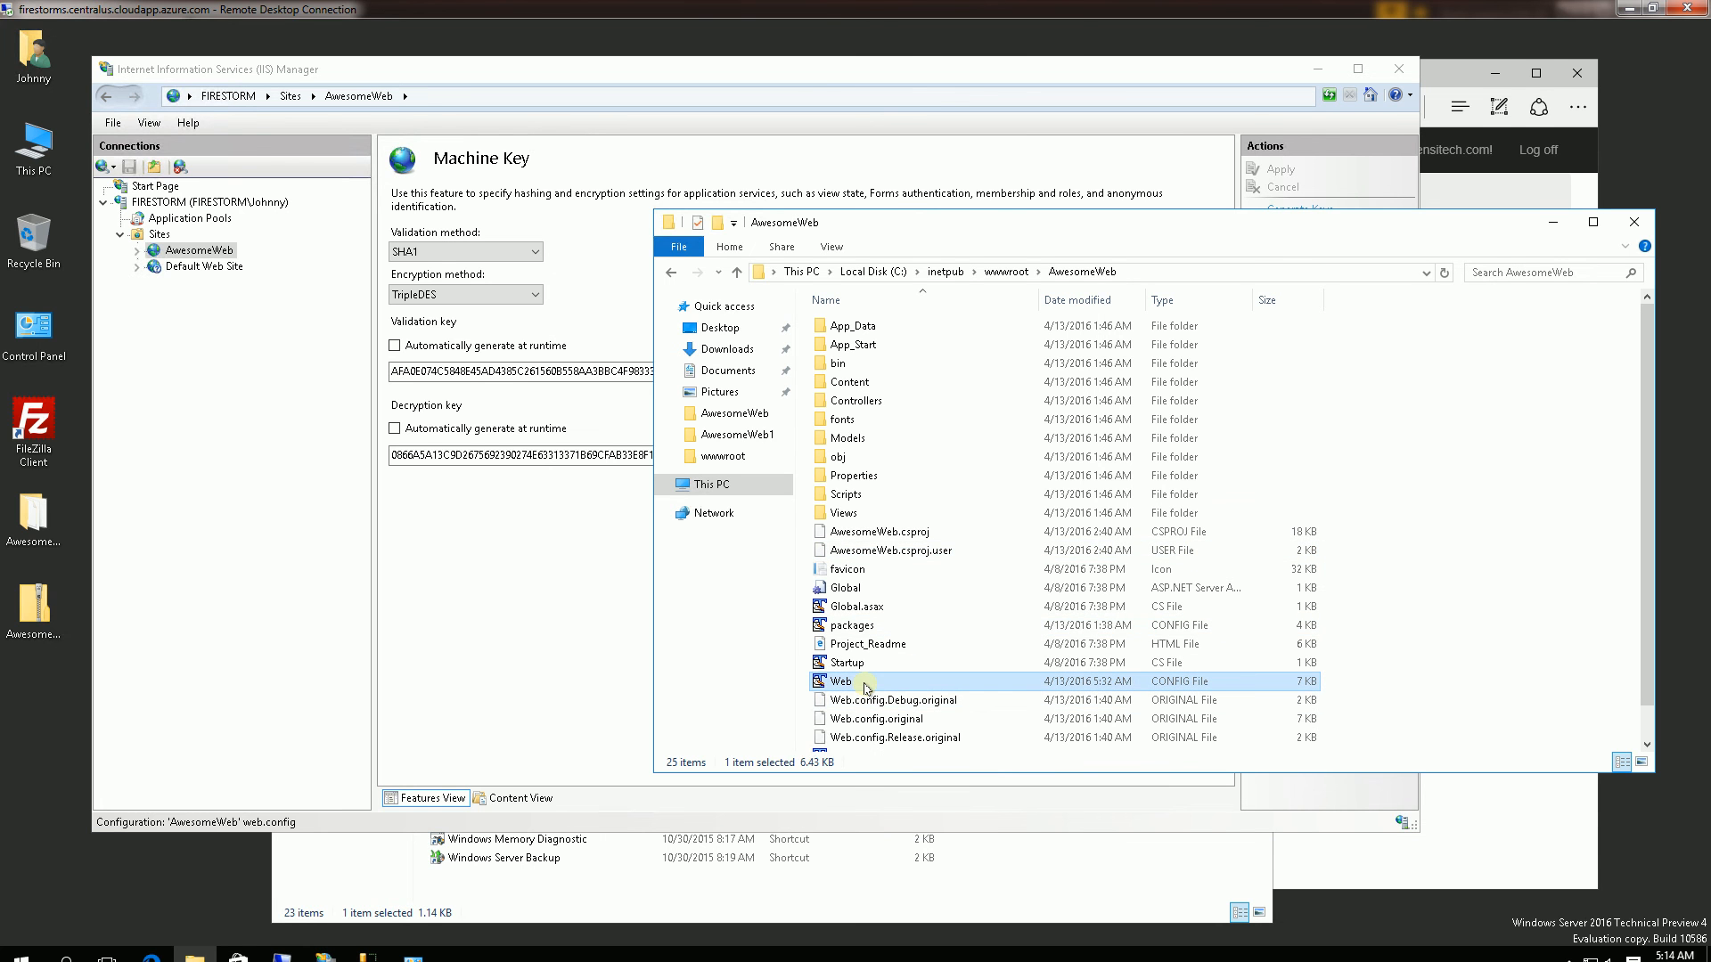
# Review Web.config's sessionState Redis provider and machineKey entries, then return to the FireStorm Redis console.
pyautogui.doubleClick(839, 681)
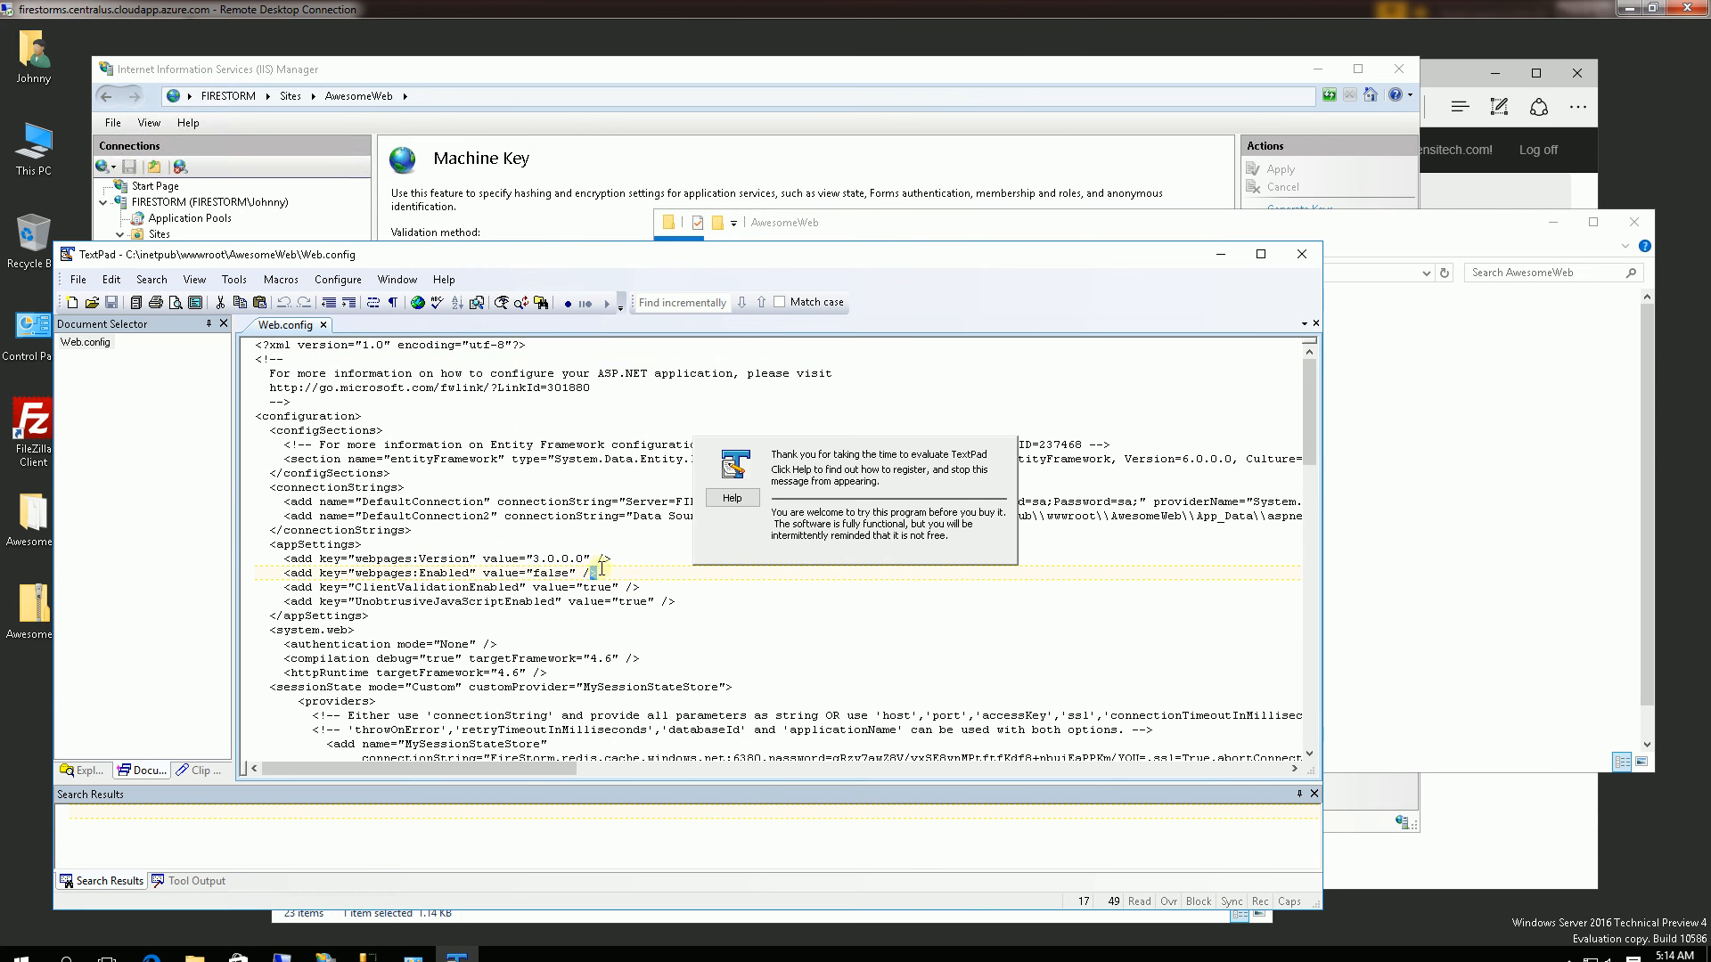
pyautogui.scroll(-3)
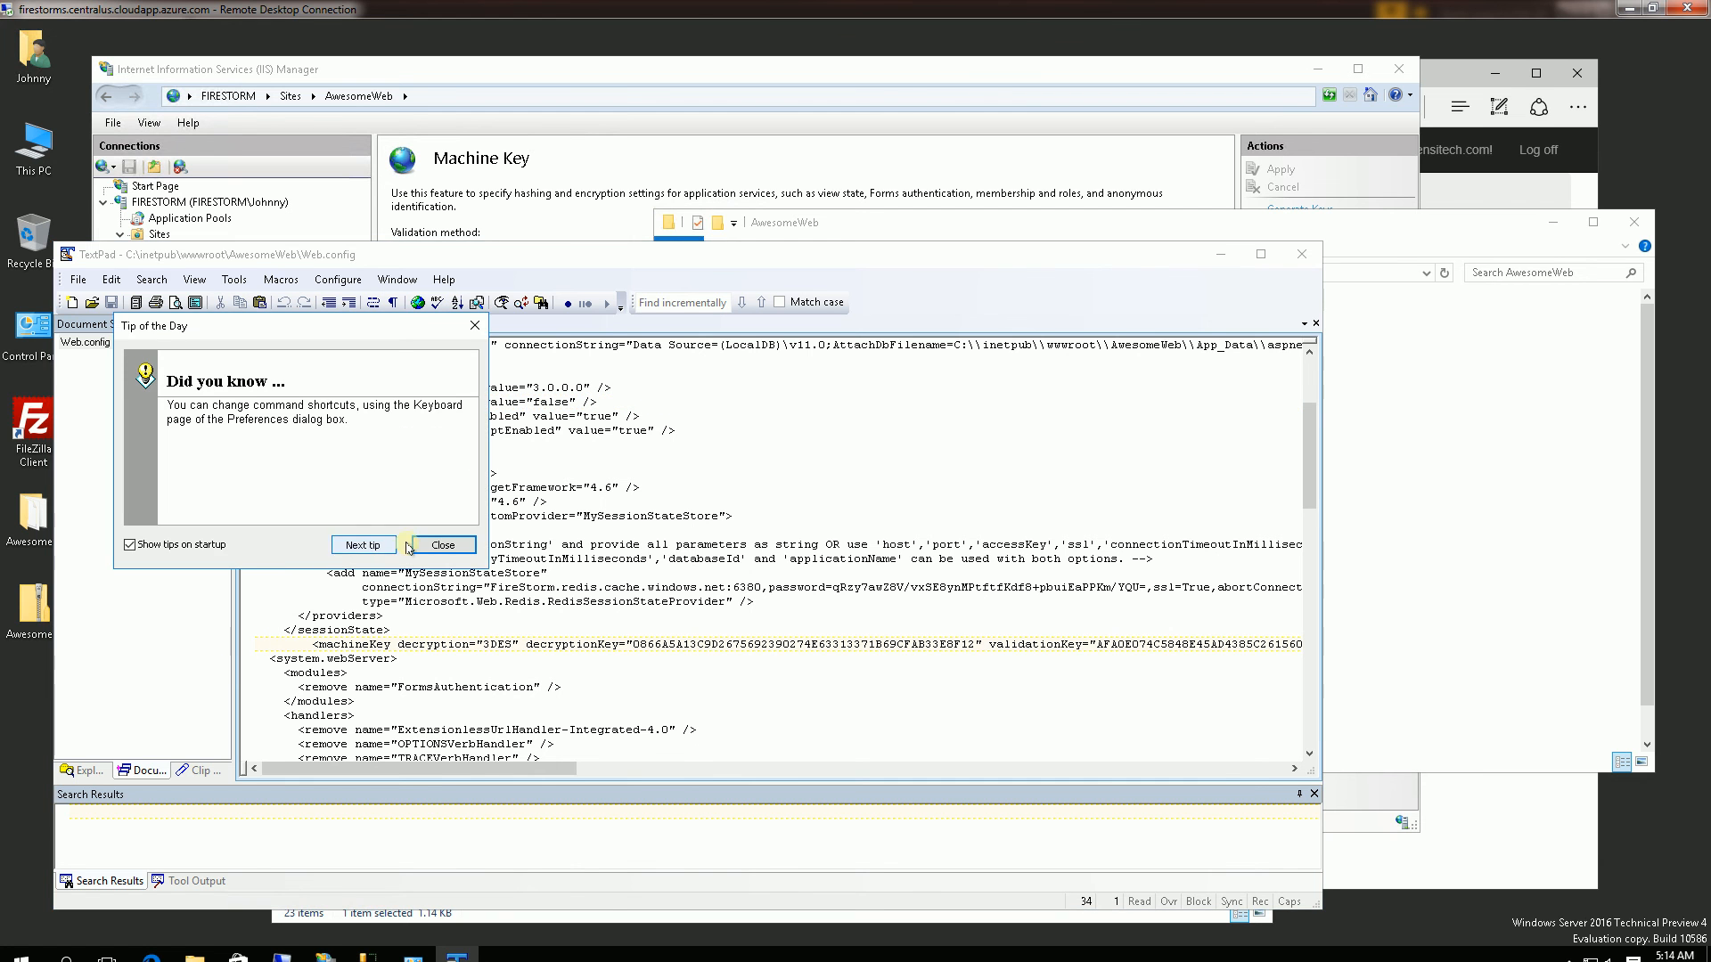
pyautogui.click(438, 545)
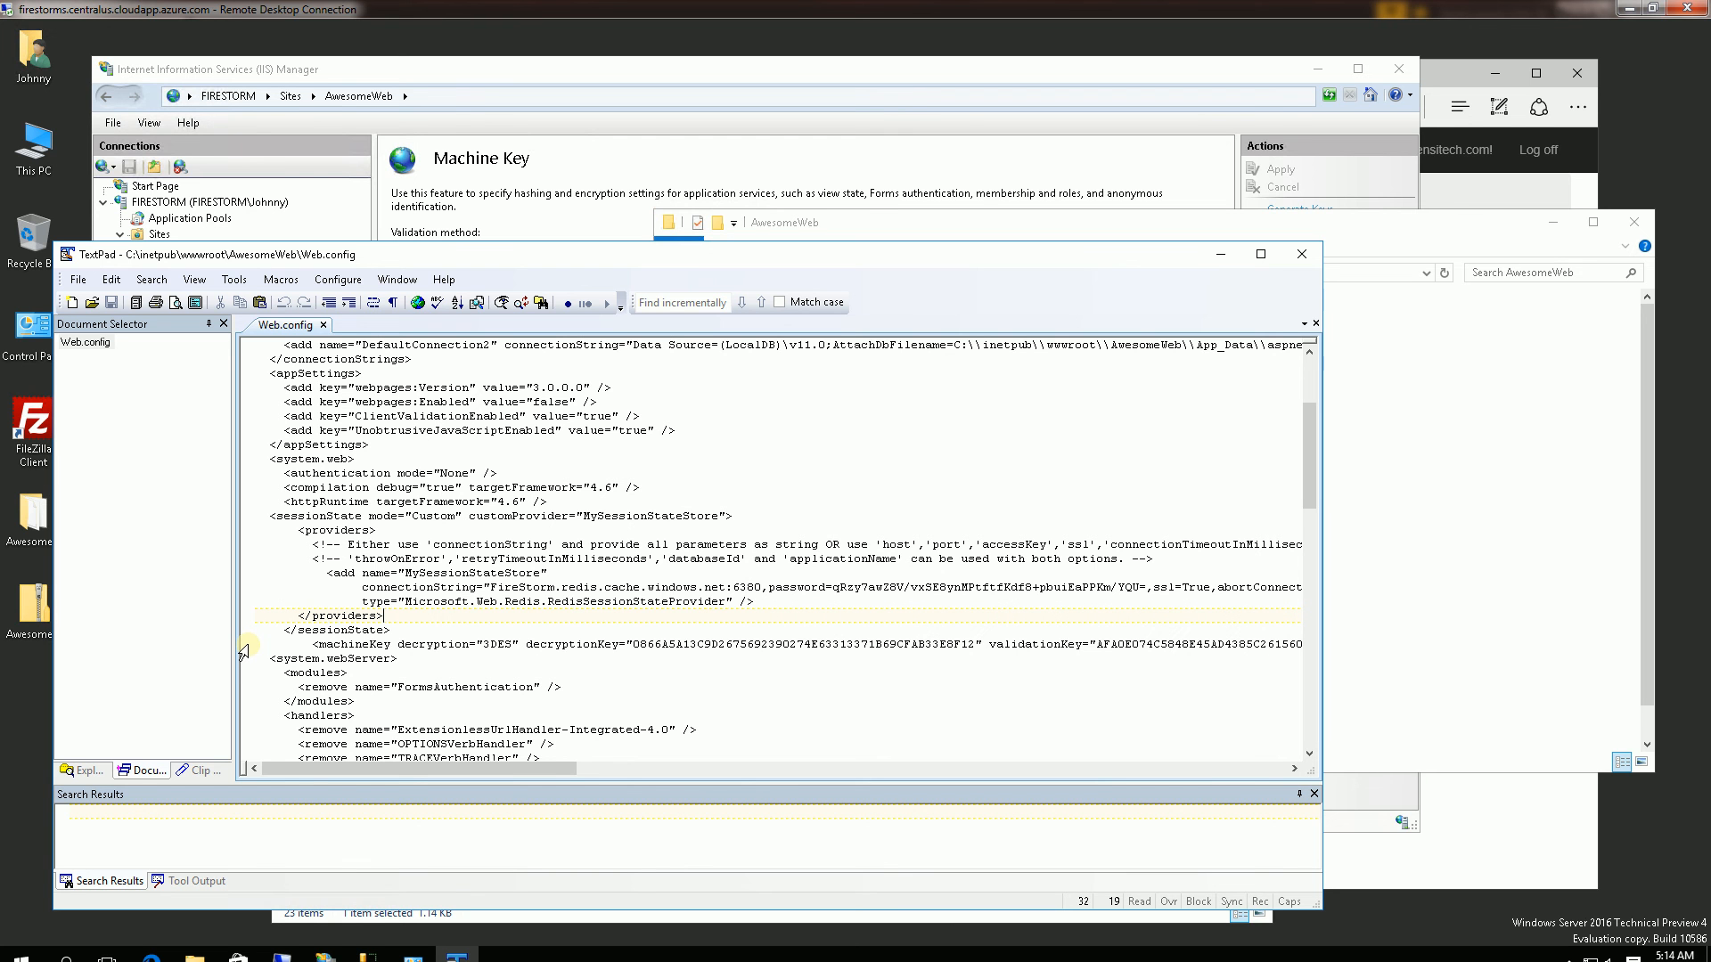
pyautogui.moveTo(428, 635)
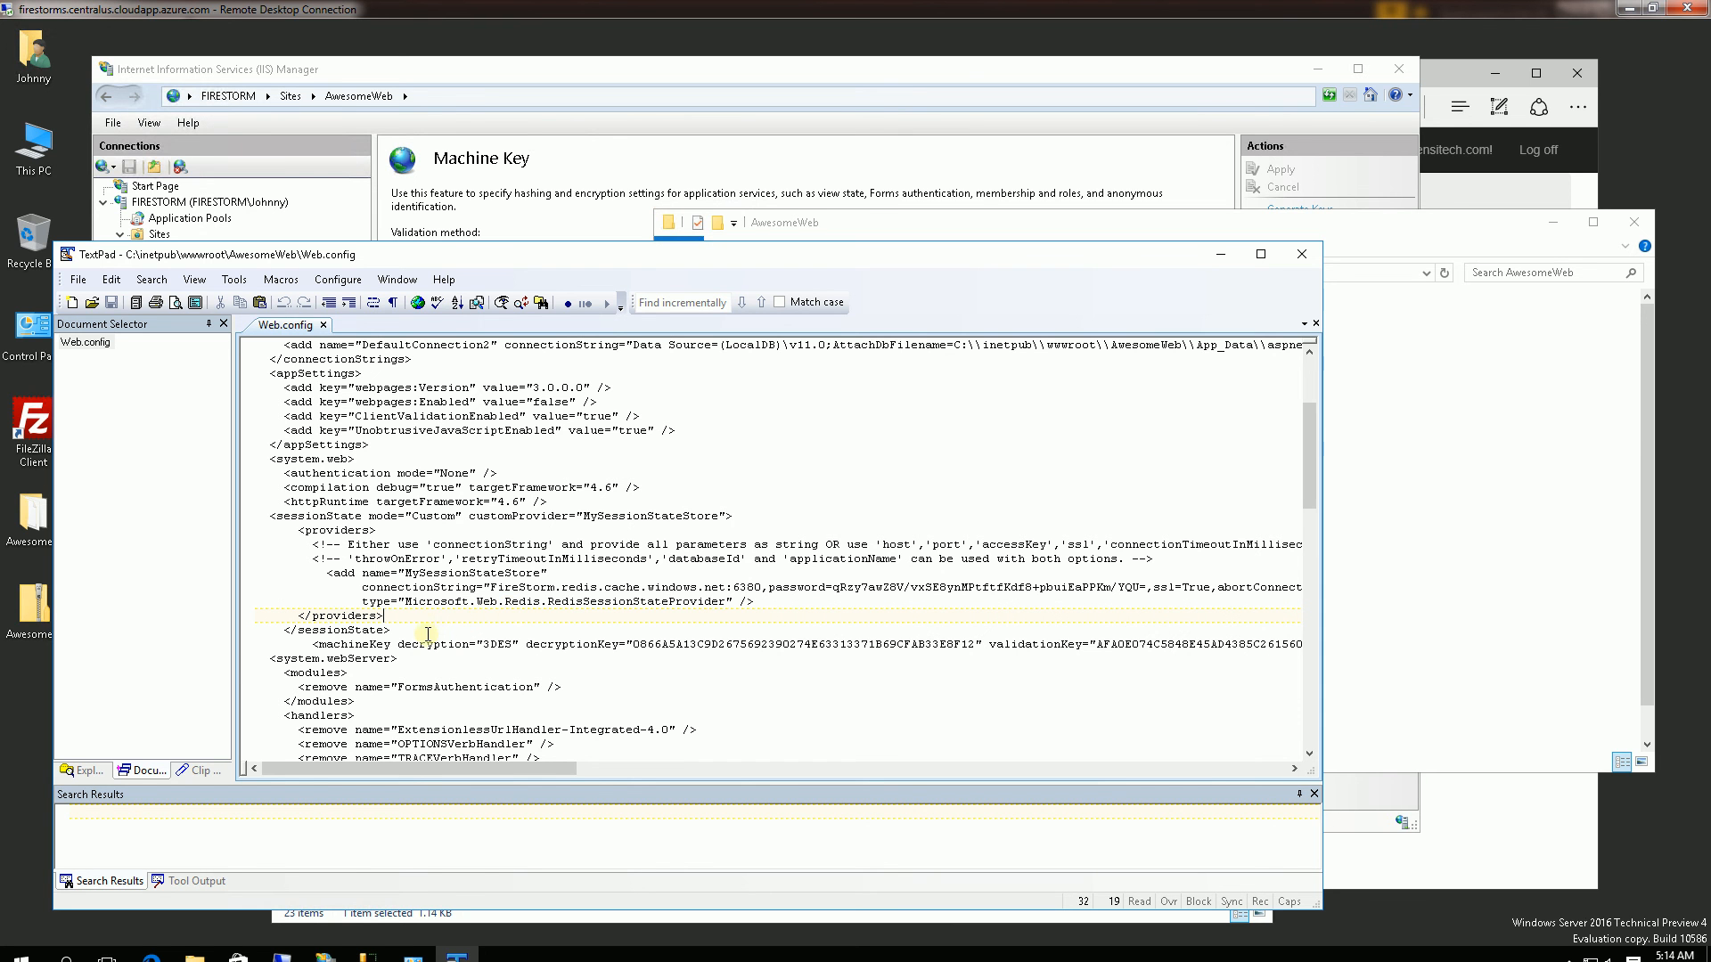
pyautogui.click(391, 629)
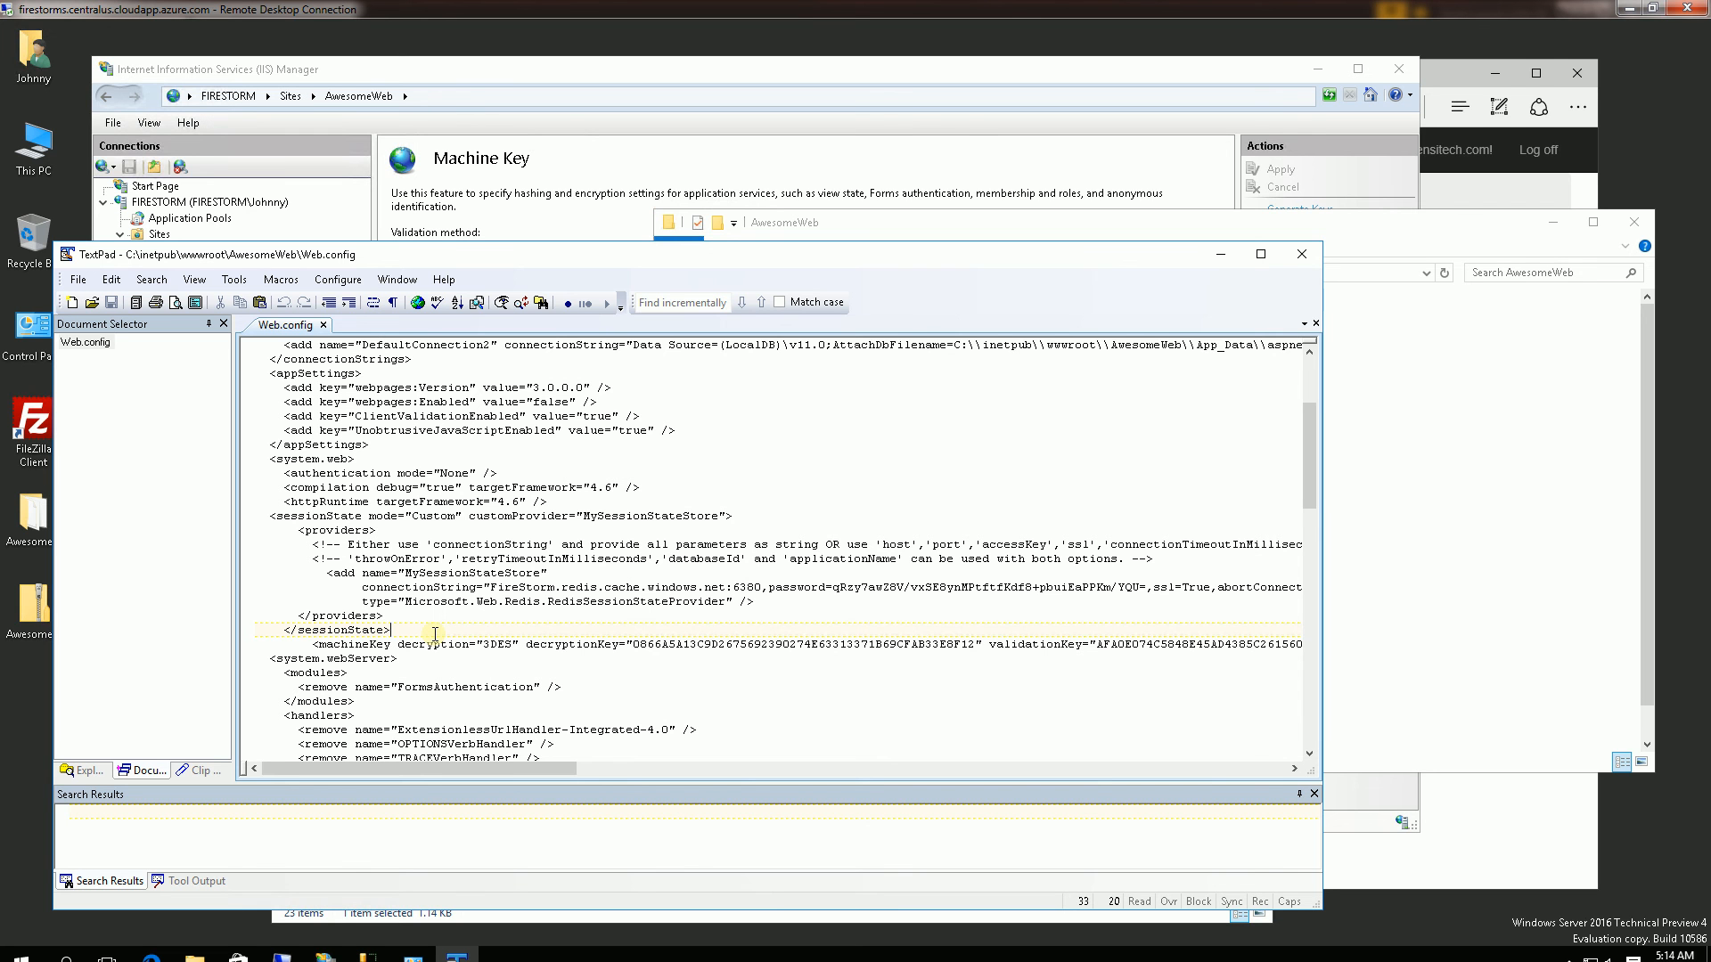
pyautogui.moveTo(417, 626)
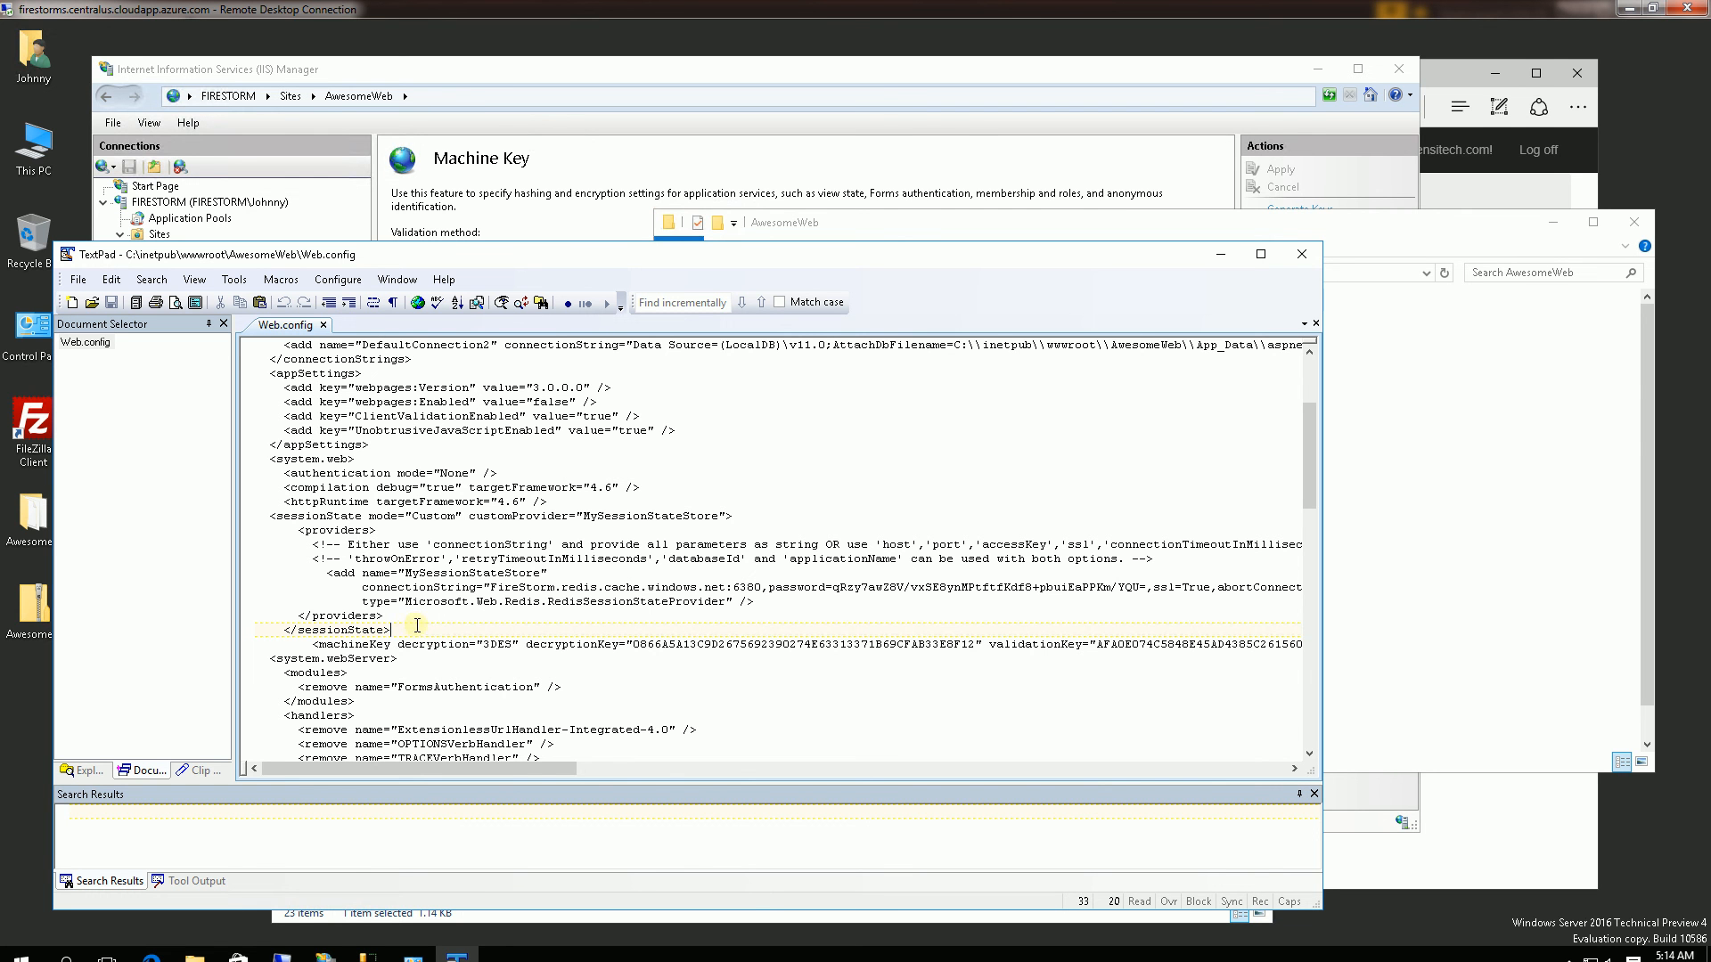
pyautogui.moveTo(468, 645)
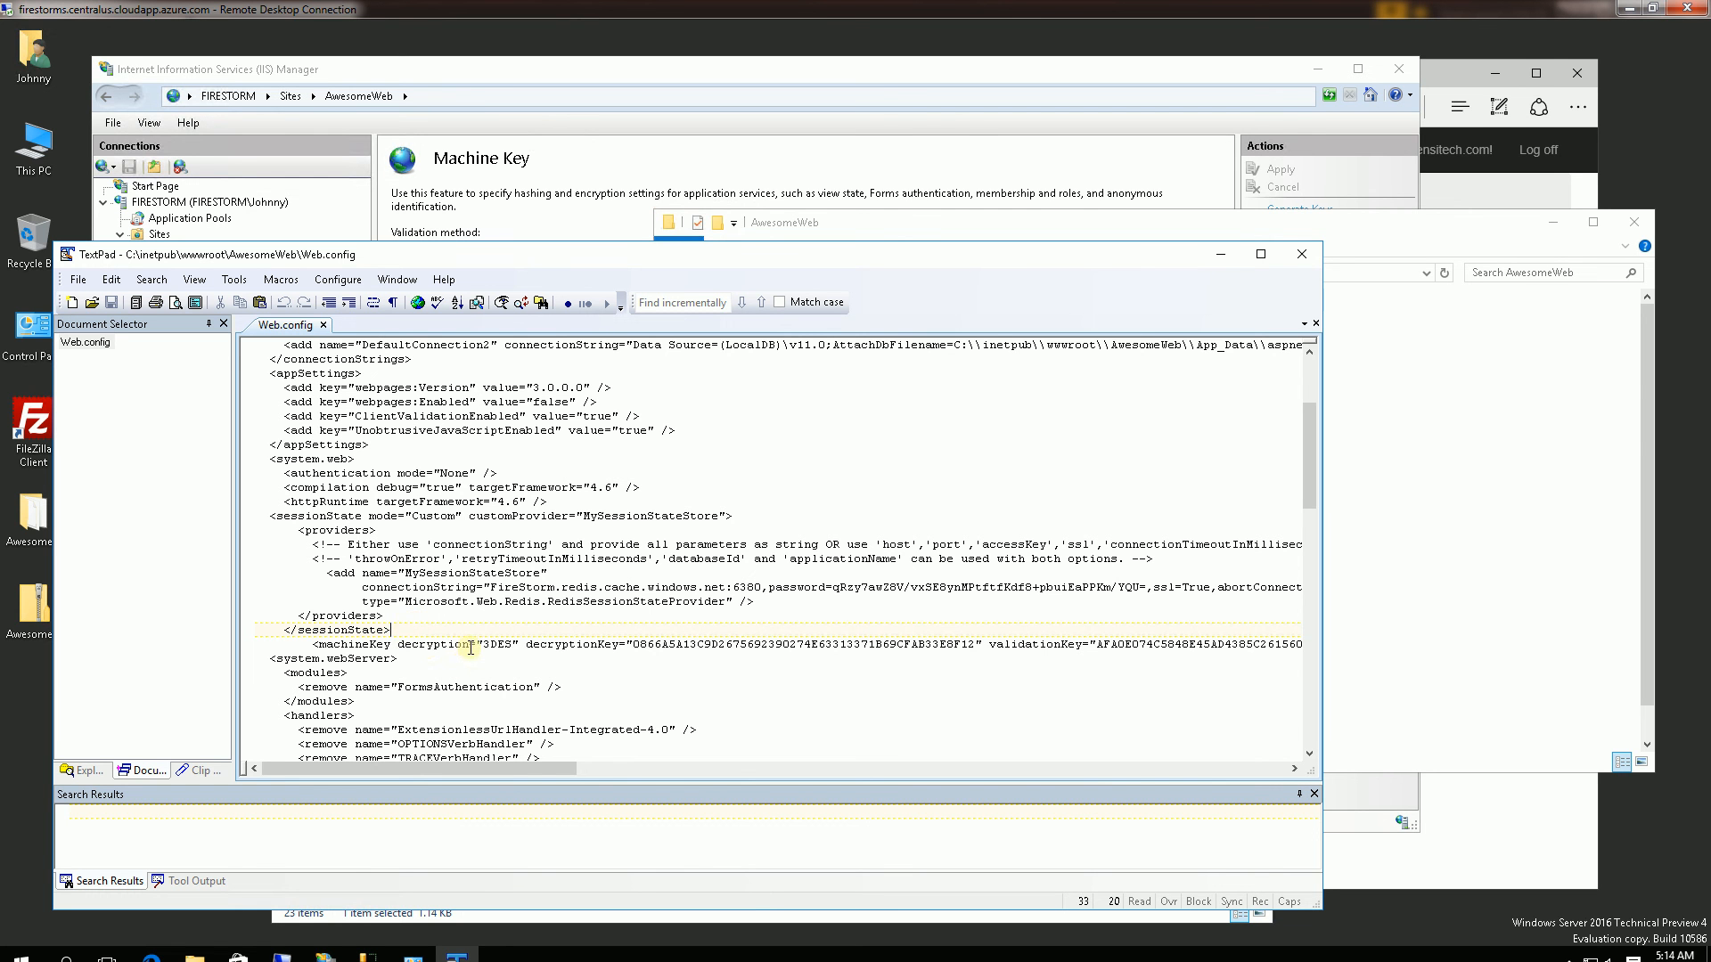
pyautogui.moveTo(392, 832)
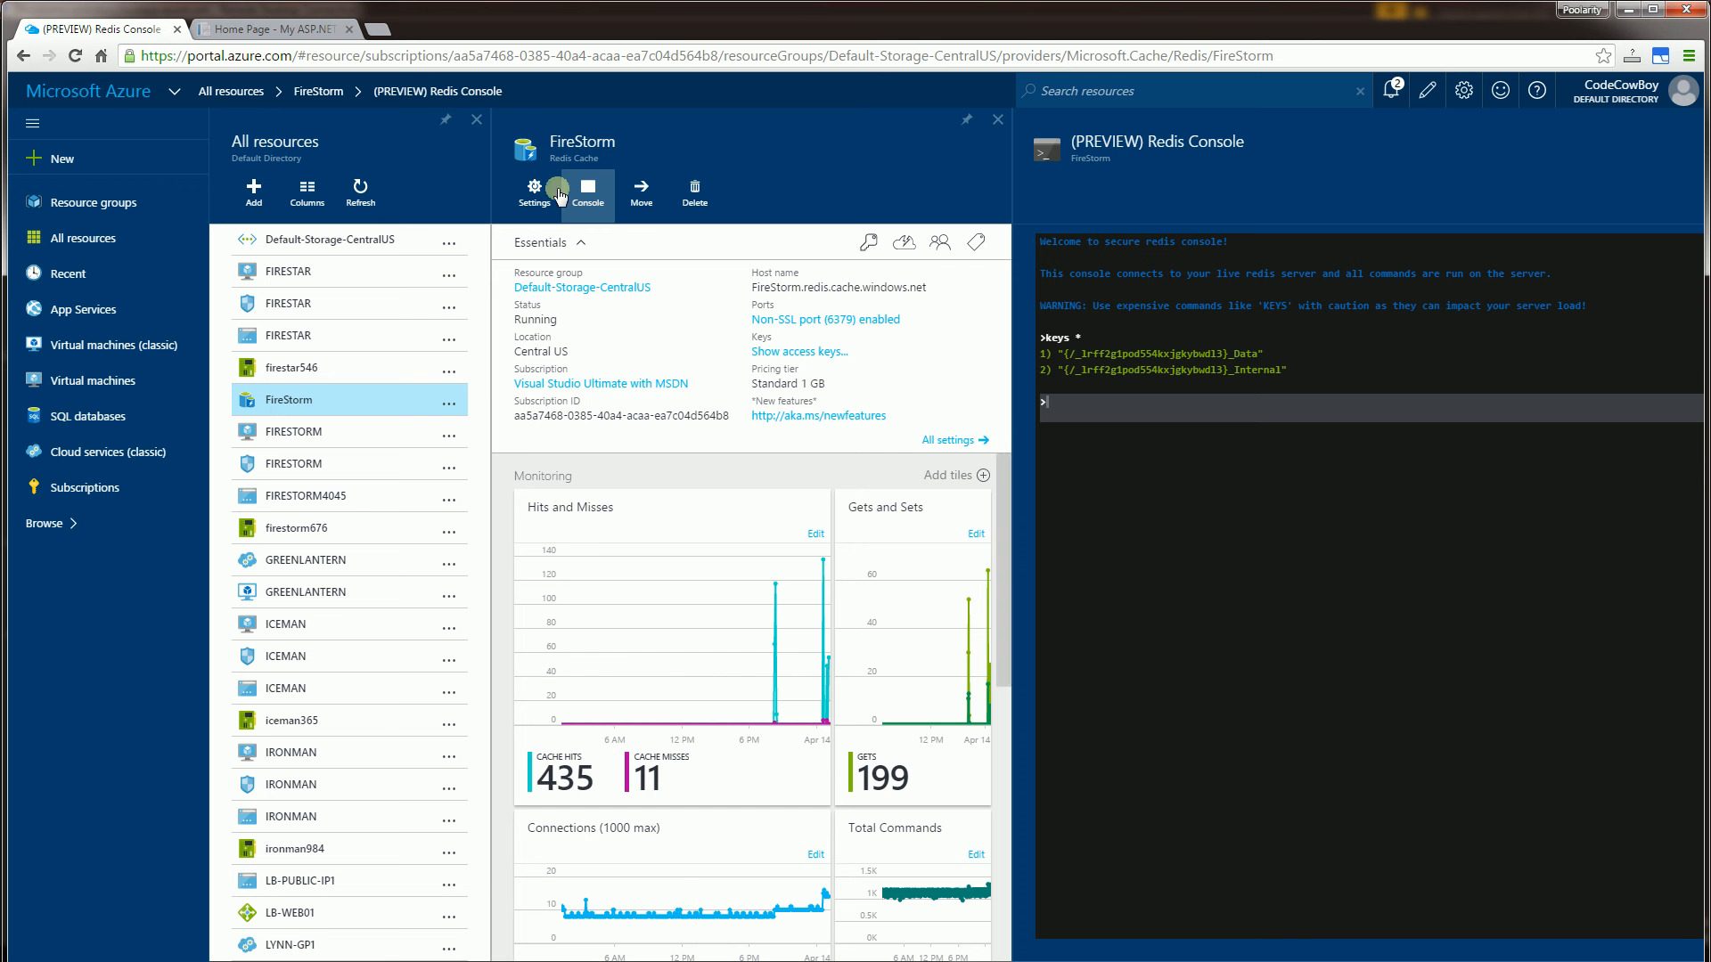
pyautogui.click(273, 28)
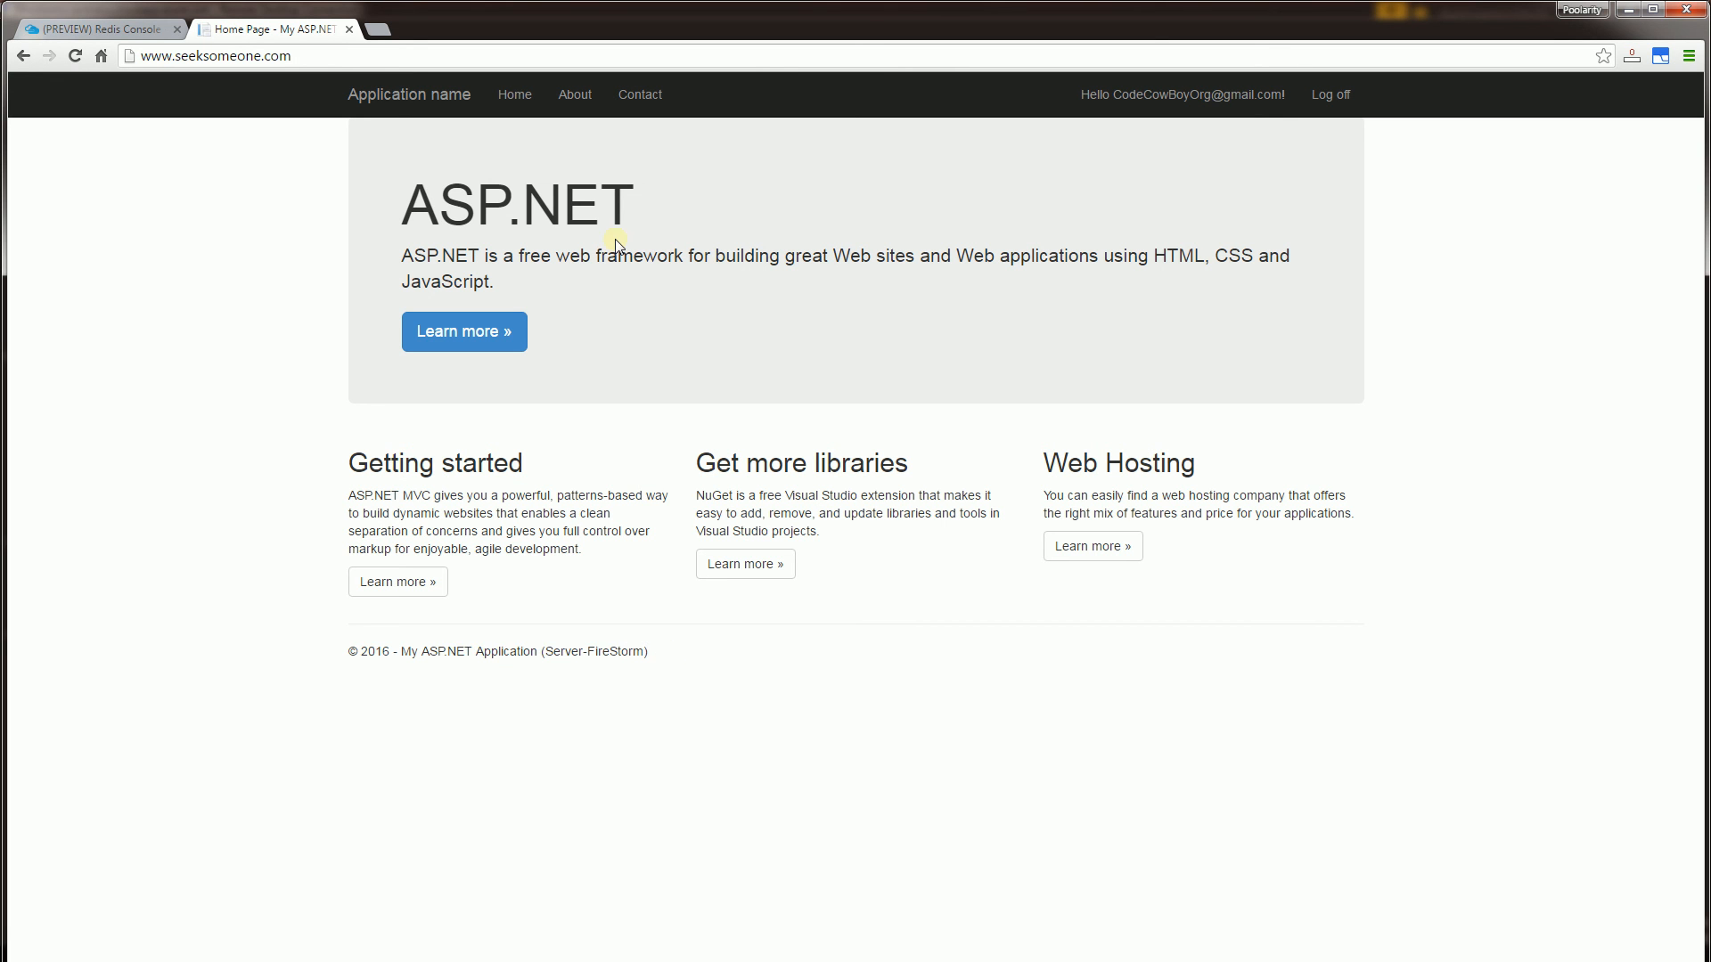
pyautogui.moveTo(679, 652)
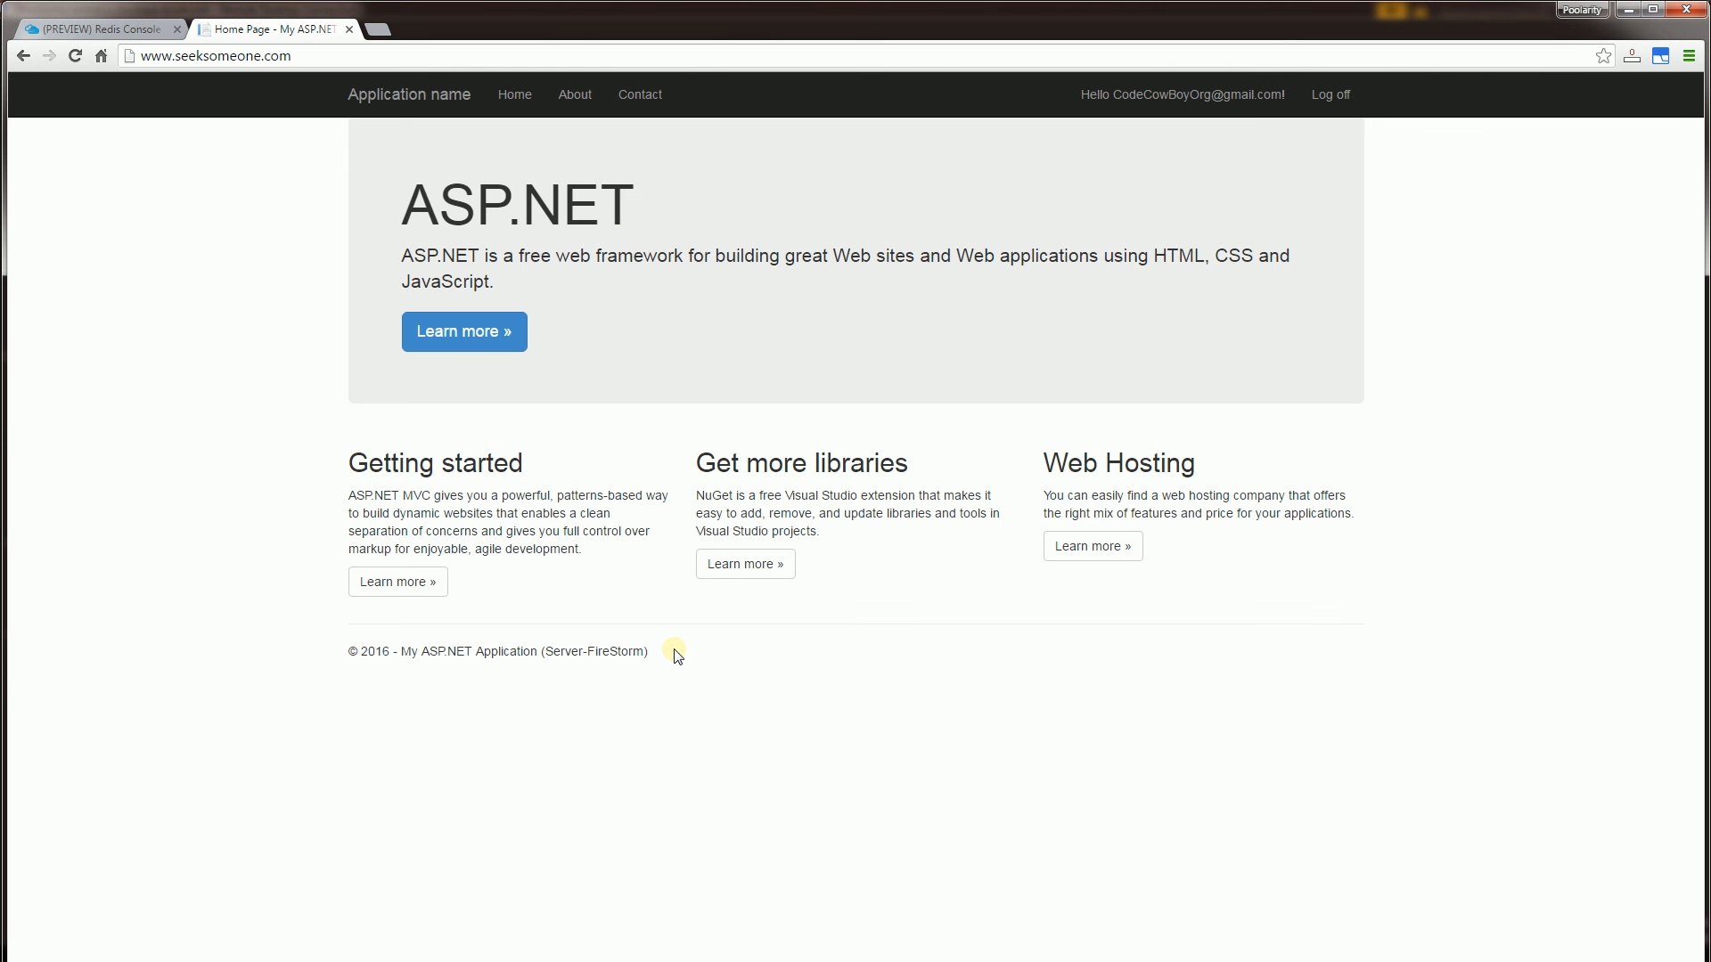
pyautogui.moveTo(579, 162)
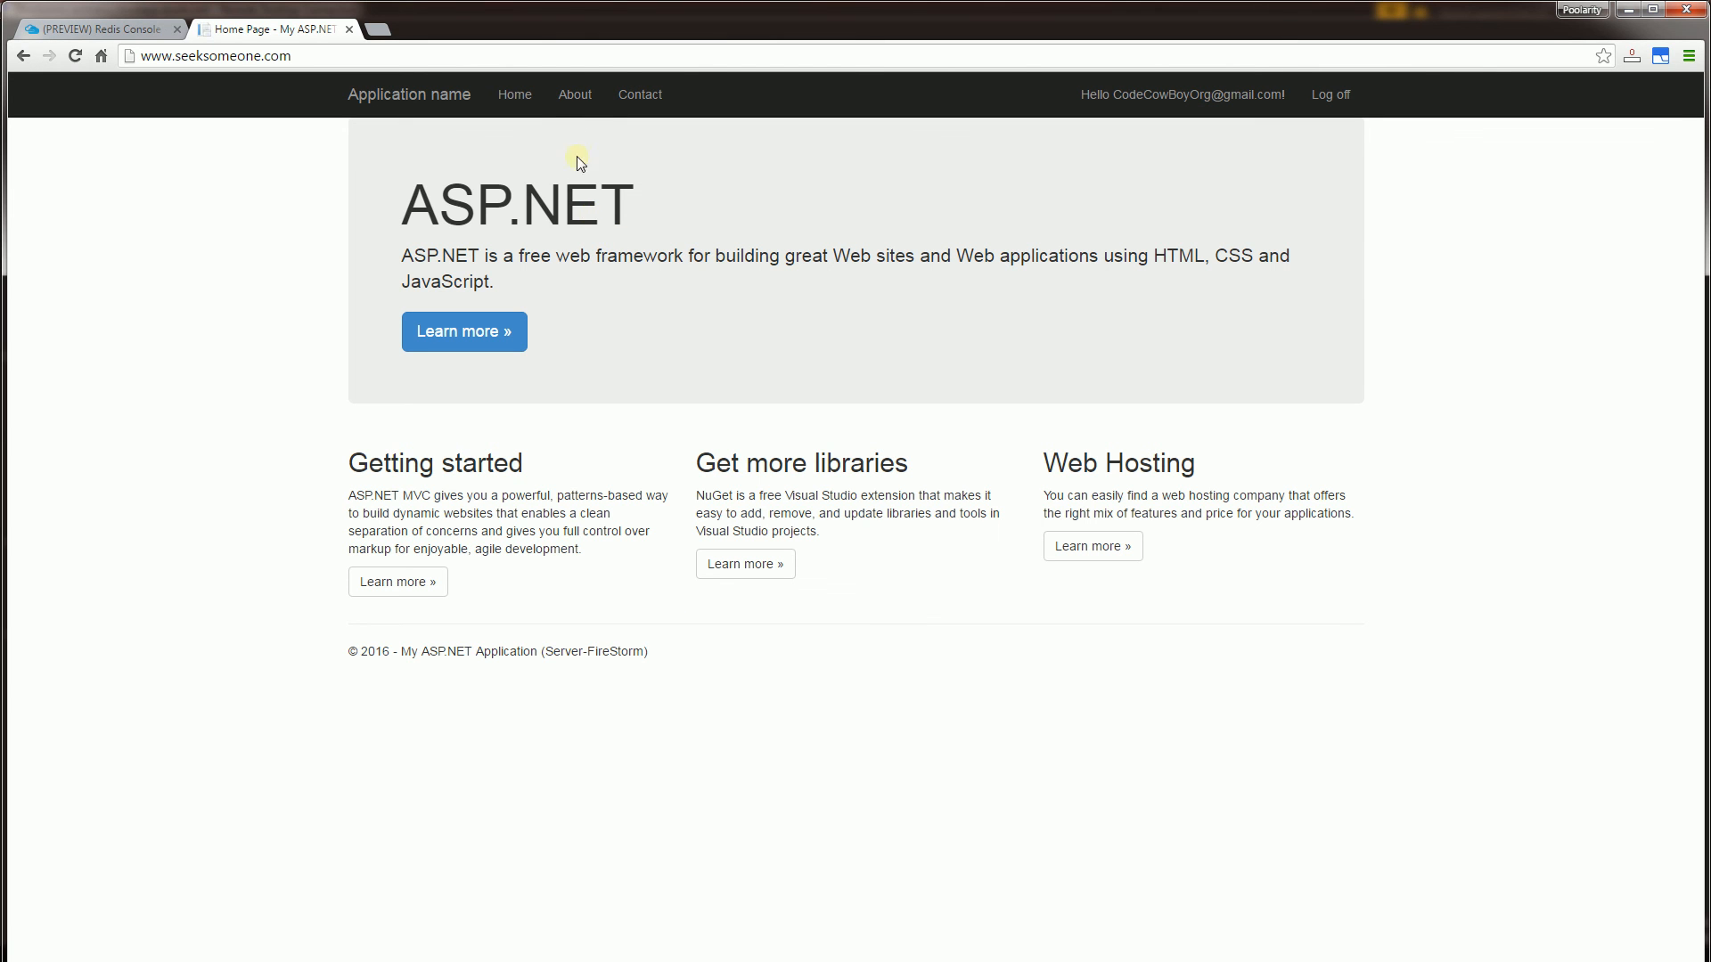
# Visit the About page and highlight the serving server's name in the footer.
pyautogui.click(573, 94)
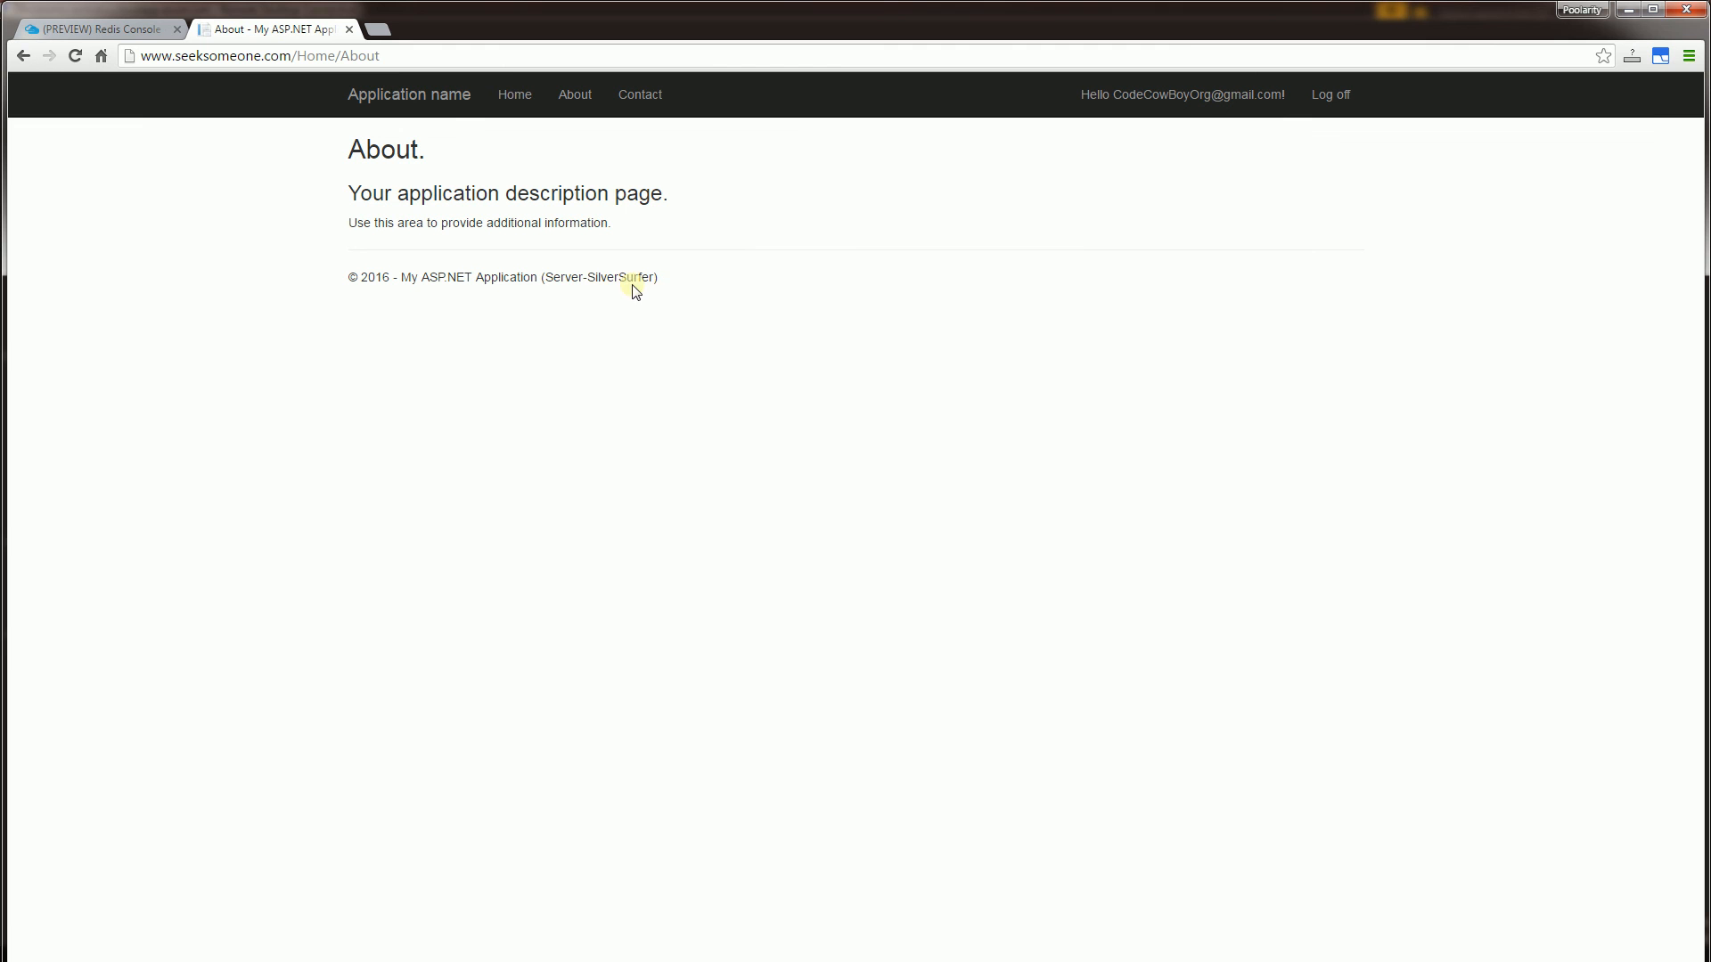
pyautogui.doubleClick(599, 276)
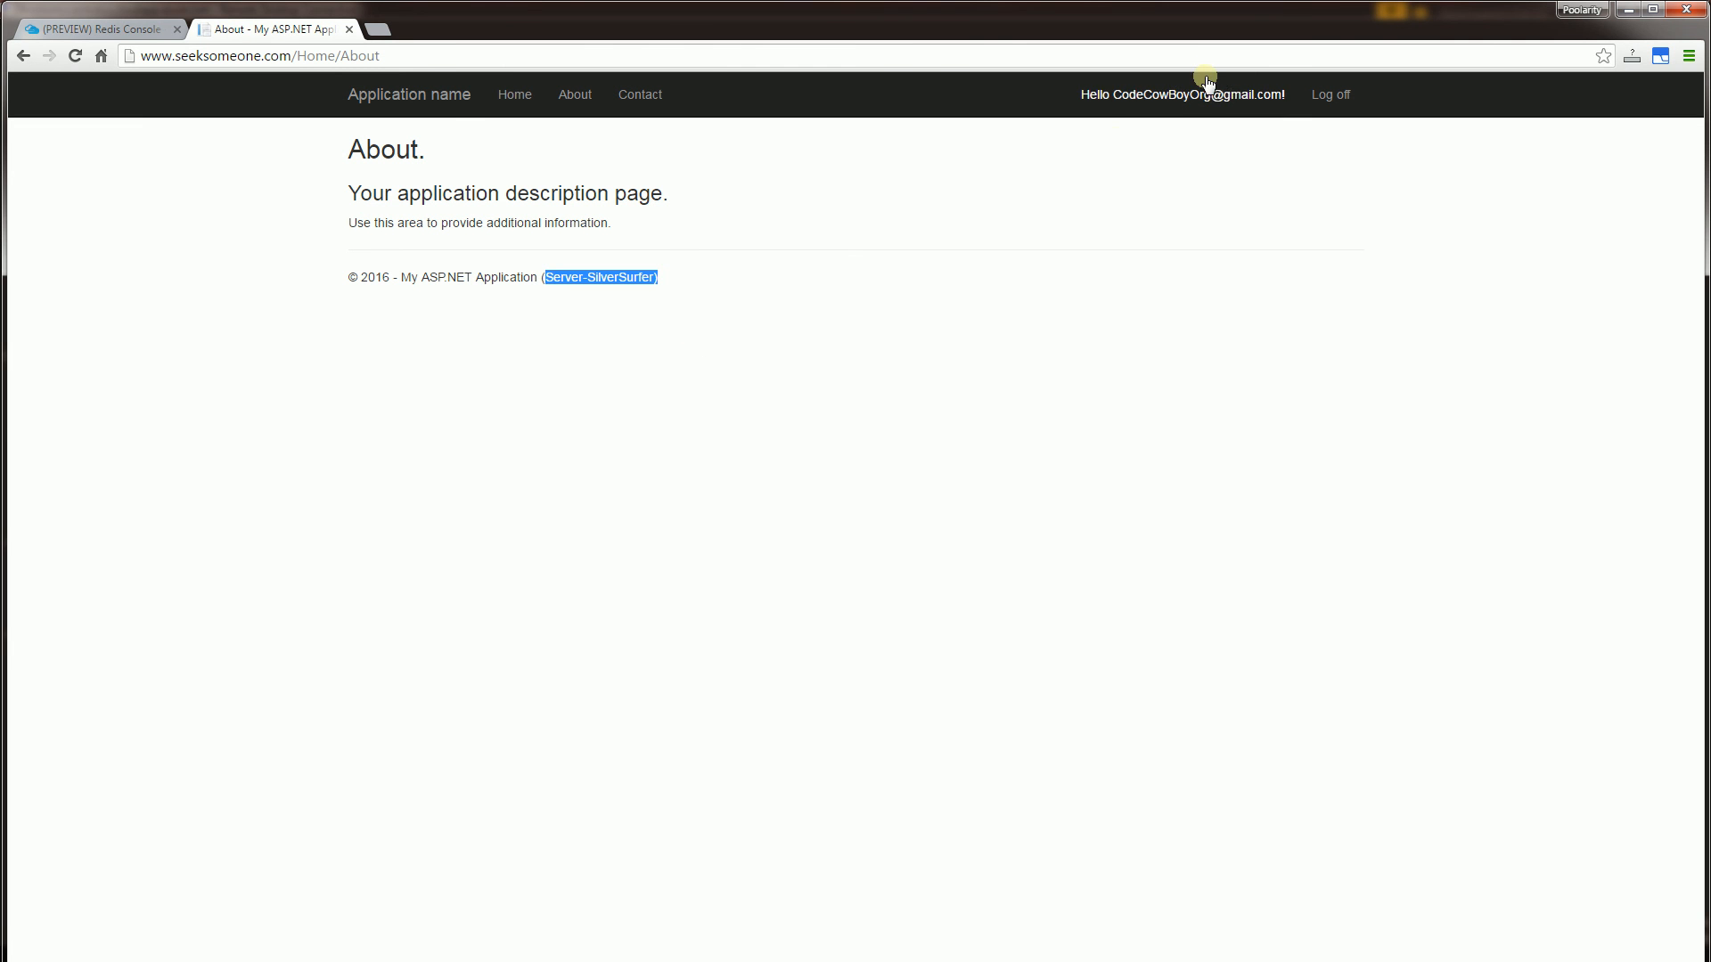
pyautogui.moveTo(909, 542)
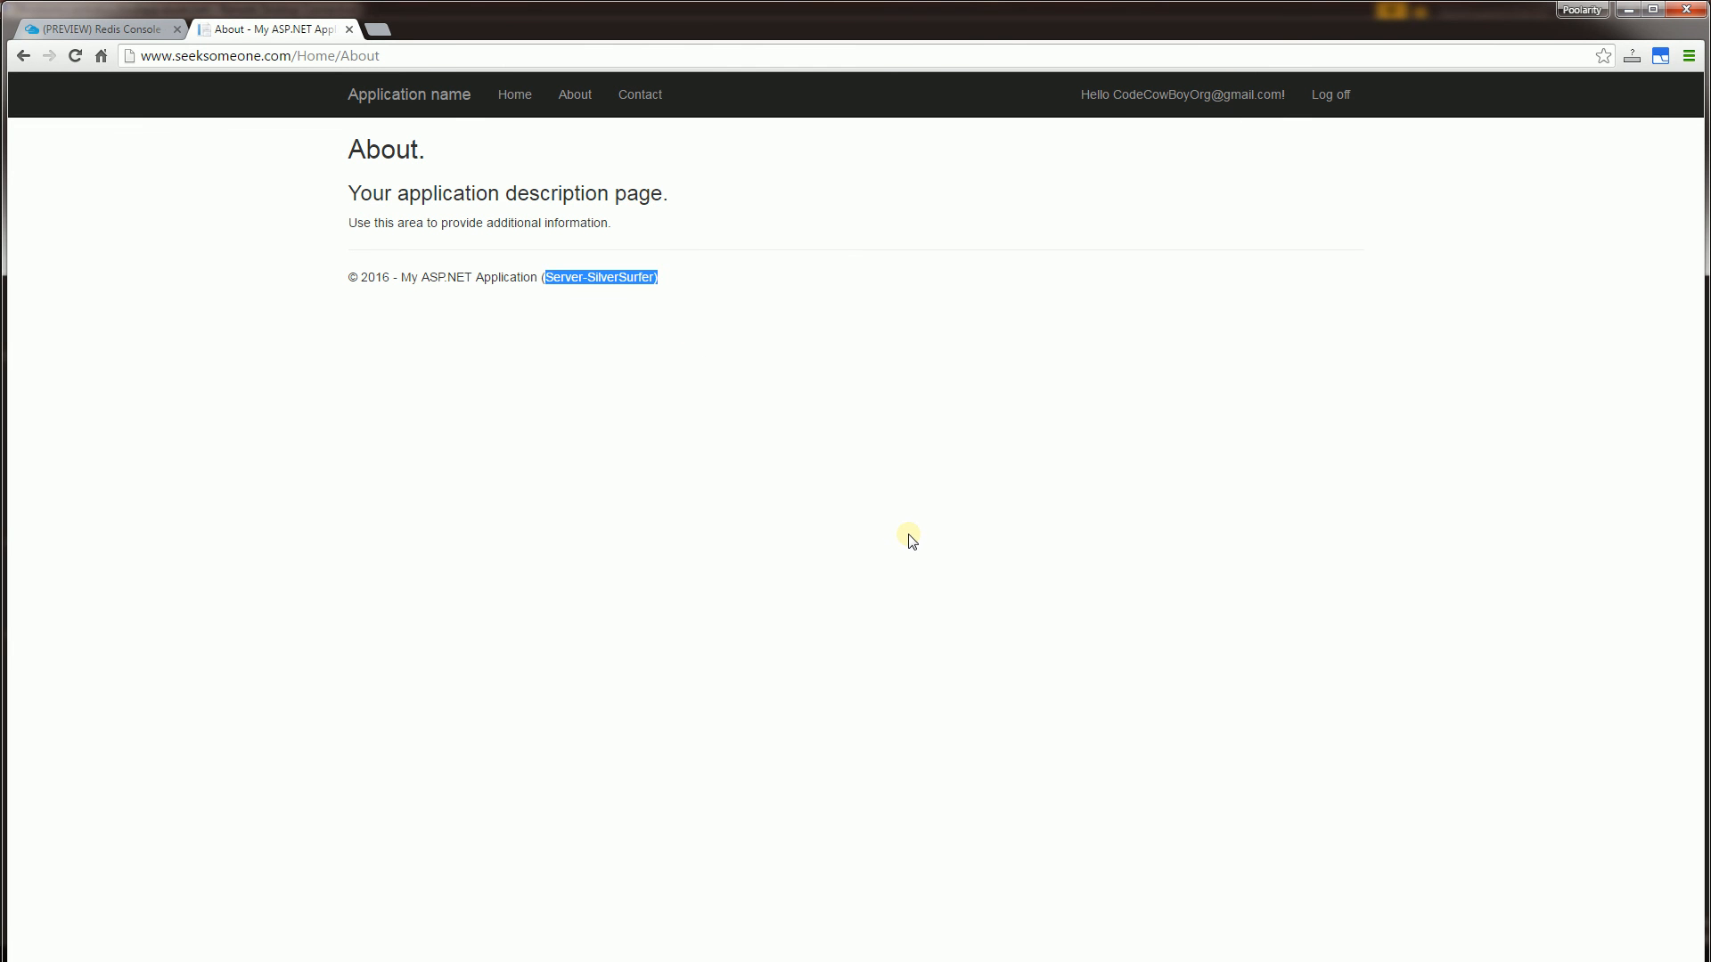
pyautogui.click(914, 541)
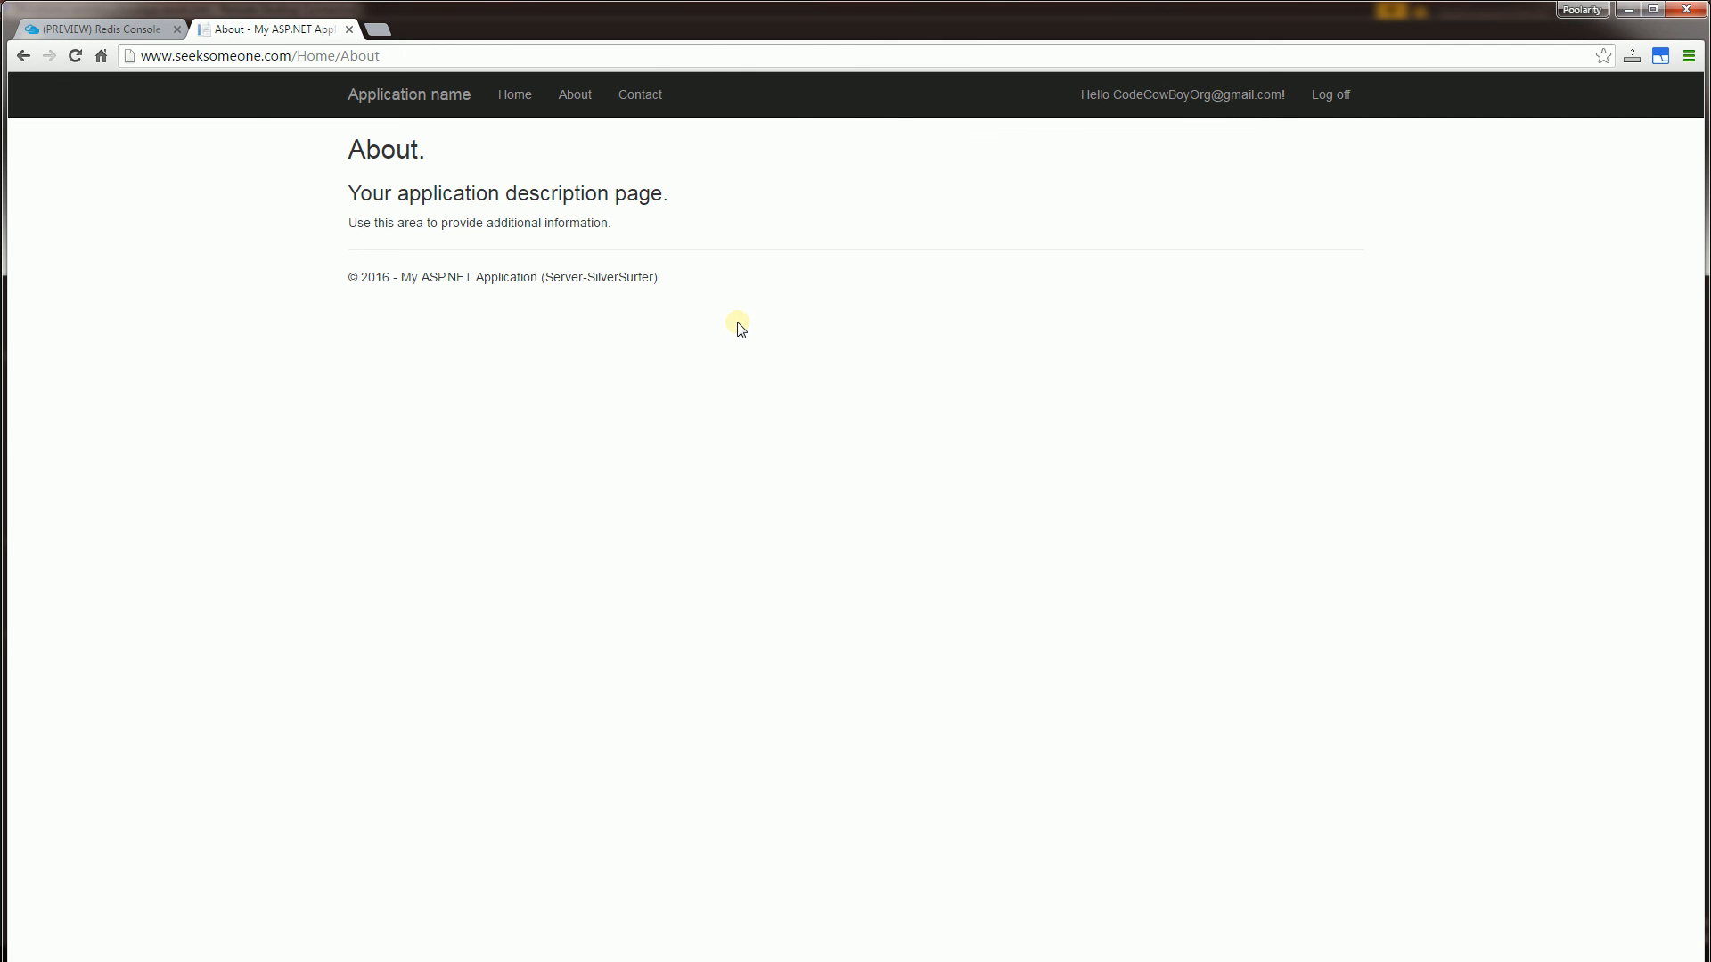
# Reload About, then visit Contact and Home, watching the footer switch between FireStorm and SilverSurfer.
pyautogui.click(75, 56)
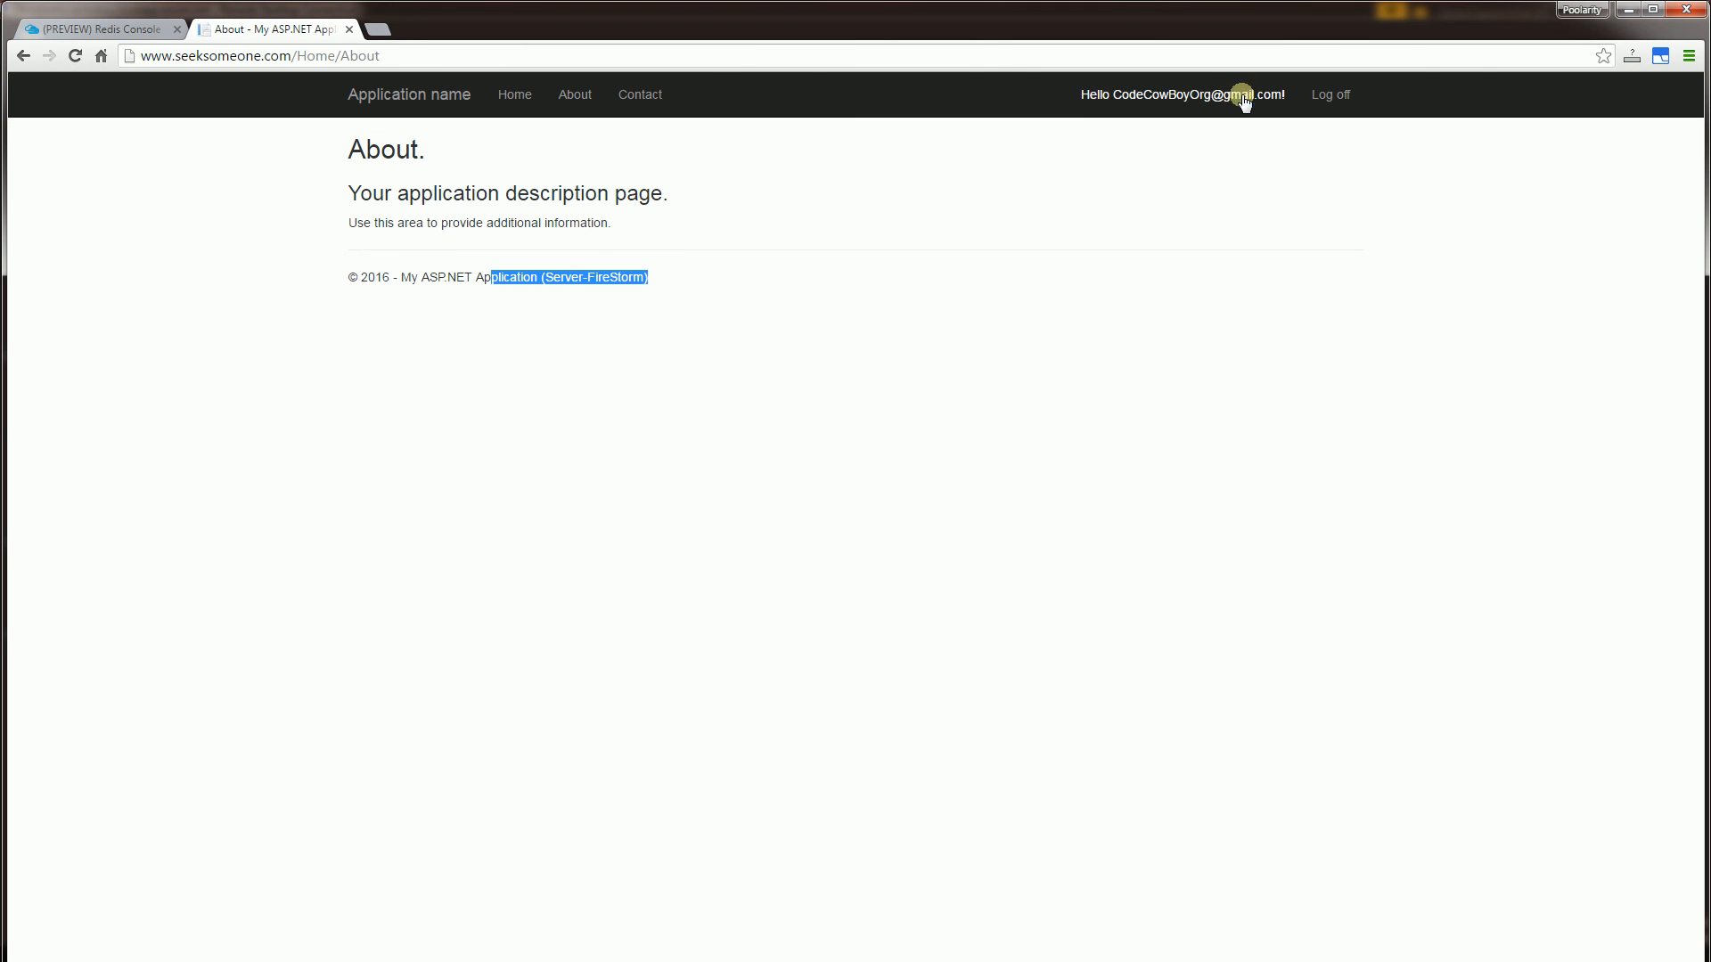
pyautogui.click(640, 94)
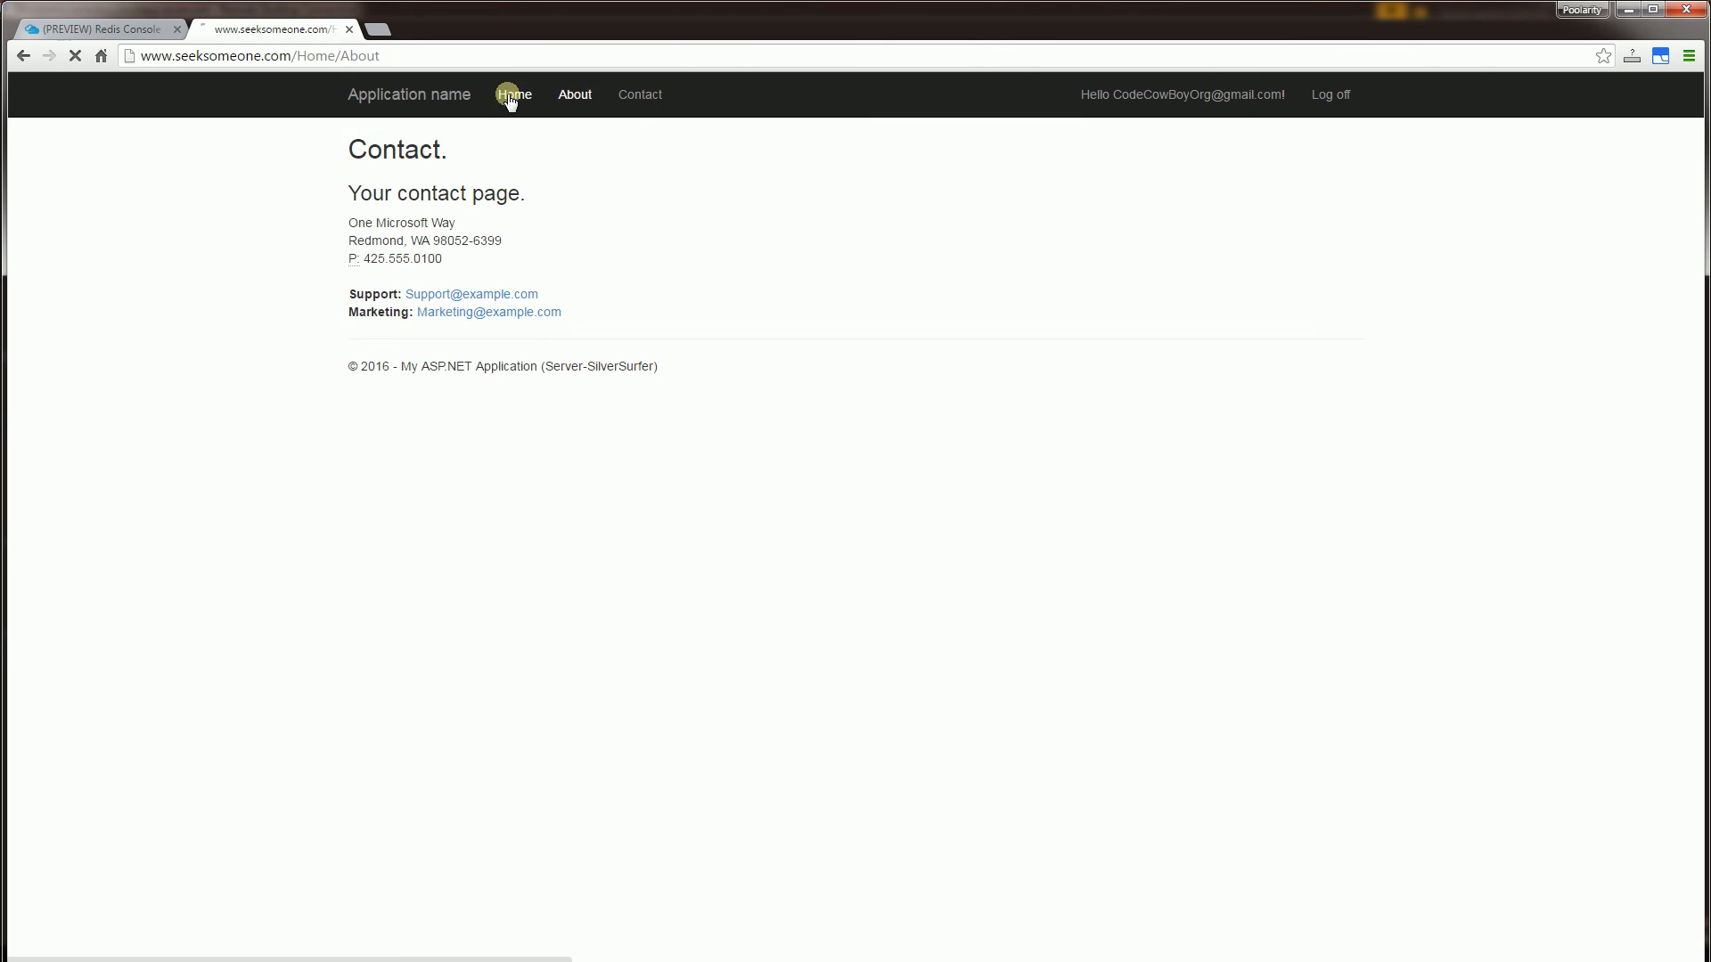
pyautogui.click(513, 95)
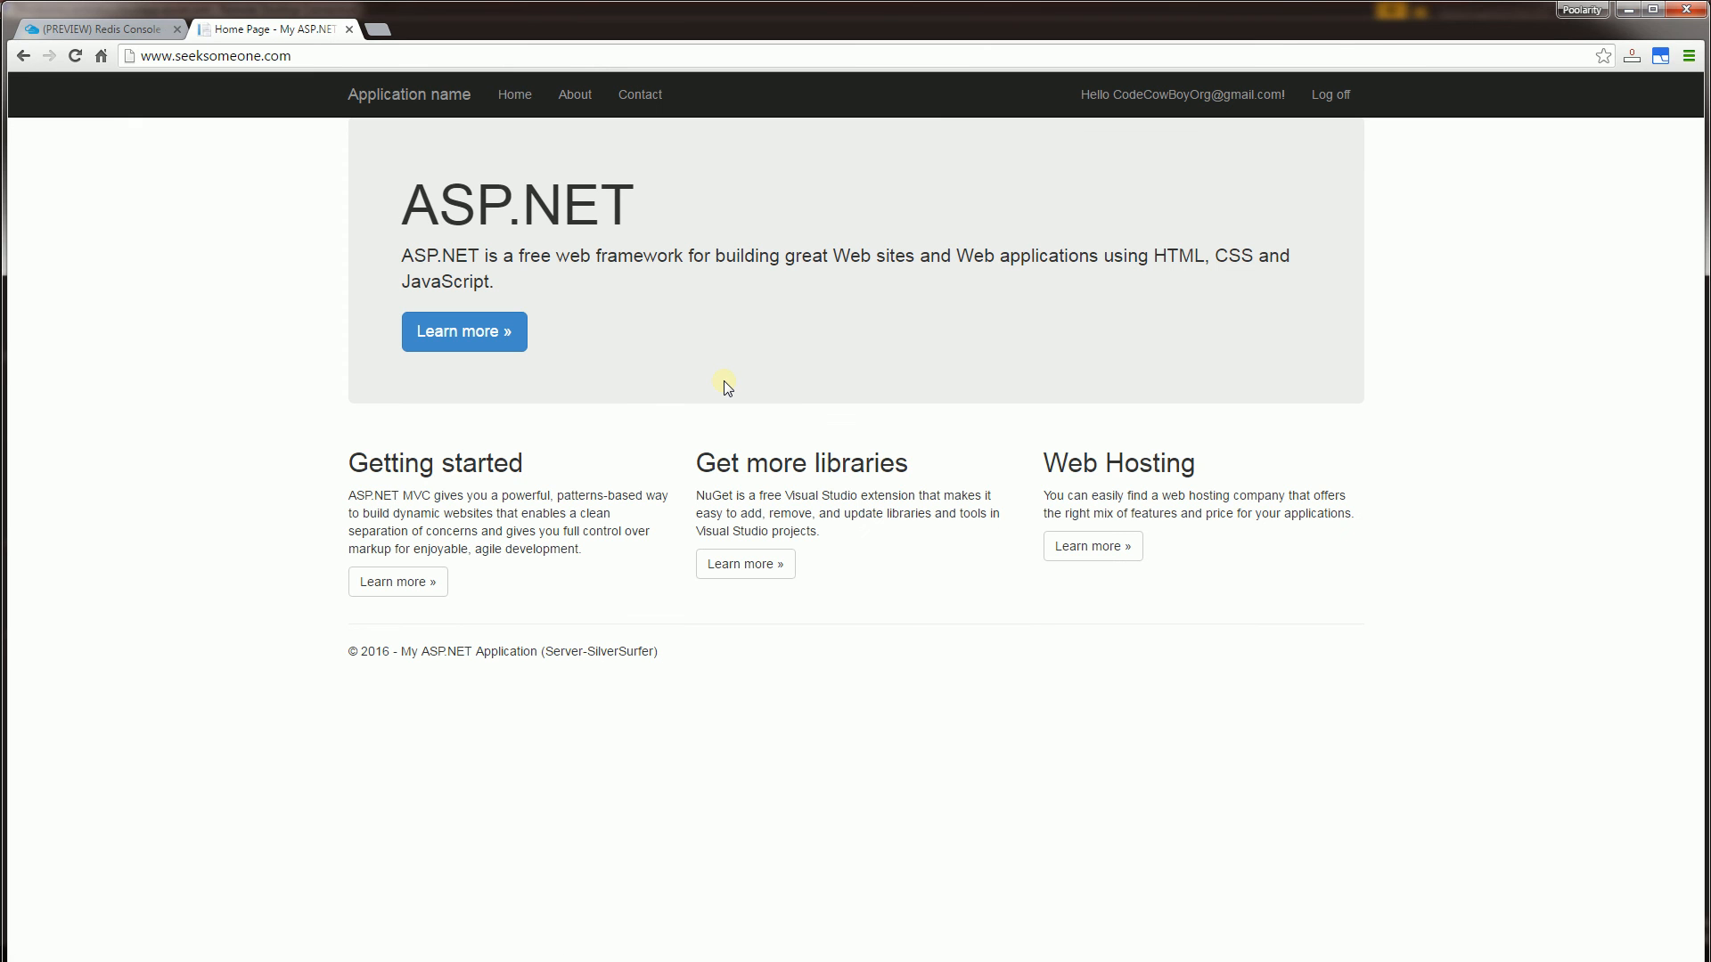